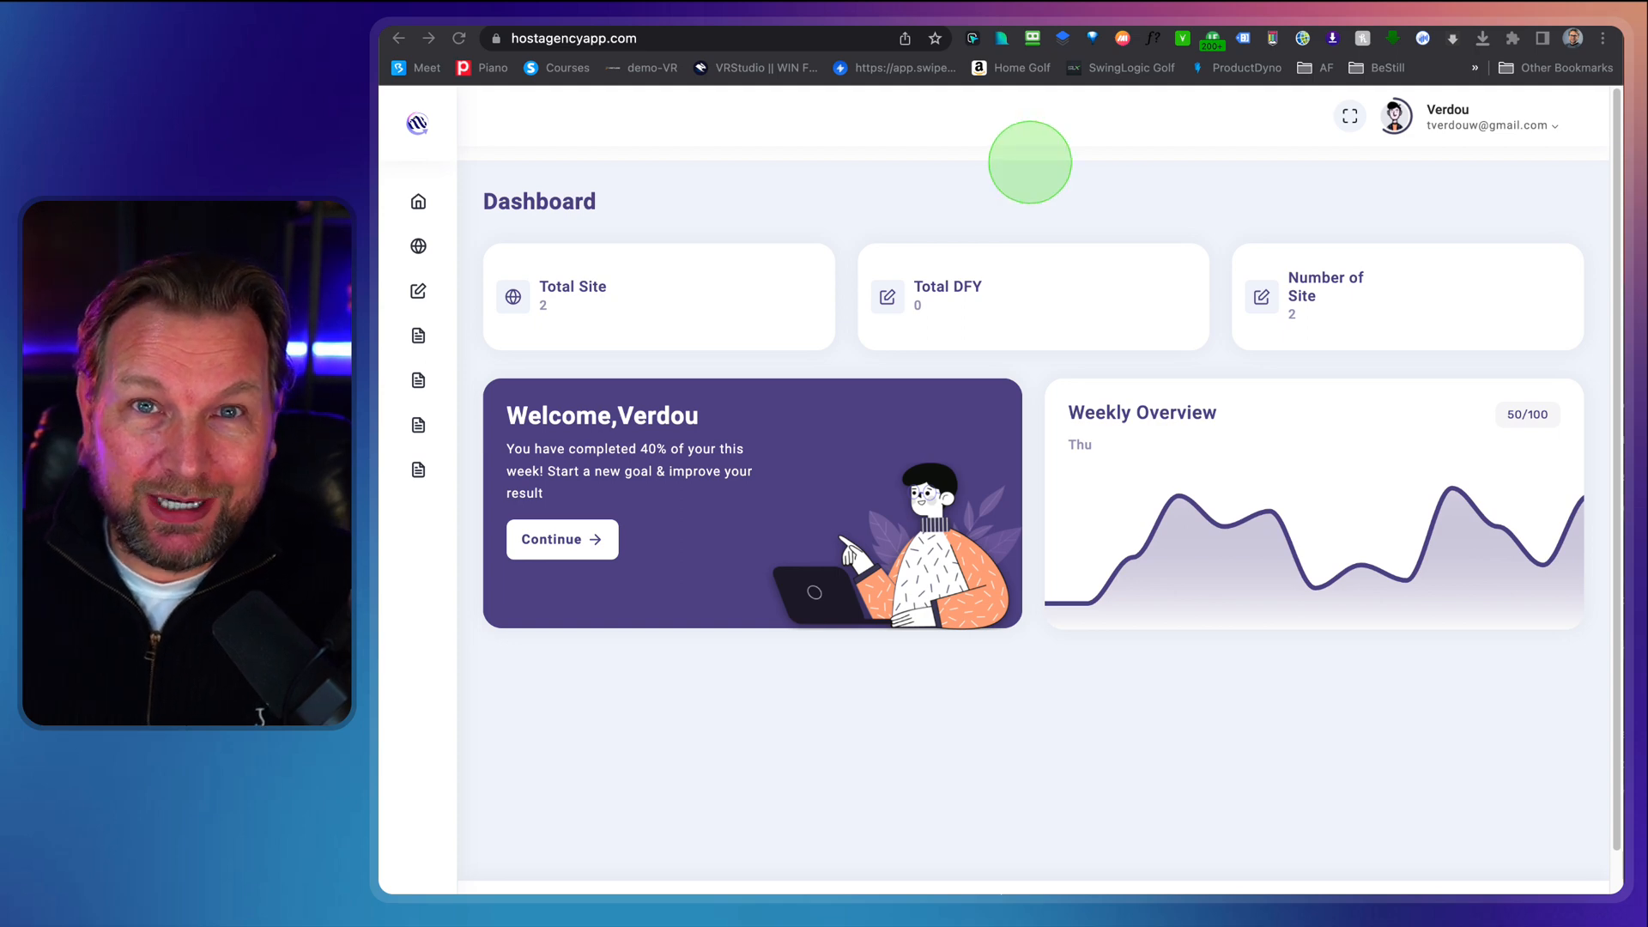
pyautogui.moveTo(532, 243)
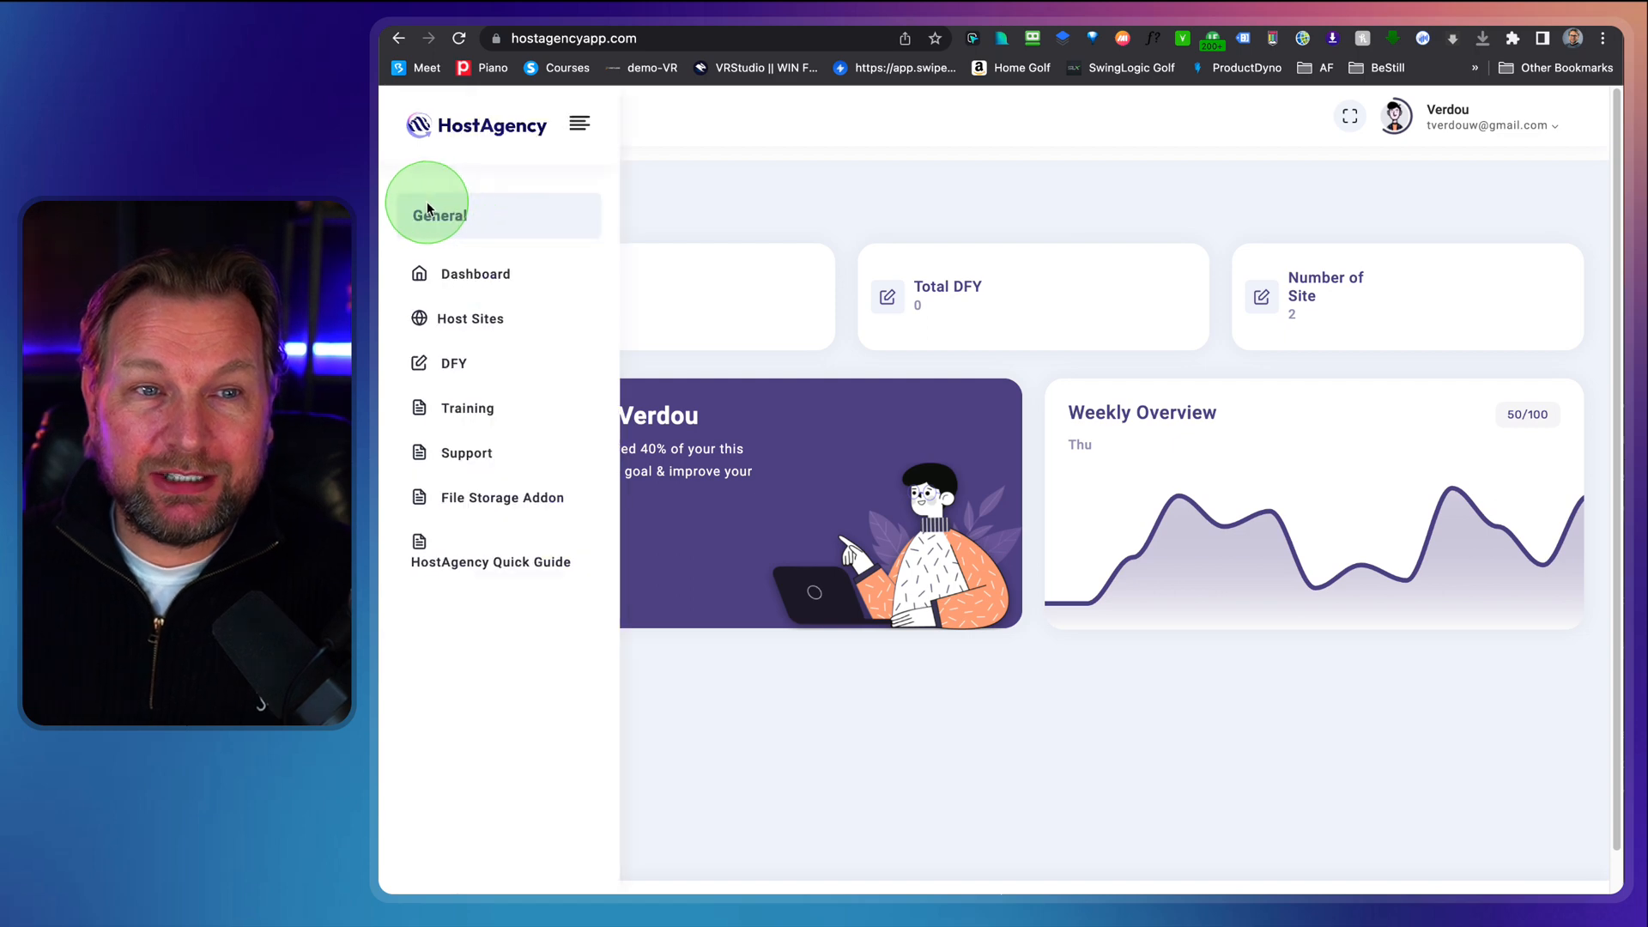
pyautogui.moveTo(611, 189)
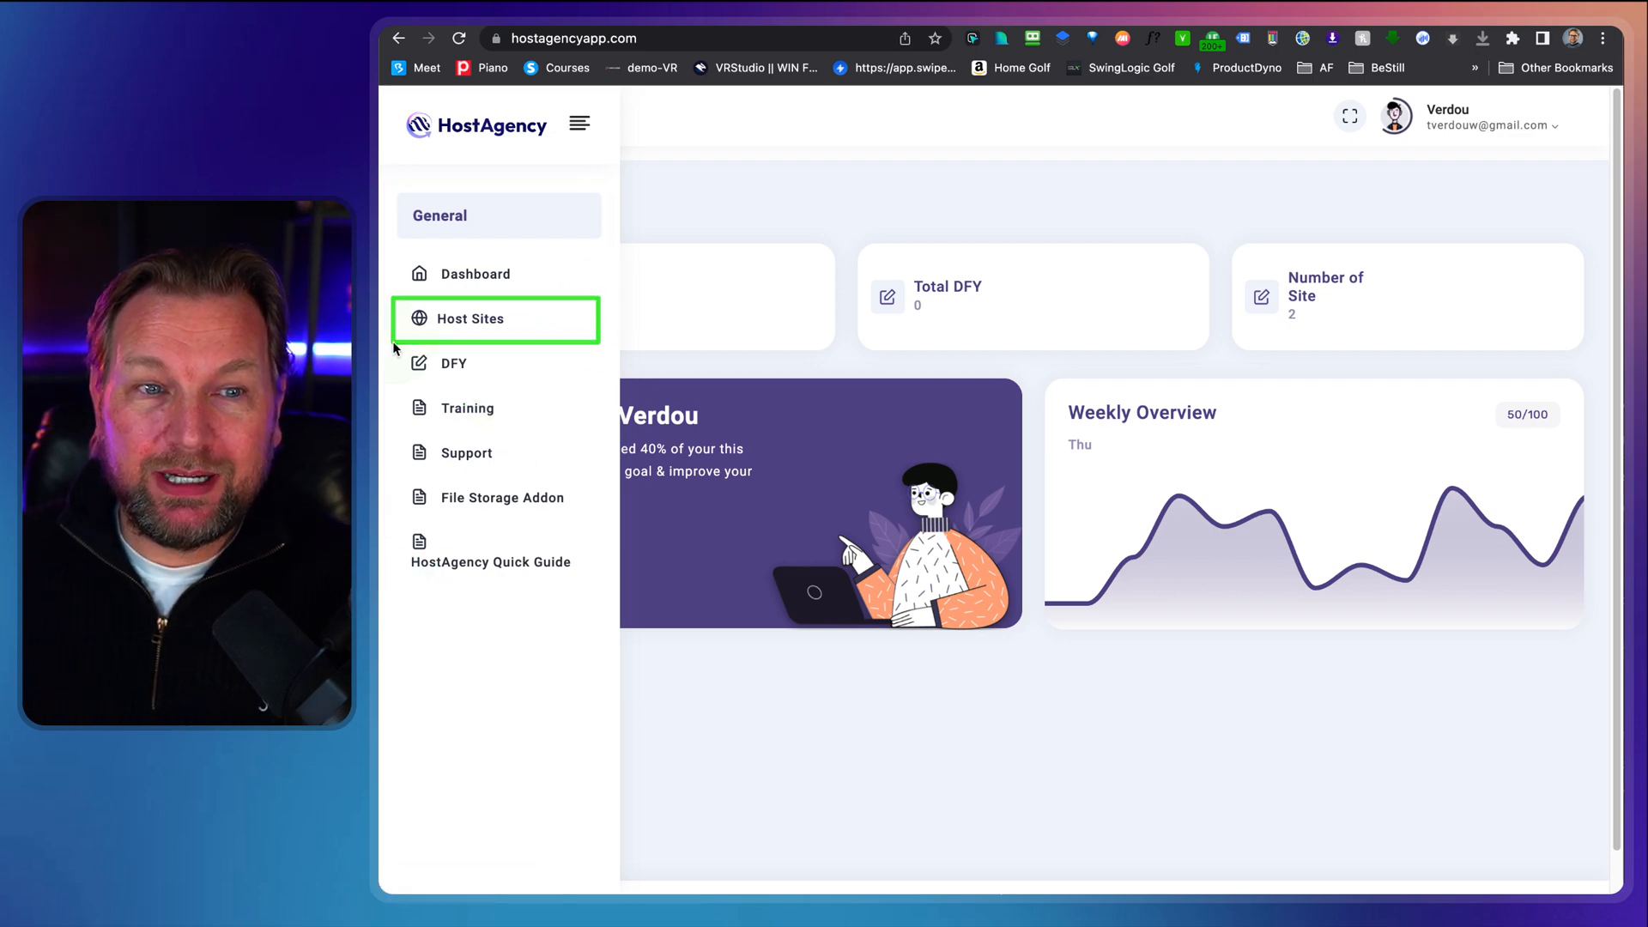
# - Show the Host Sites table and pick the Demo host subdomain demohost.hostagencyapp.com
pyautogui.click(470, 319)
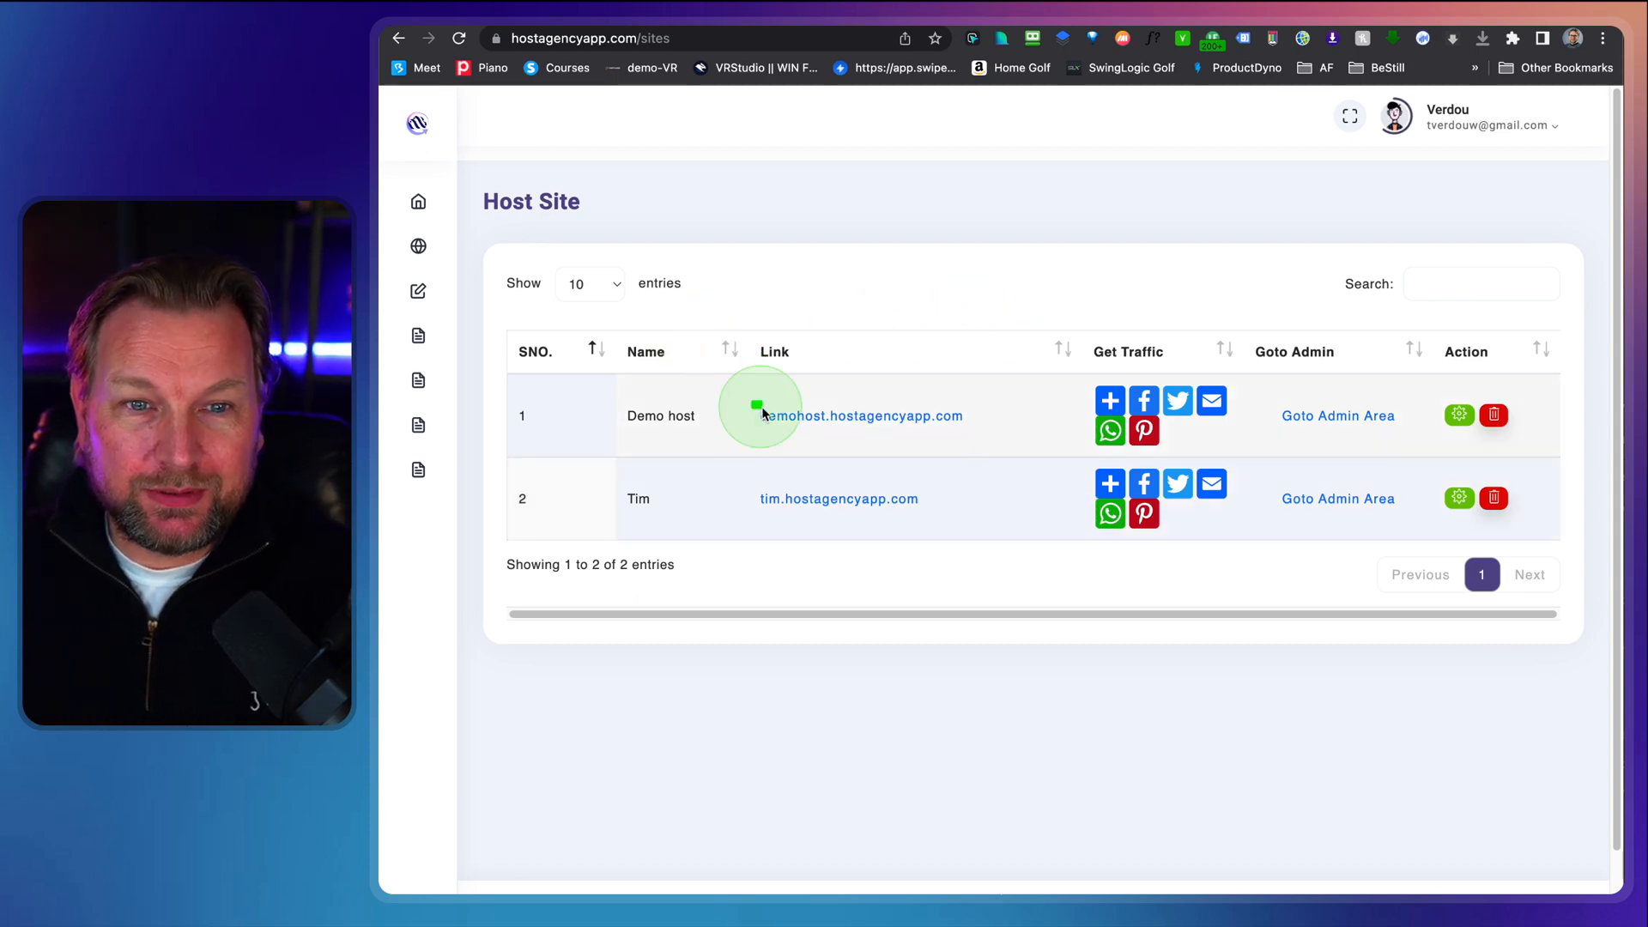
pyautogui.click(860, 416)
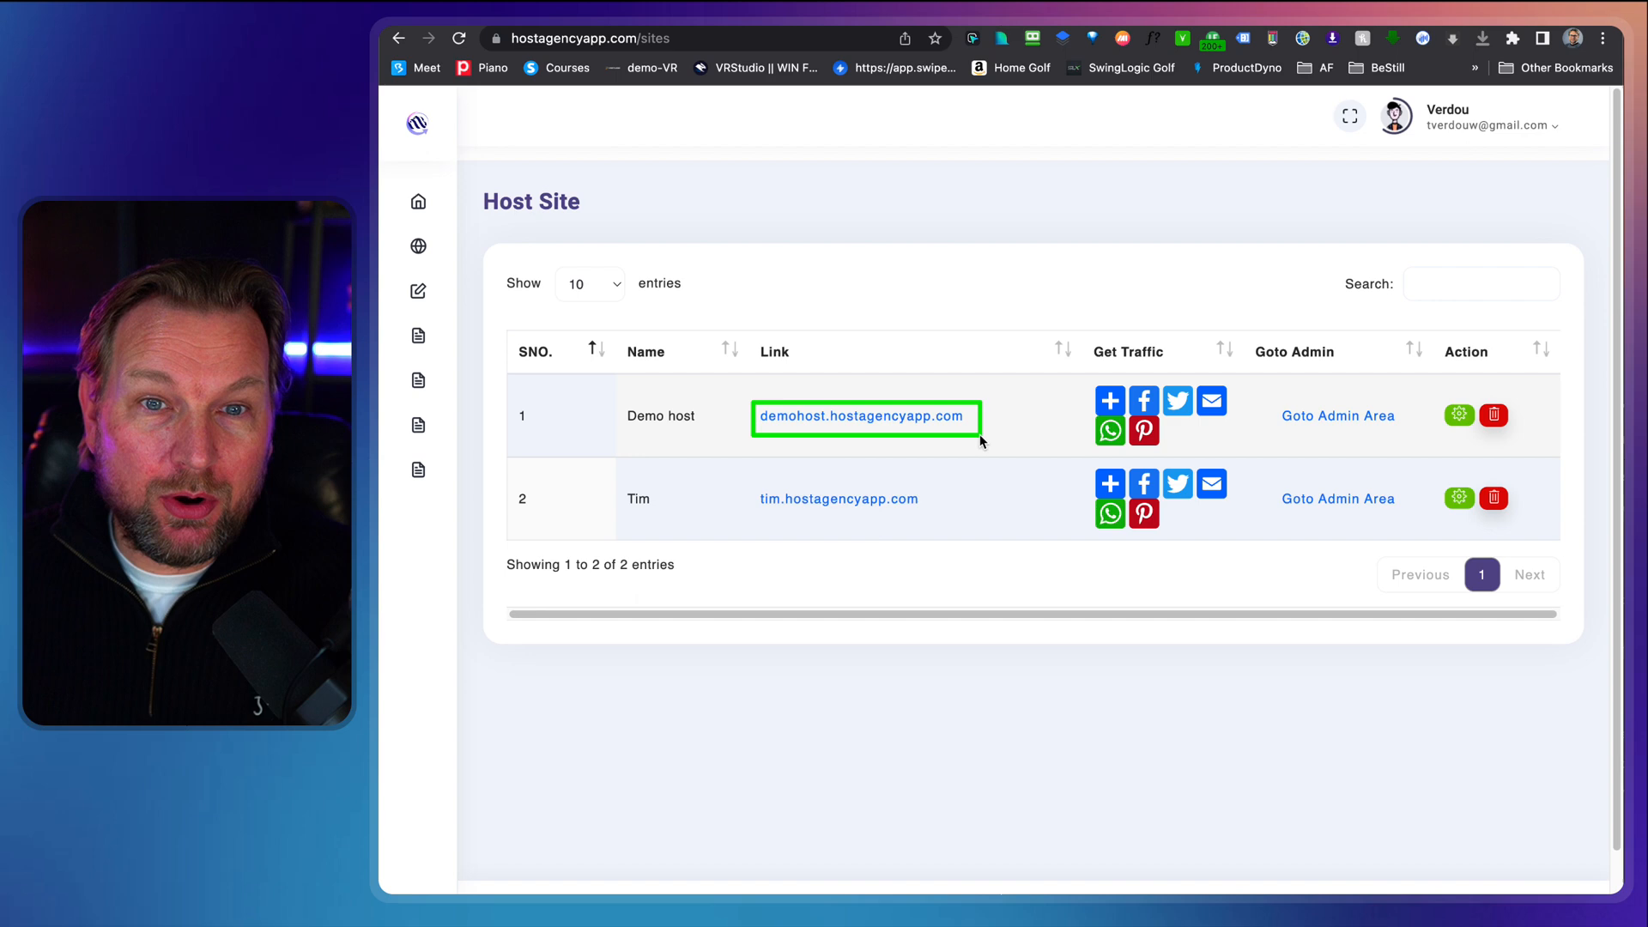
# - Browse the Demo host storefront home page down to the money-back guarantee and FAQ sections
pyautogui.click(863, 416)
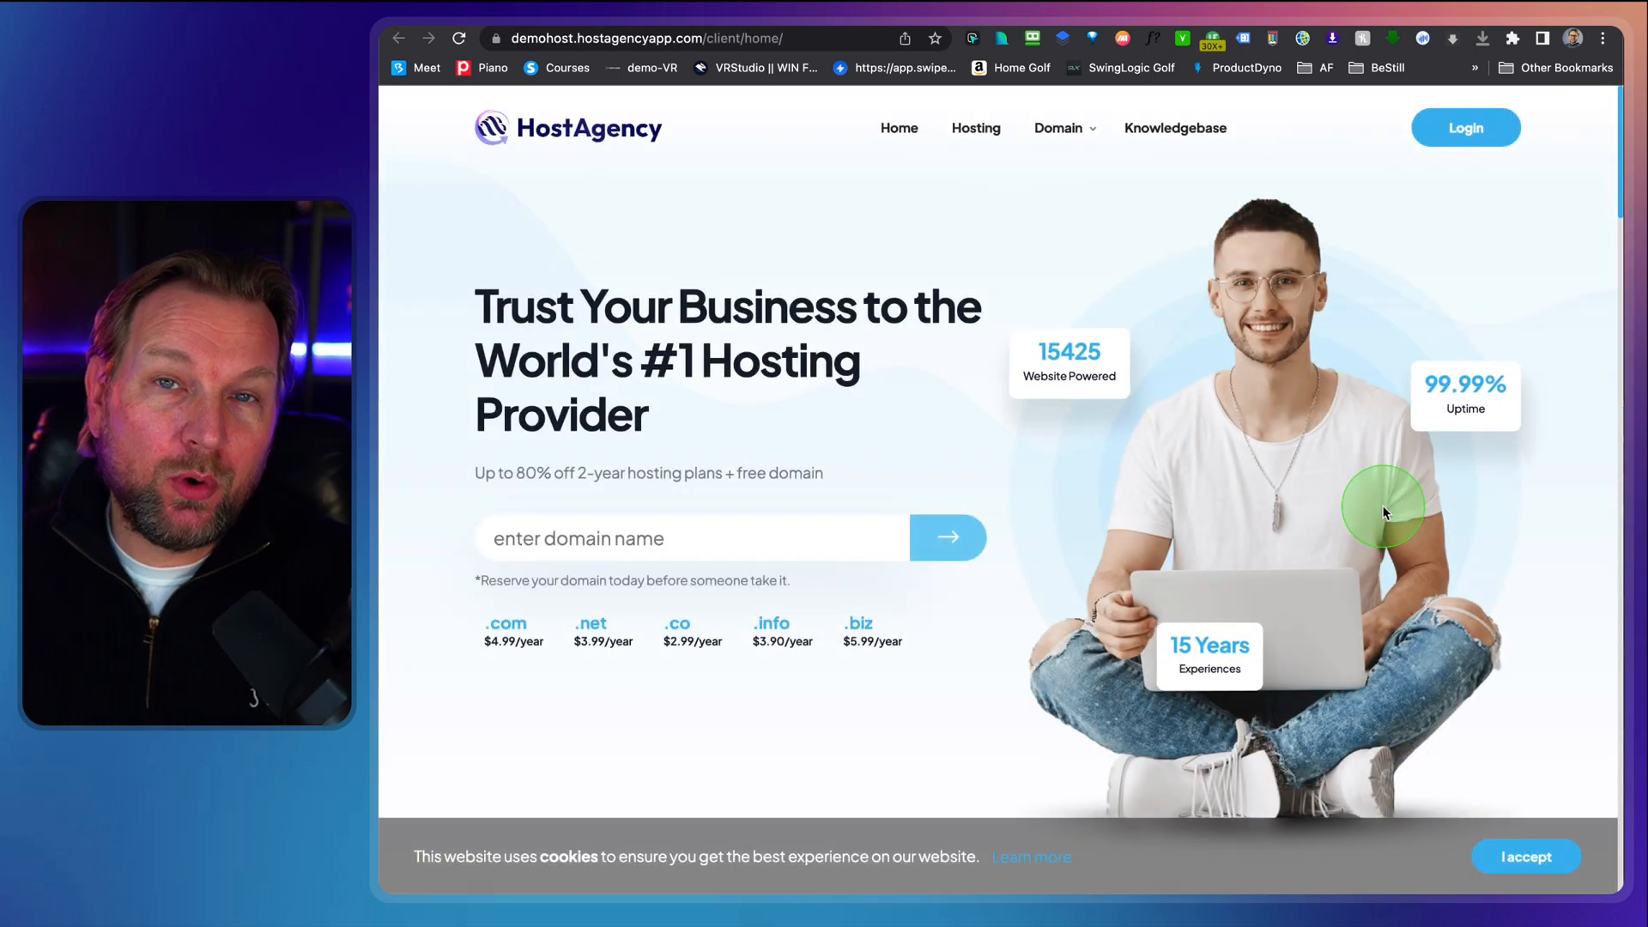
pyautogui.scroll(-3)
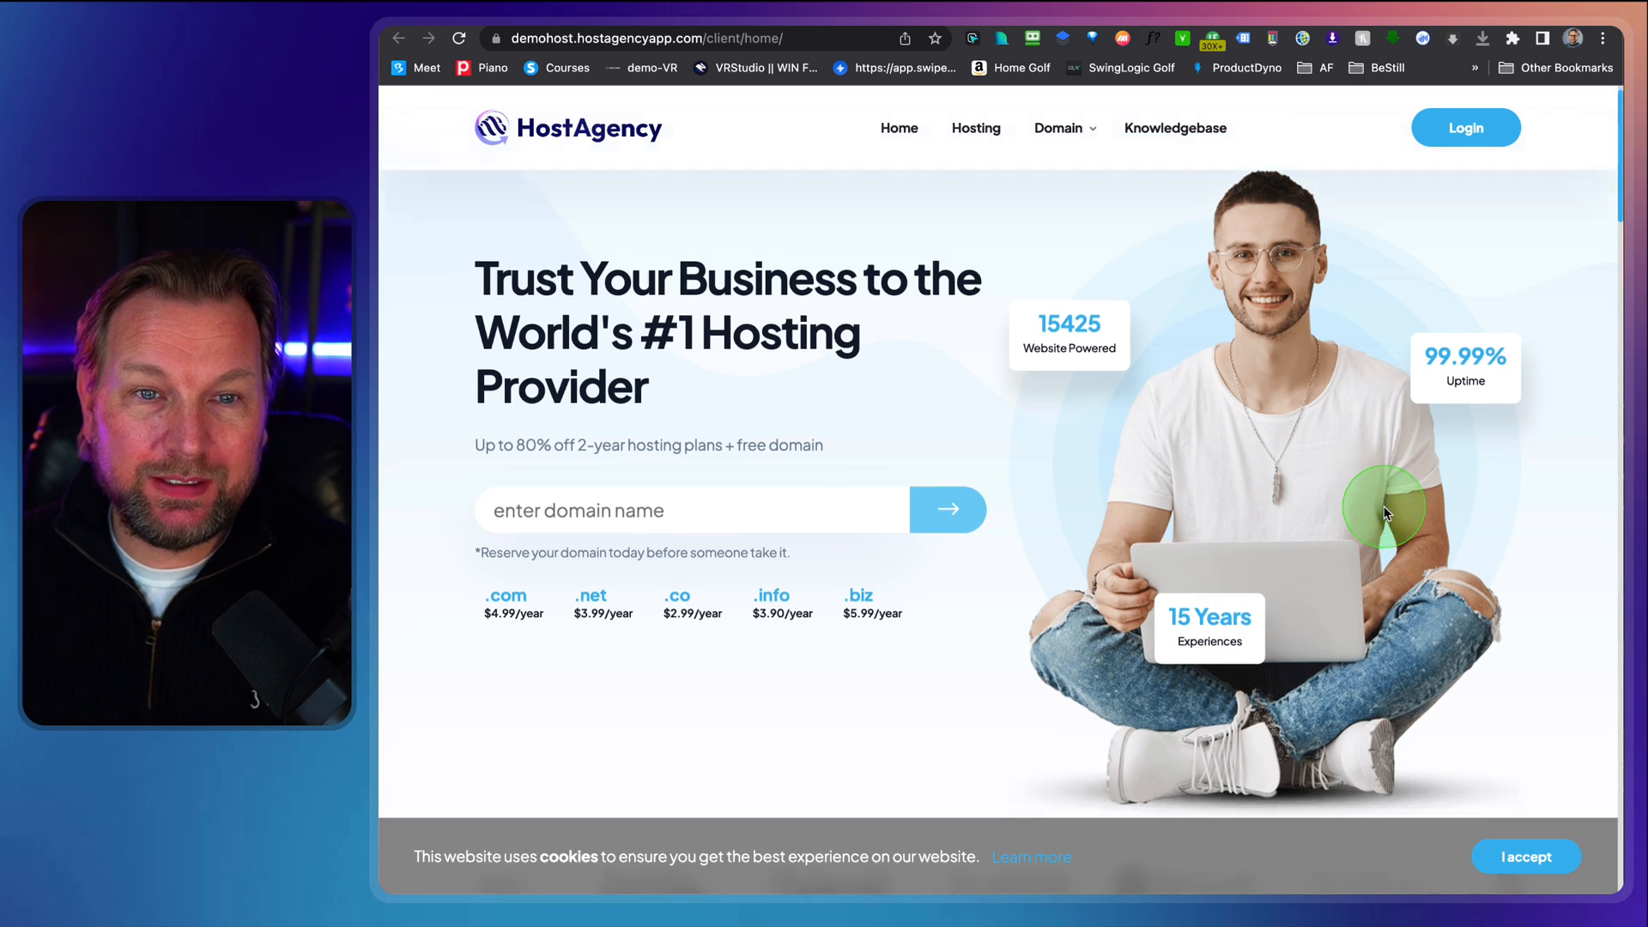
pyautogui.scroll(-3)
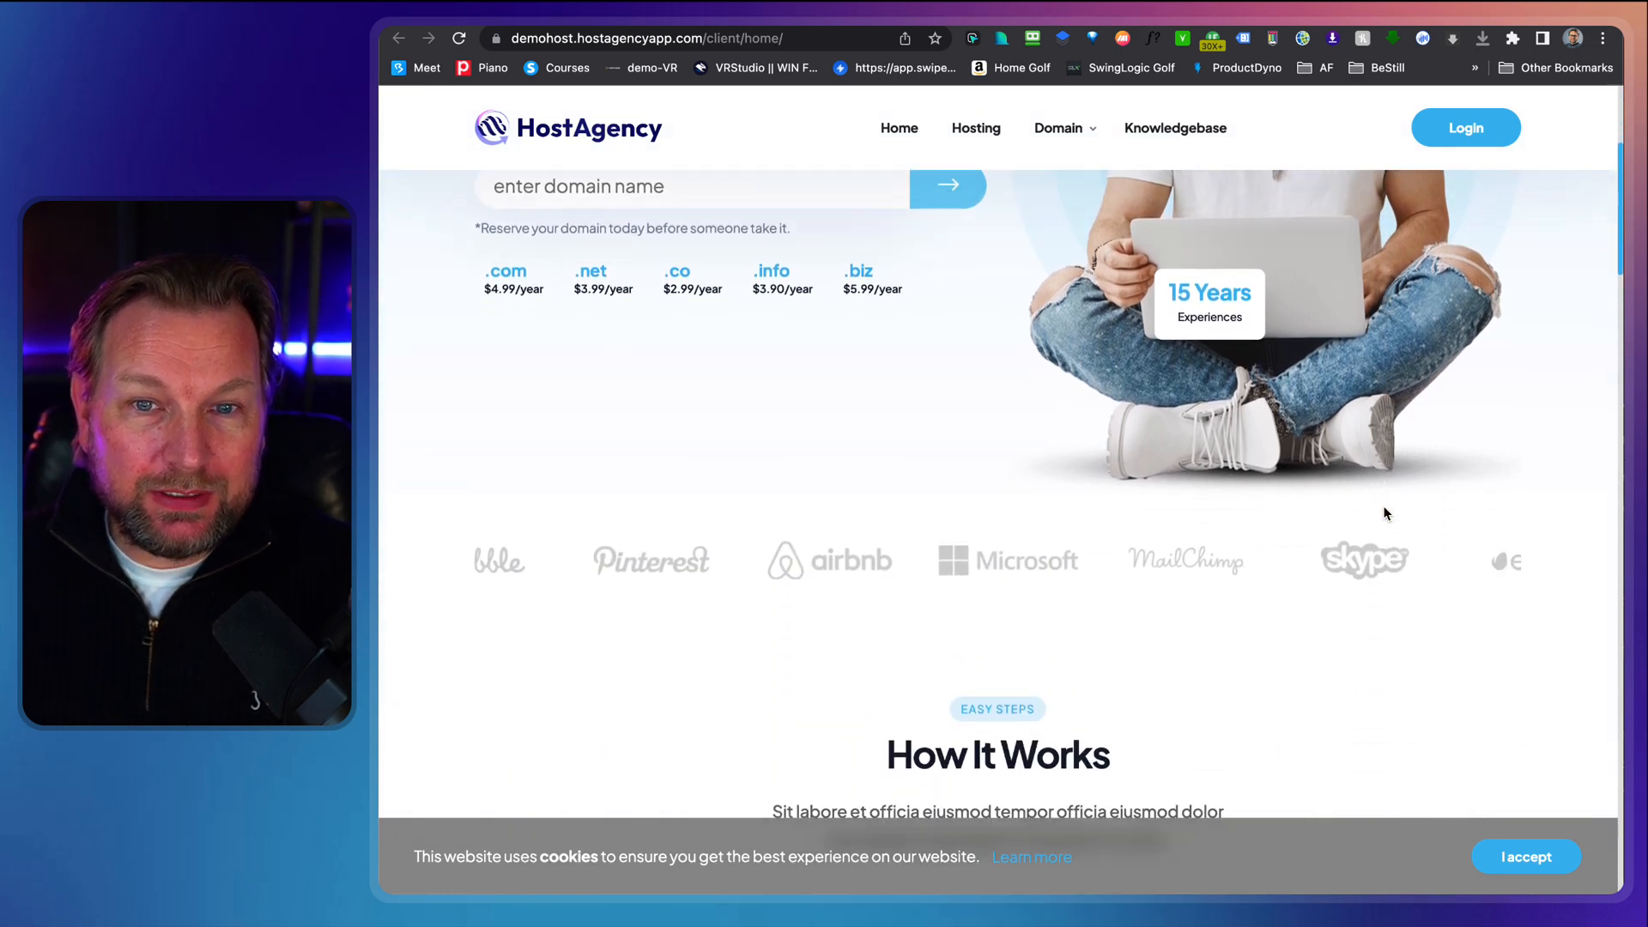
pyautogui.scroll(-3)
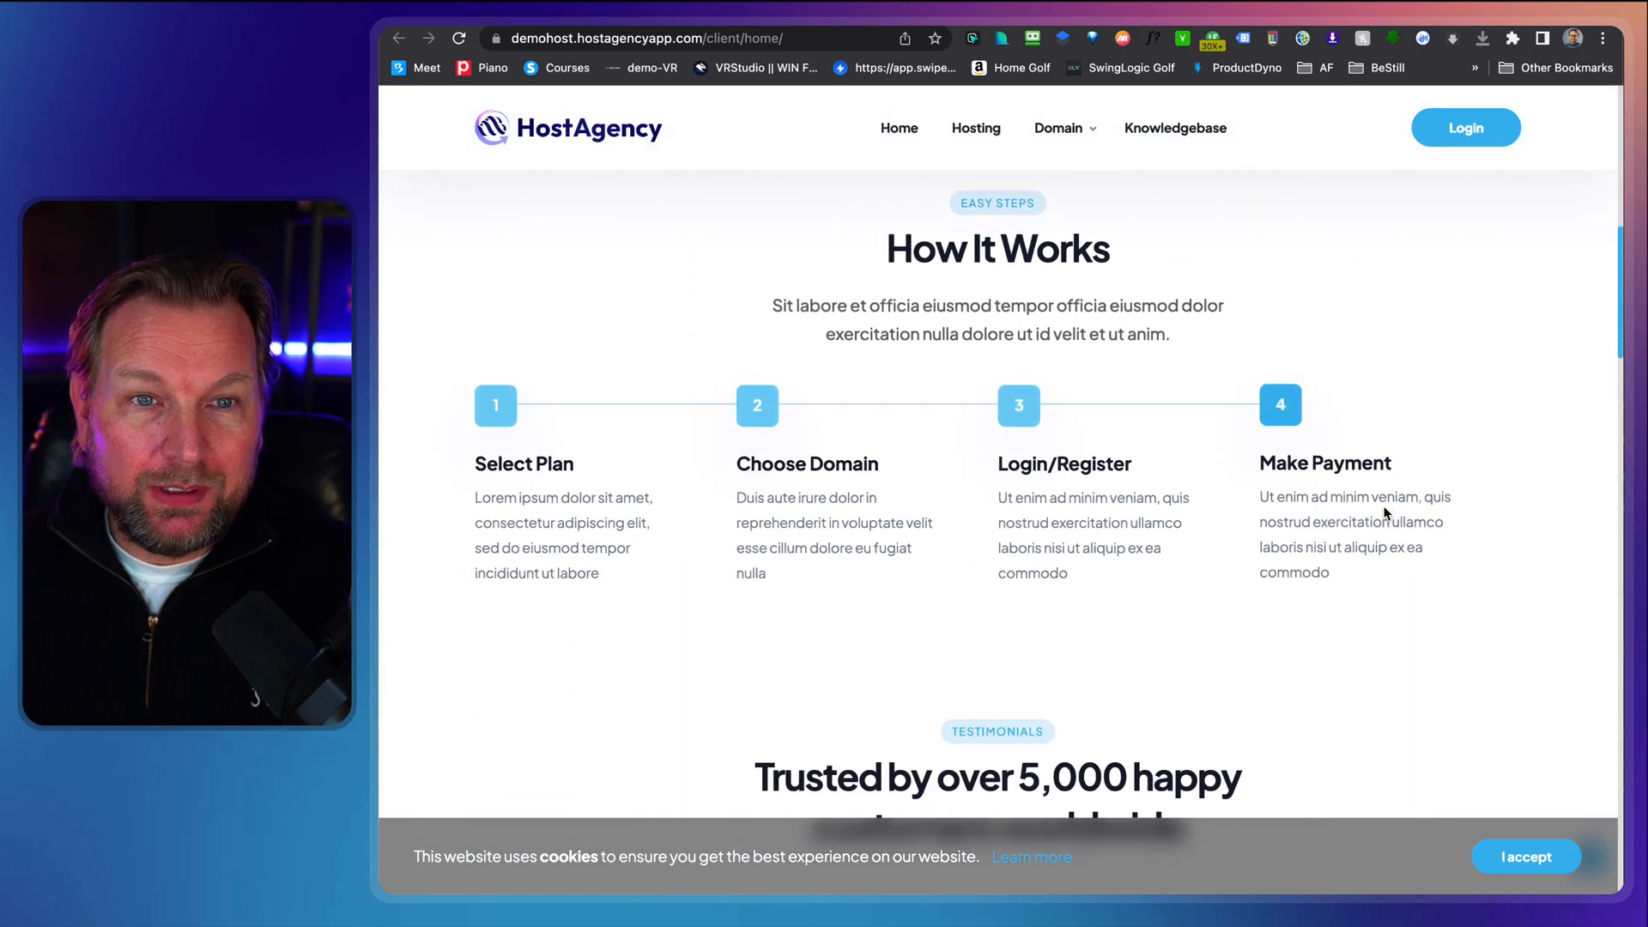
pyautogui.scroll(-3)
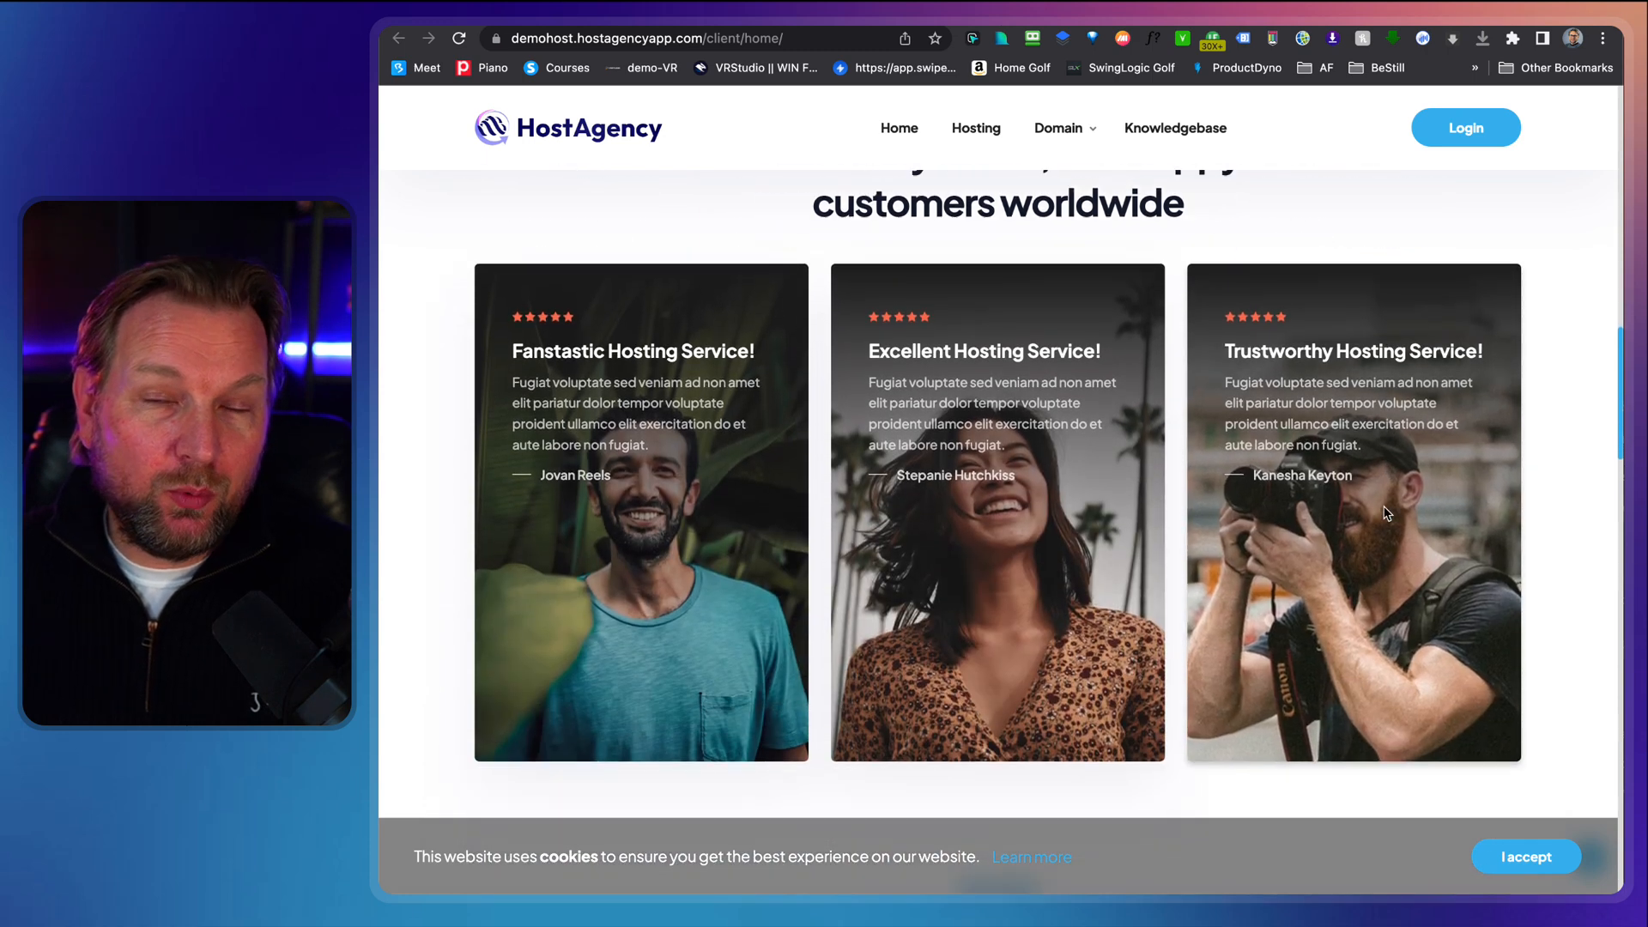
pyautogui.scroll(-3)
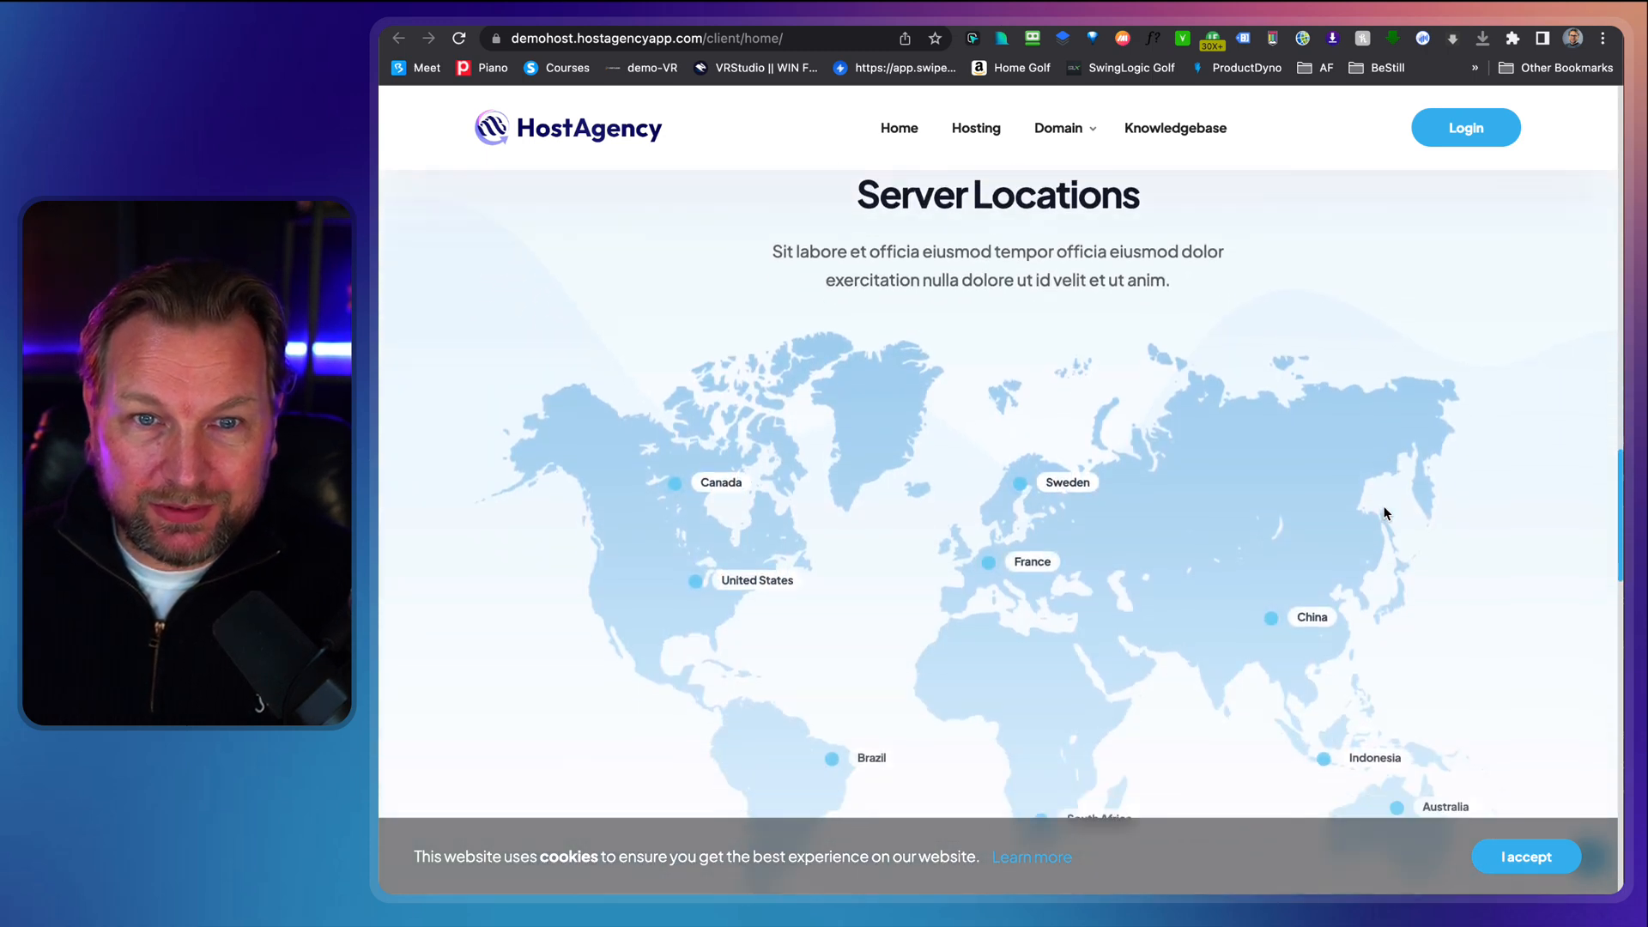
pyautogui.scroll(-3)
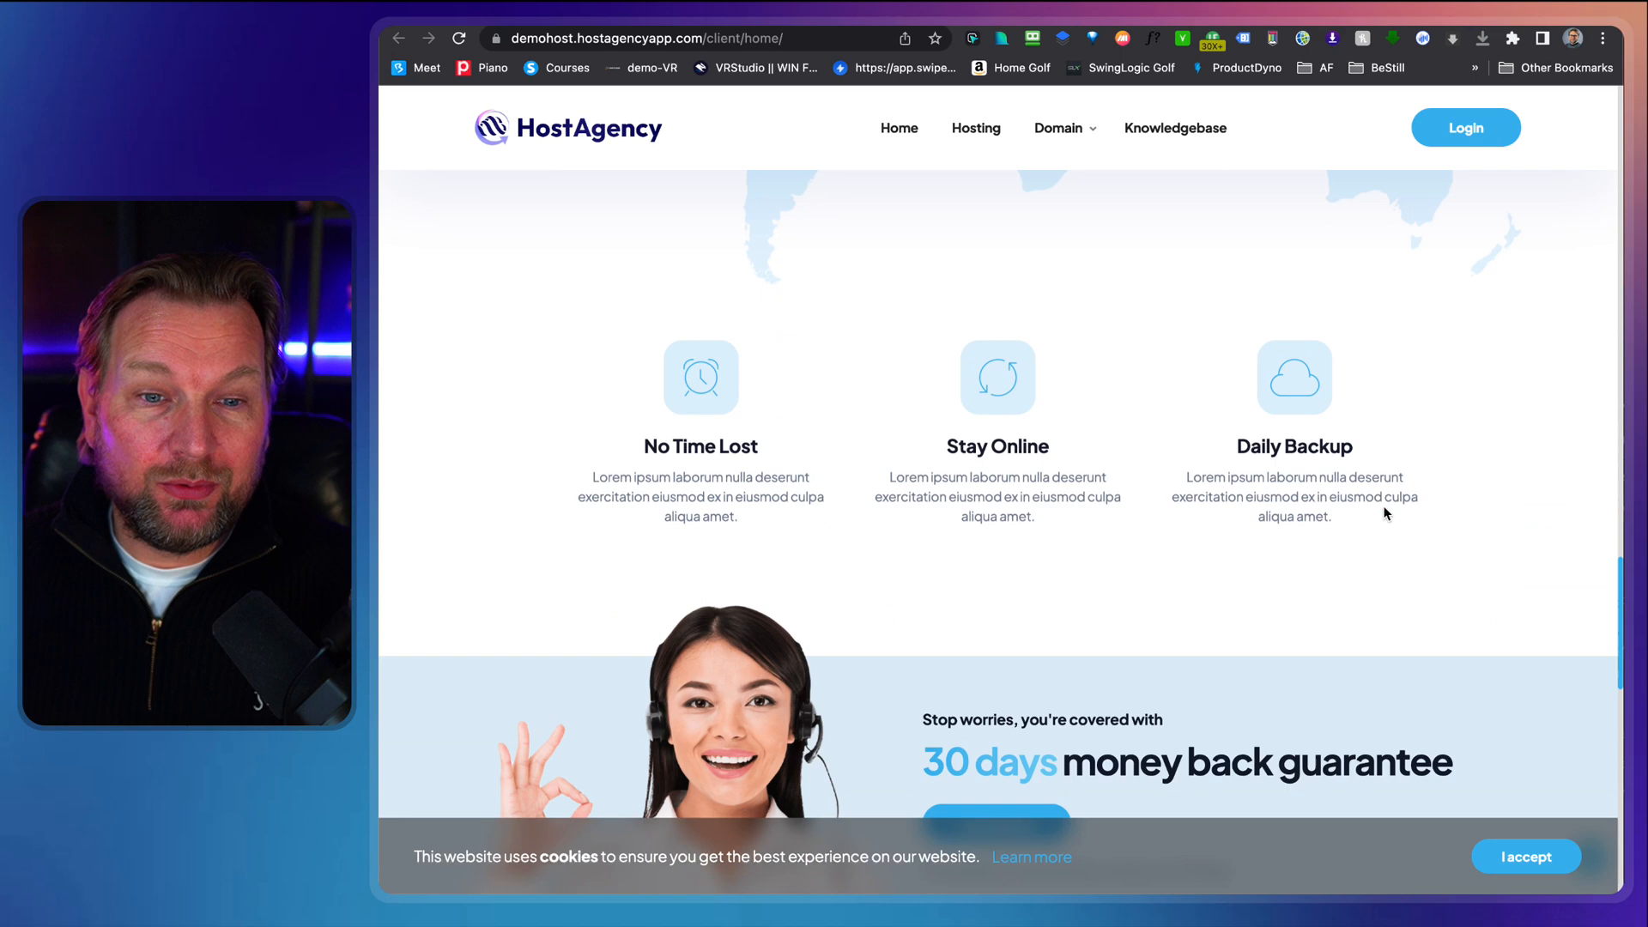
pyautogui.scroll(-3)
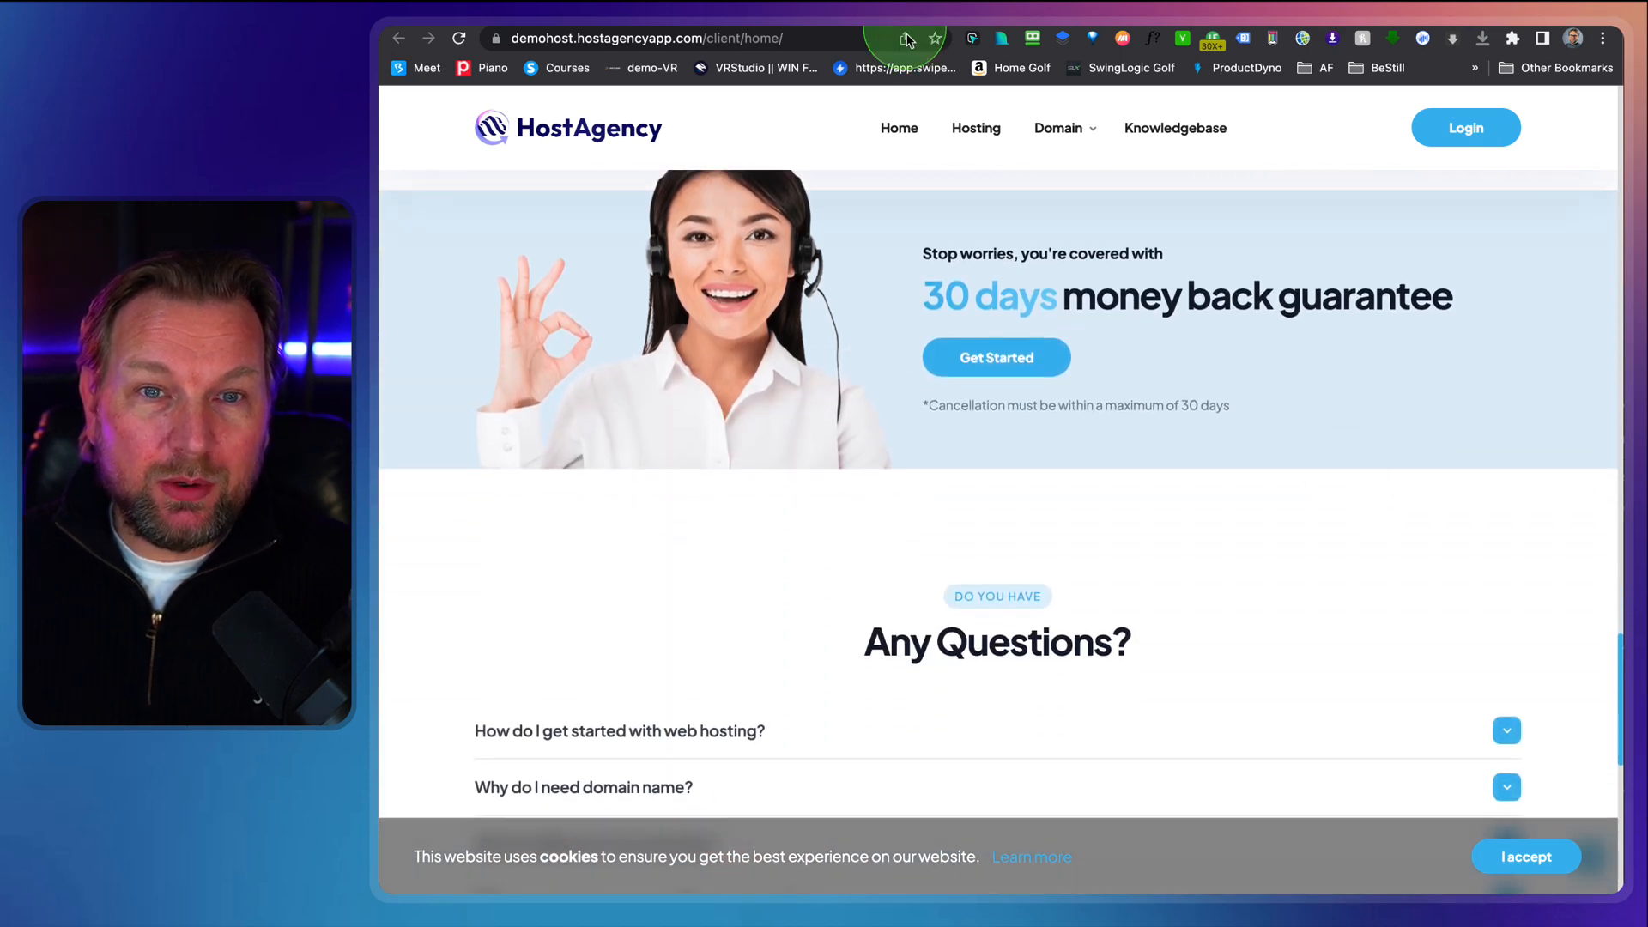
# - Order Super fast hosting on the Yearly $99.00 cycle from the Hosting page, reaching checkout
pyautogui.click(975, 128)
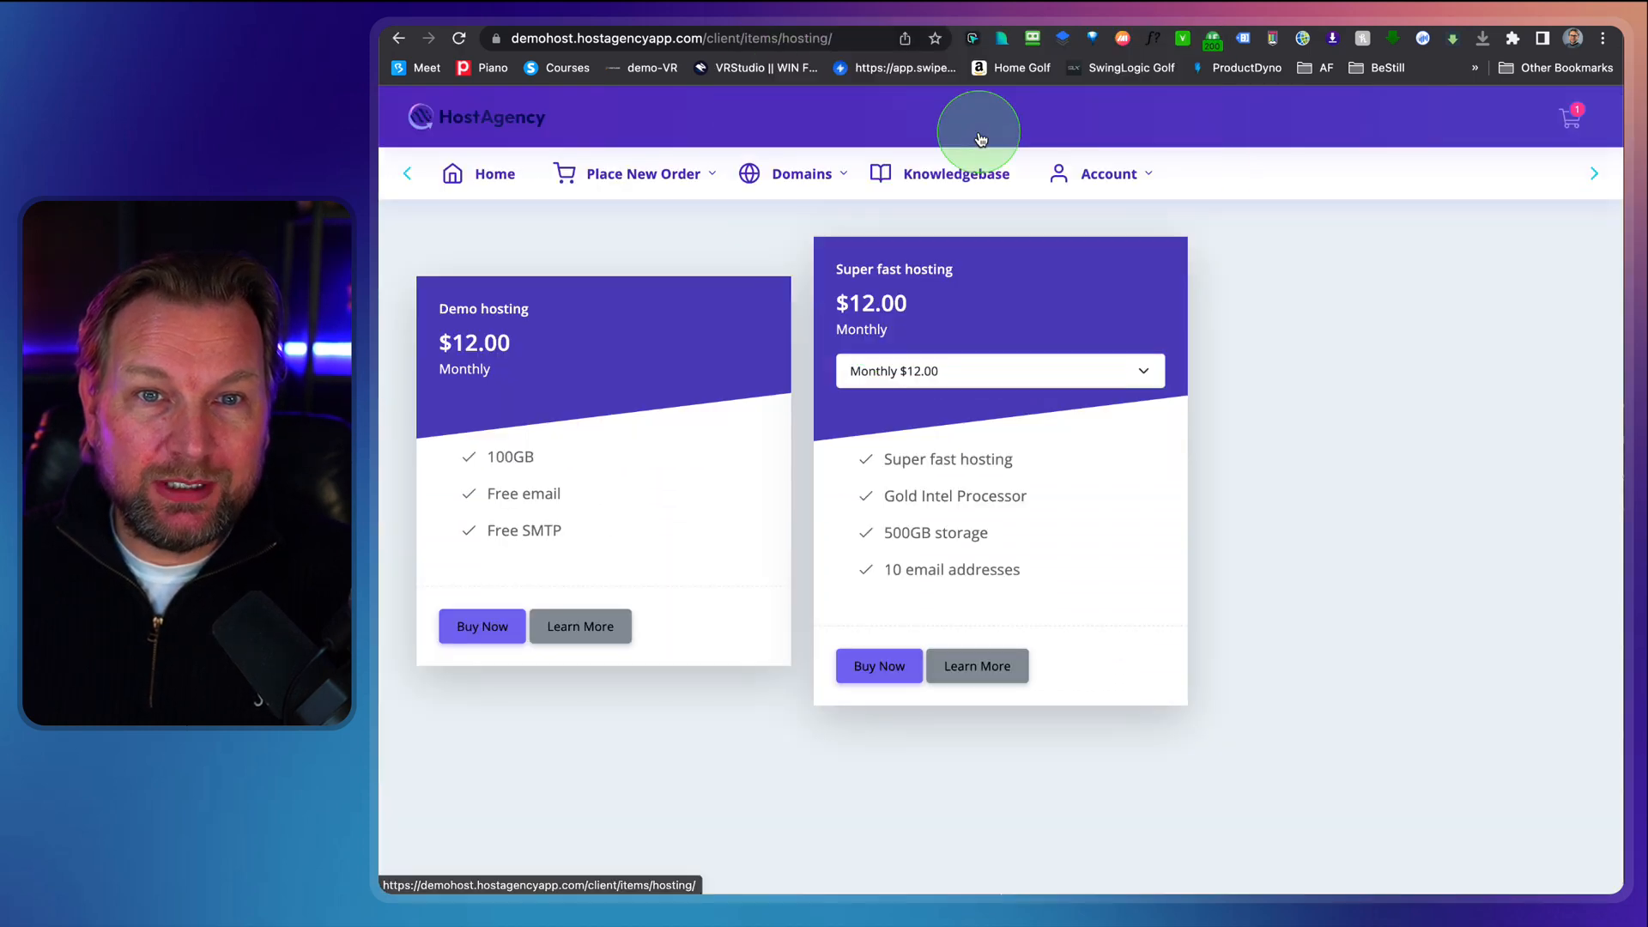
pyautogui.moveTo(1349, 438)
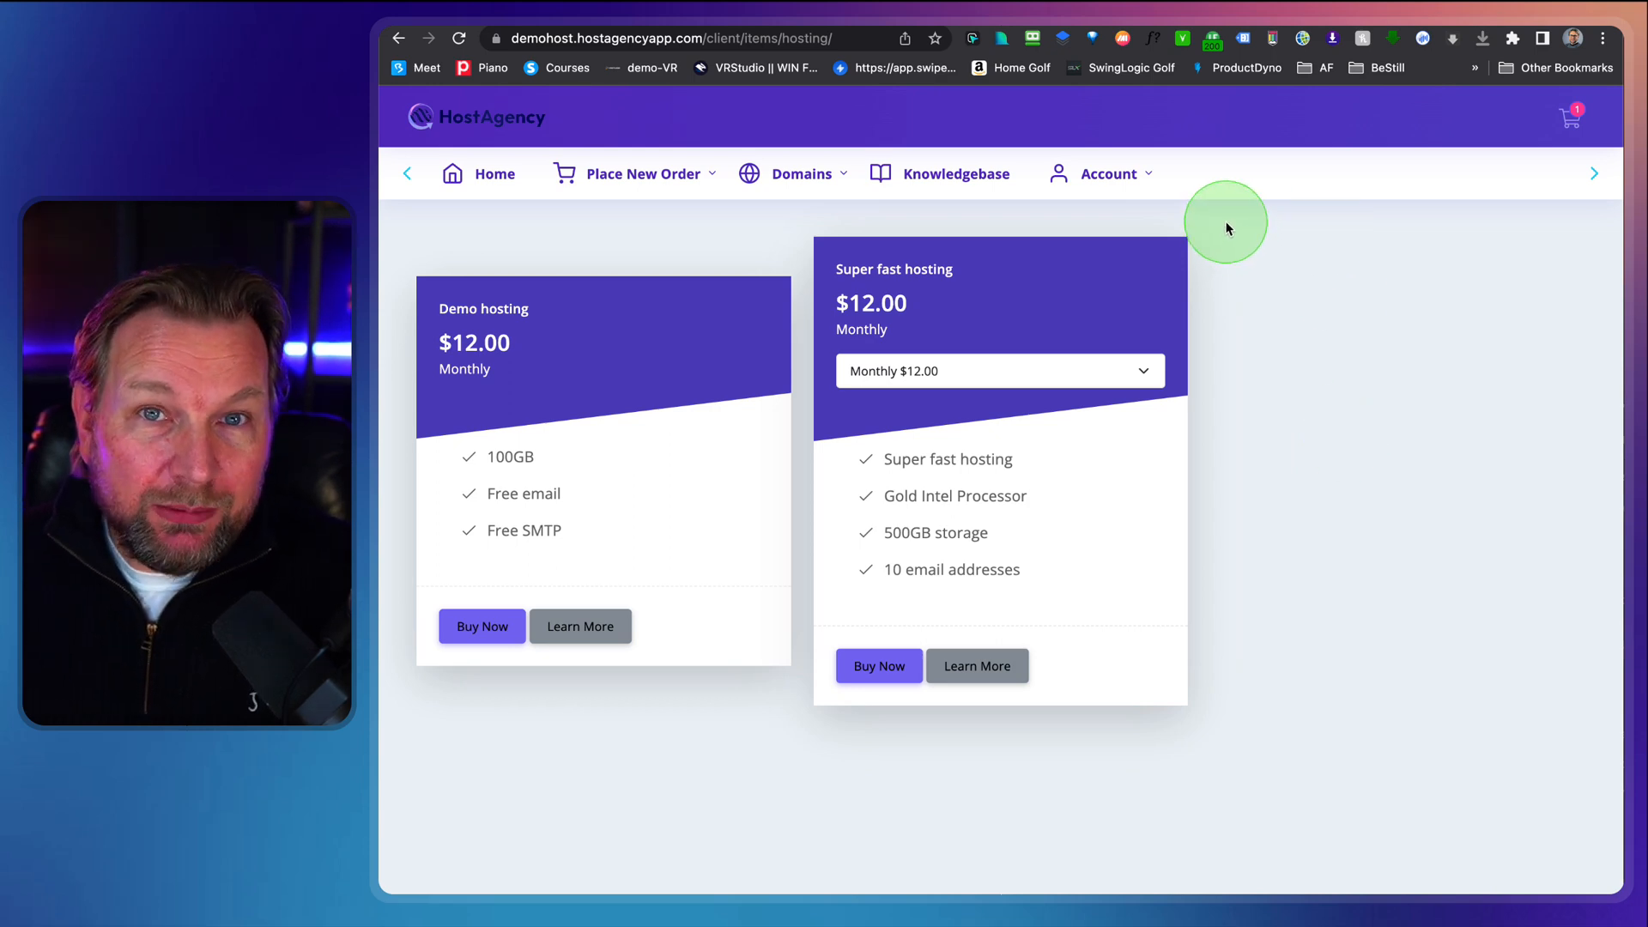
pyautogui.moveTo(1135, 302)
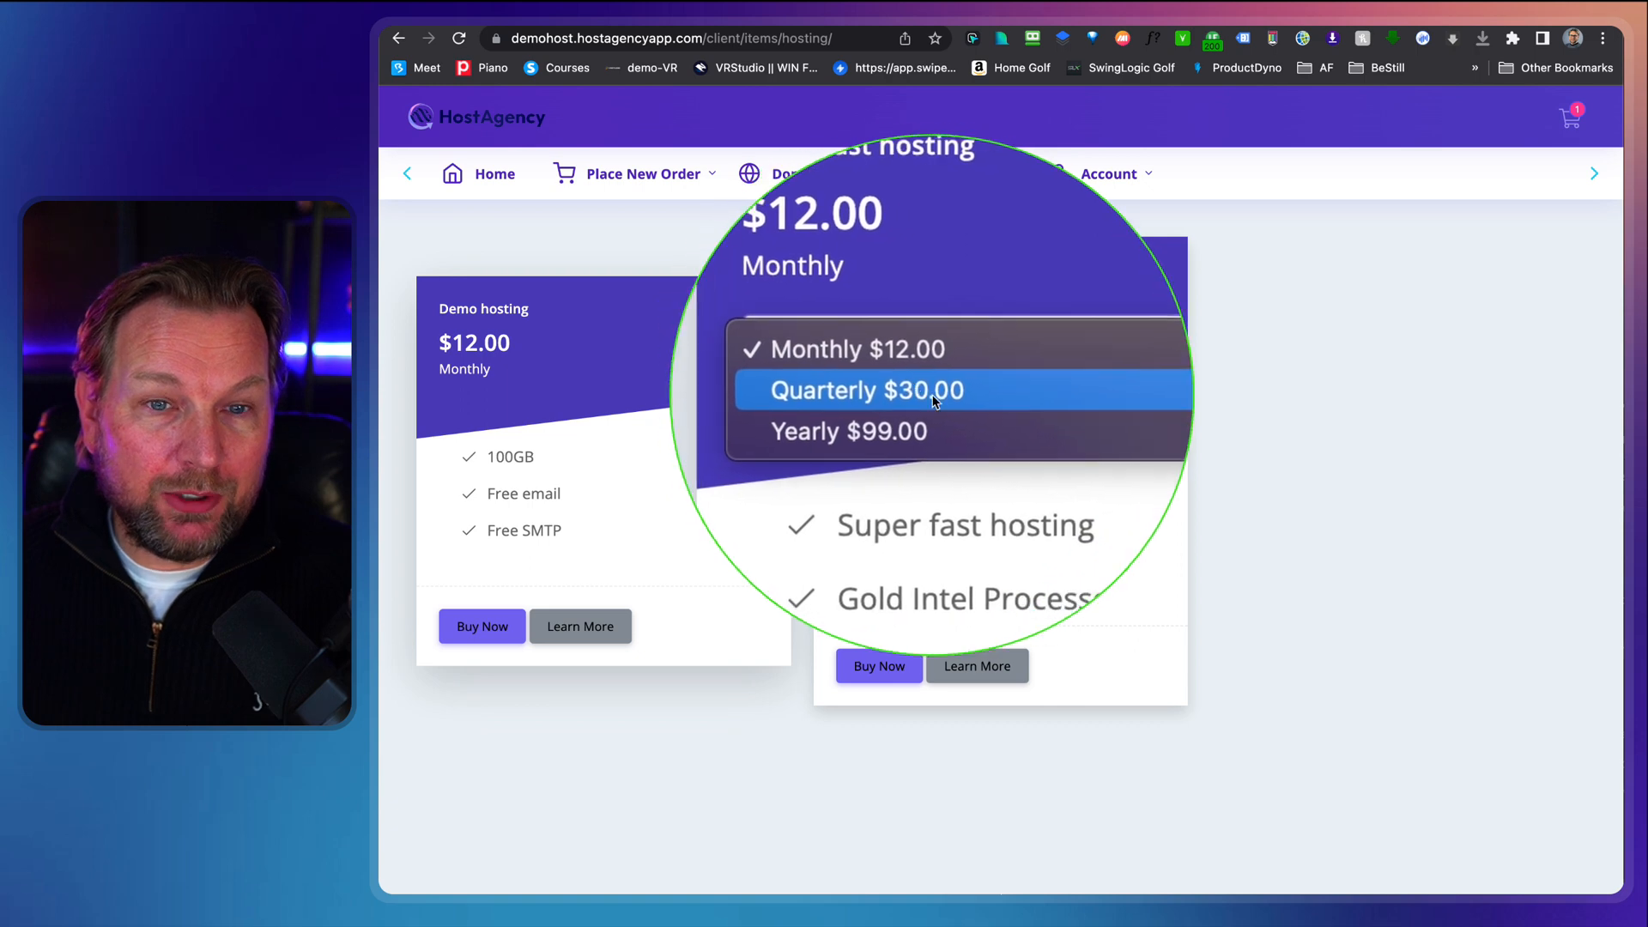
pyautogui.moveTo(934, 415)
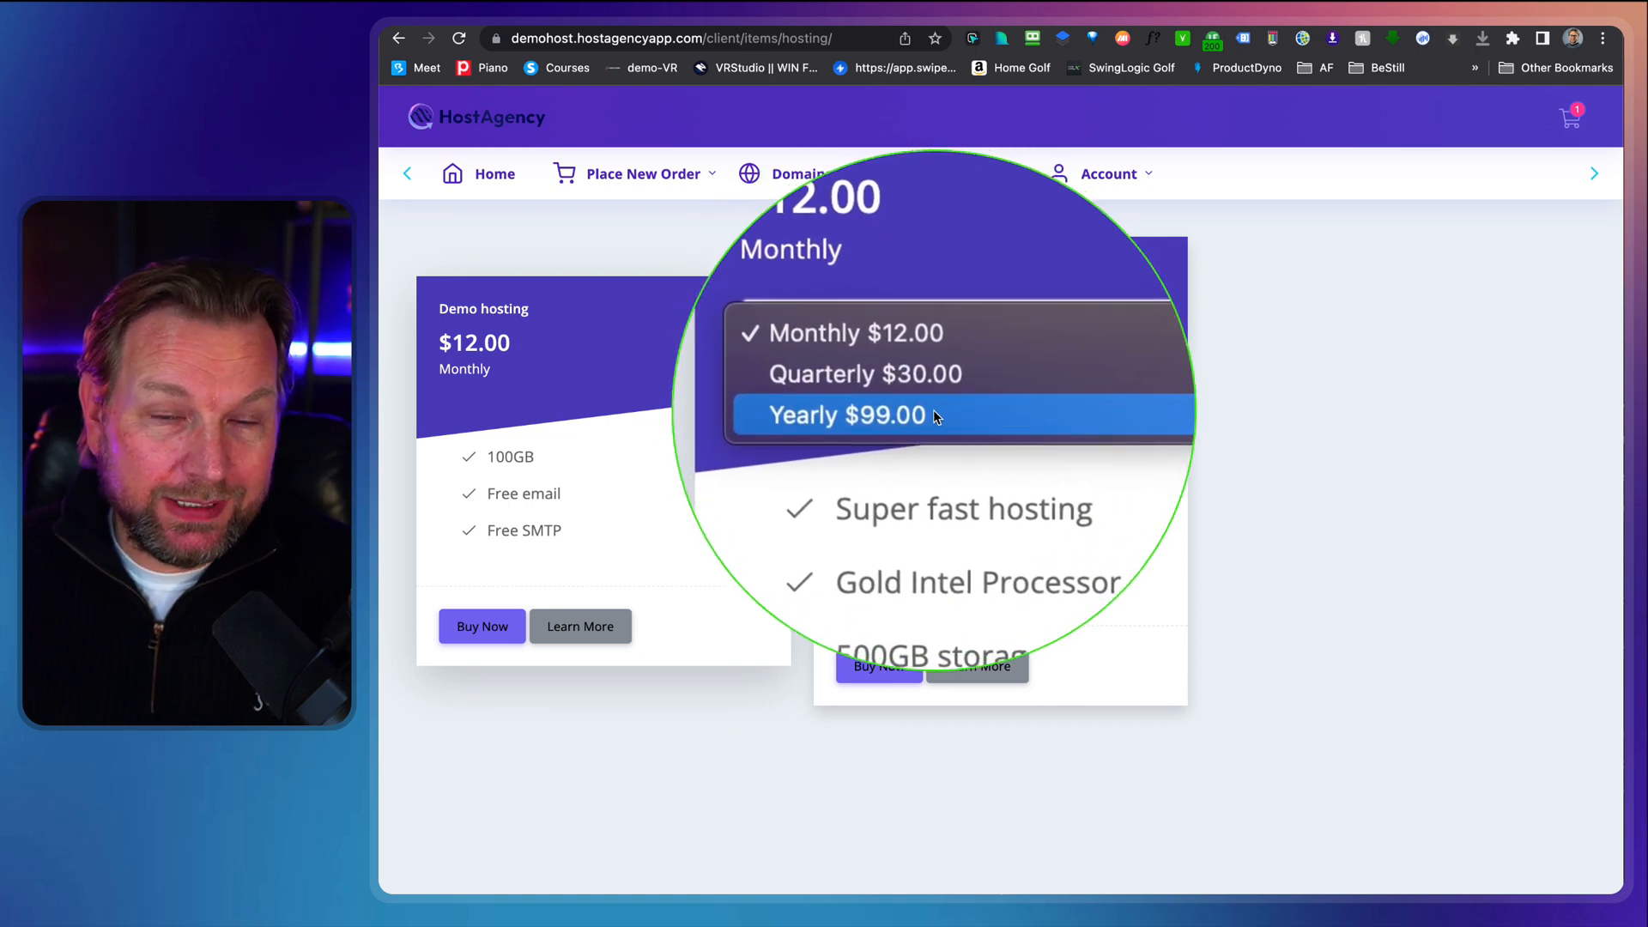
pyautogui.click(839, 415)
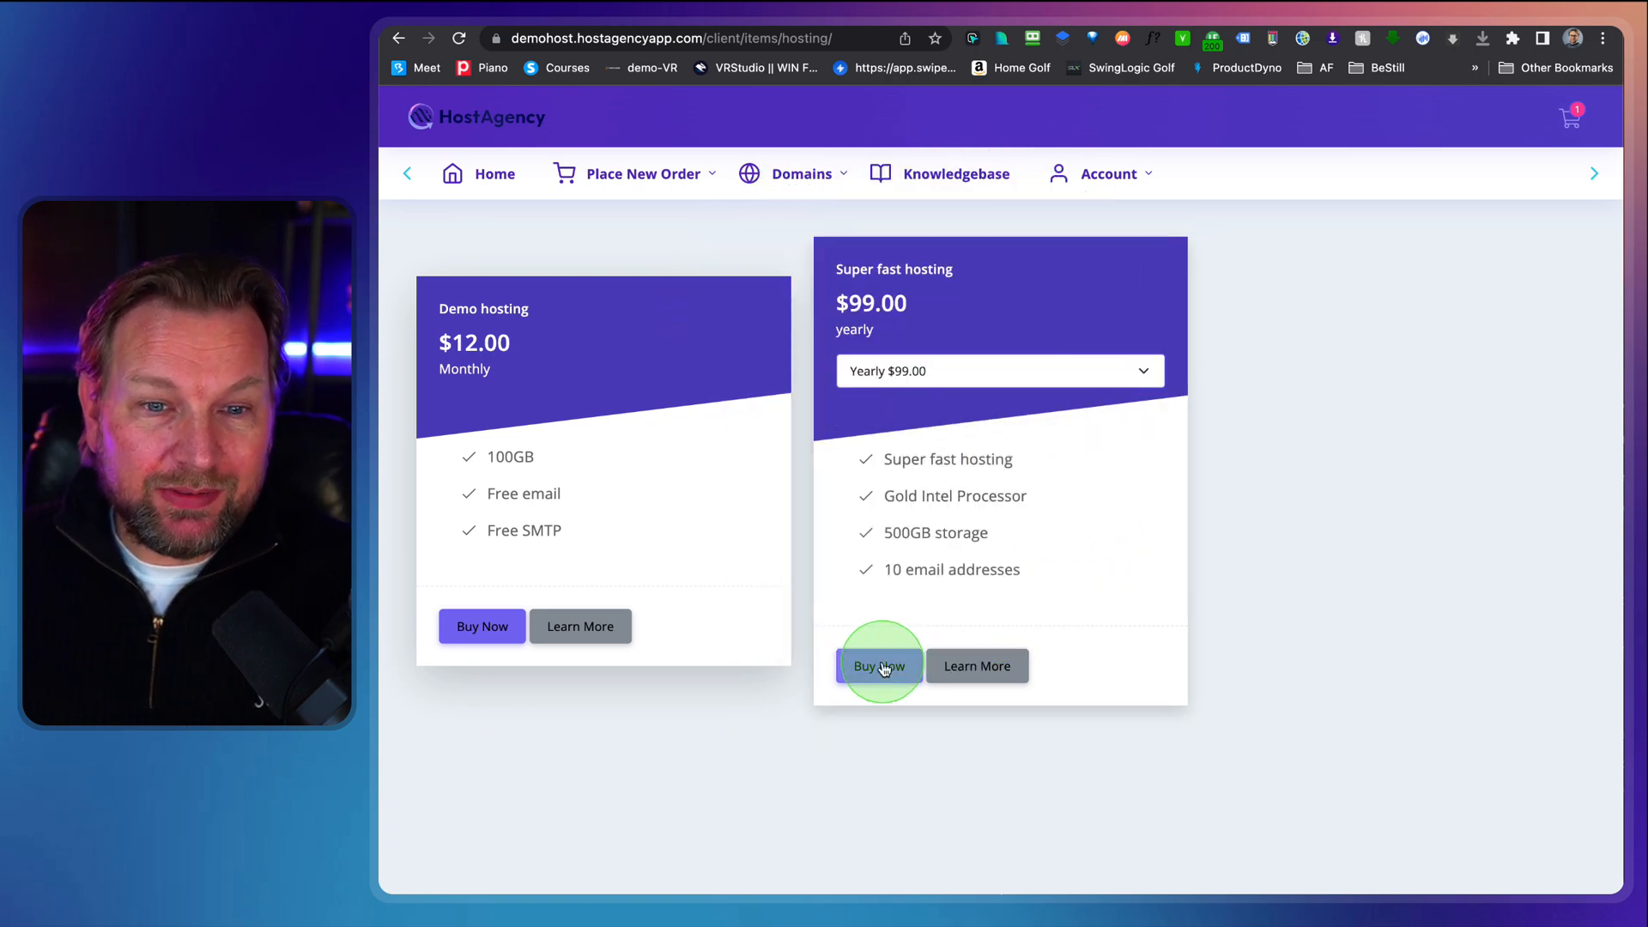
pyautogui.click(879, 667)
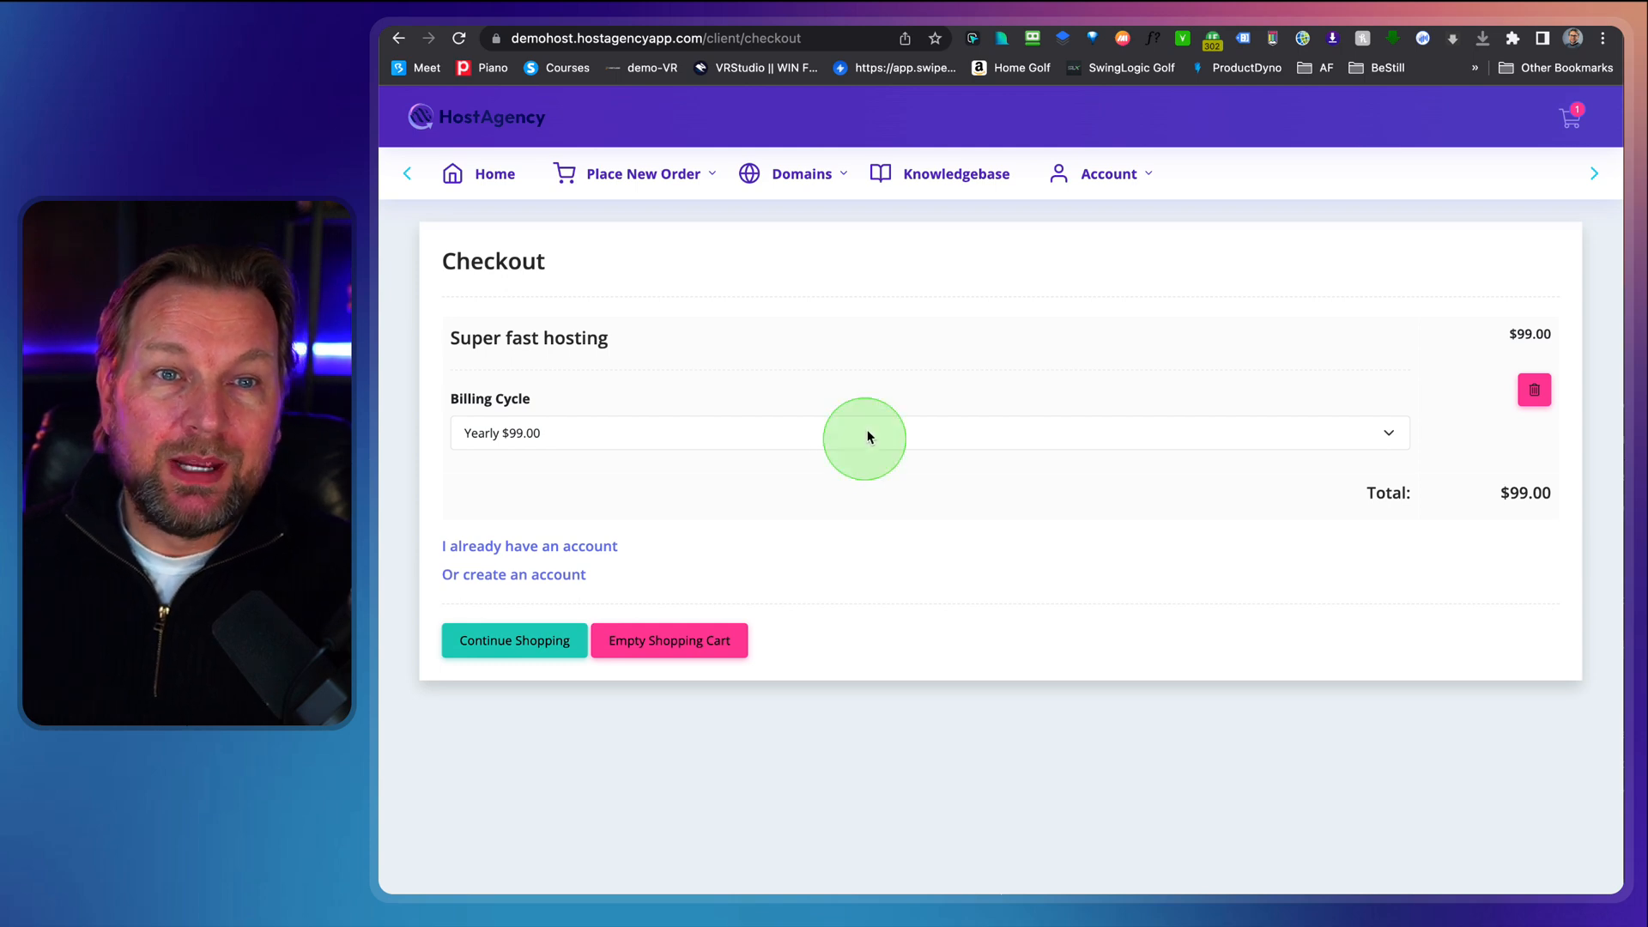
pyautogui.moveTo(864, 381)
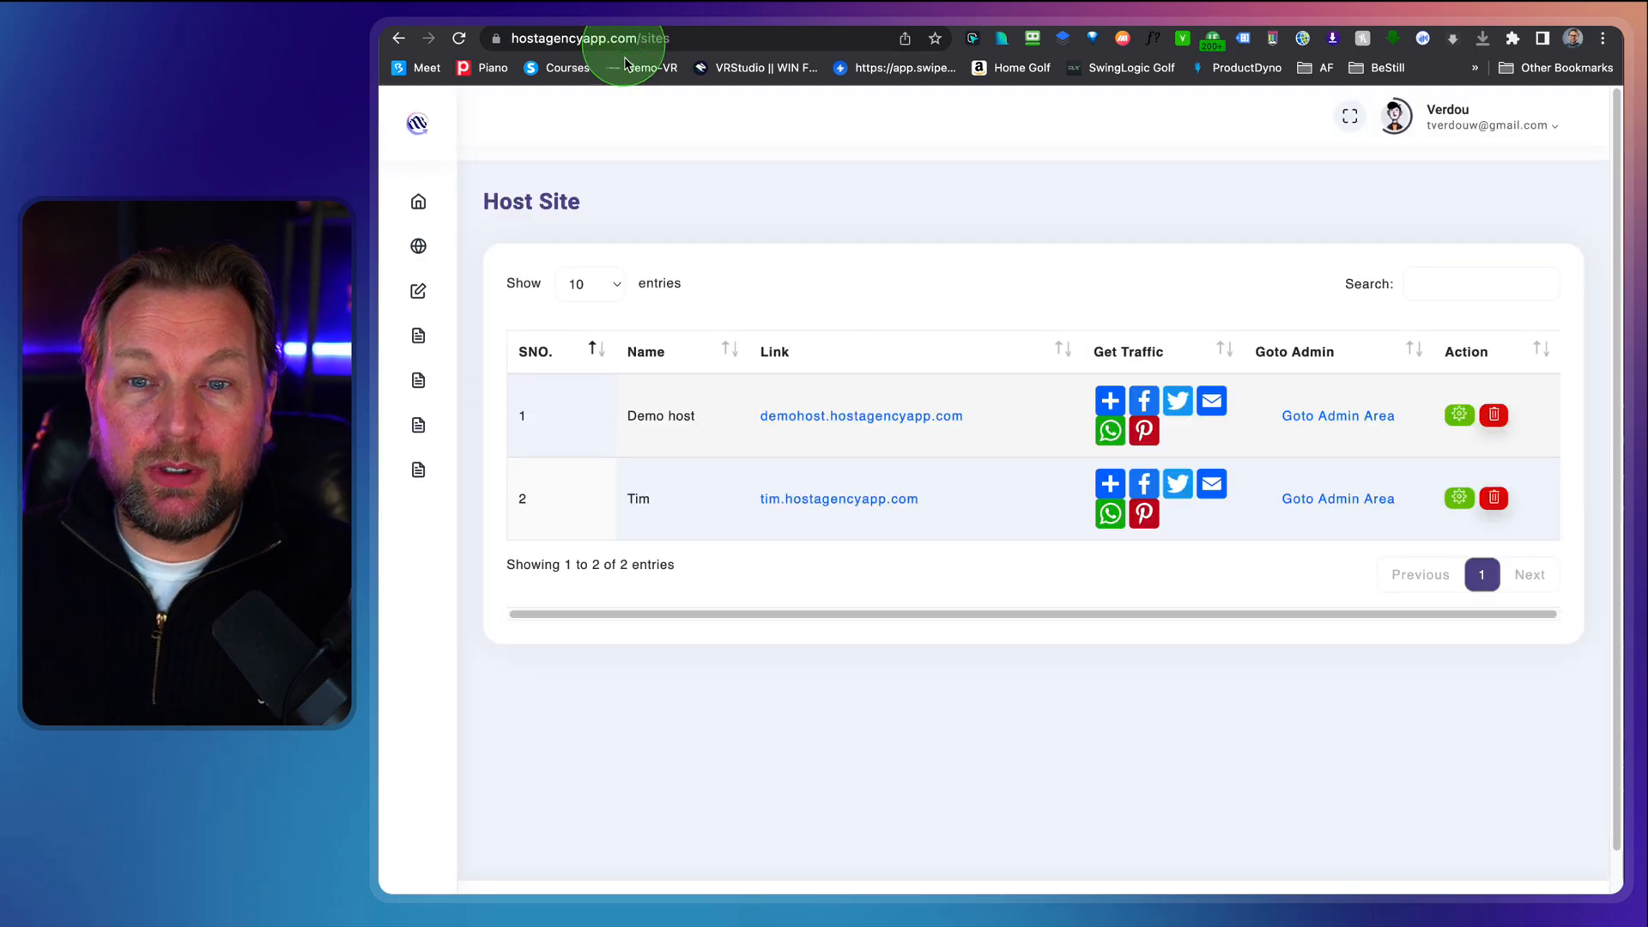
pyautogui.moveTo(1432, 400)
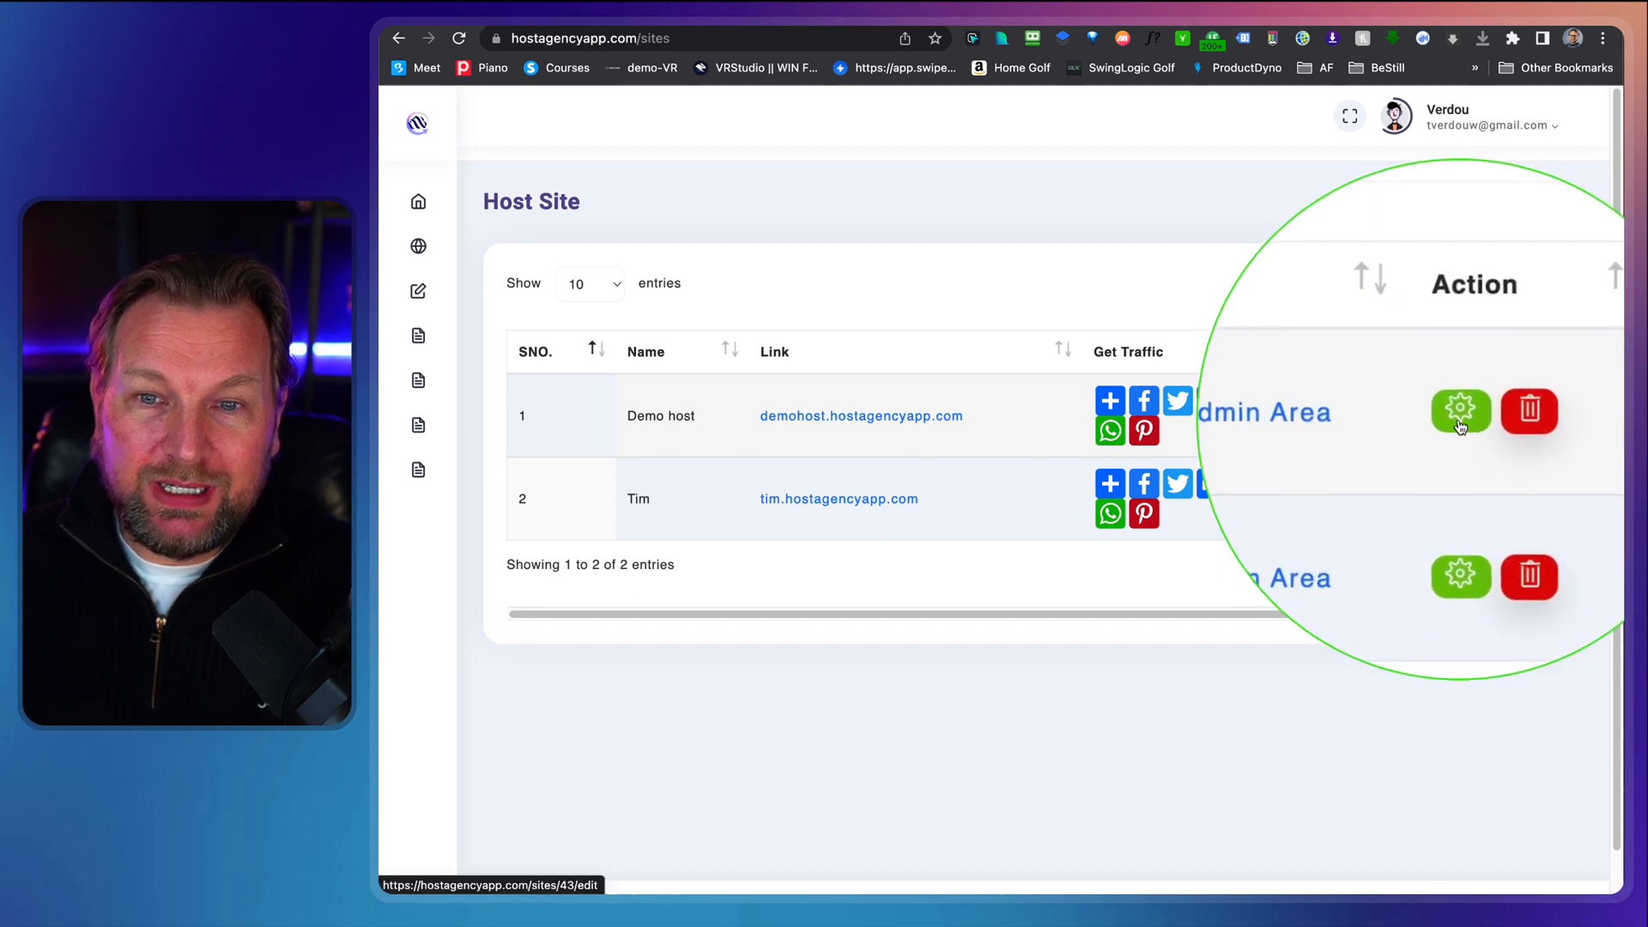
# - From the Host Site list, go to the Demo host admin area login page
pyautogui.click(1460, 411)
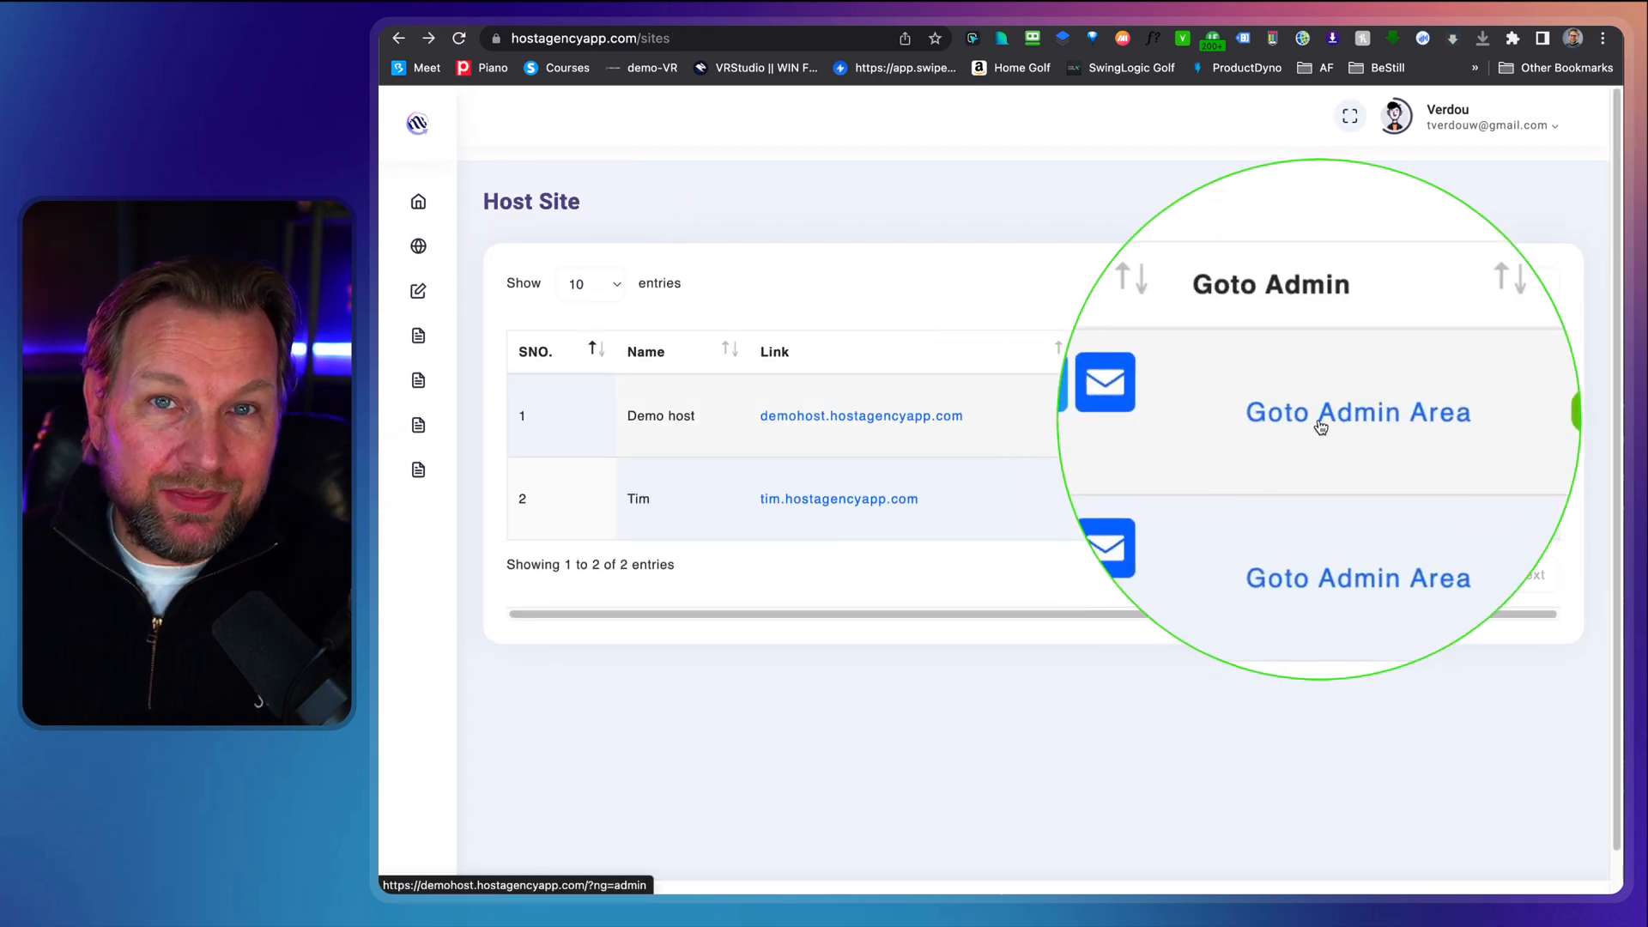
pyautogui.click(1356, 412)
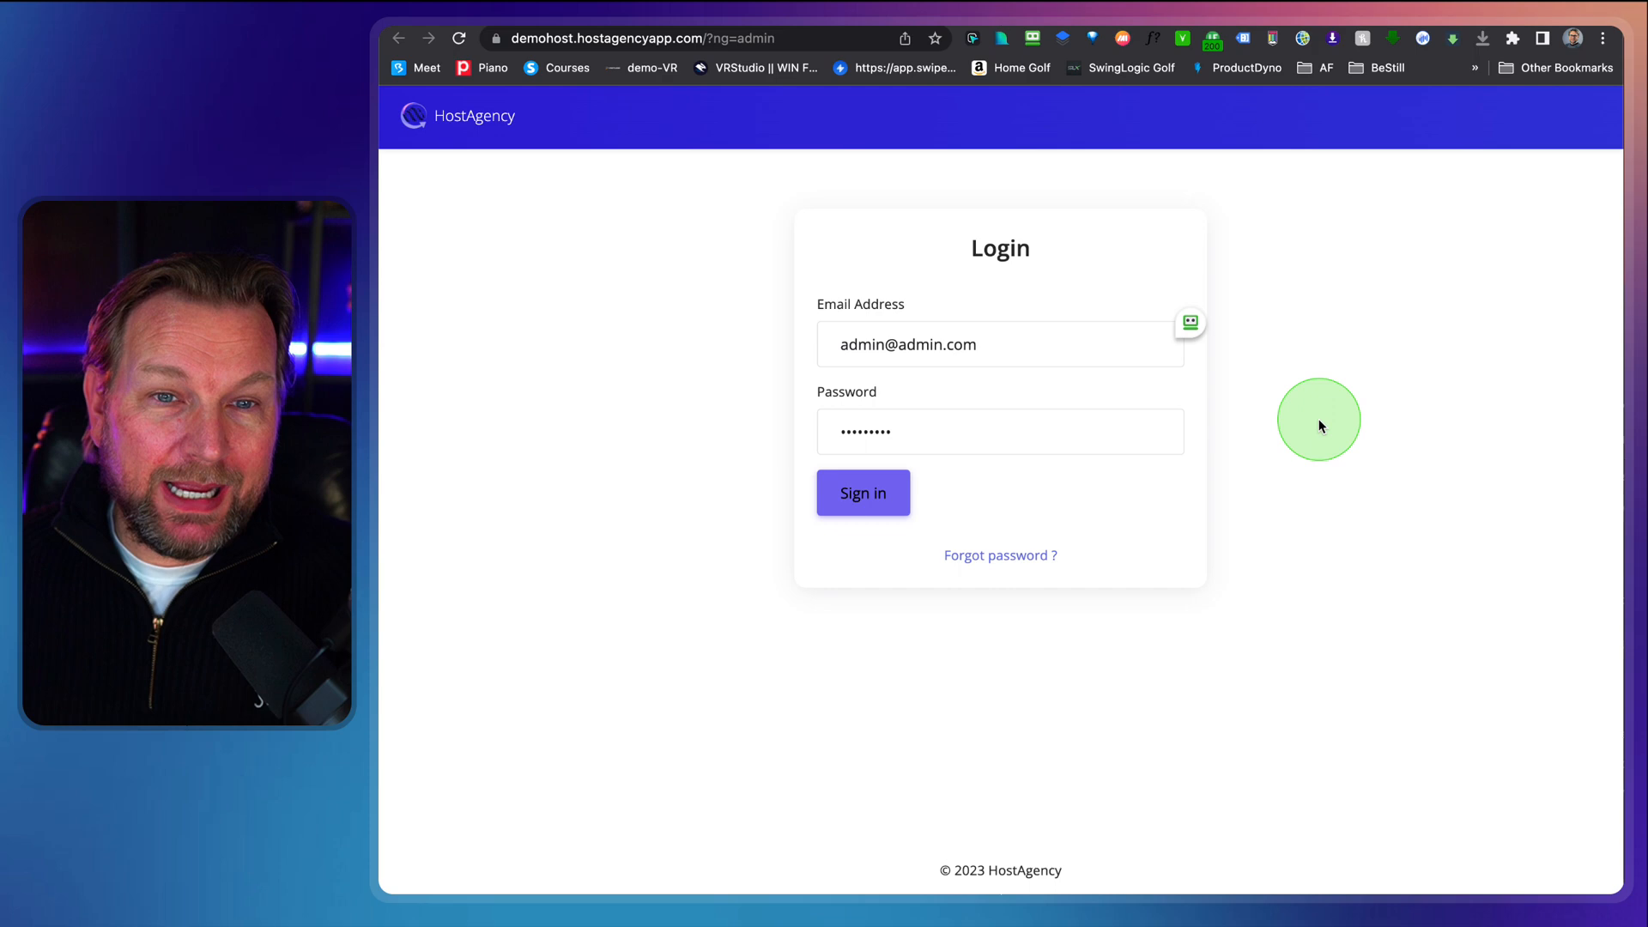
# - Sign in and show Services > Hosting Plans listing Demo hosting and Super fast hosting
pyautogui.click(862, 493)
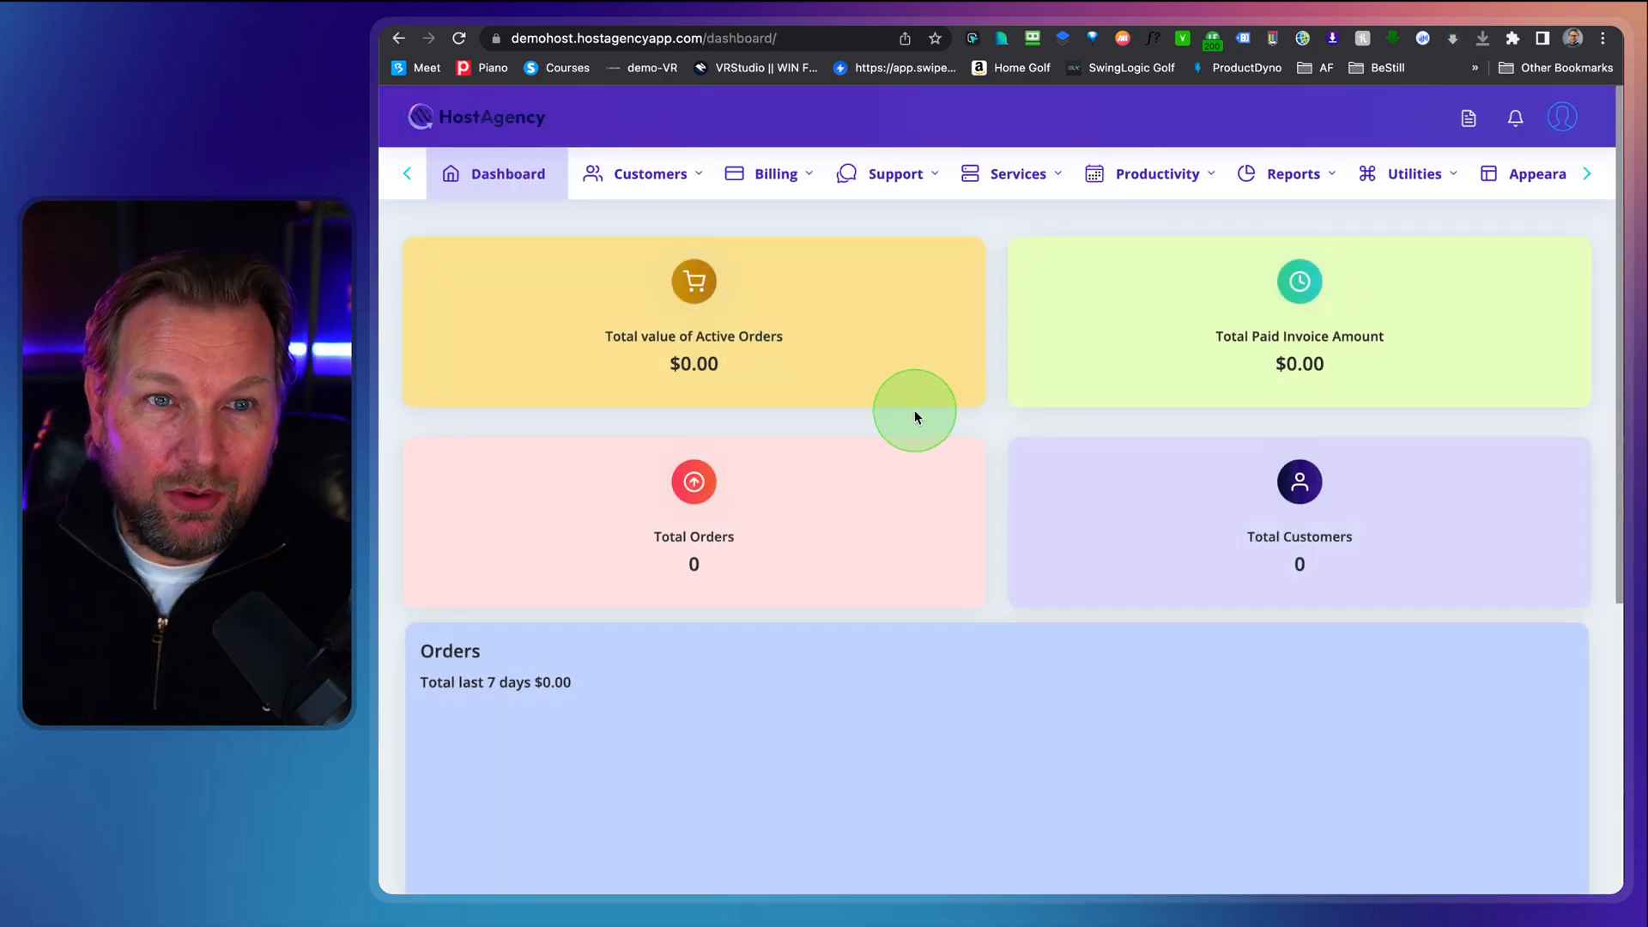
pyautogui.moveTo(915, 419)
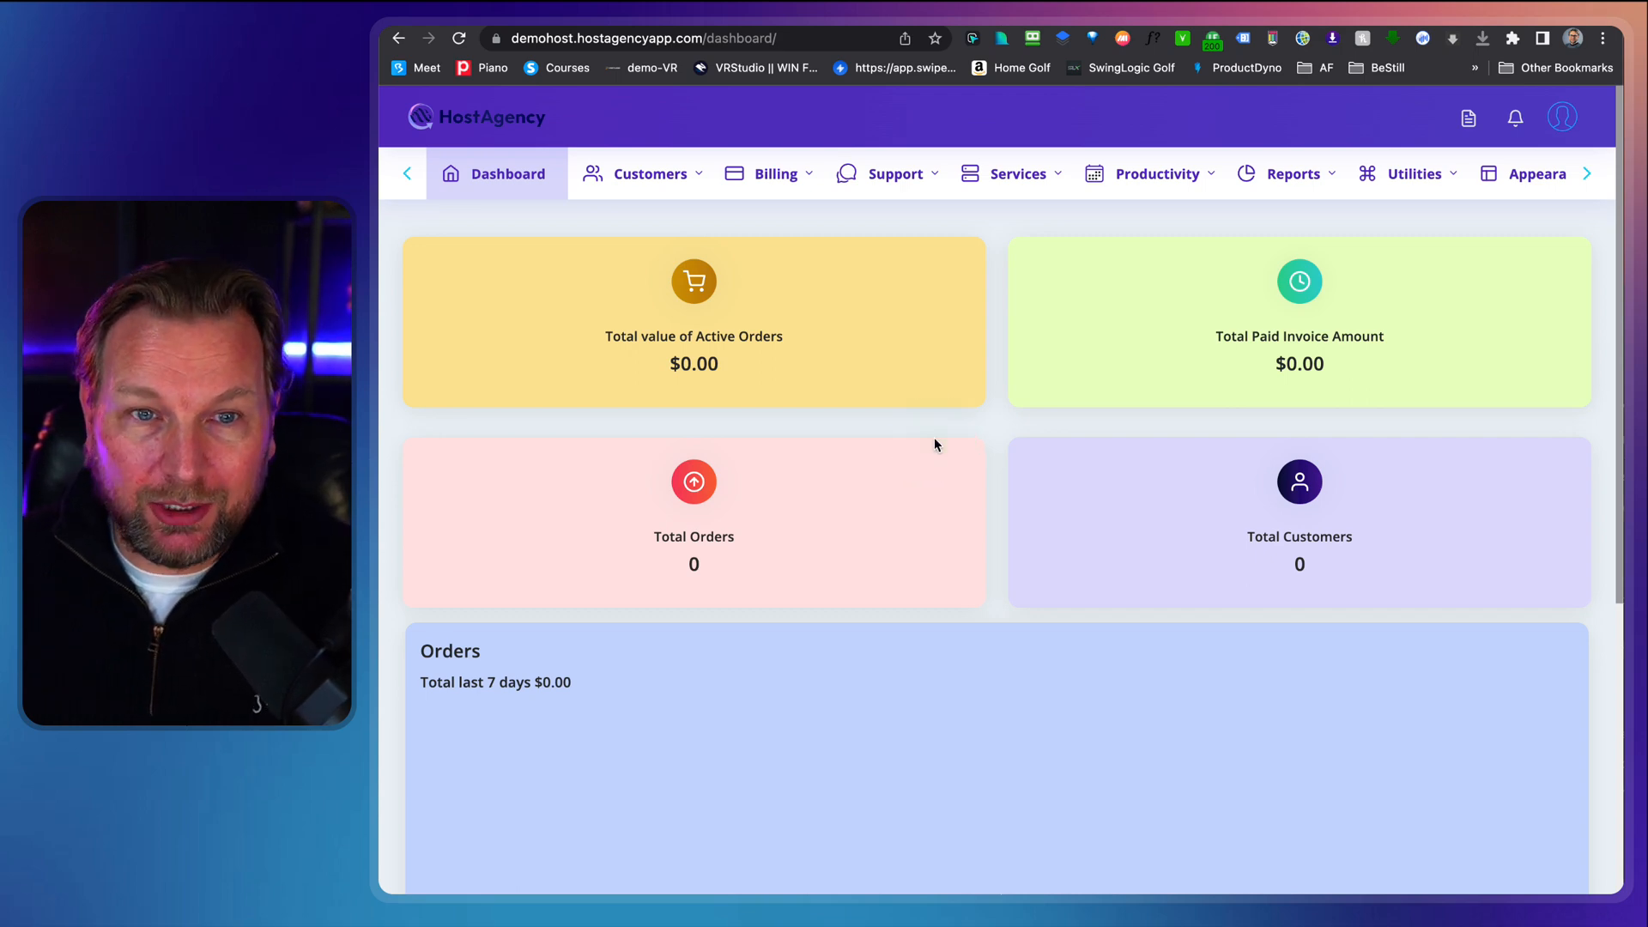
pyautogui.click(1018, 174)
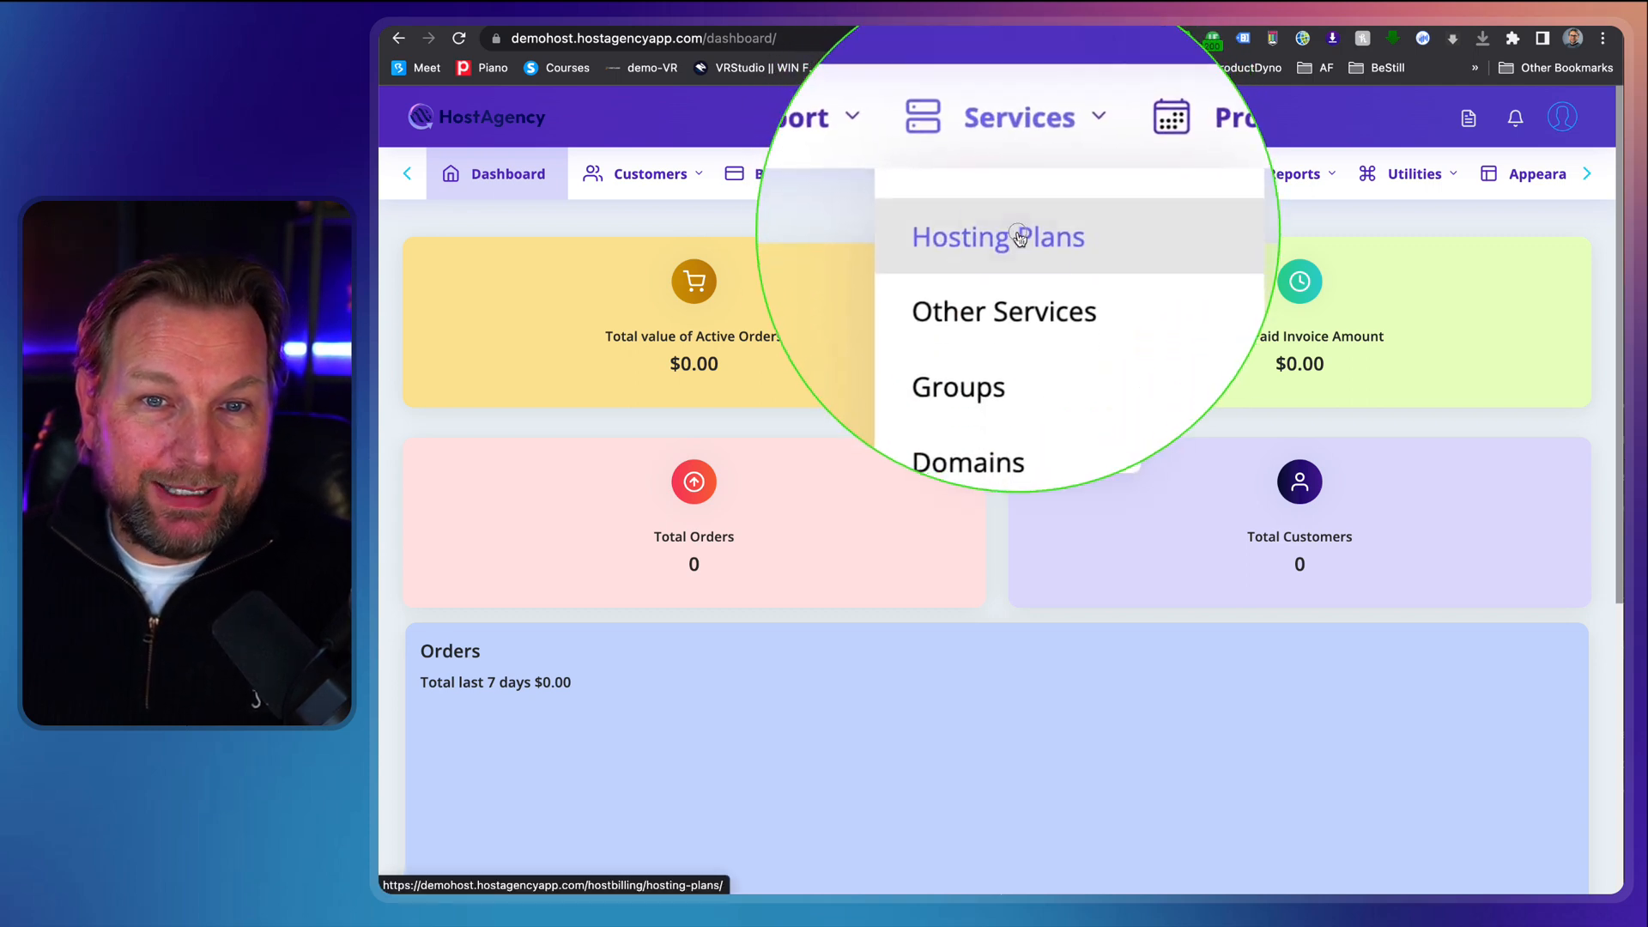
pyautogui.click(995, 236)
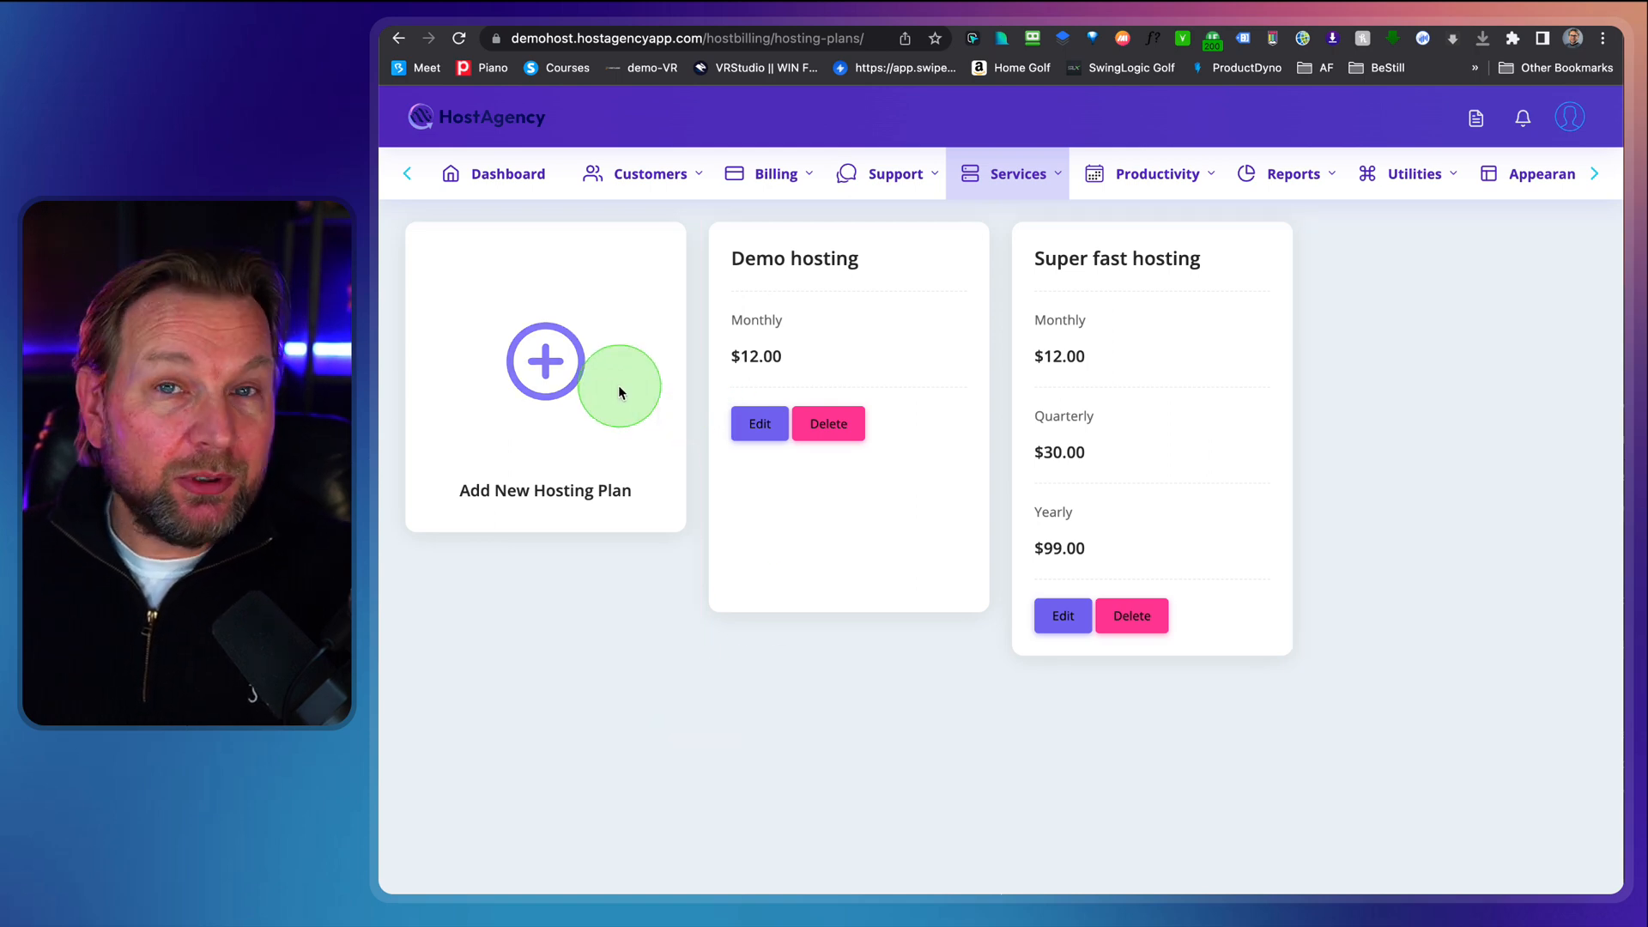
# - Start a new plan named 'Review Hosting package' in the Hosting group
pyautogui.click(544, 360)
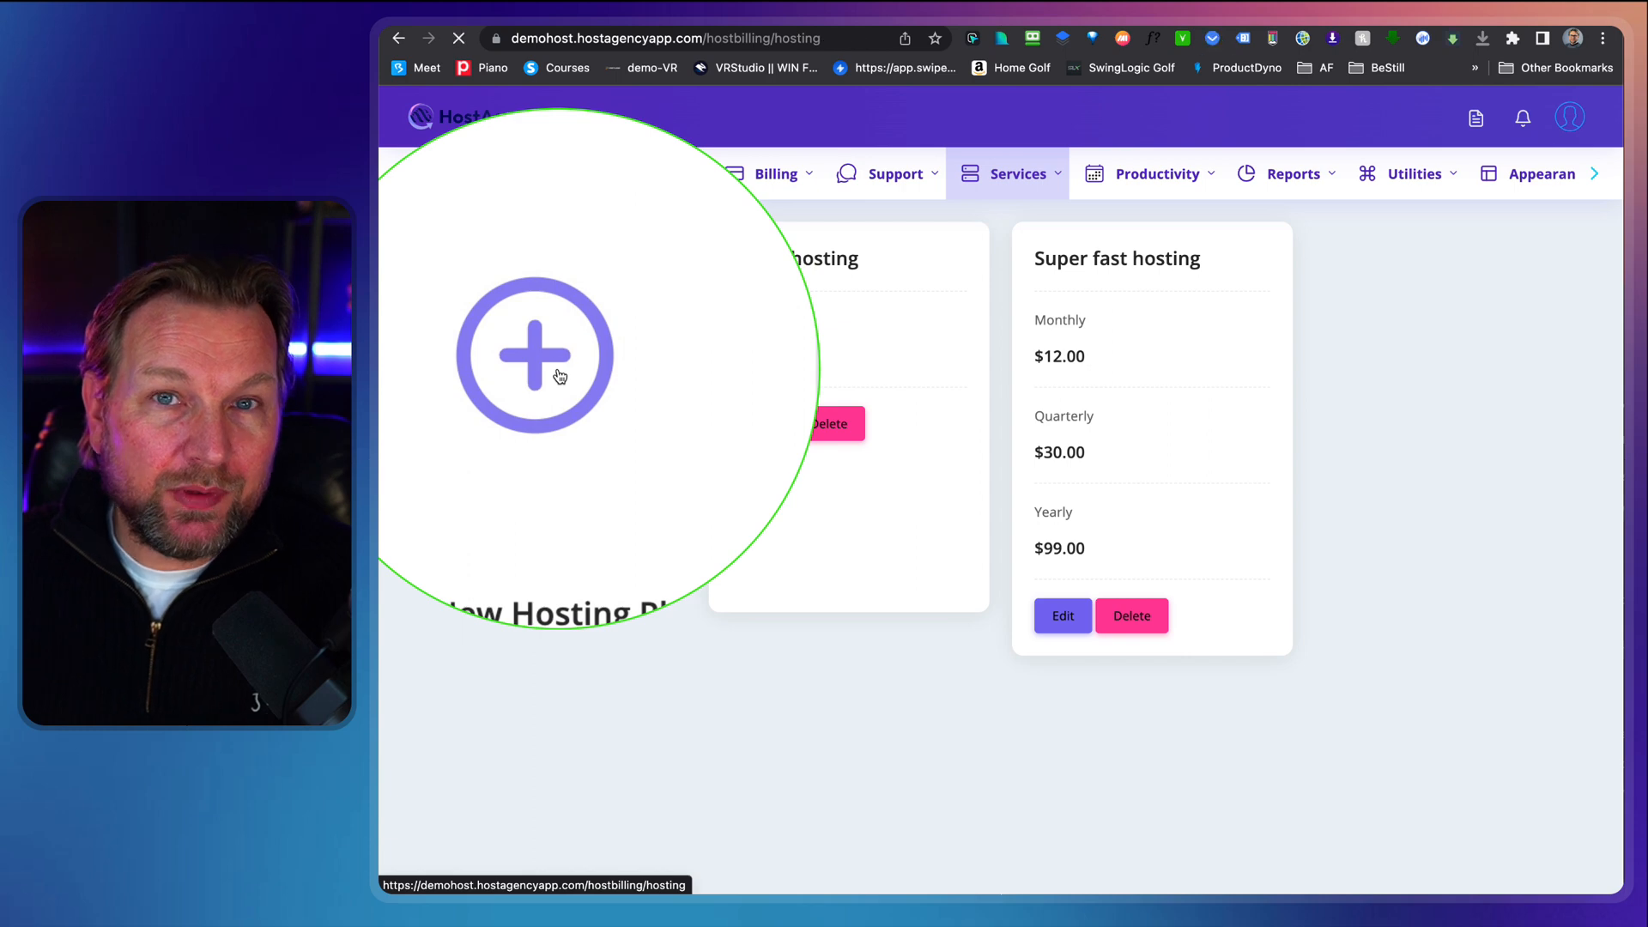
pyautogui.click(534, 353)
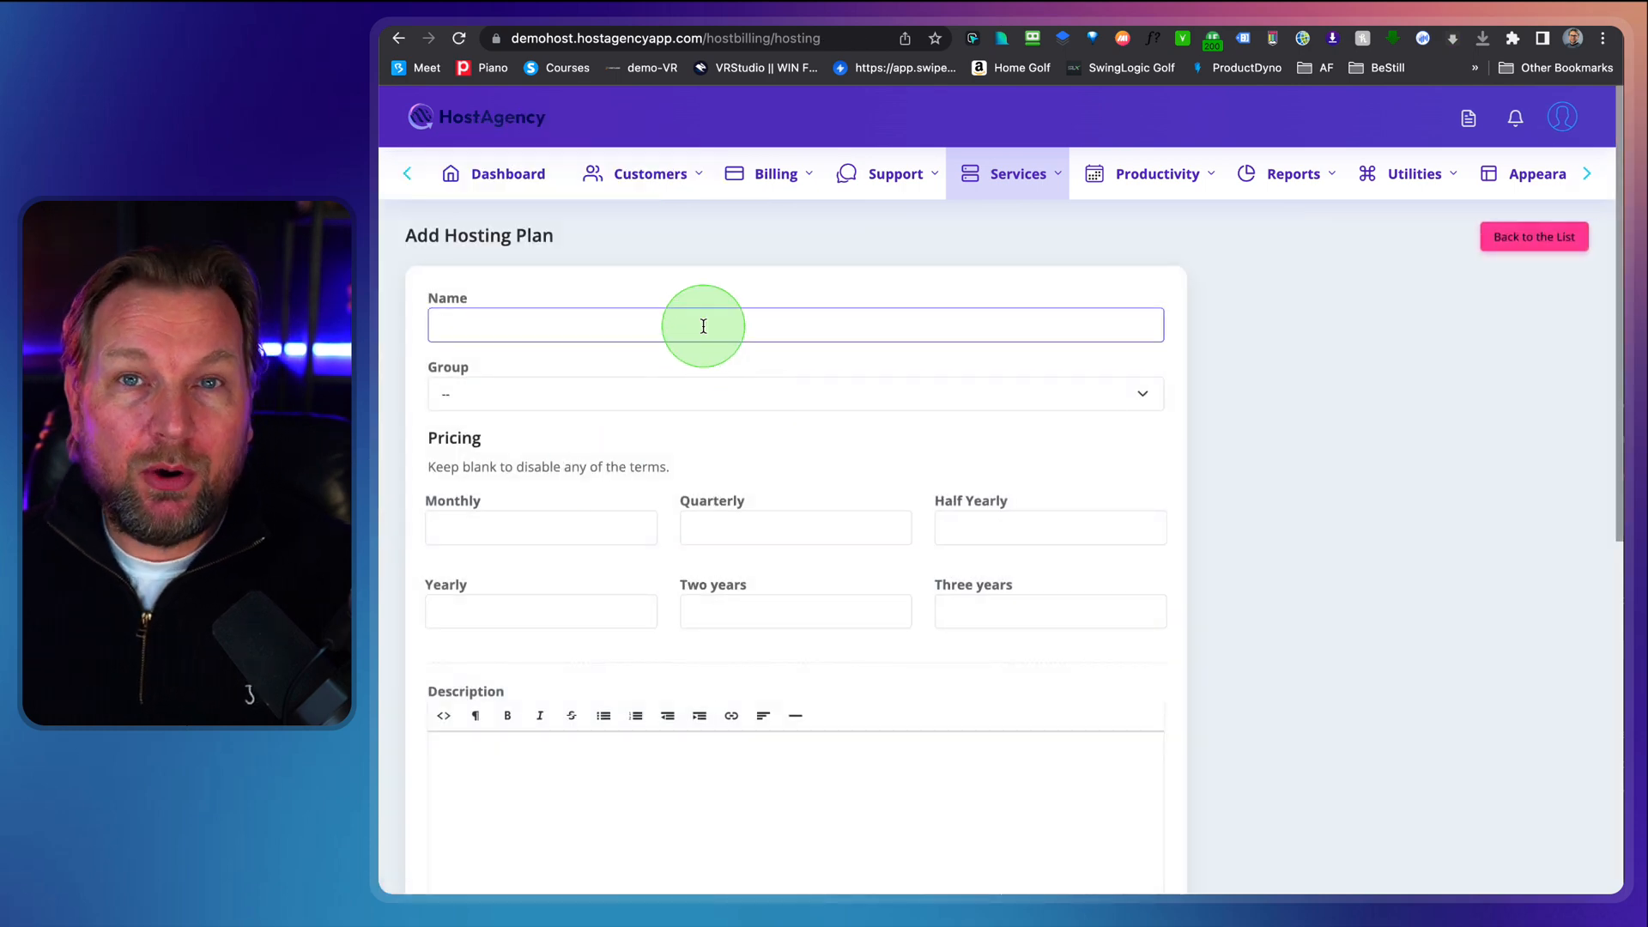
pyautogui.write('R')
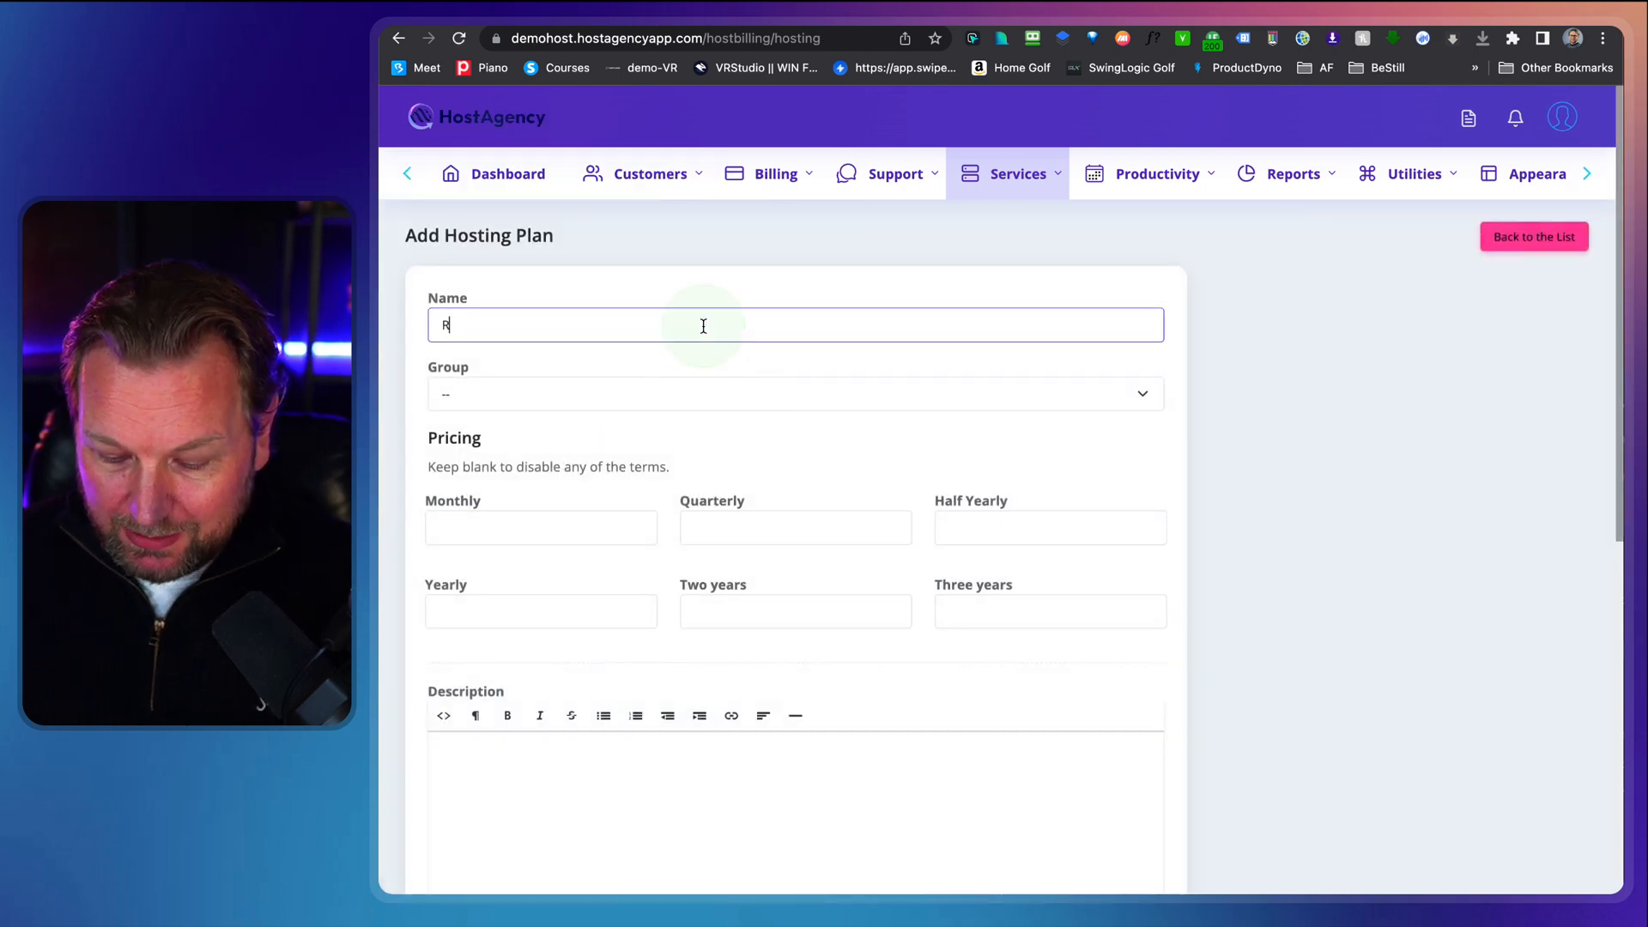
pyautogui.write('eview')
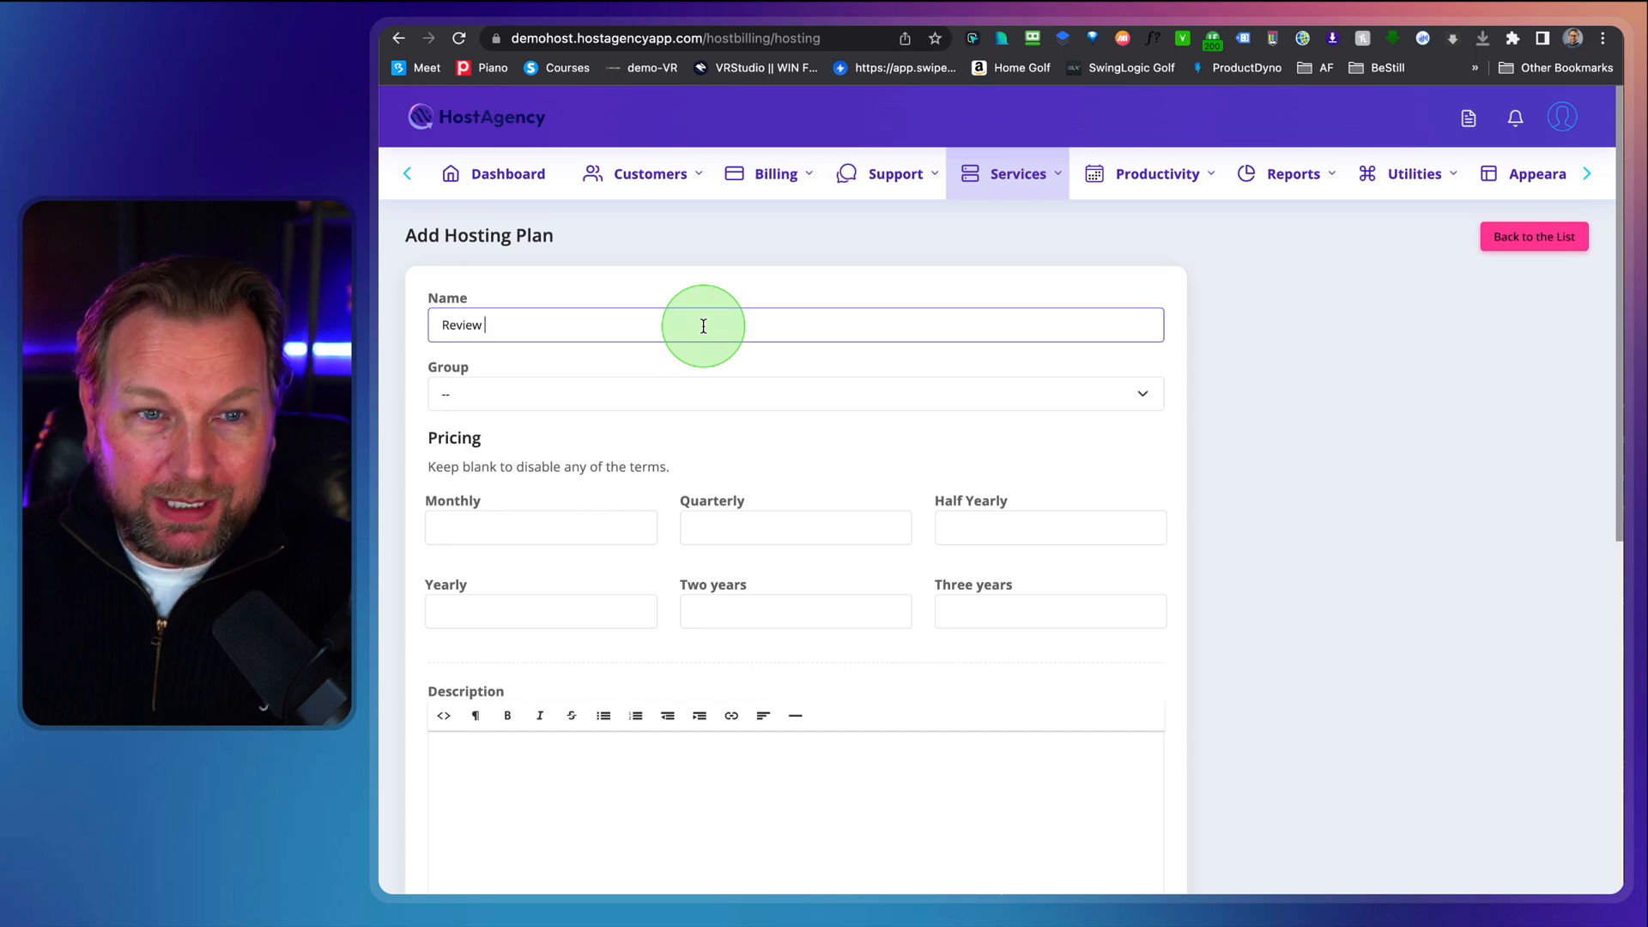
pyautogui.write('Hosting')
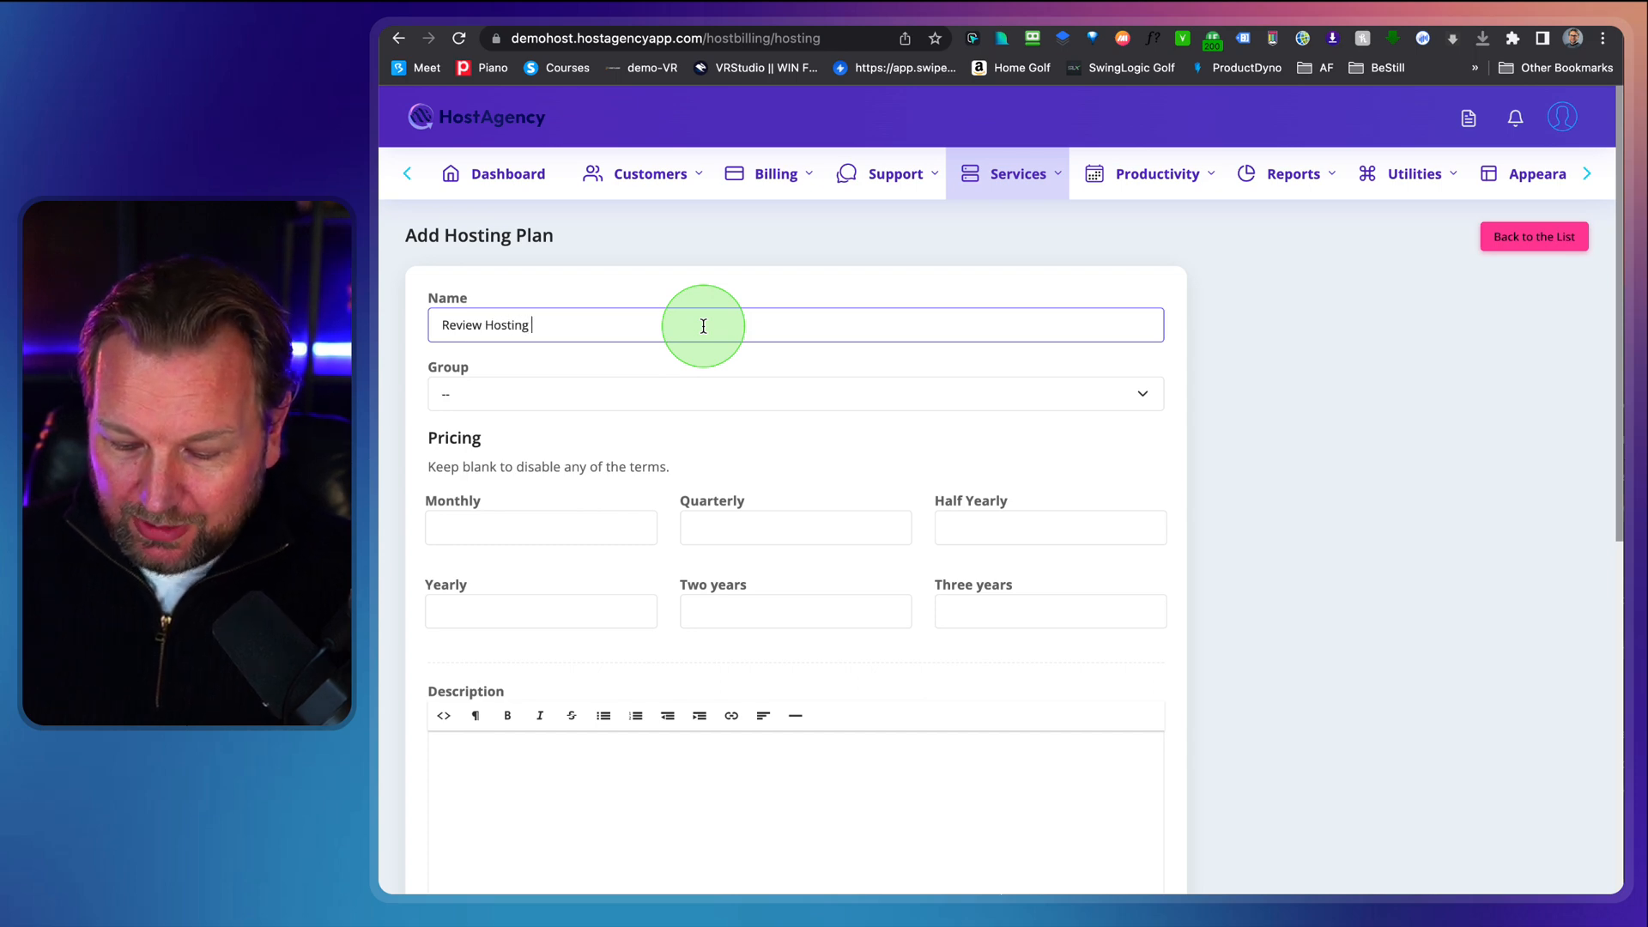
pyautogui.write('package')
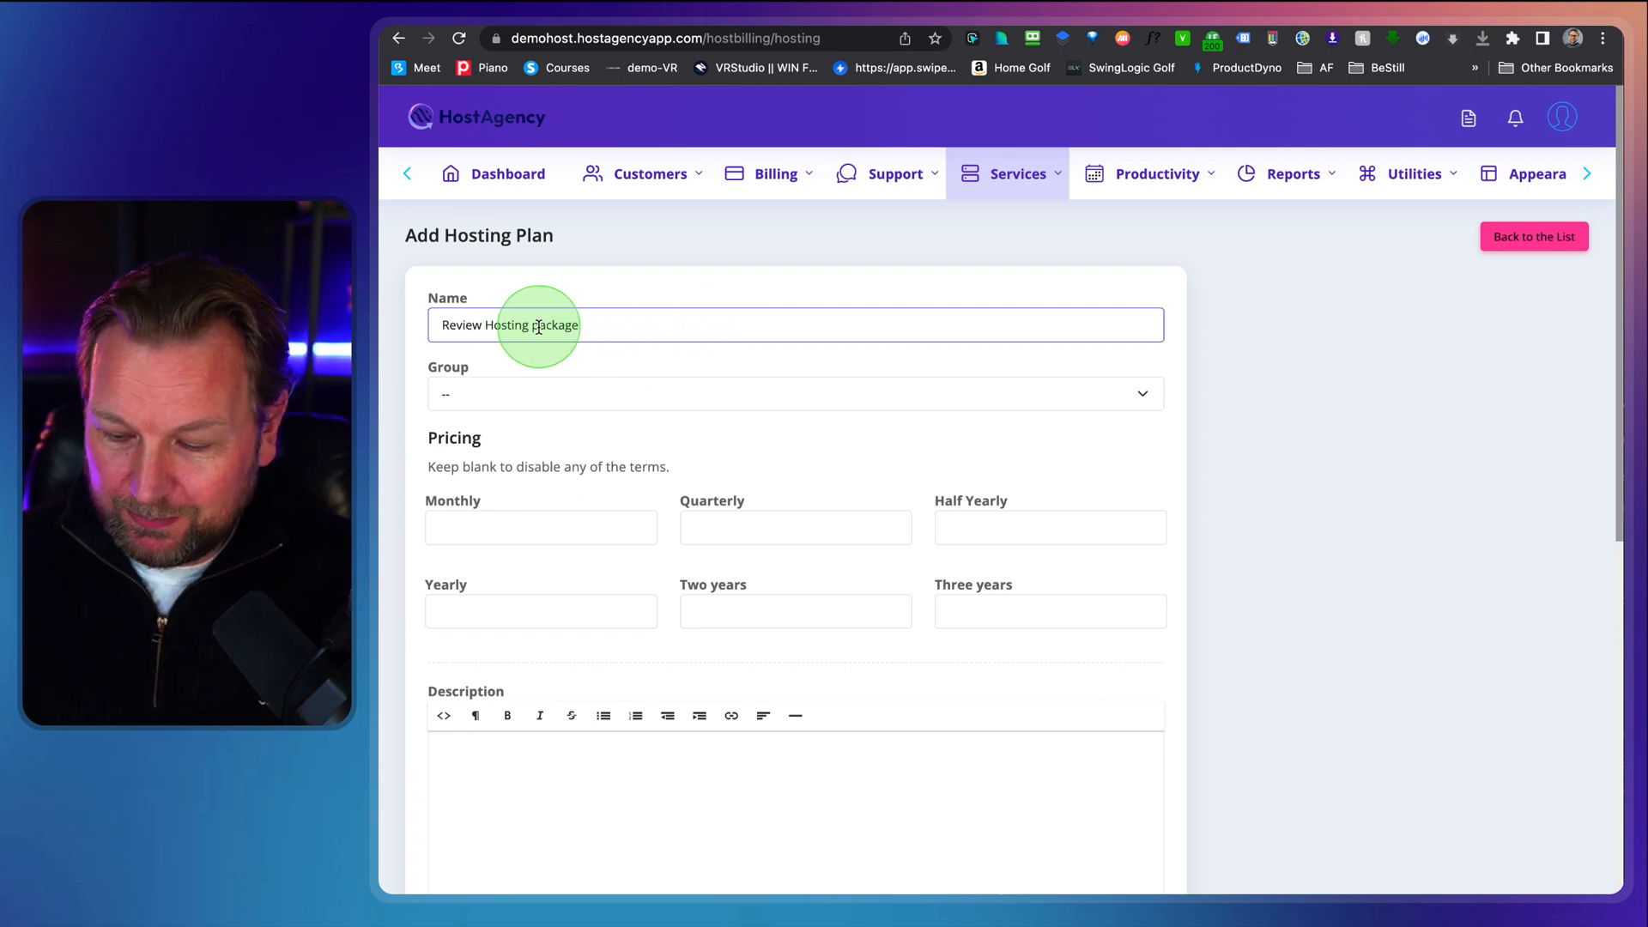
pyautogui.click(794, 395)
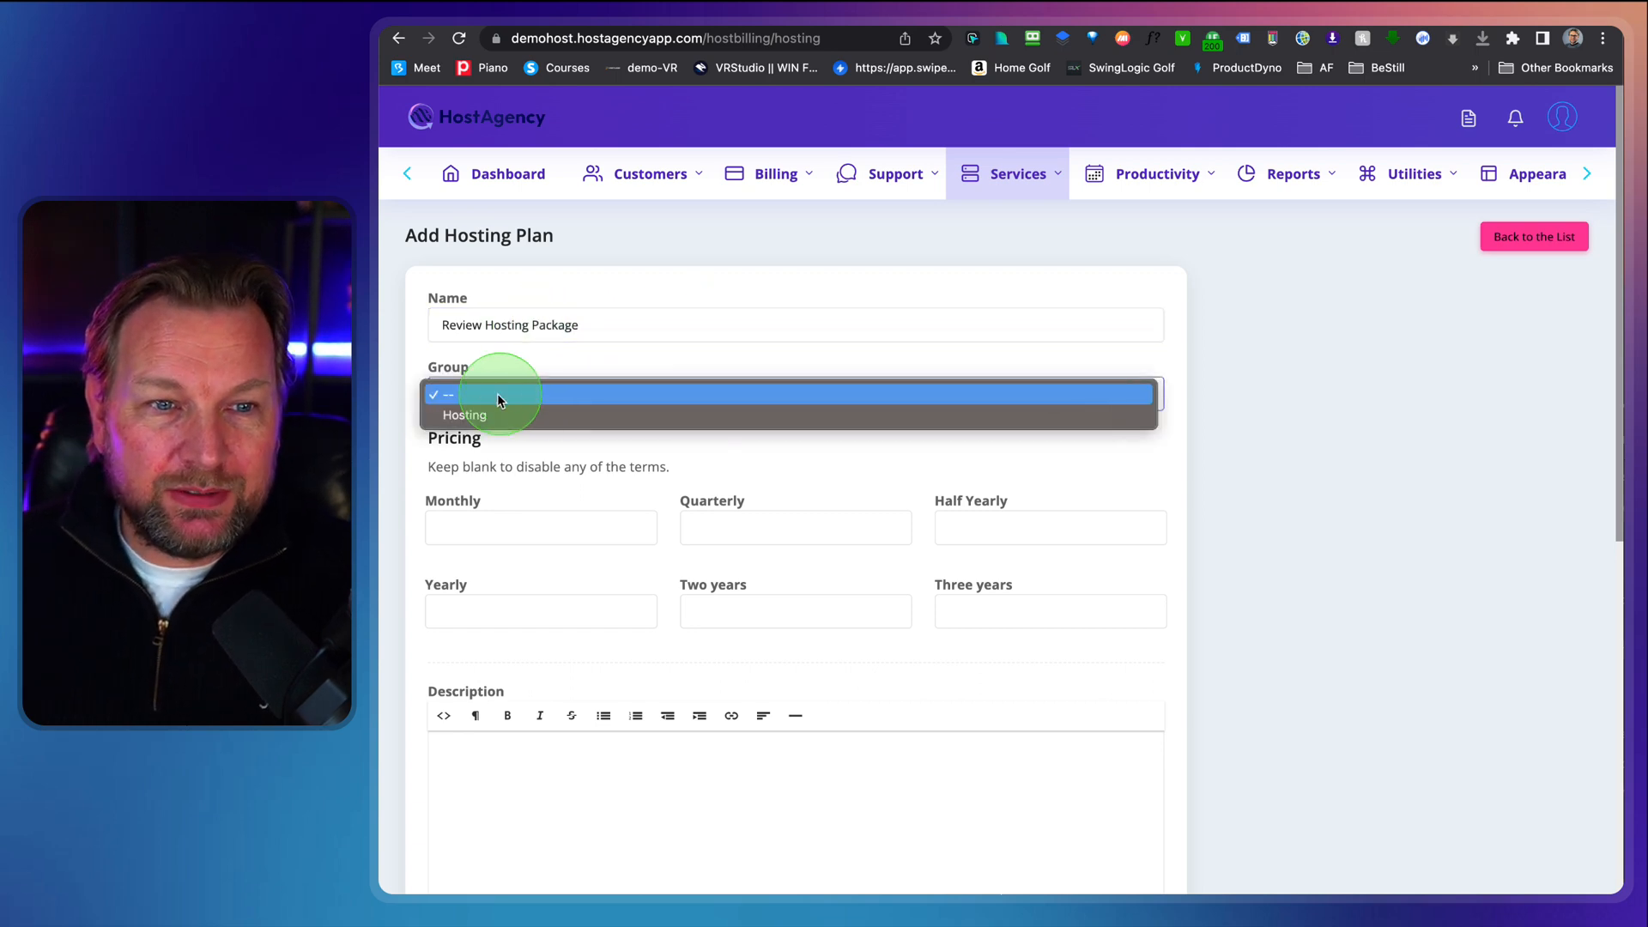
pyautogui.click(465, 414)
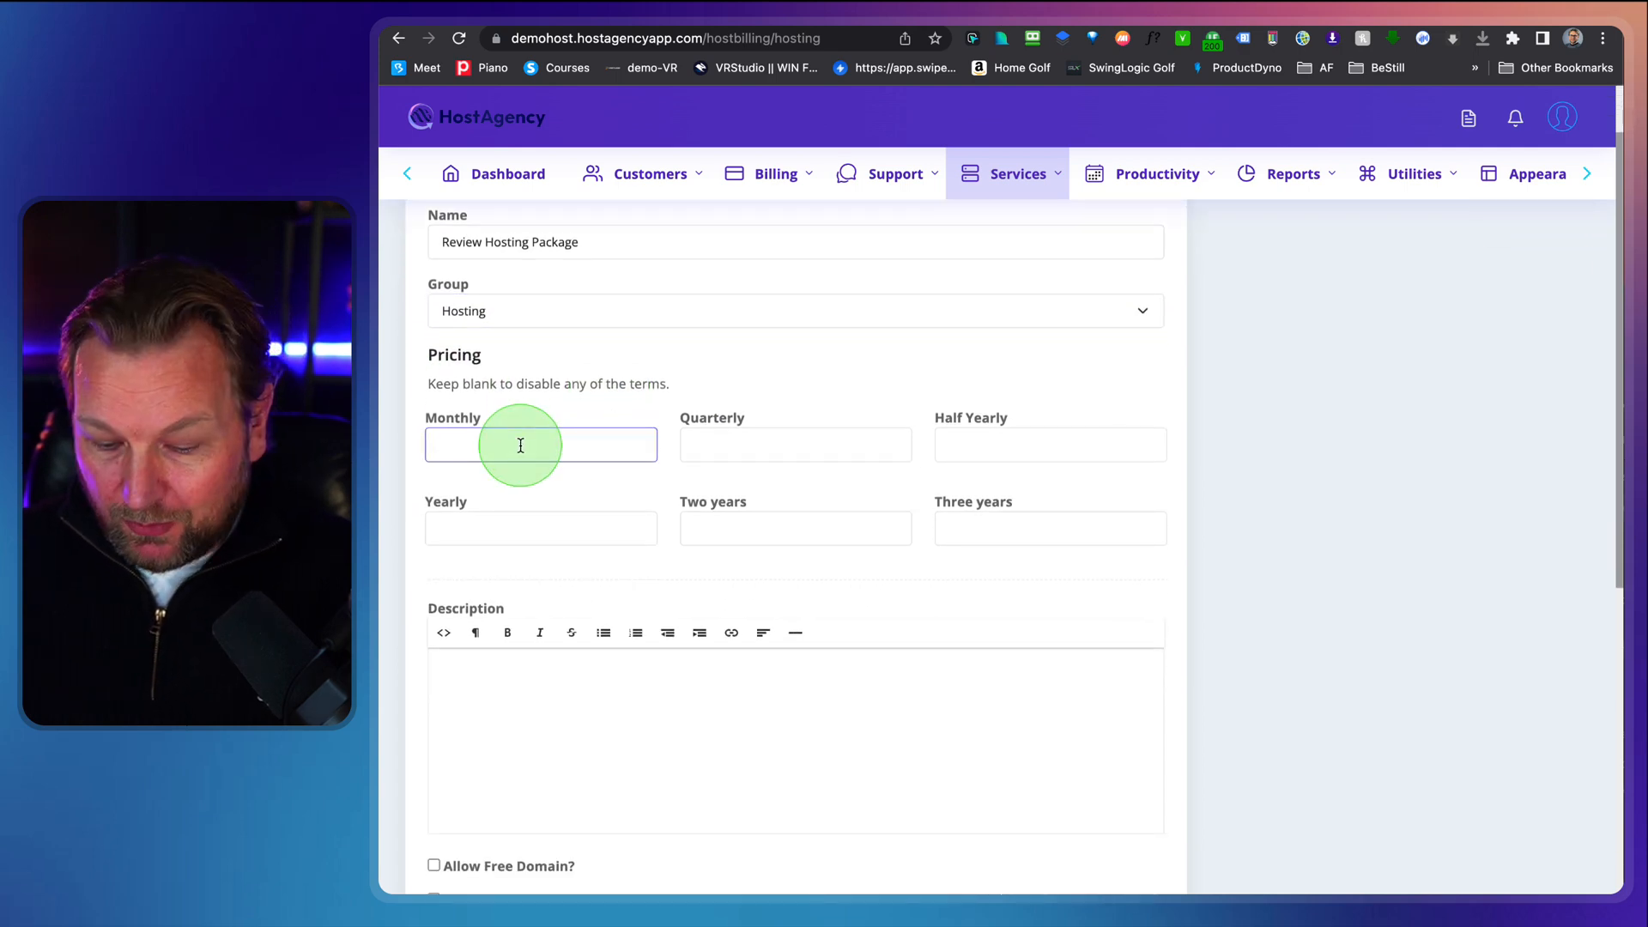
# - Enter the plan's monthly price 19 and half-yearly price 89
pyautogui.click(541, 445)
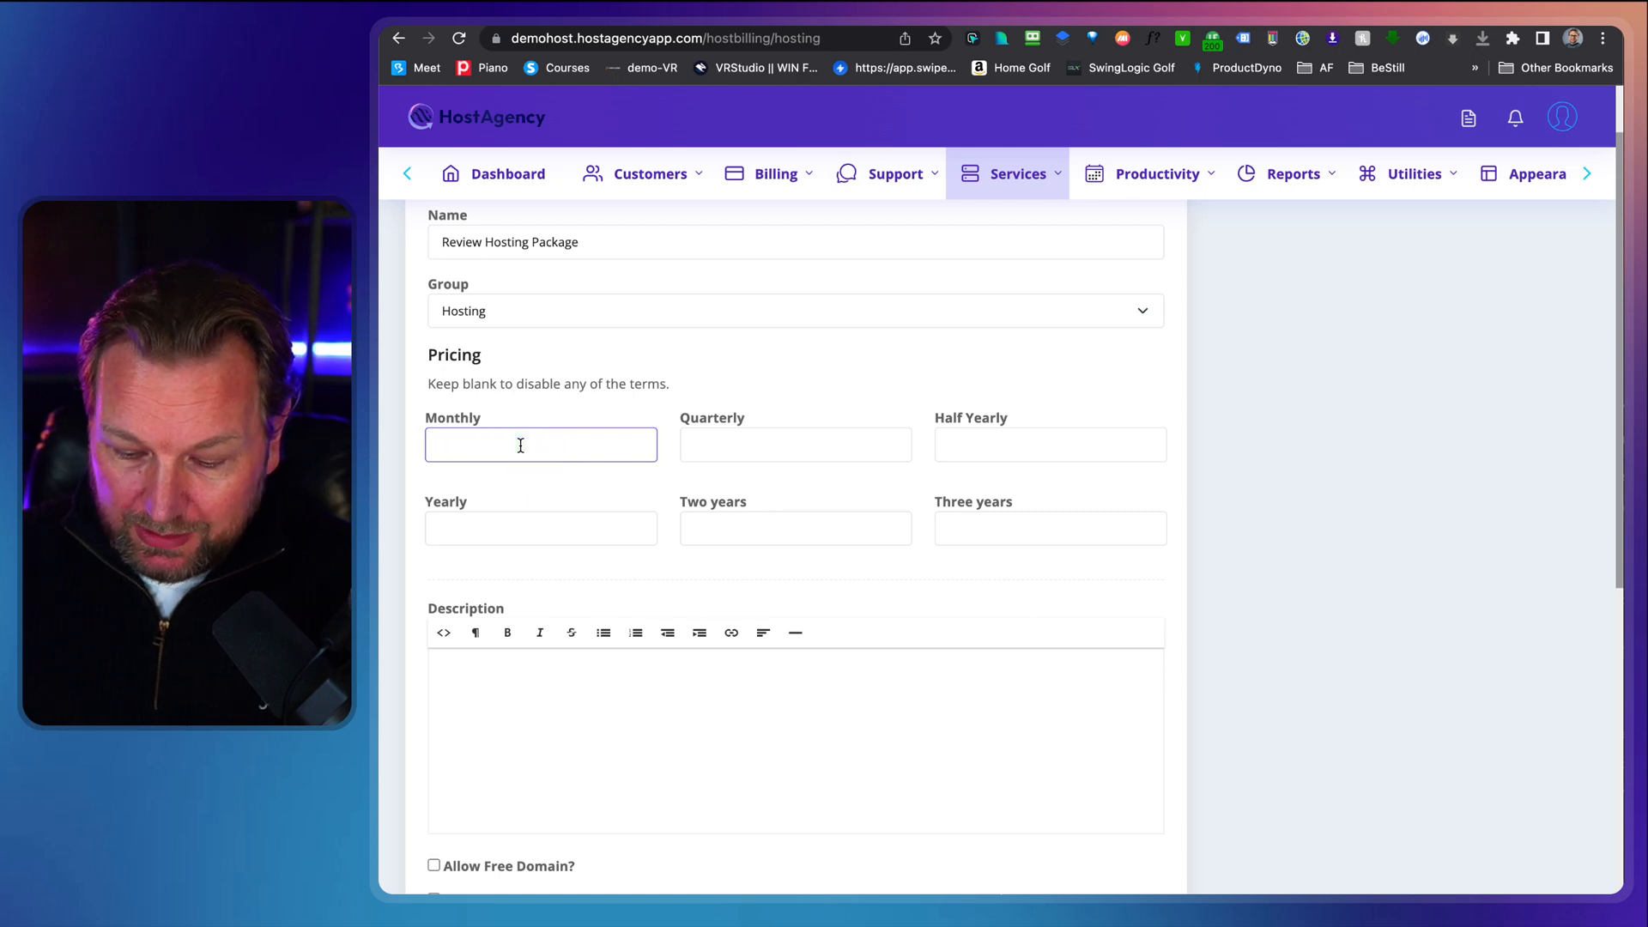
pyautogui.write('19')
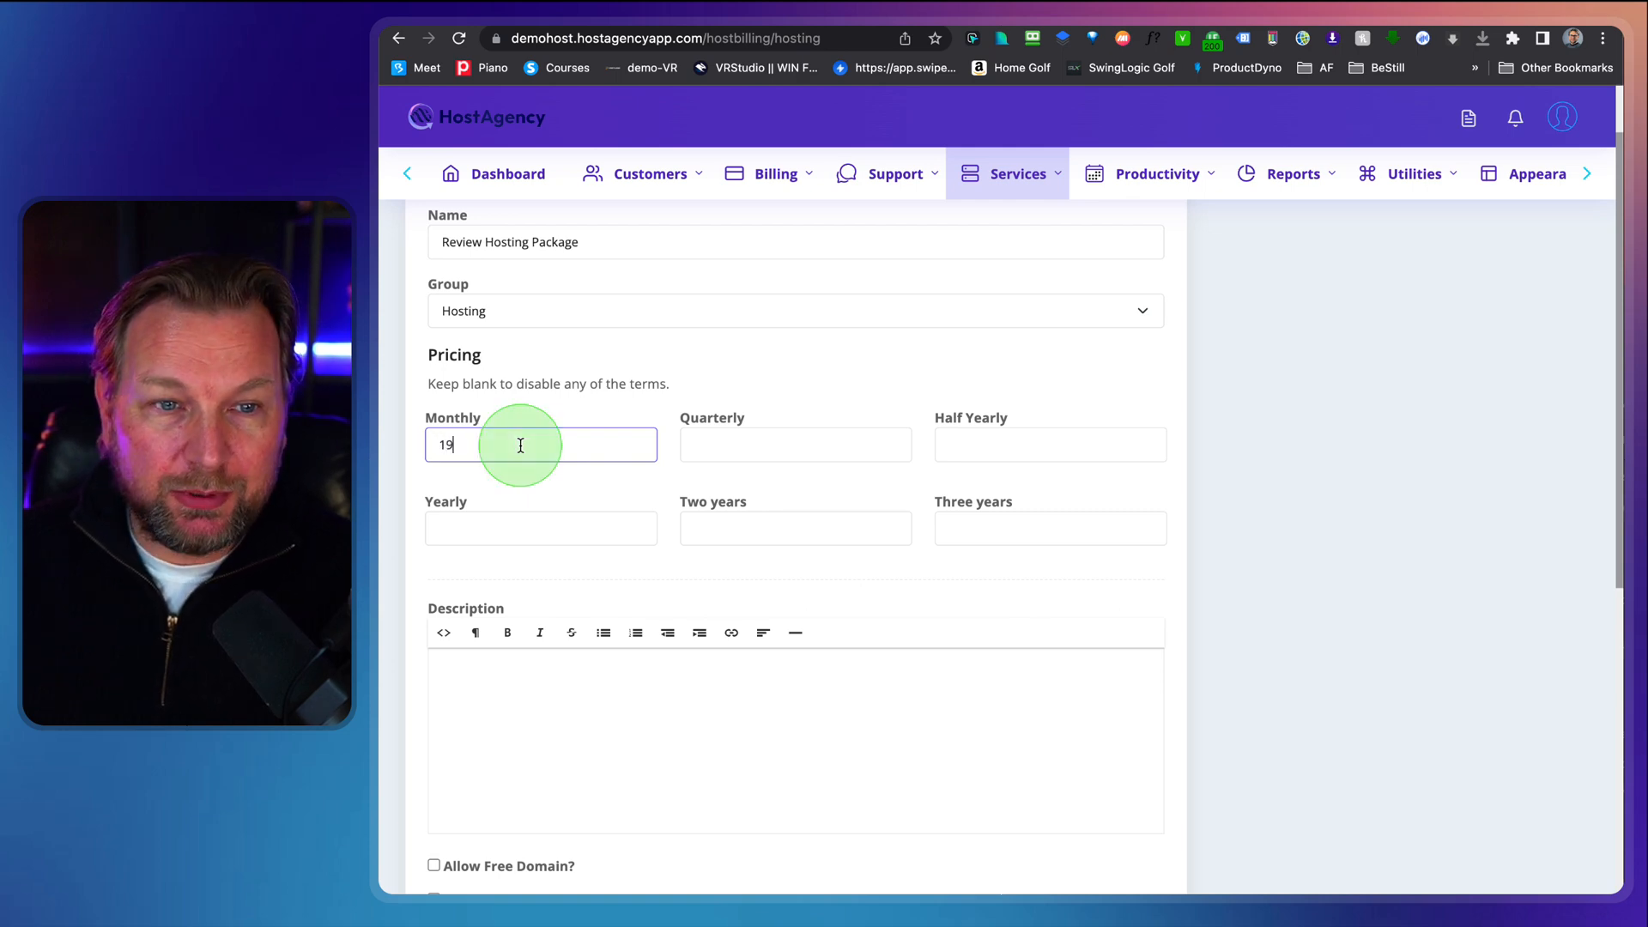
pyautogui.click(795, 443)
pyautogui.write('33')
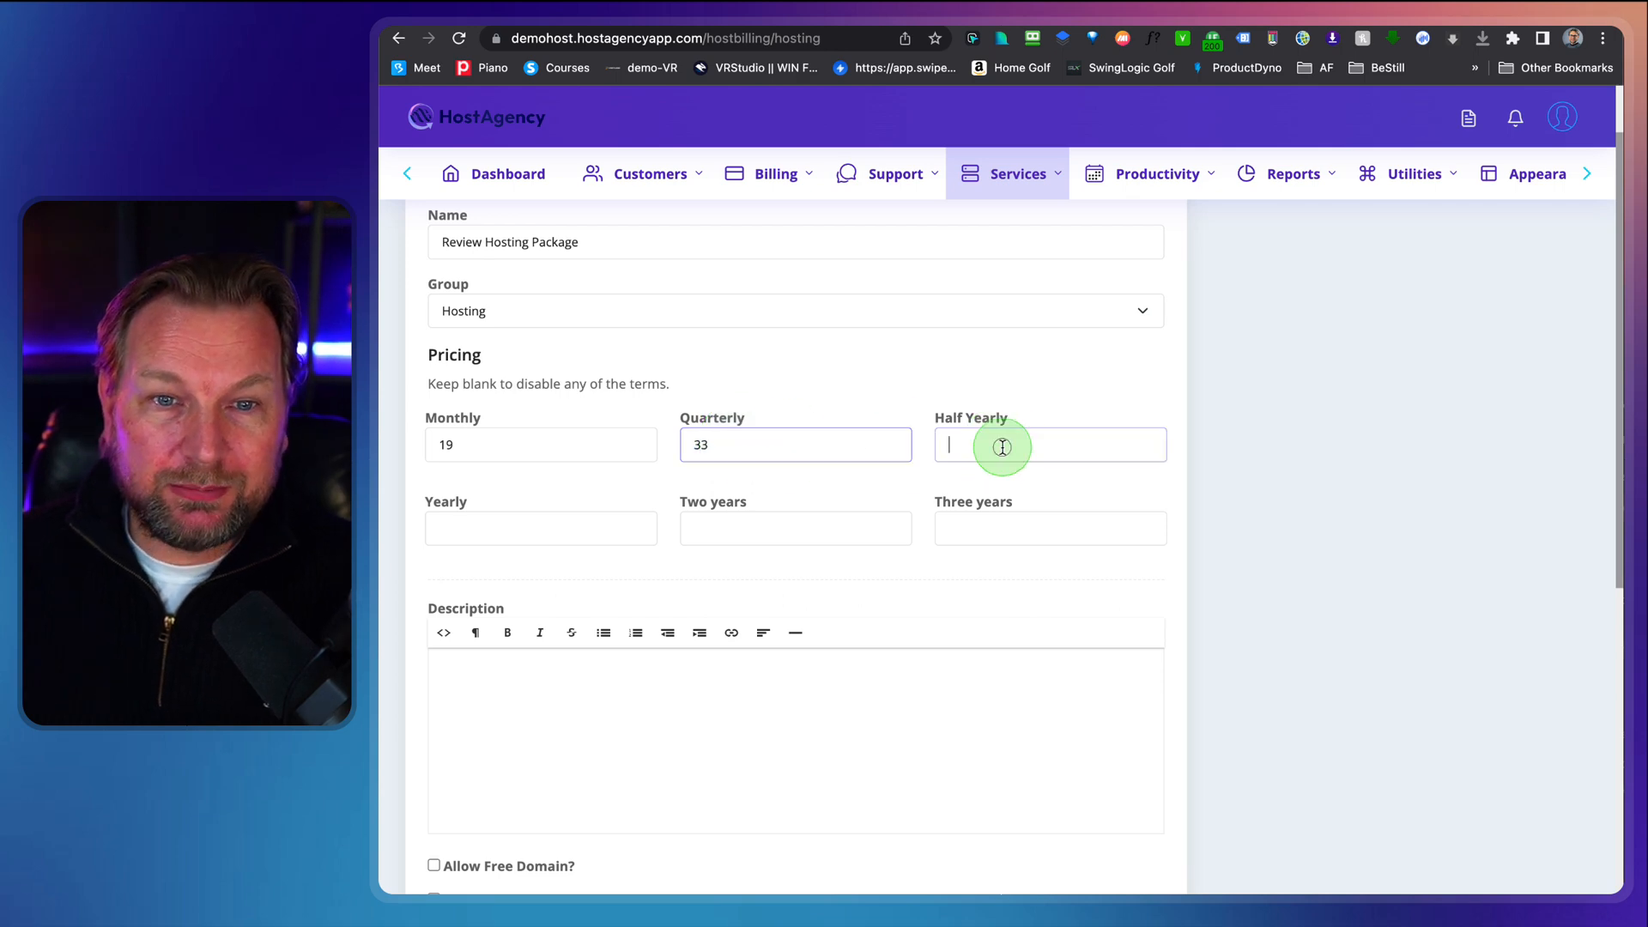
pyautogui.write('89')
pyautogui.click(795, 740)
pyautogui.write('Review Hosting Package')
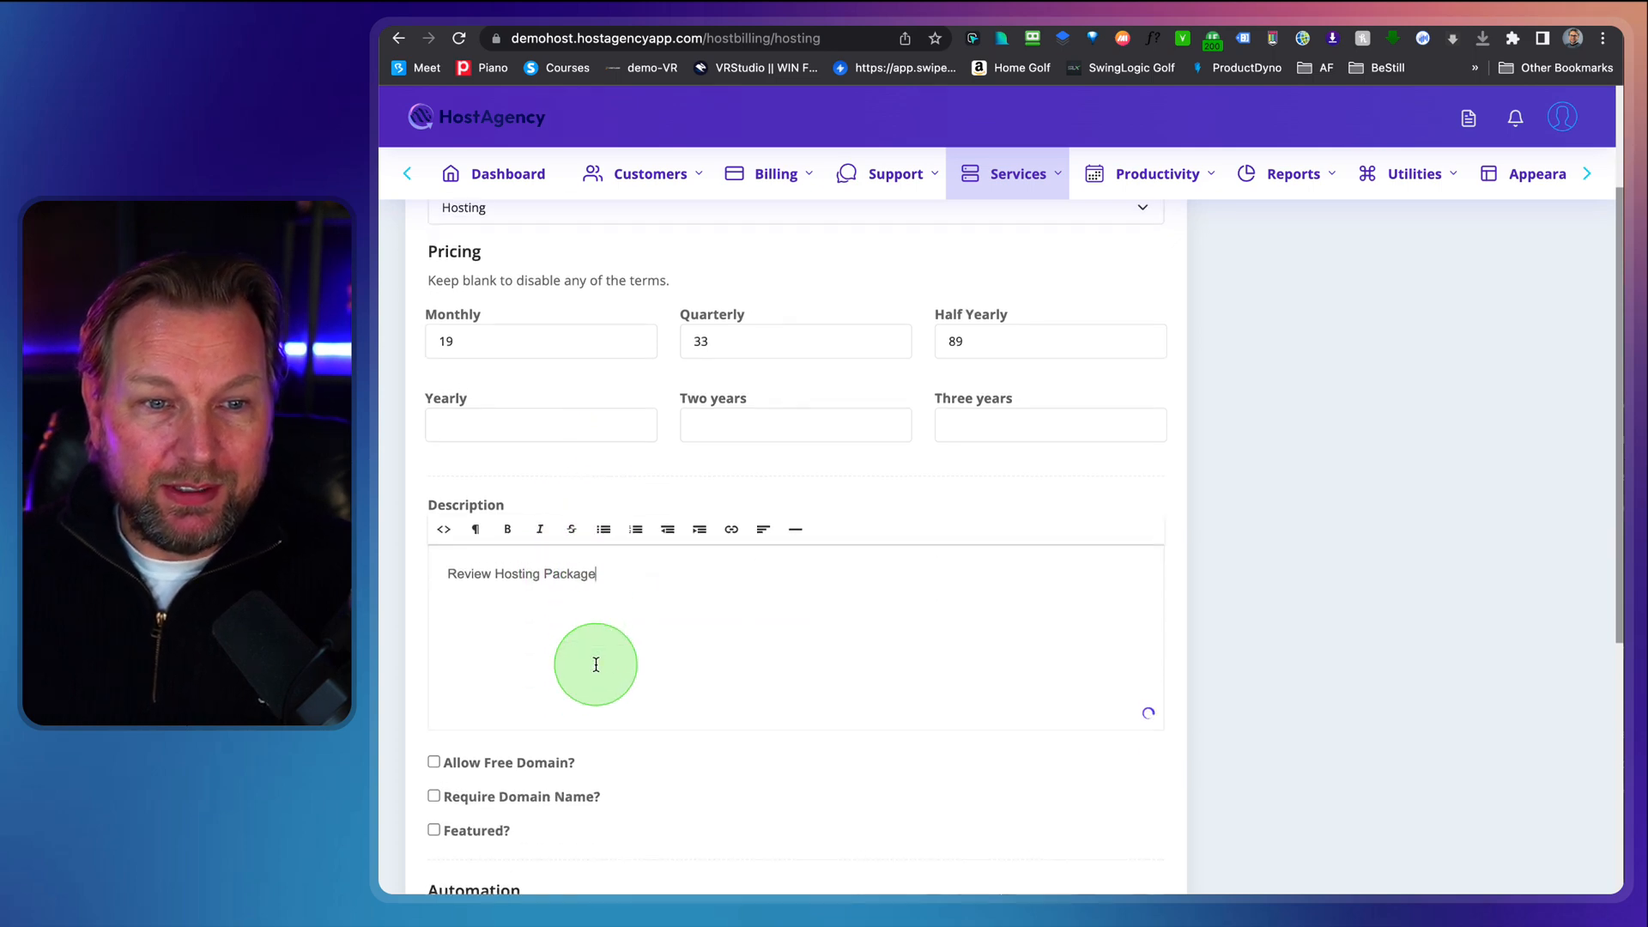
pyautogui.scroll(-3)
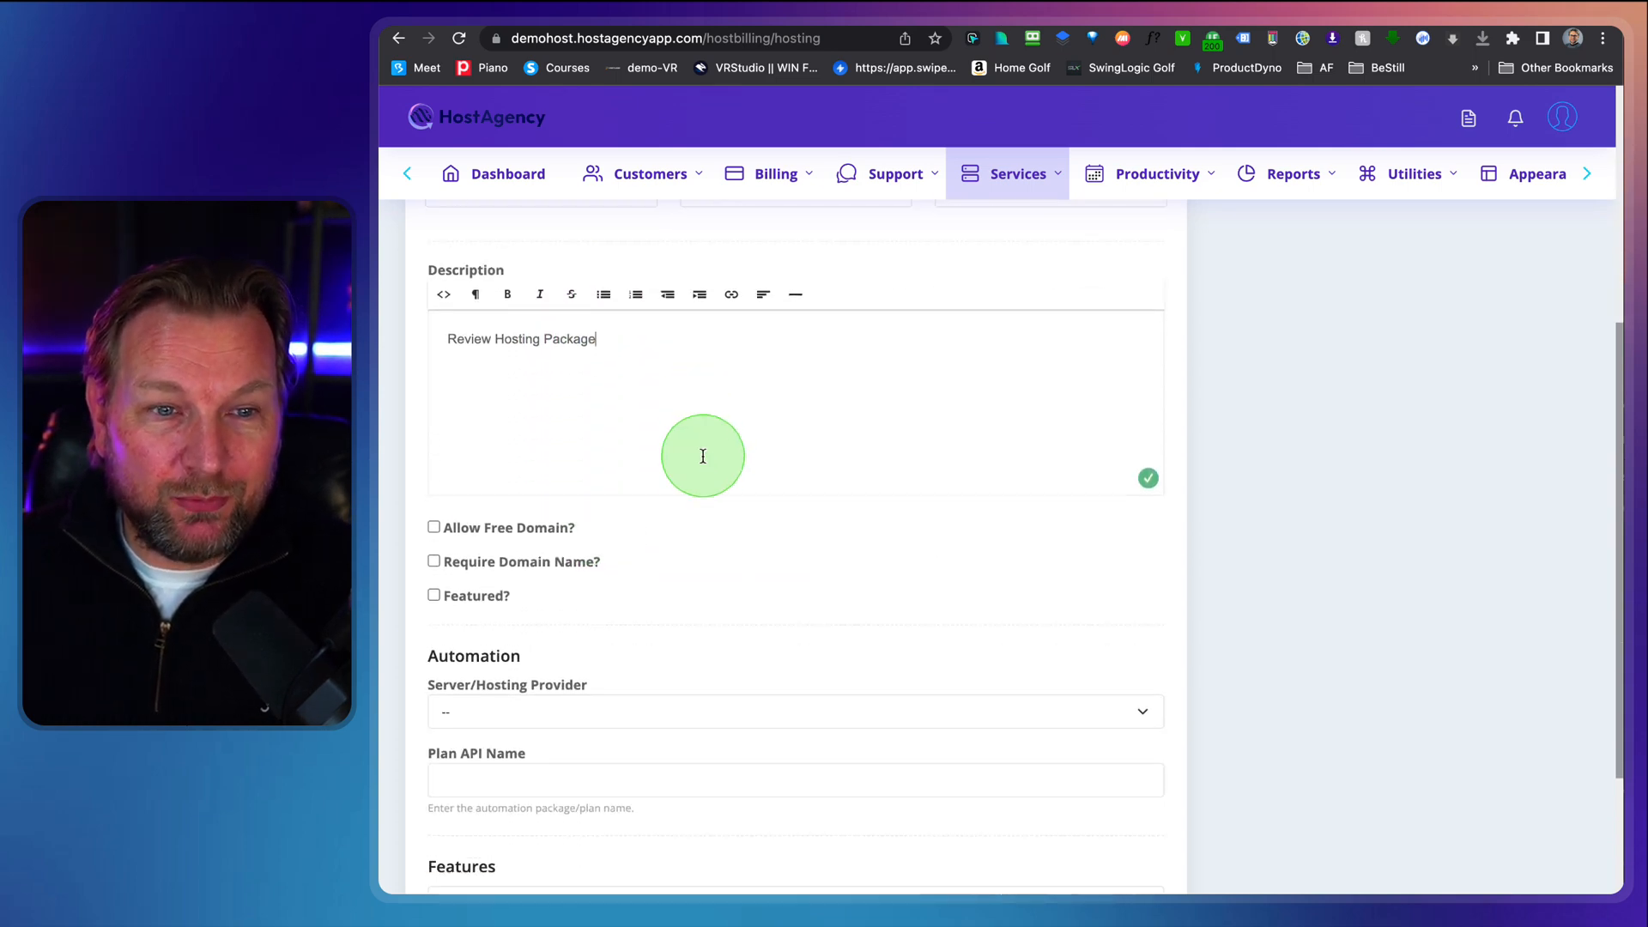
pyautogui.scroll(-3)
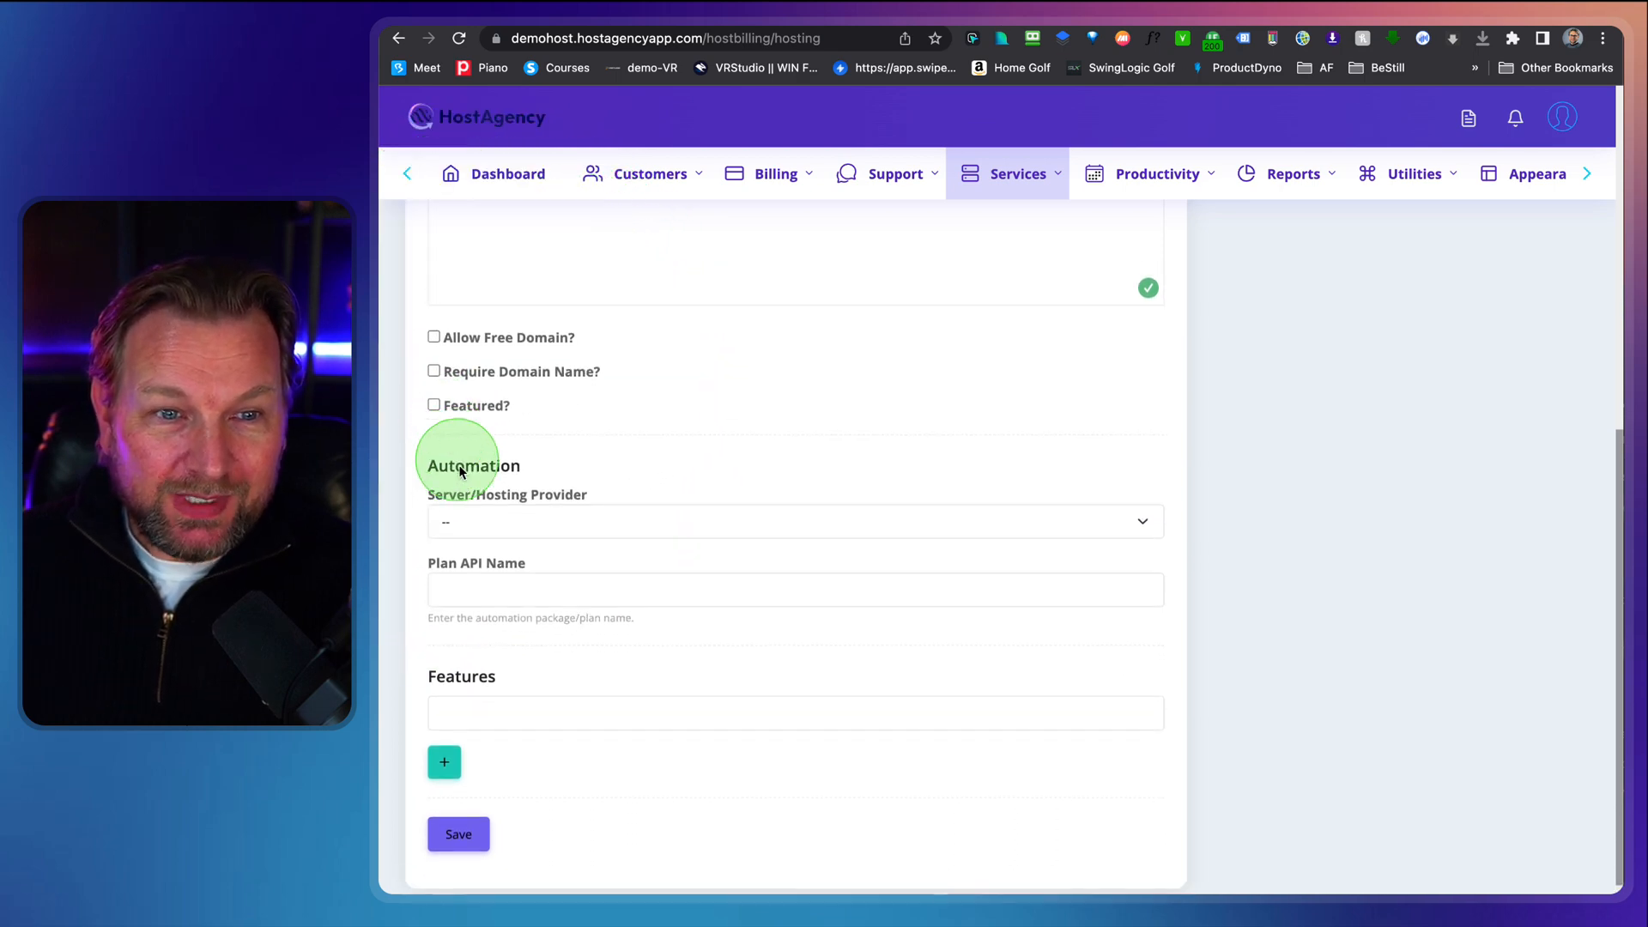
pyautogui.click(794, 522)
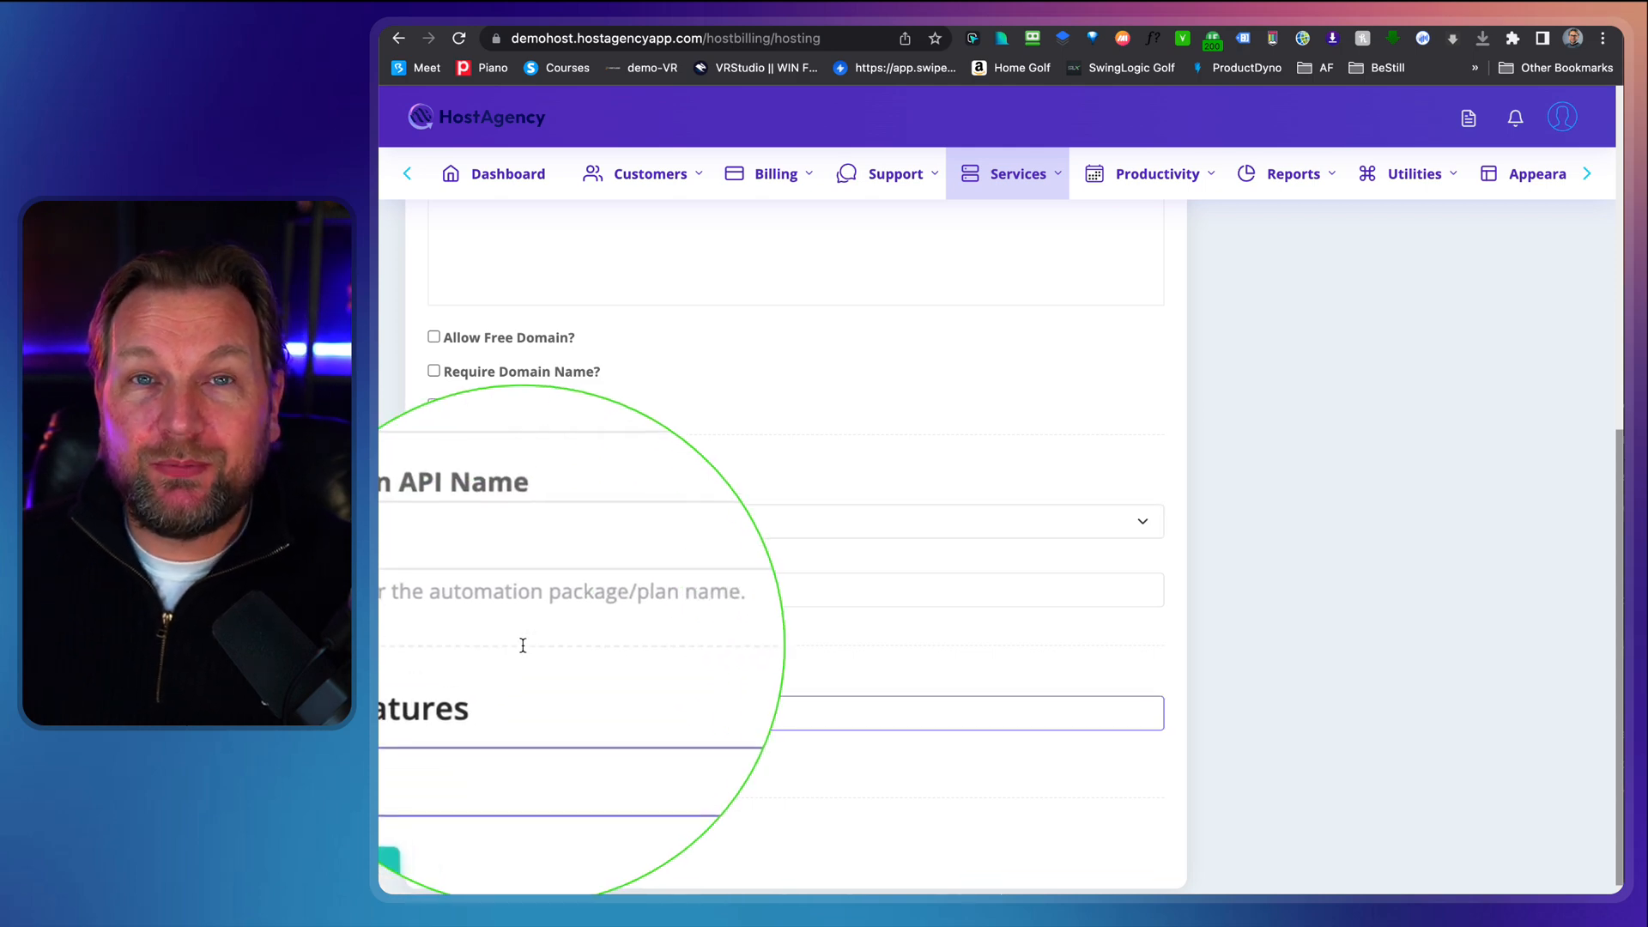
# - List features 500GB Storage, Gold Intel Priocessors and an email-addresses line, then save the plan
pyautogui.write('5')
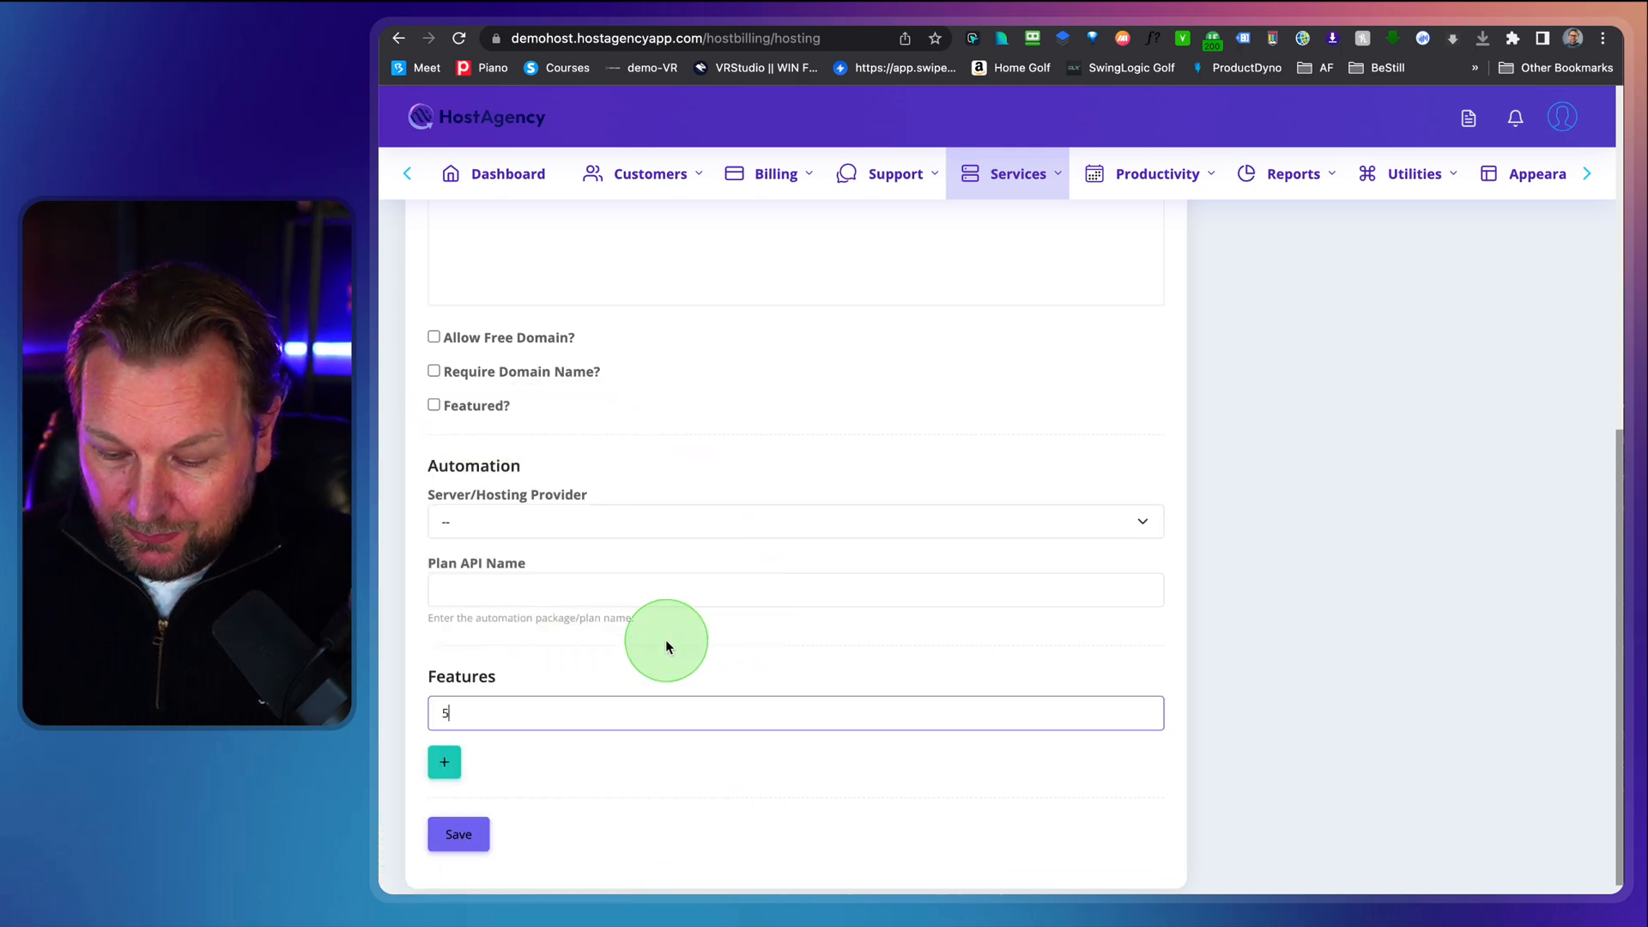
pyautogui.write('500GB Sto')
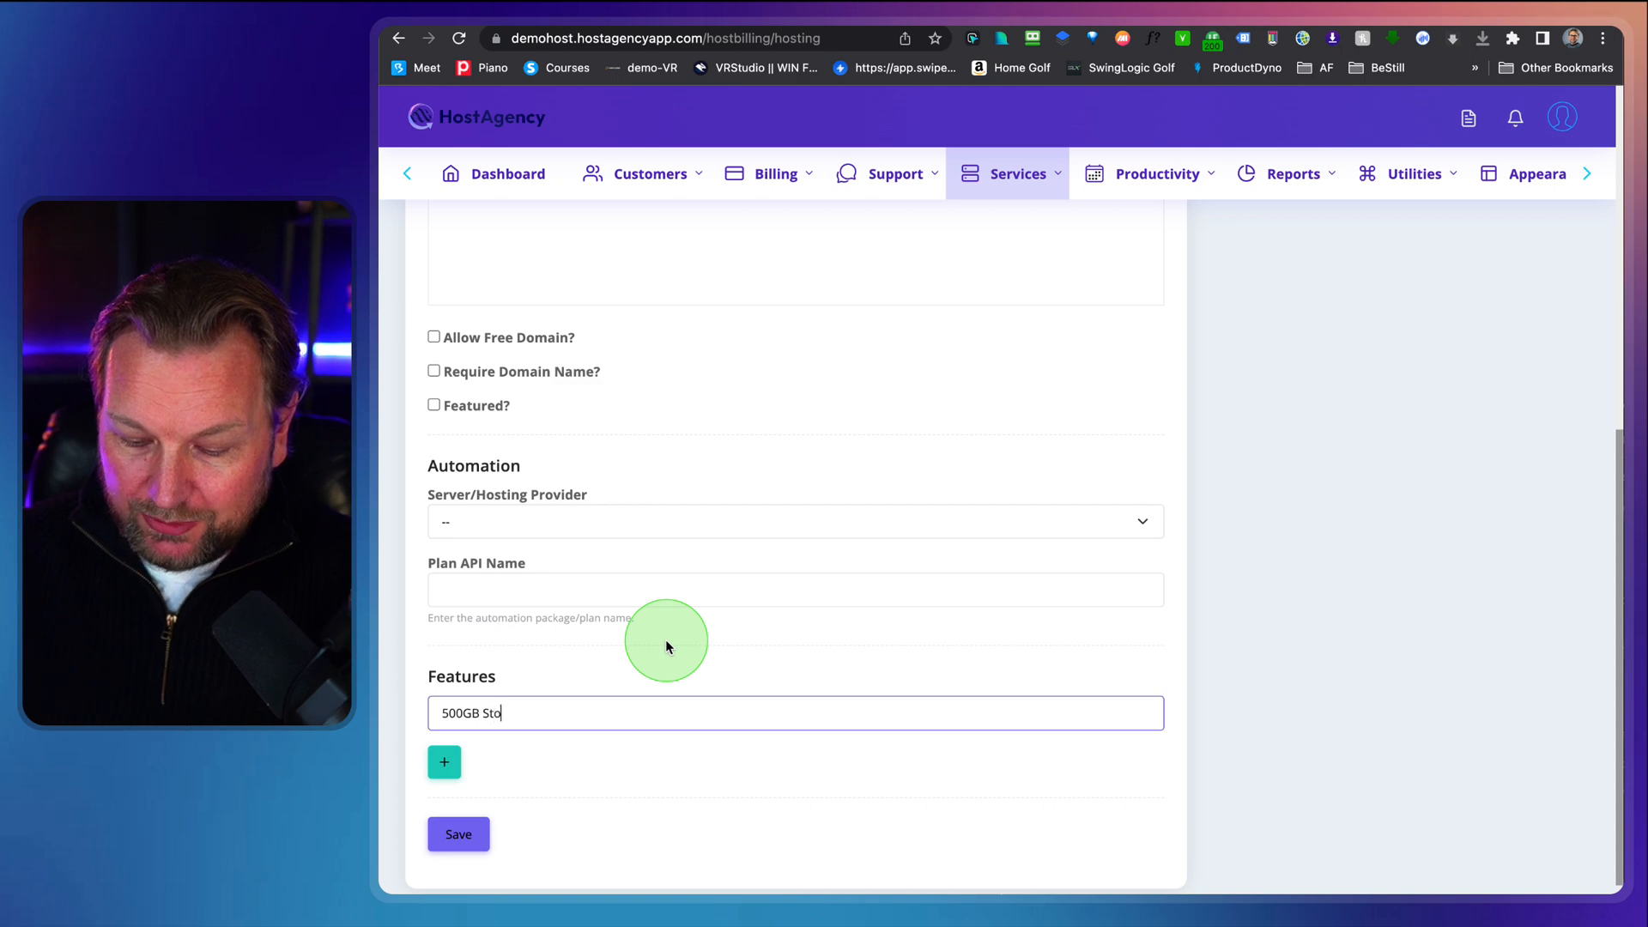
pyautogui.click(443, 762)
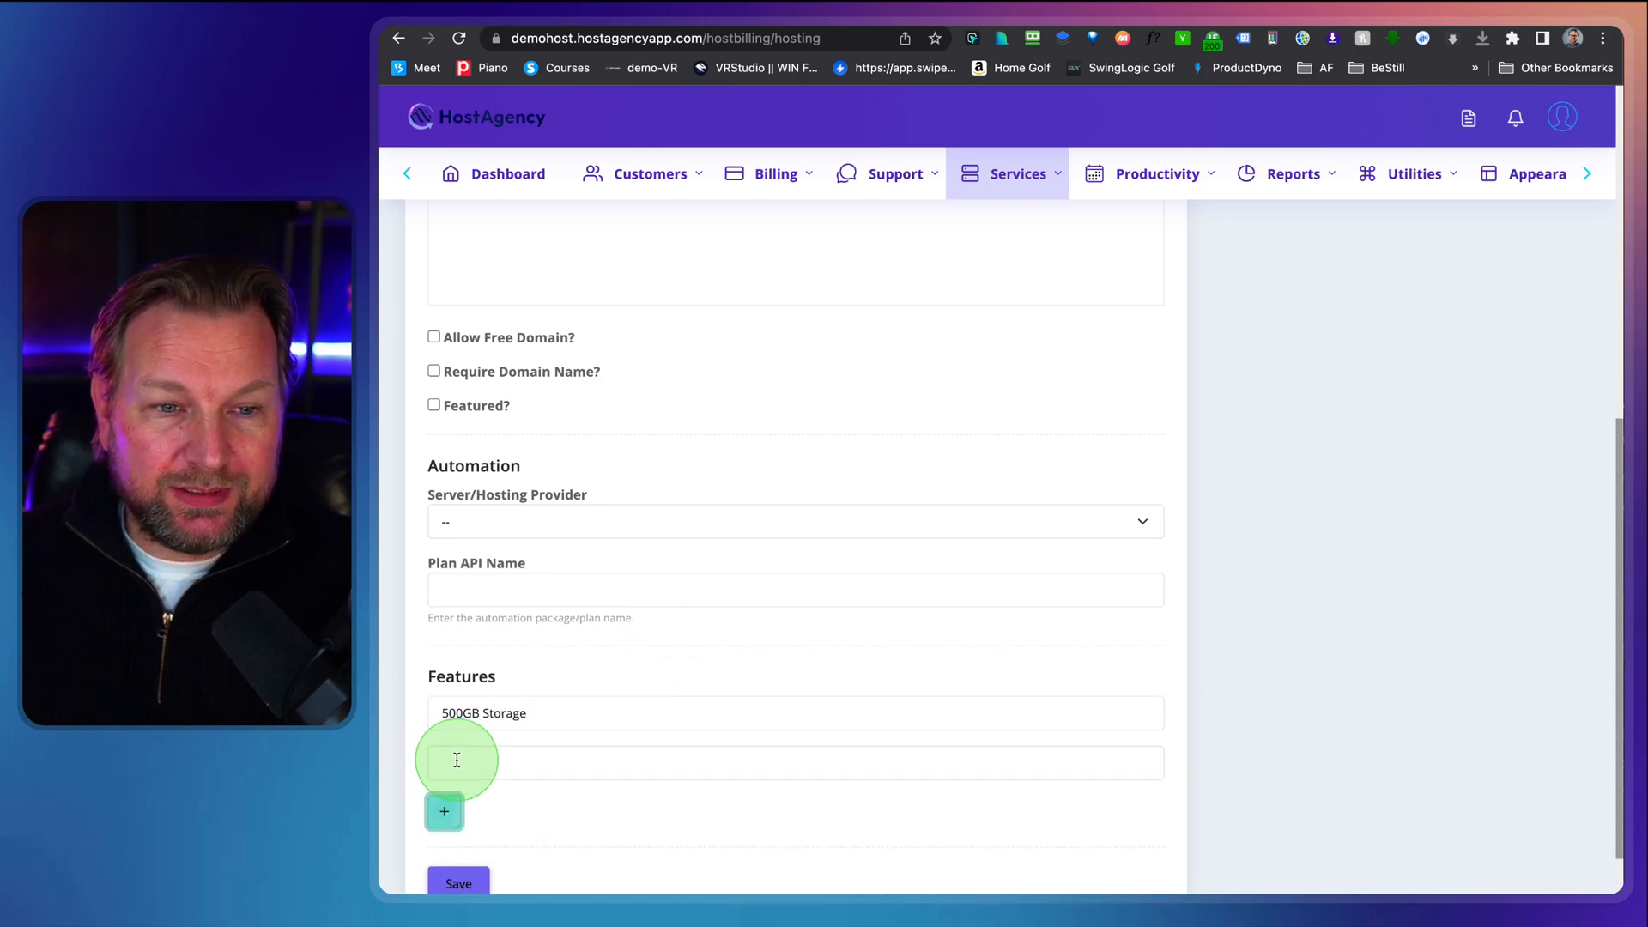
pyautogui.write('Golf')
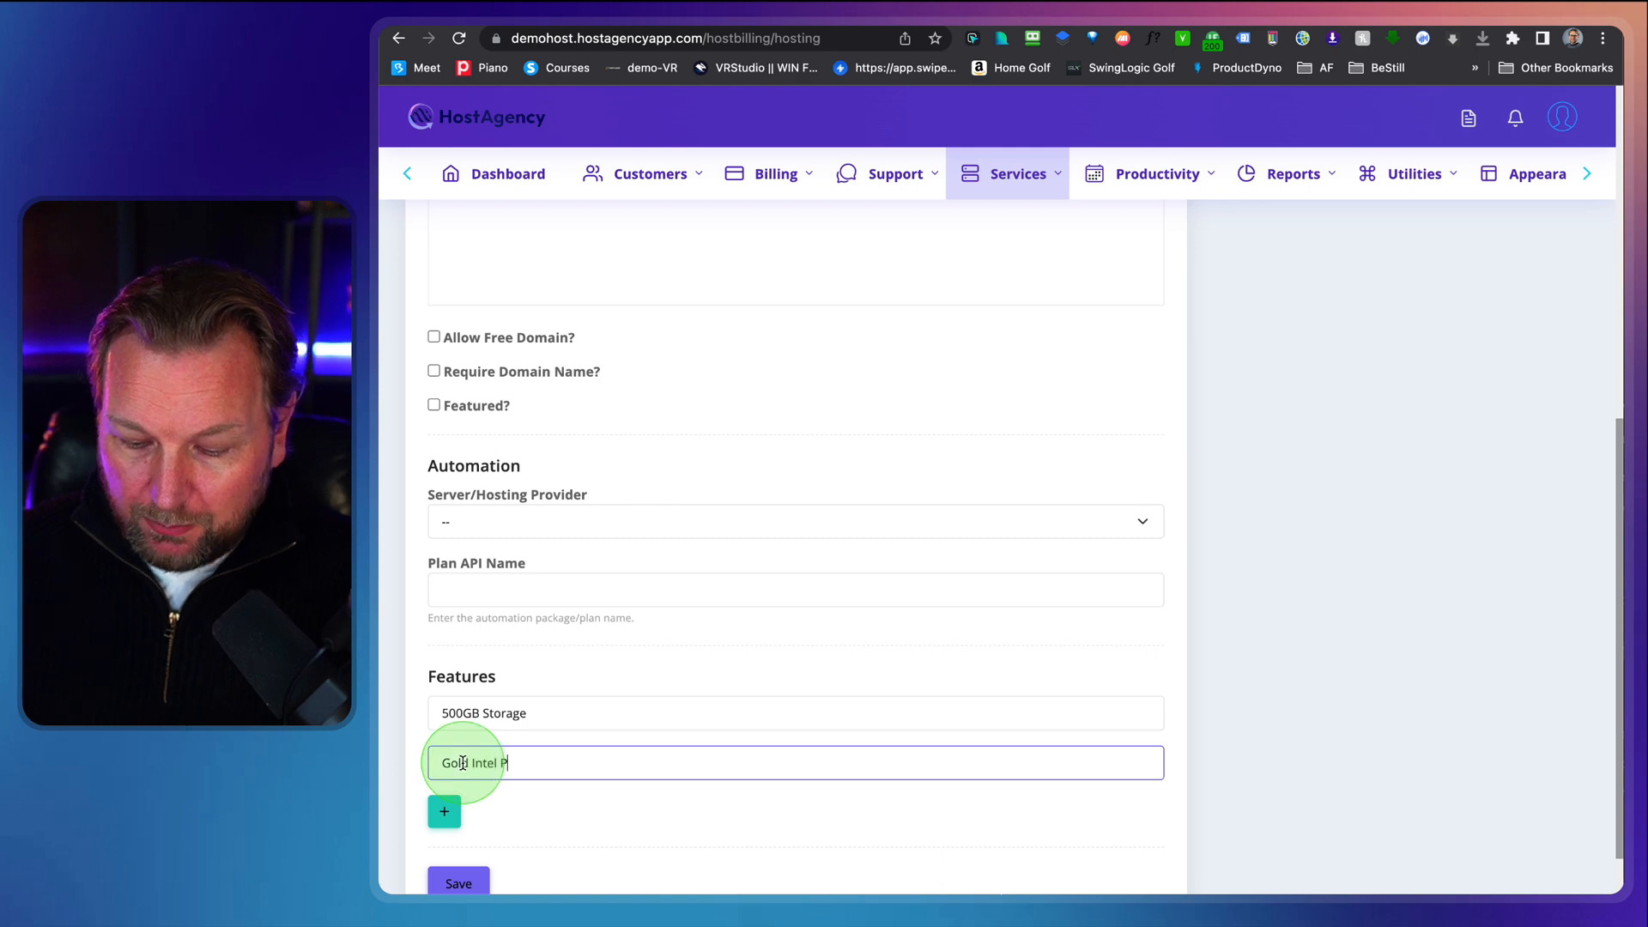
pyautogui.write('rocessors')
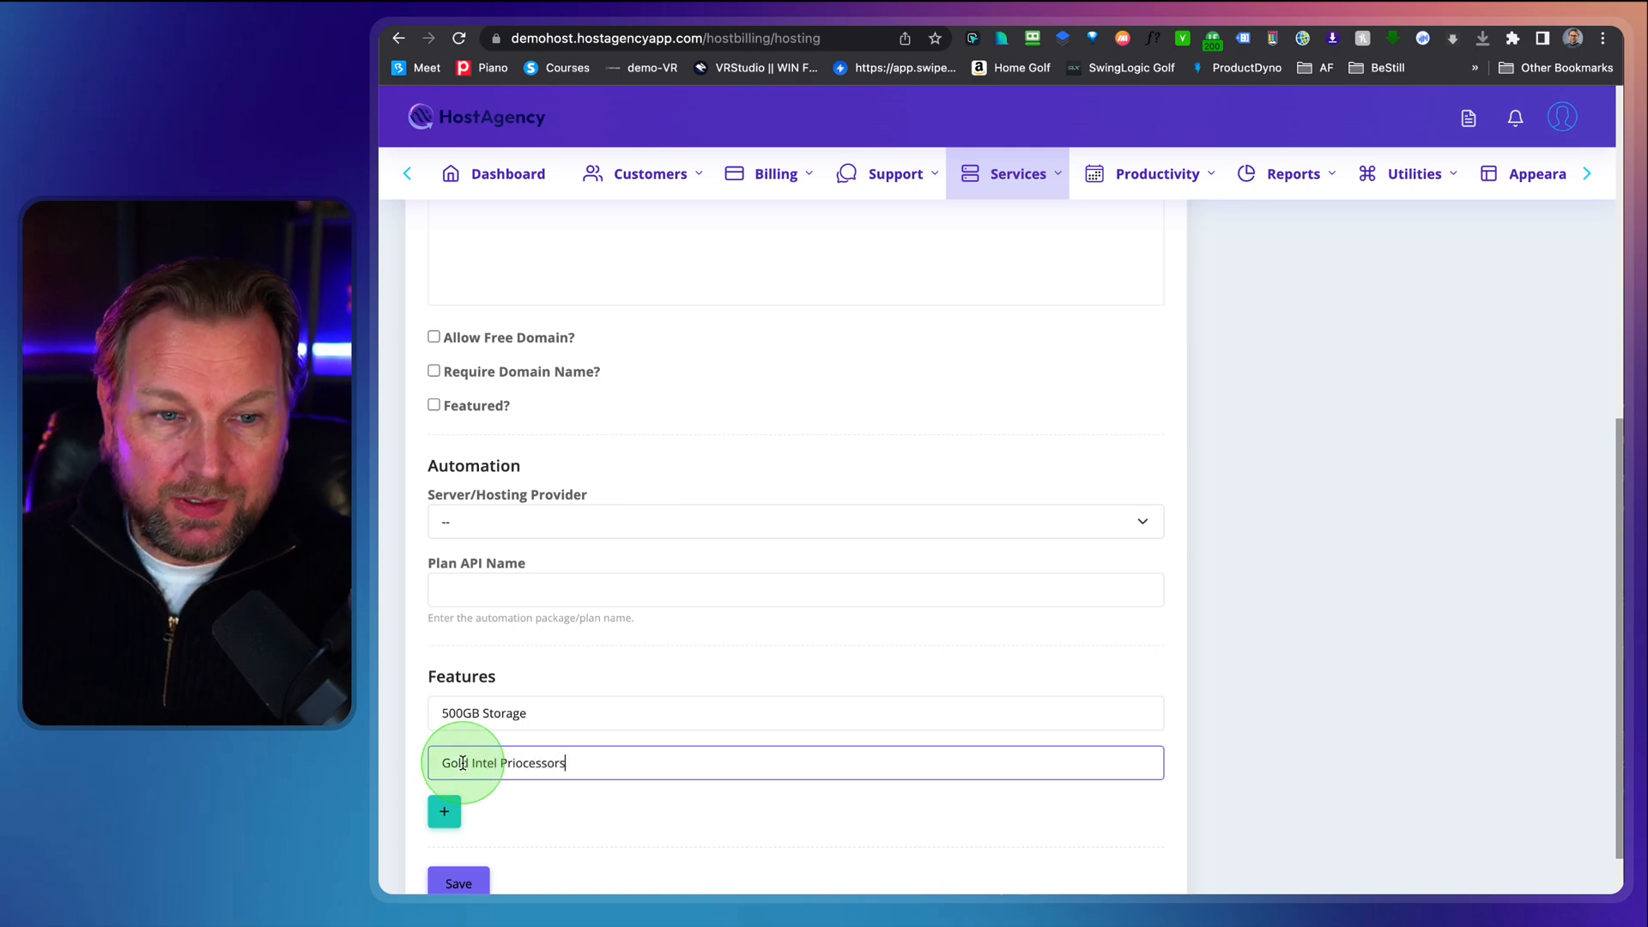
pyautogui.click(443, 810)
pyautogui.write('10 Email Ad')
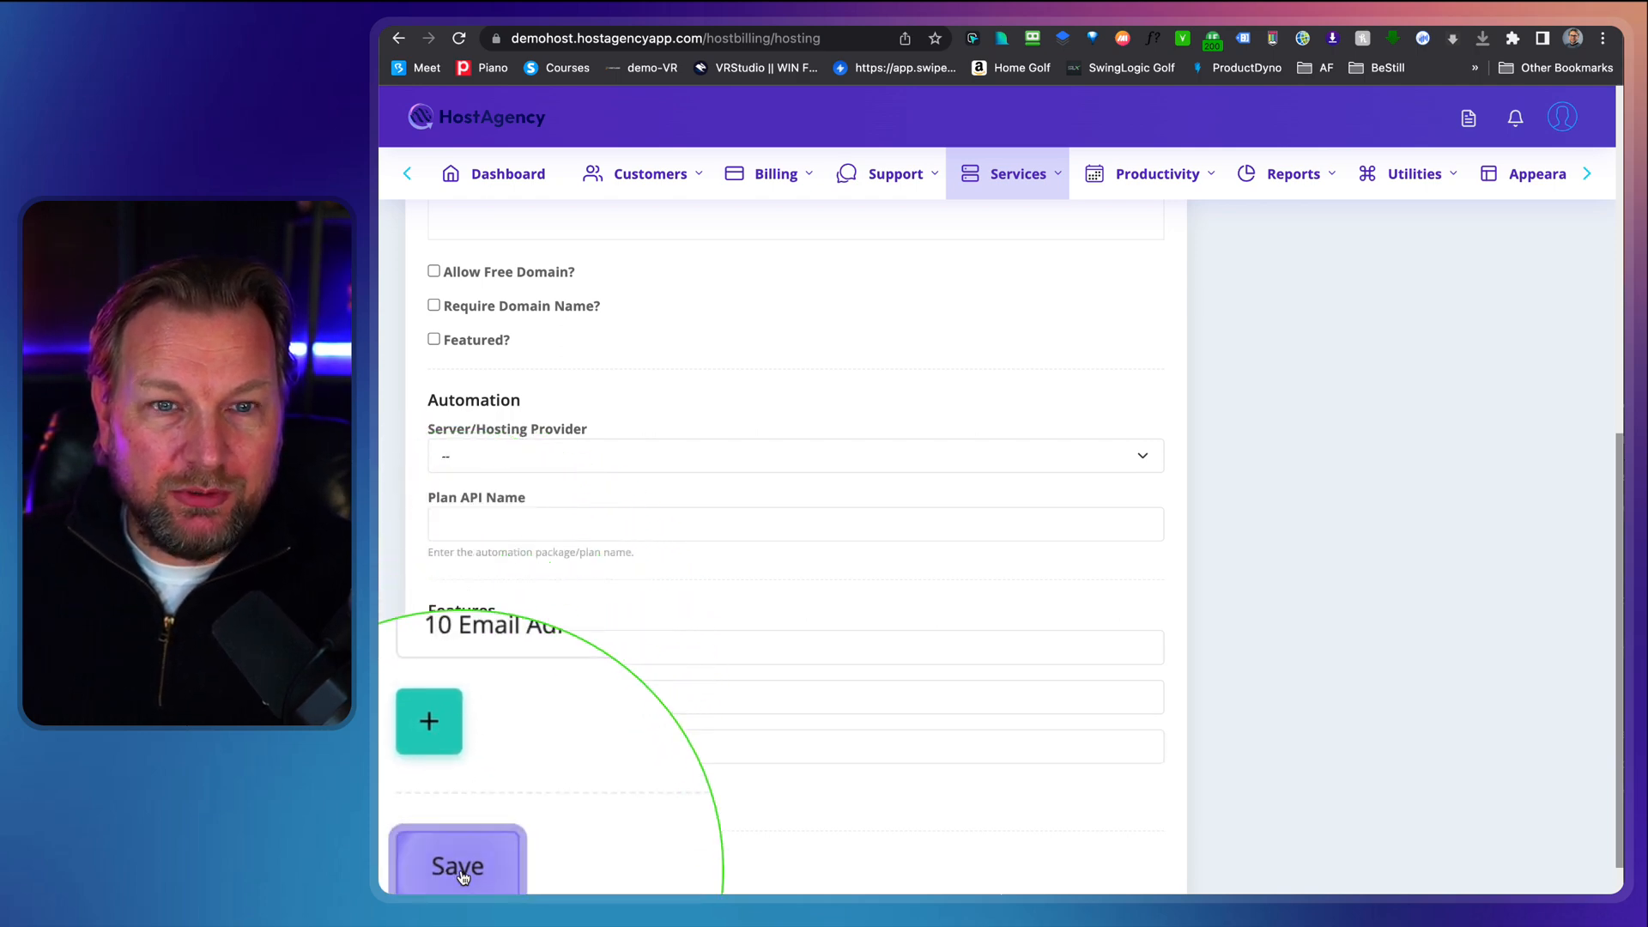
pyautogui.click(456, 865)
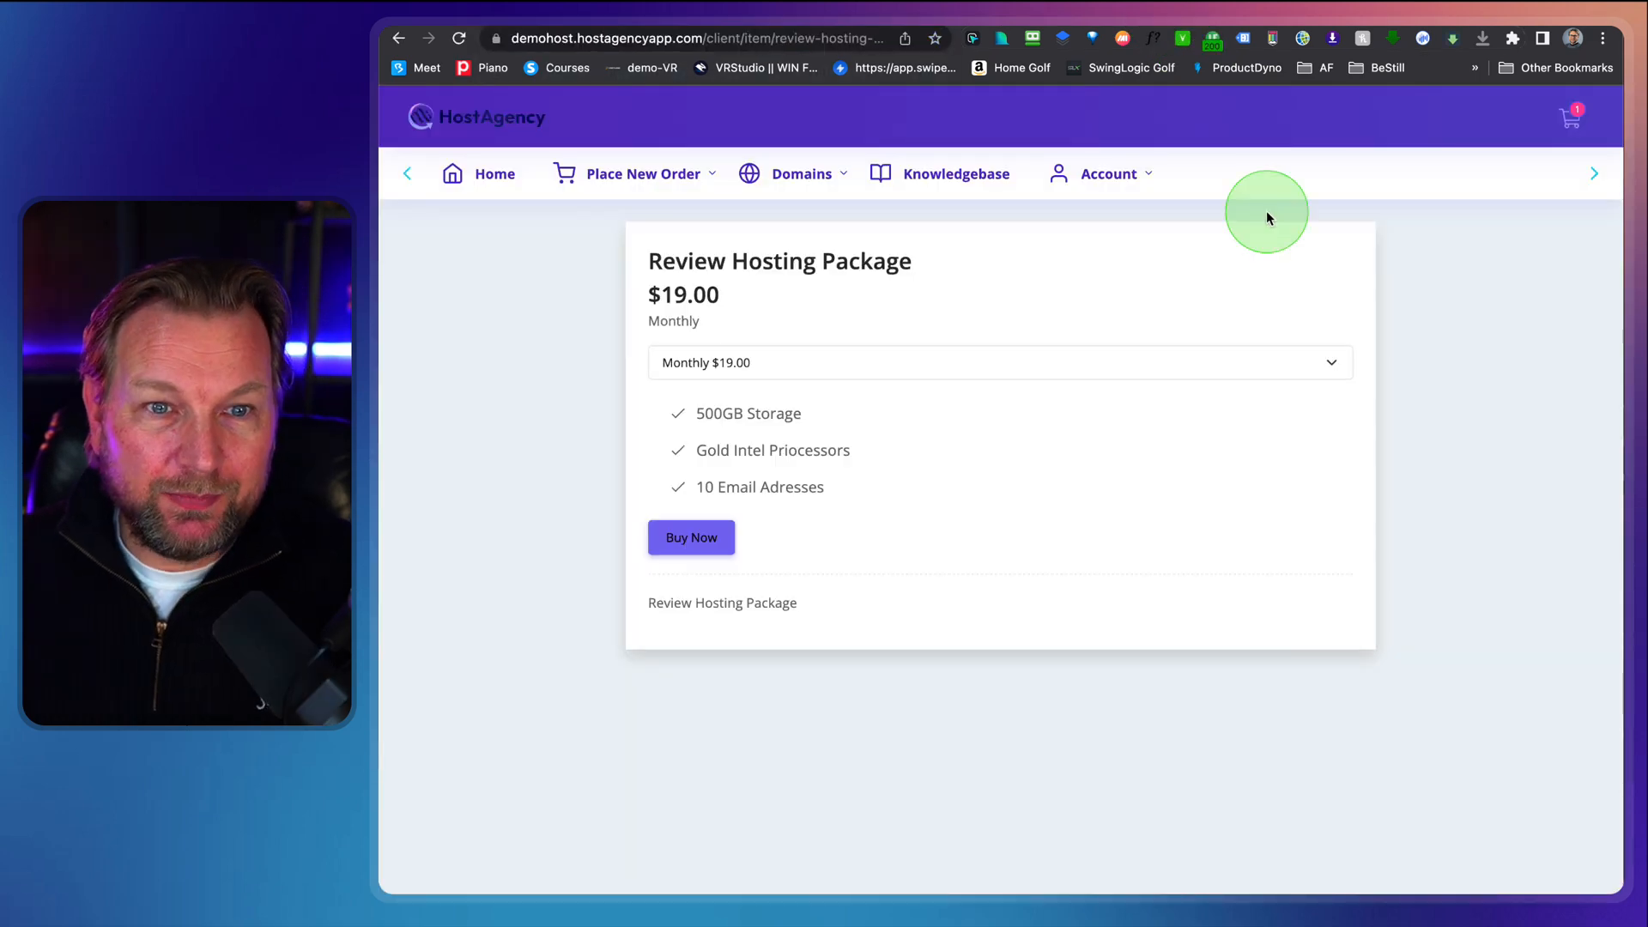
pyautogui.moveTo(758, 340)
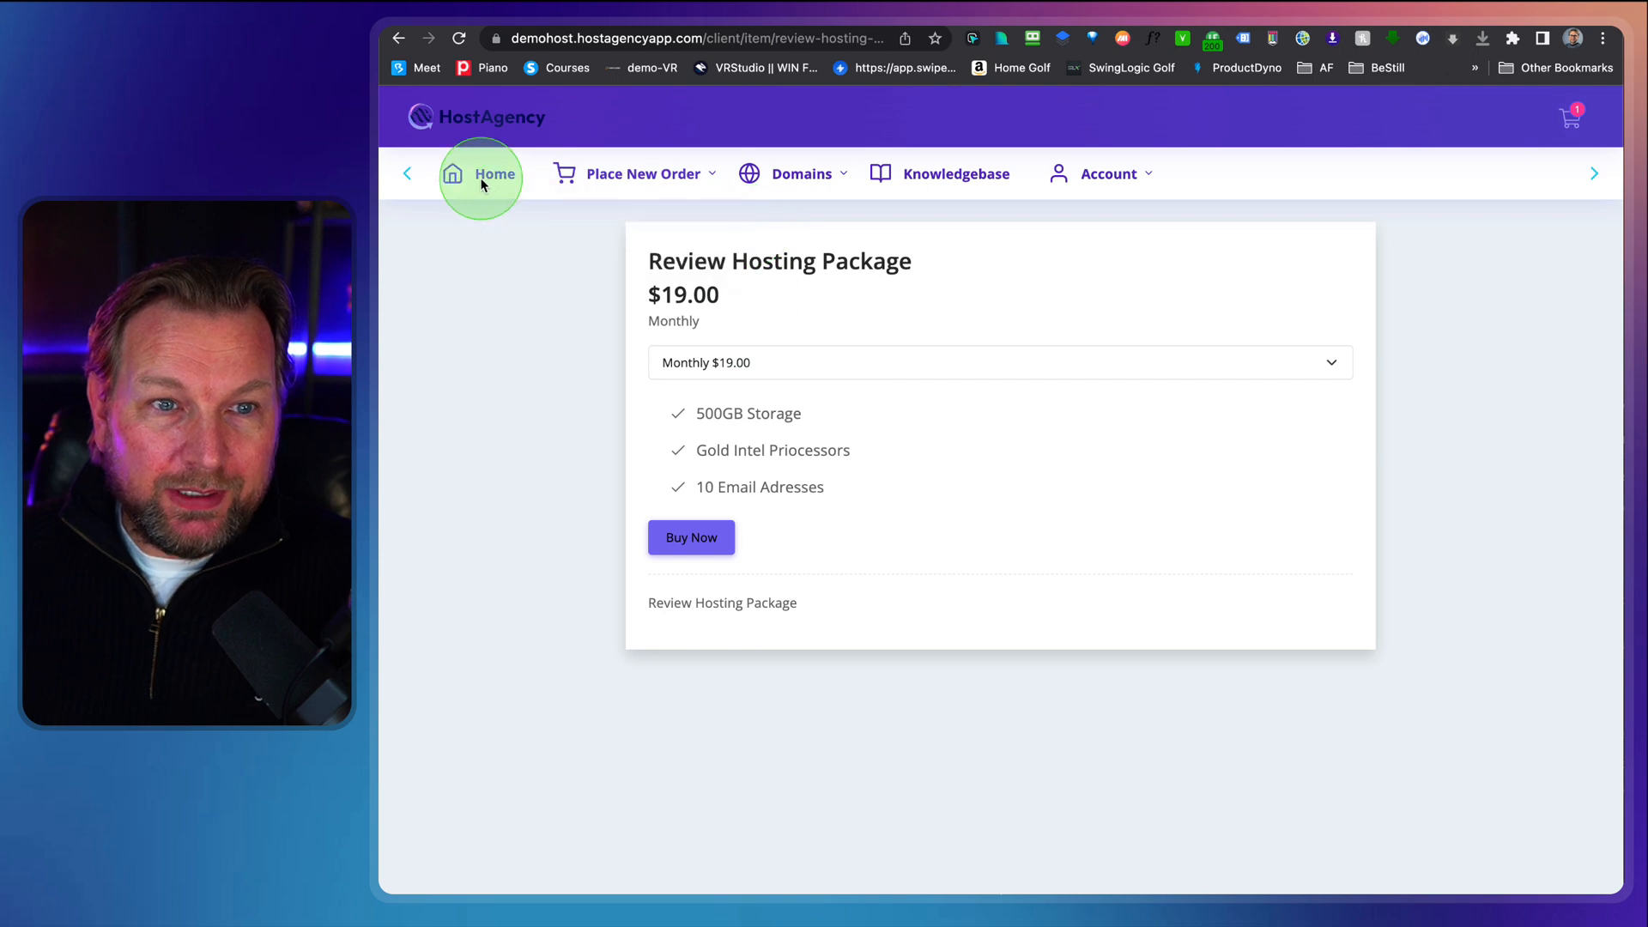
# - Return to the storefront home and view the public Hosting page with the Review Hosting Package
pyautogui.click(481, 174)
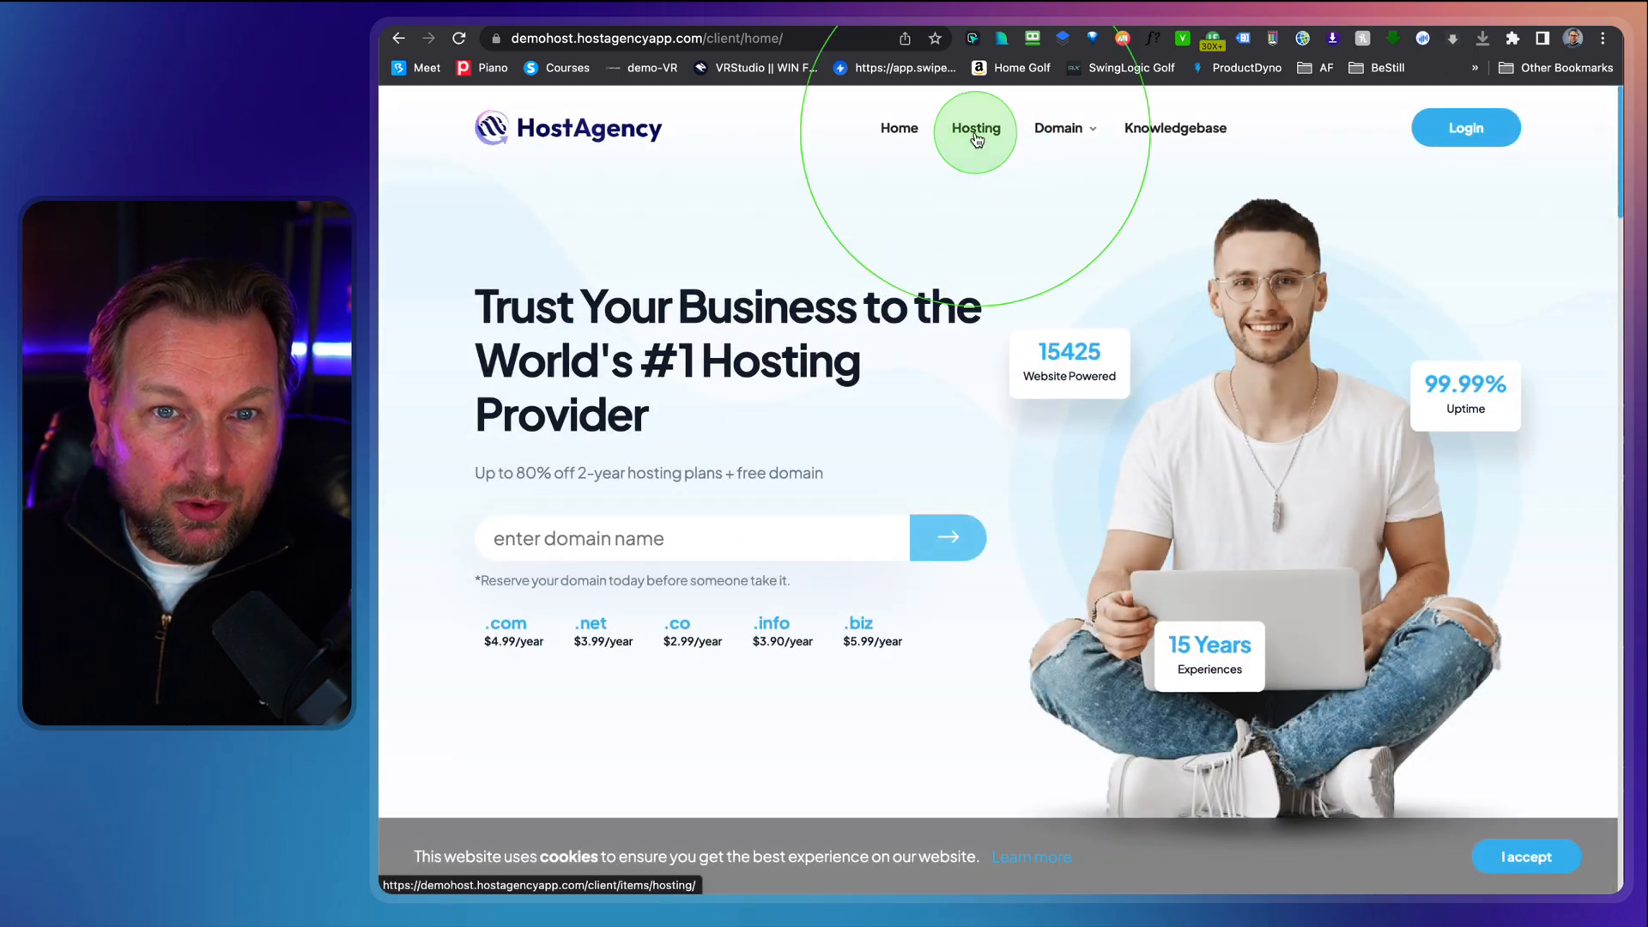
pyautogui.click(975, 129)
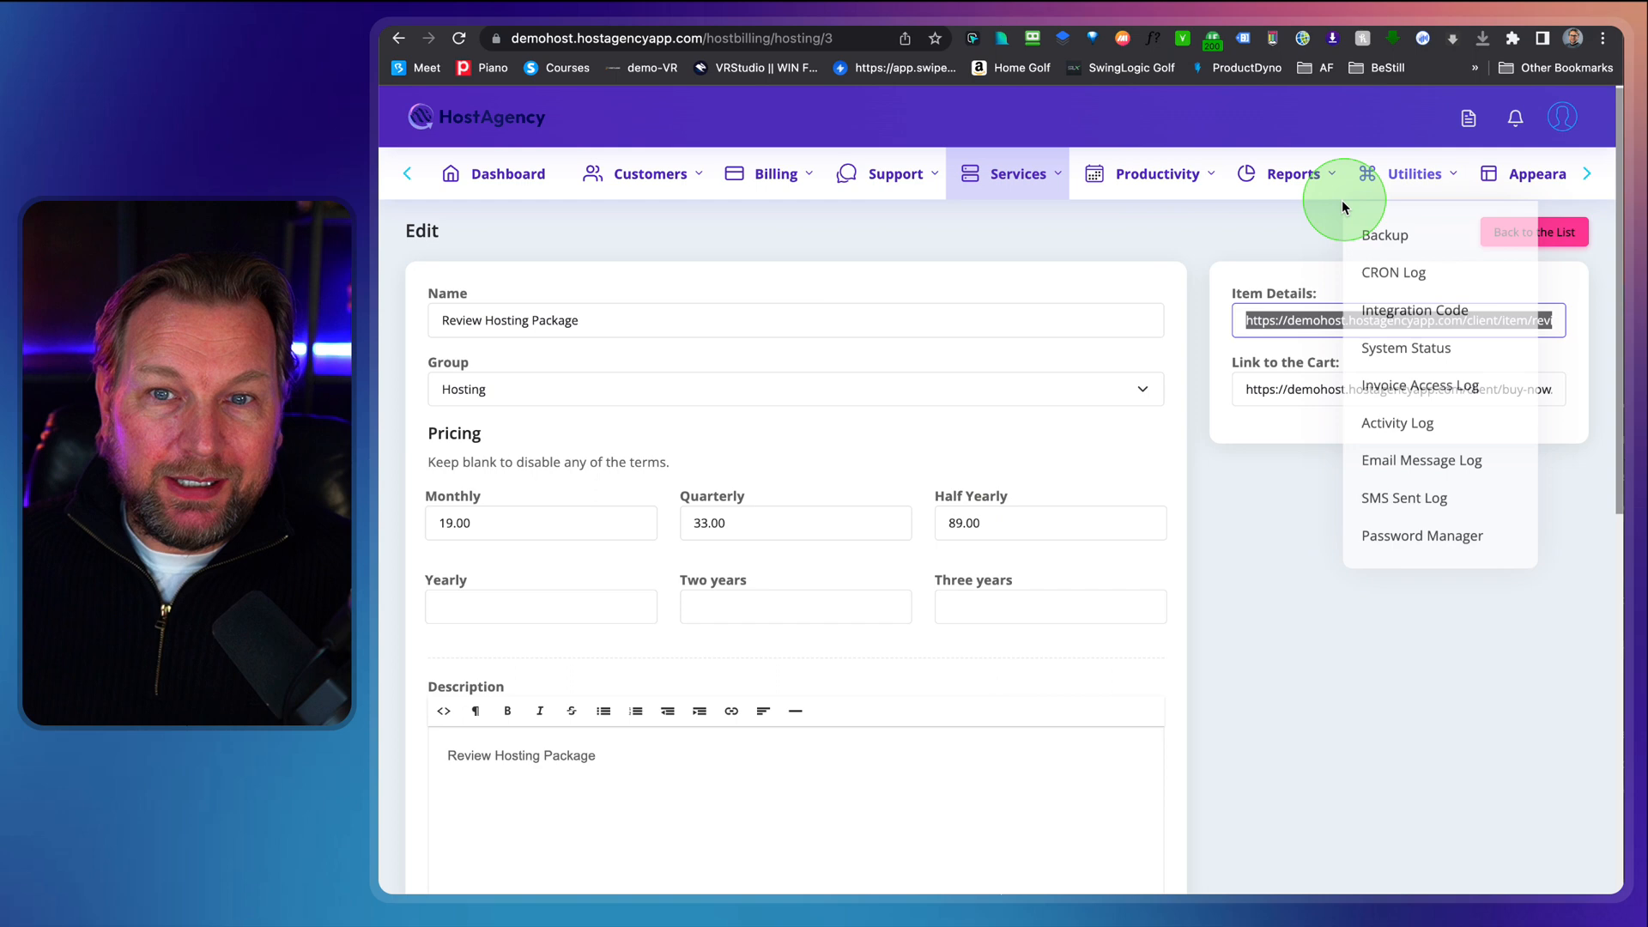
pyautogui.click(1020, 174)
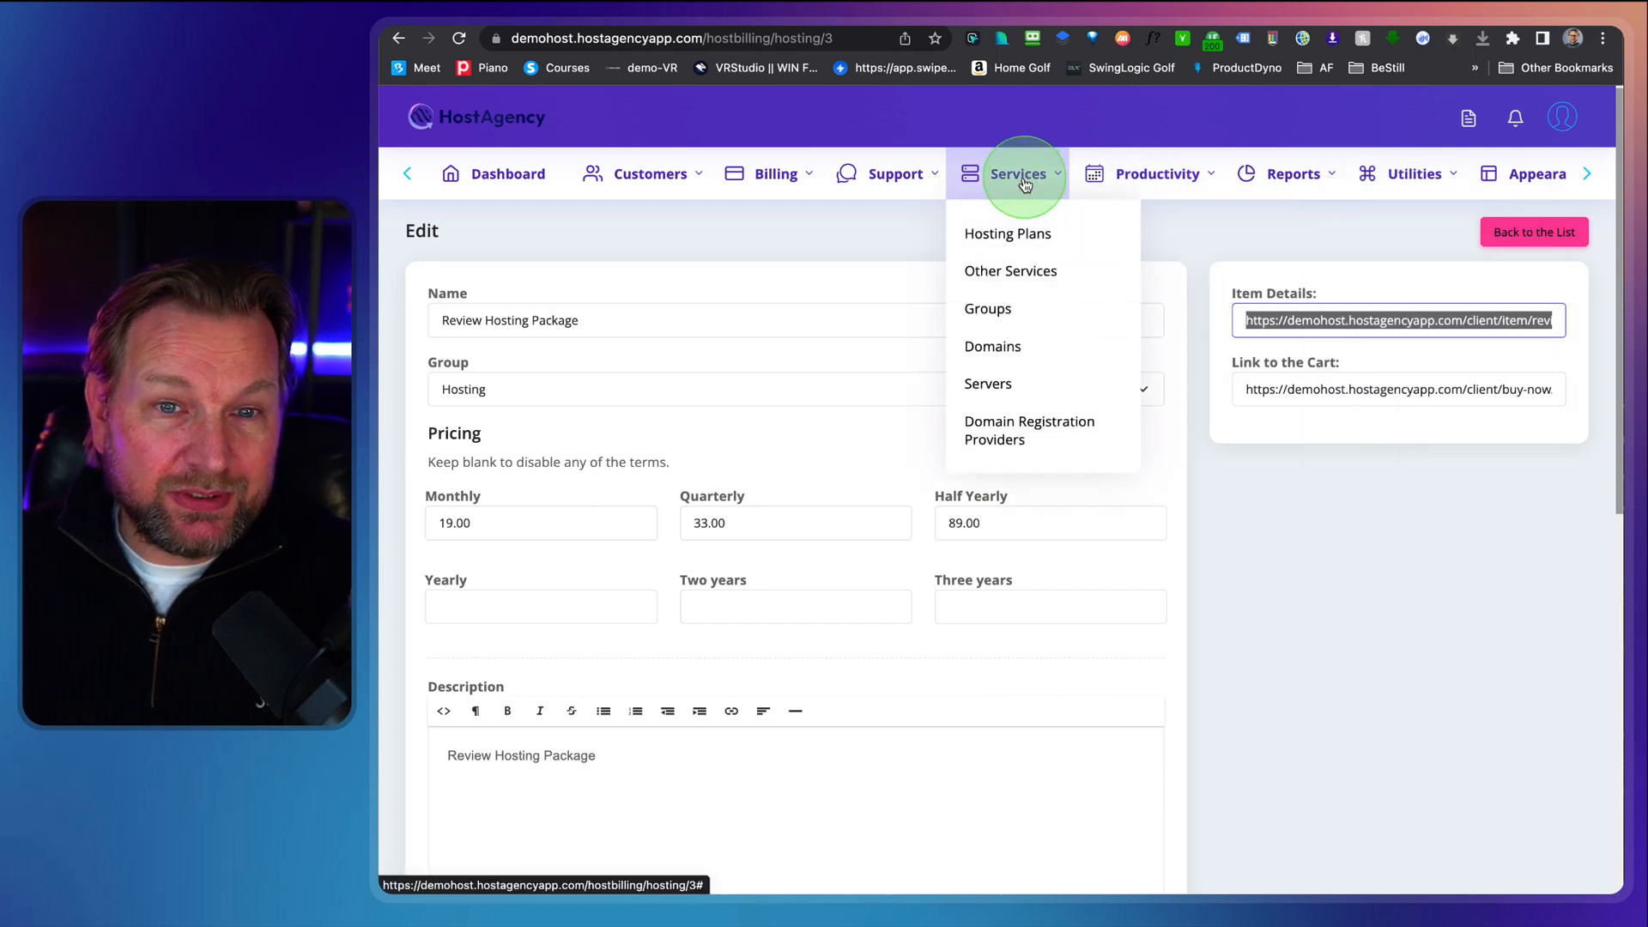
pyautogui.click(985, 390)
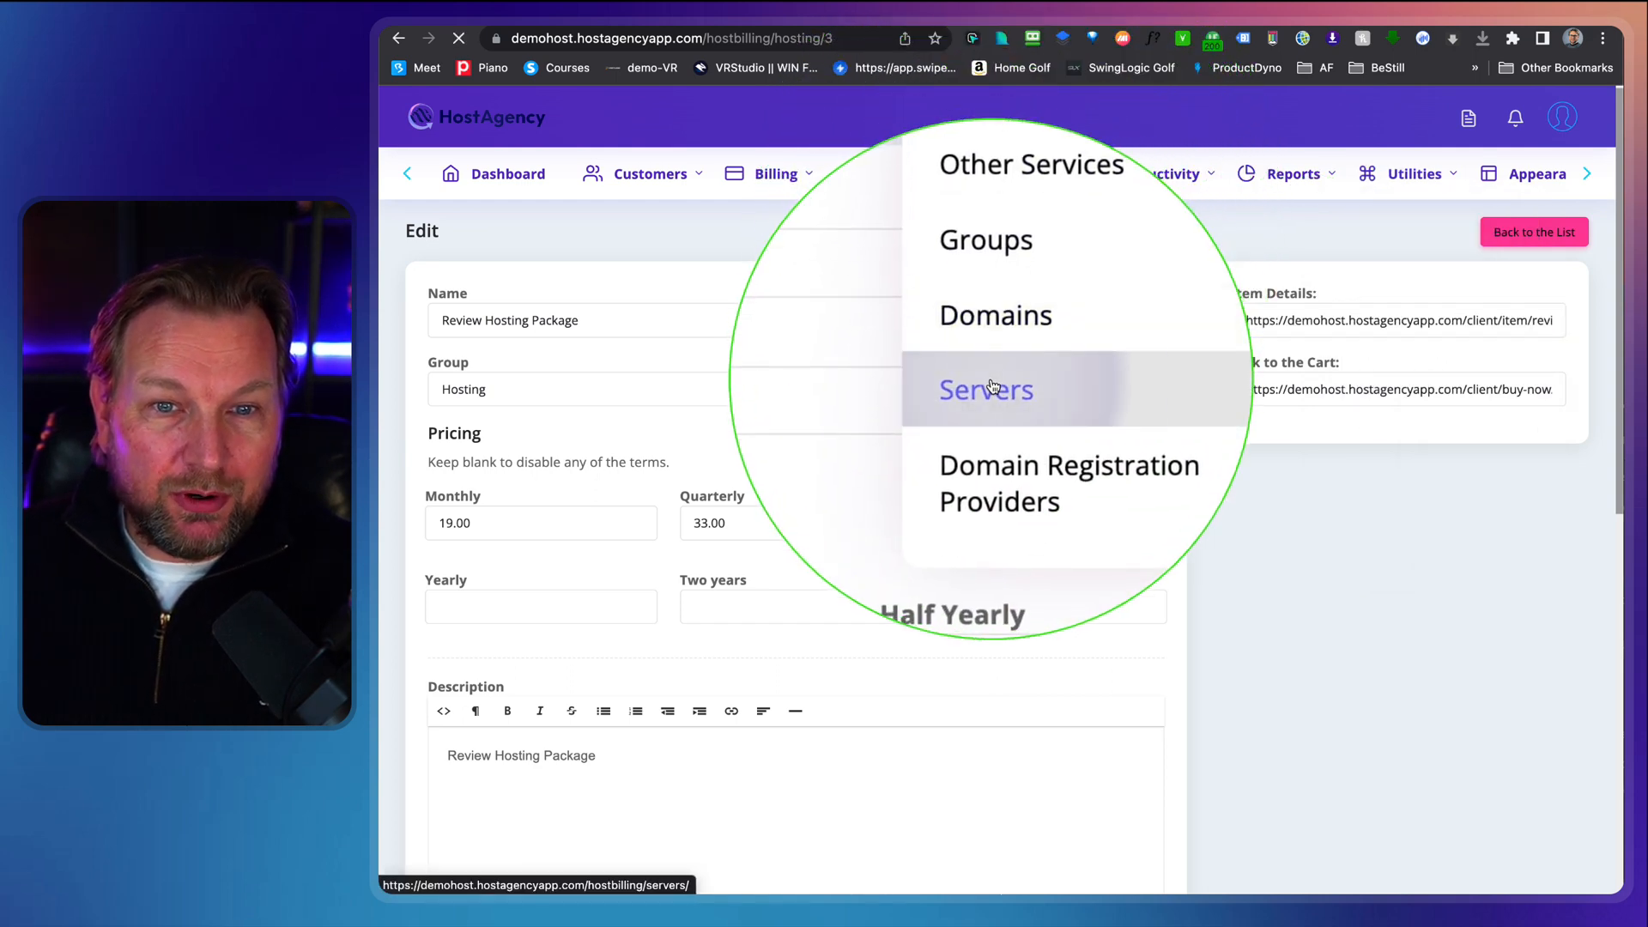
pyautogui.click(986, 390)
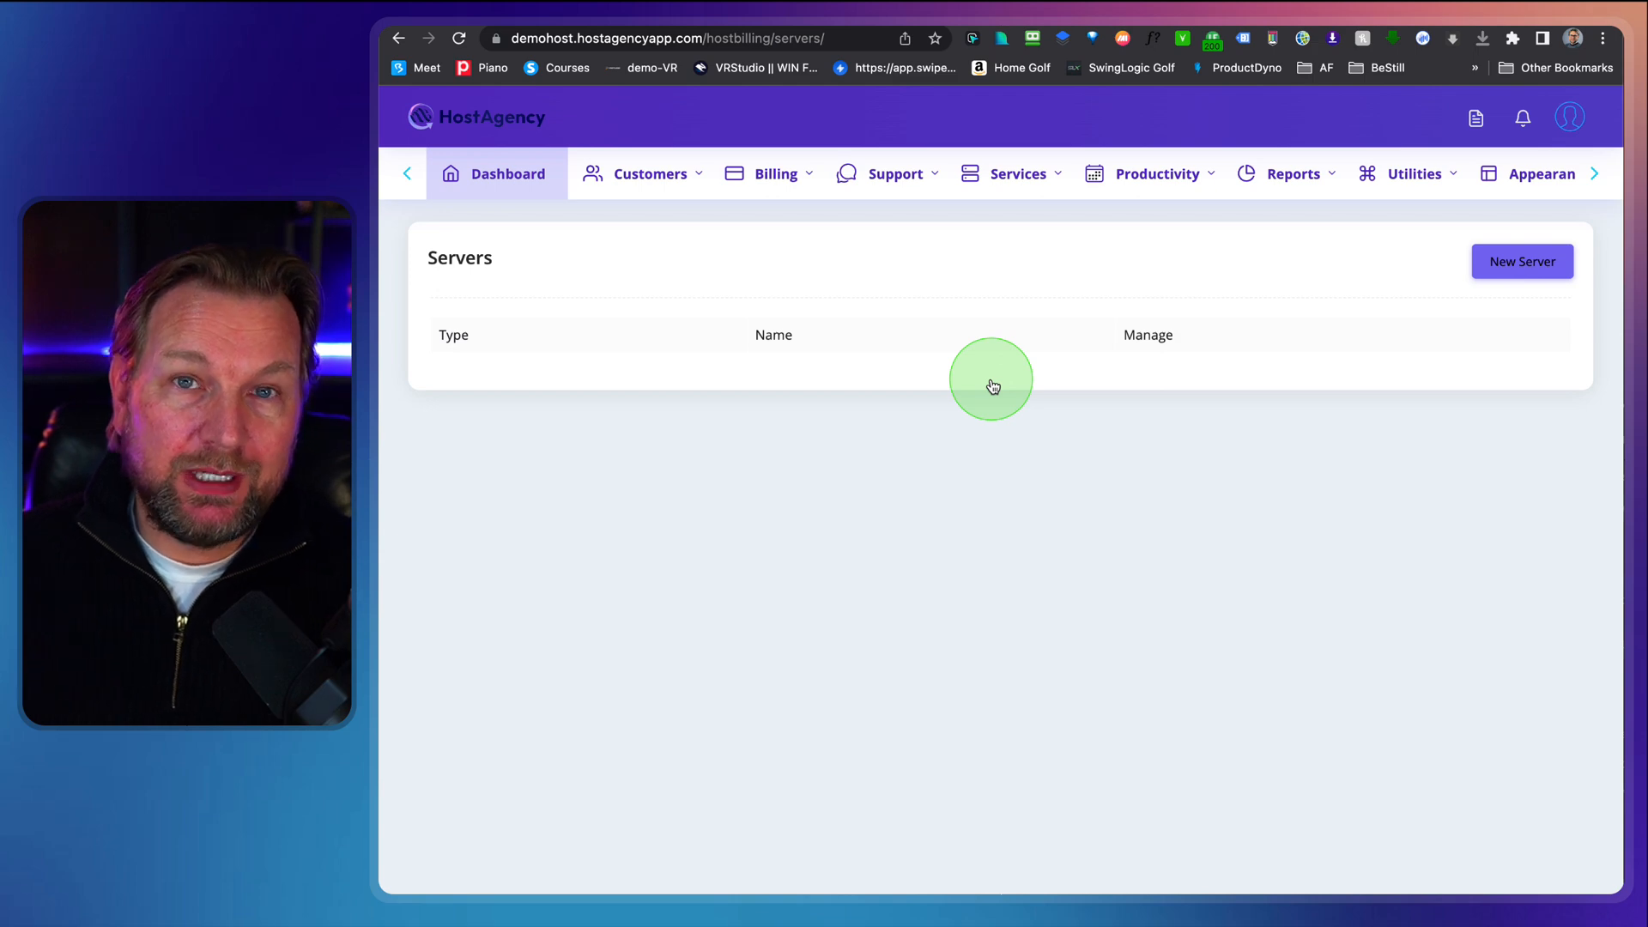
pyautogui.moveTo(1182, 200)
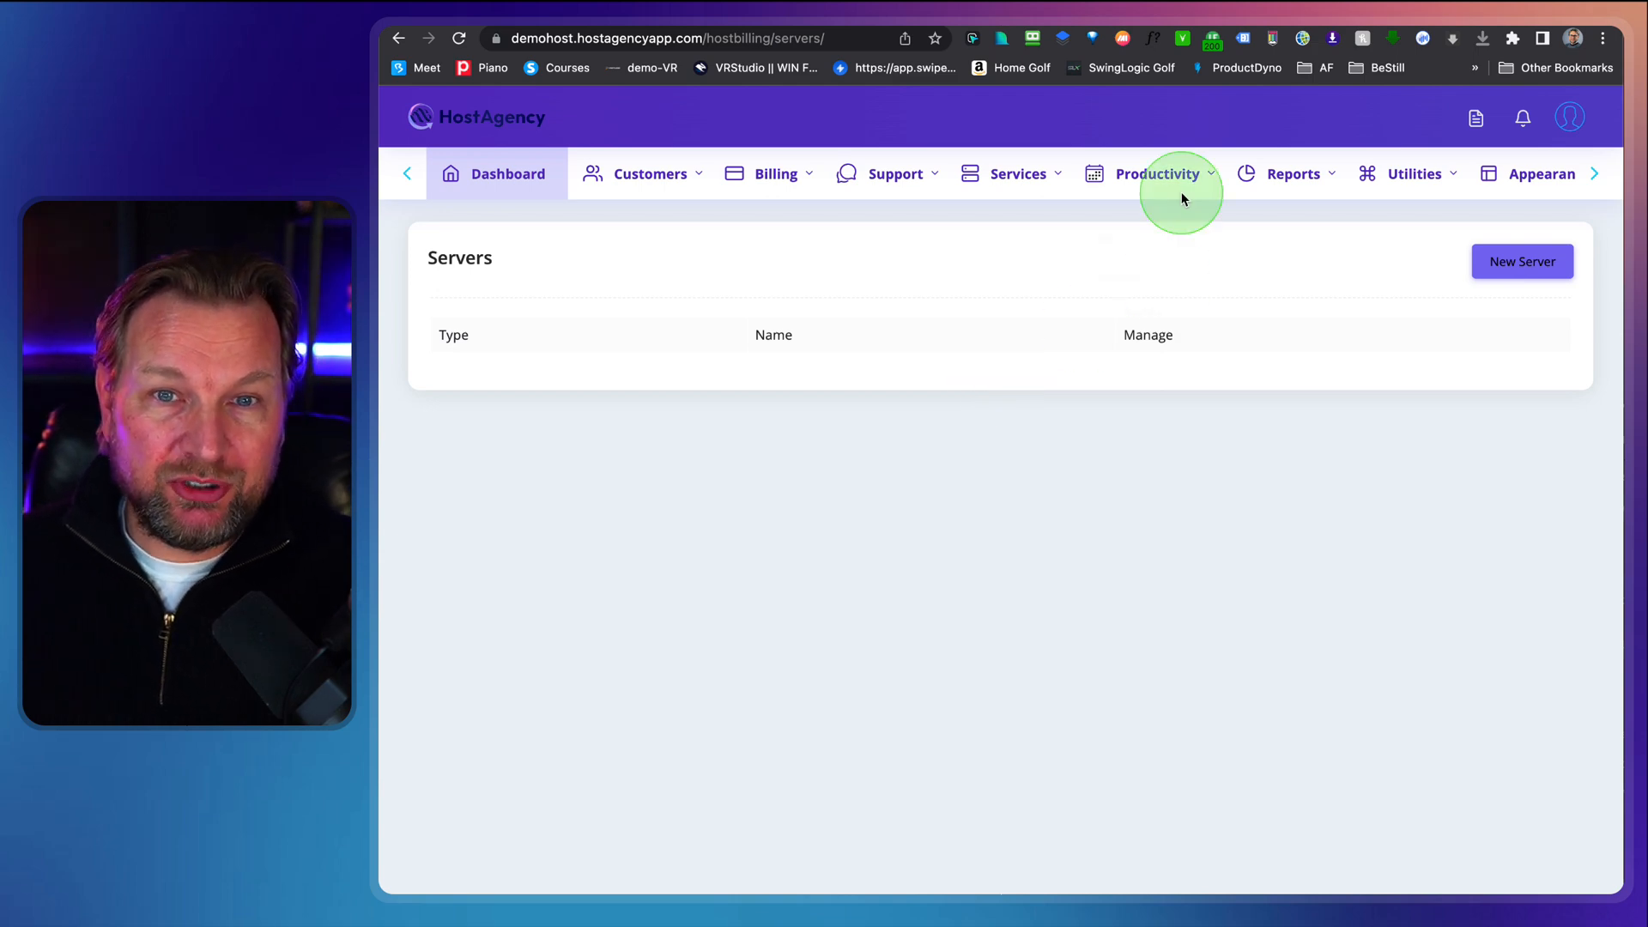
pyautogui.click(1157, 173)
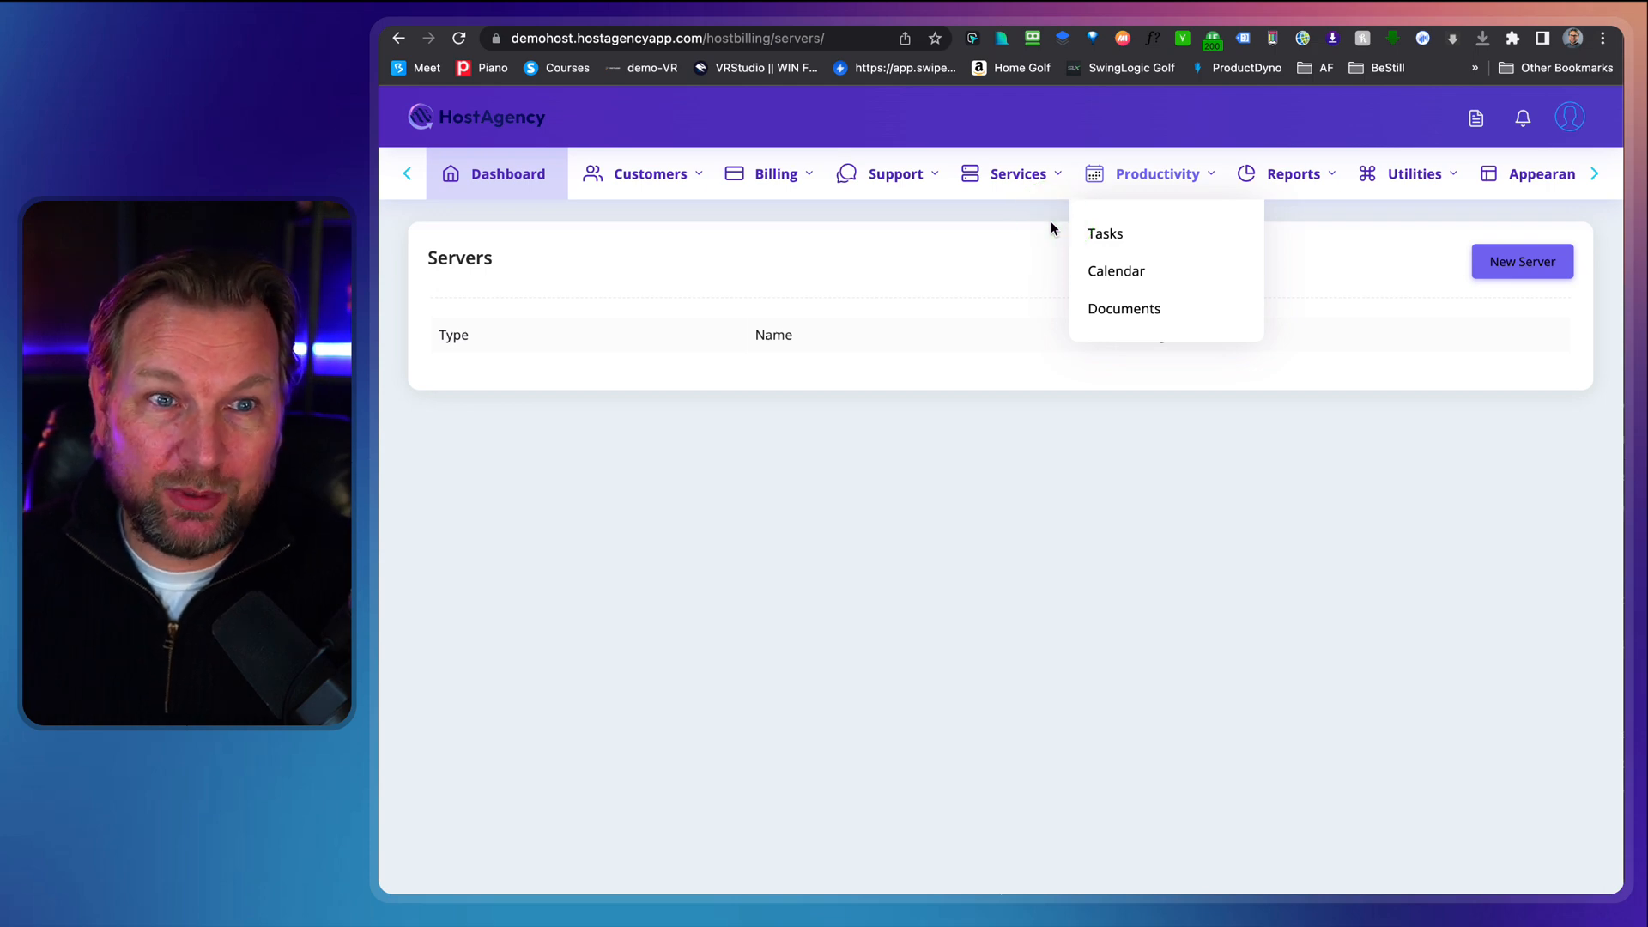
pyautogui.click(1018, 174)
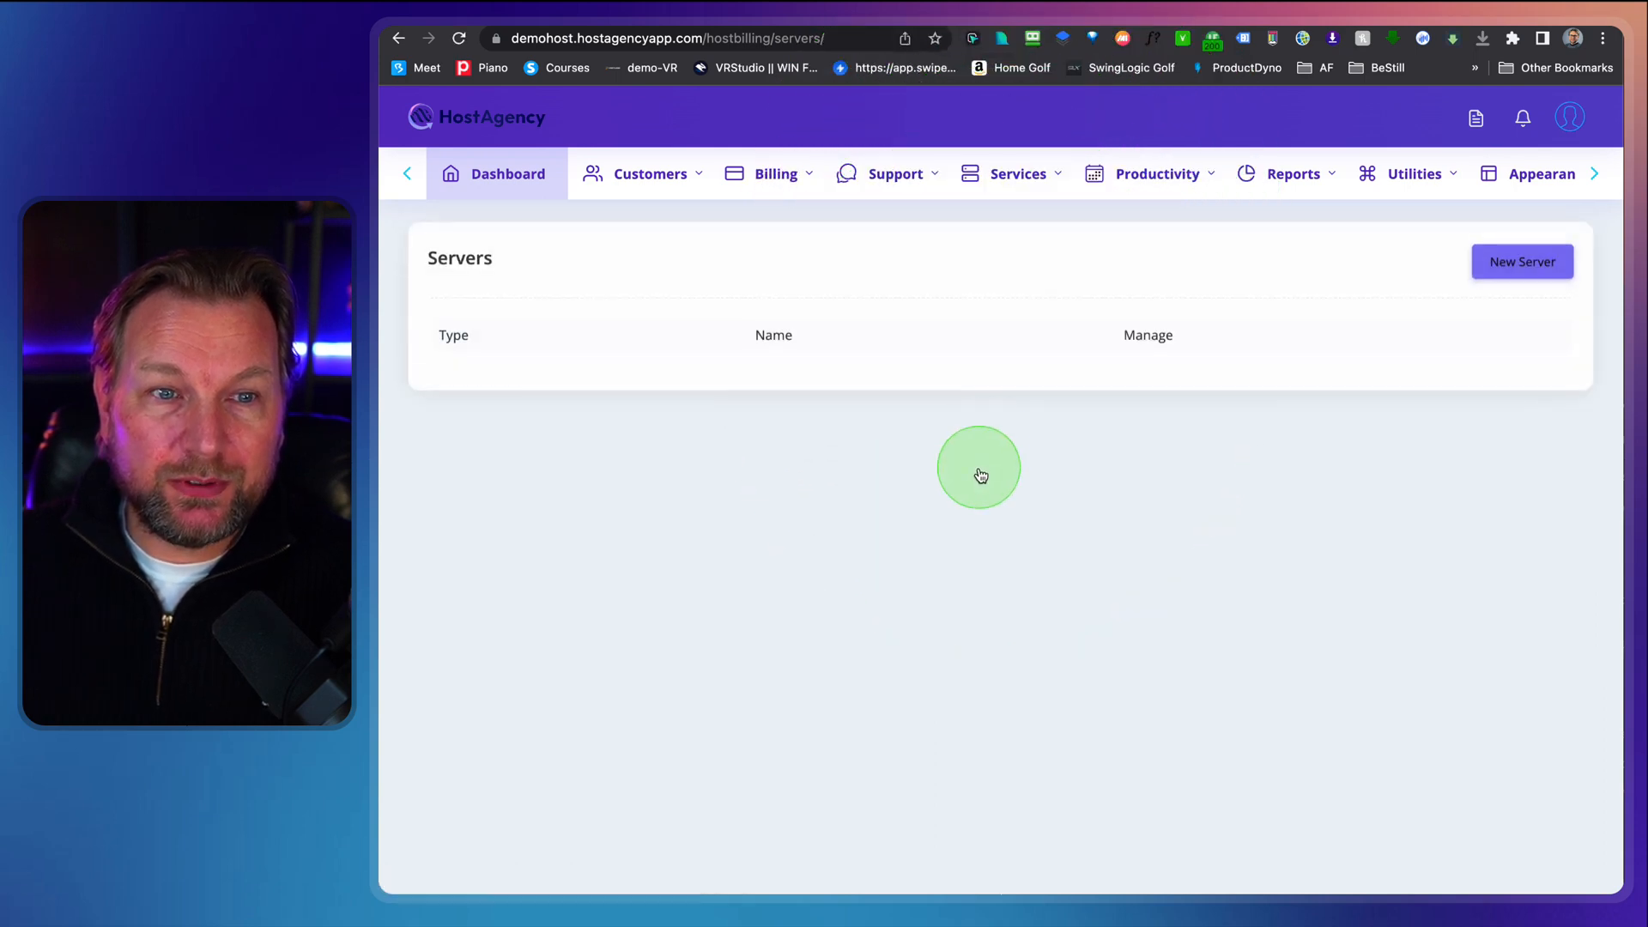
# - Begin a New Server and choose cPanel as its type, reaching the blank server form
pyautogui.click(1521, 261)
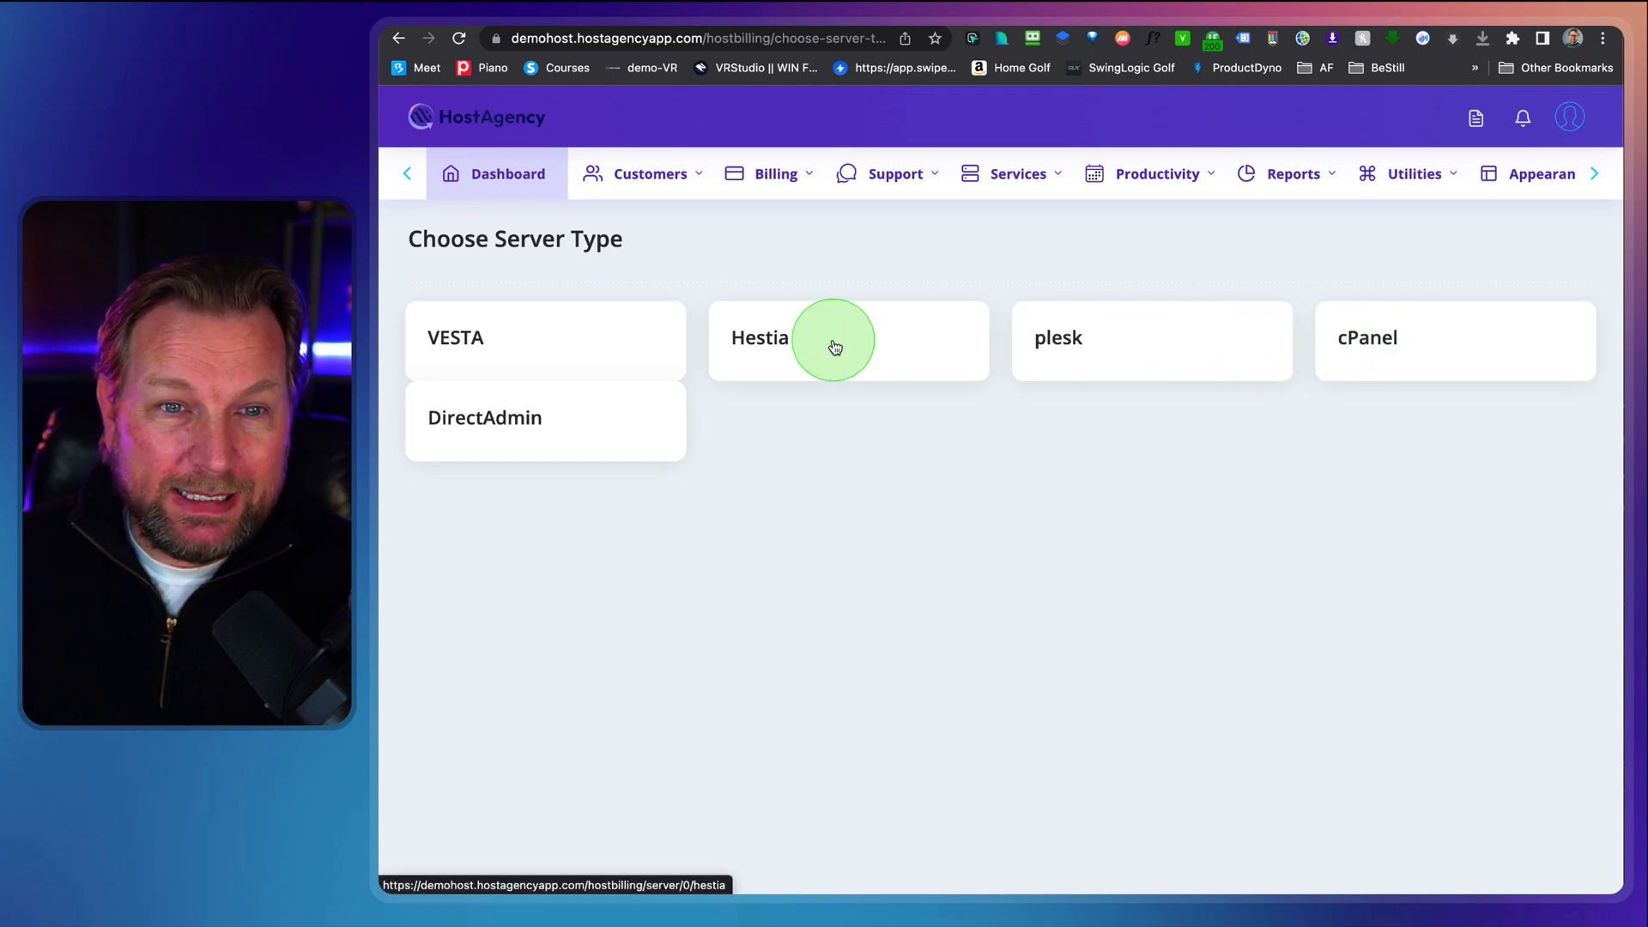
pyautogui.click(1366, 339)
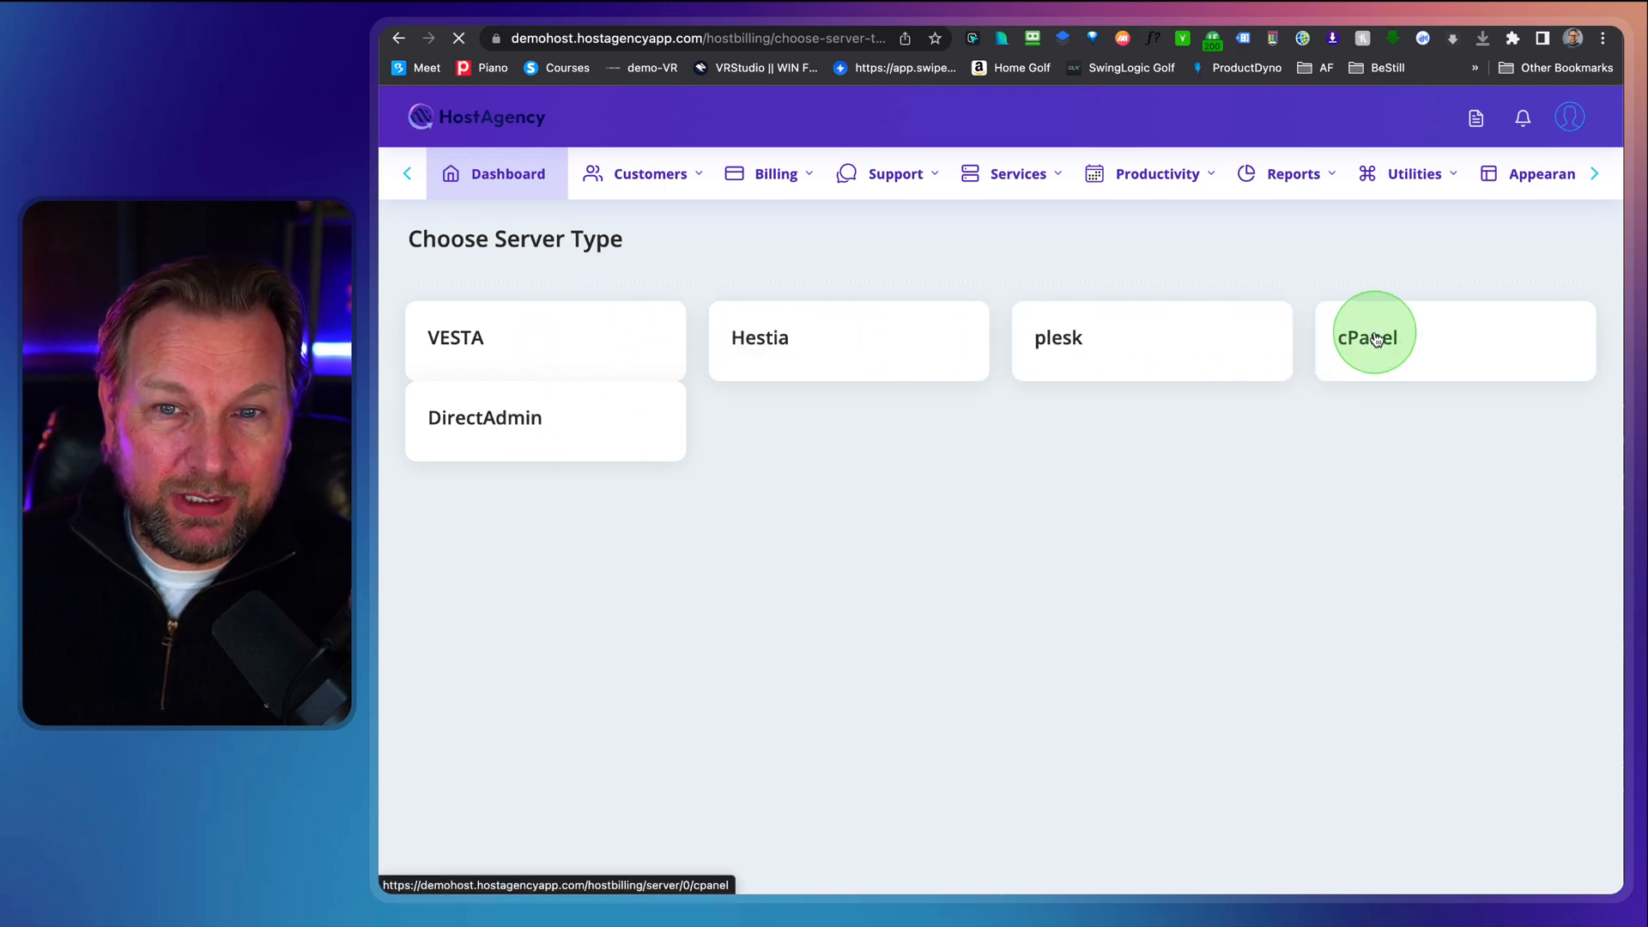
pyautogui.click(1373, 336)
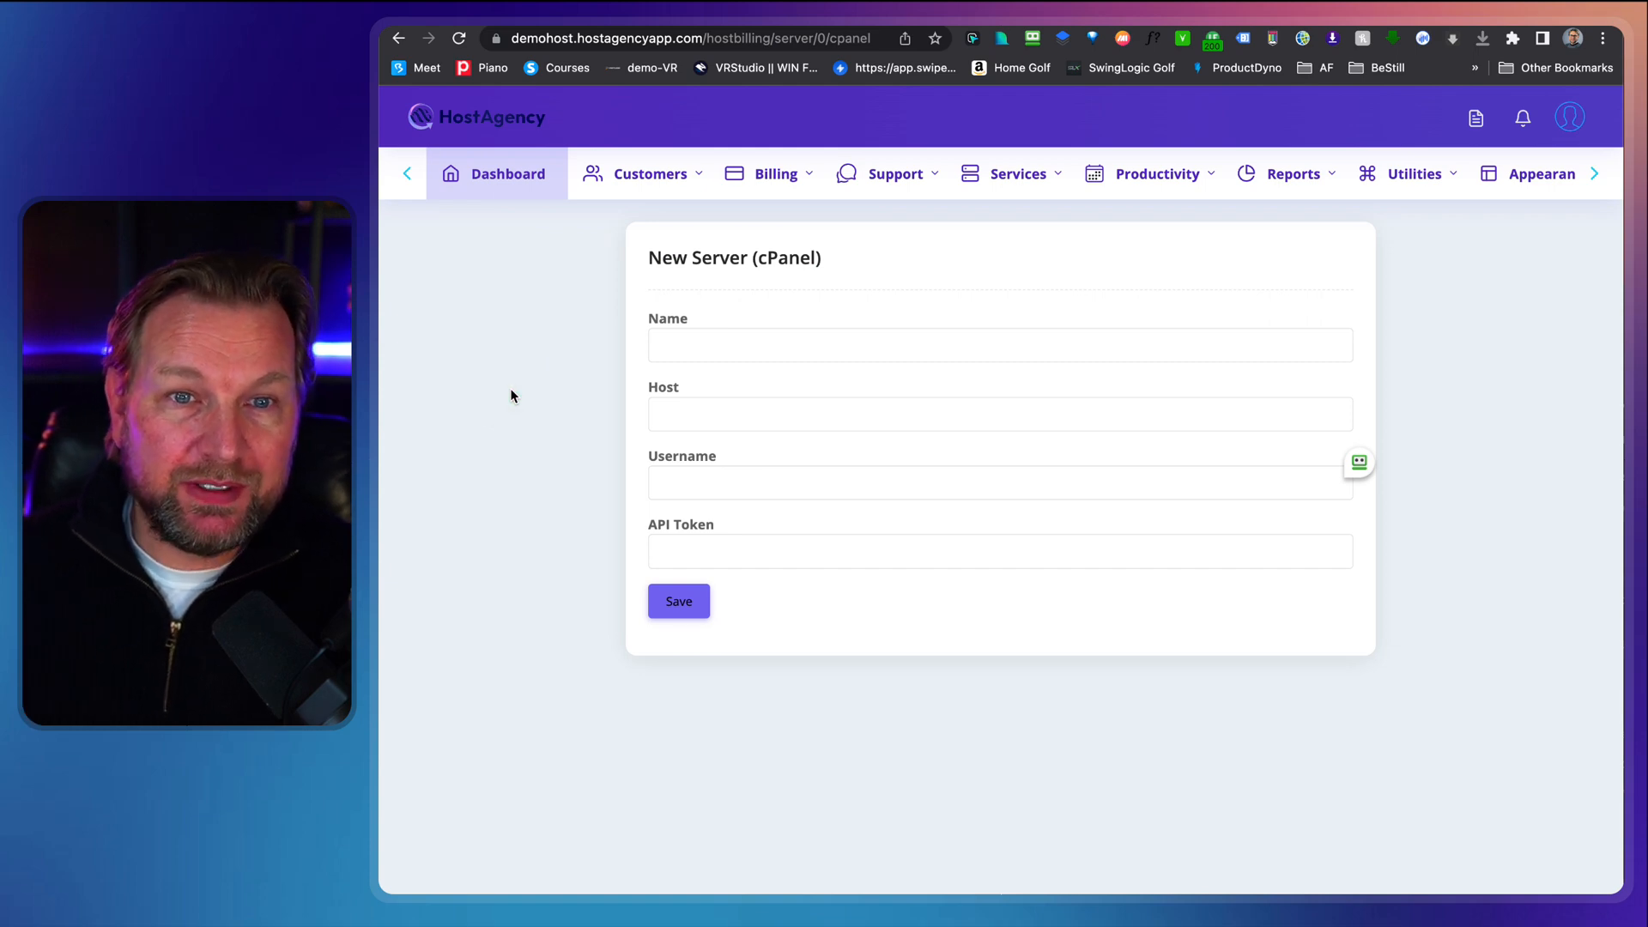
# - Return to the Dashboard with $0.00 orders and invoices, reviewing the Customers menu entries
pyautogui.click(650, 173)
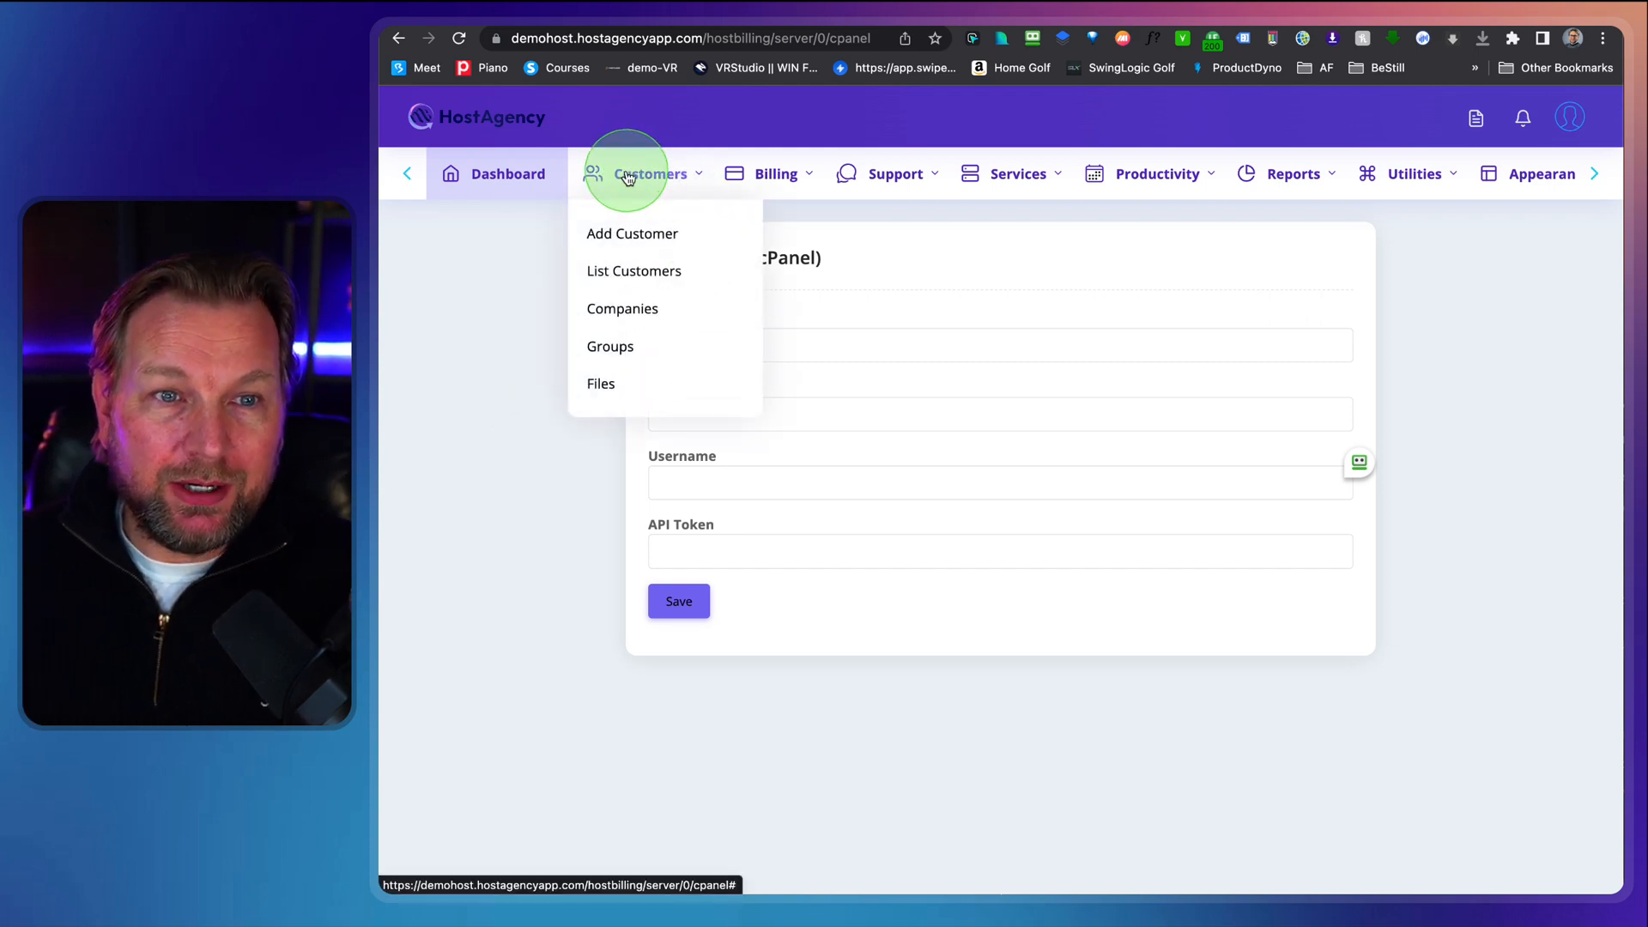
pyautogui.click(508, 174)
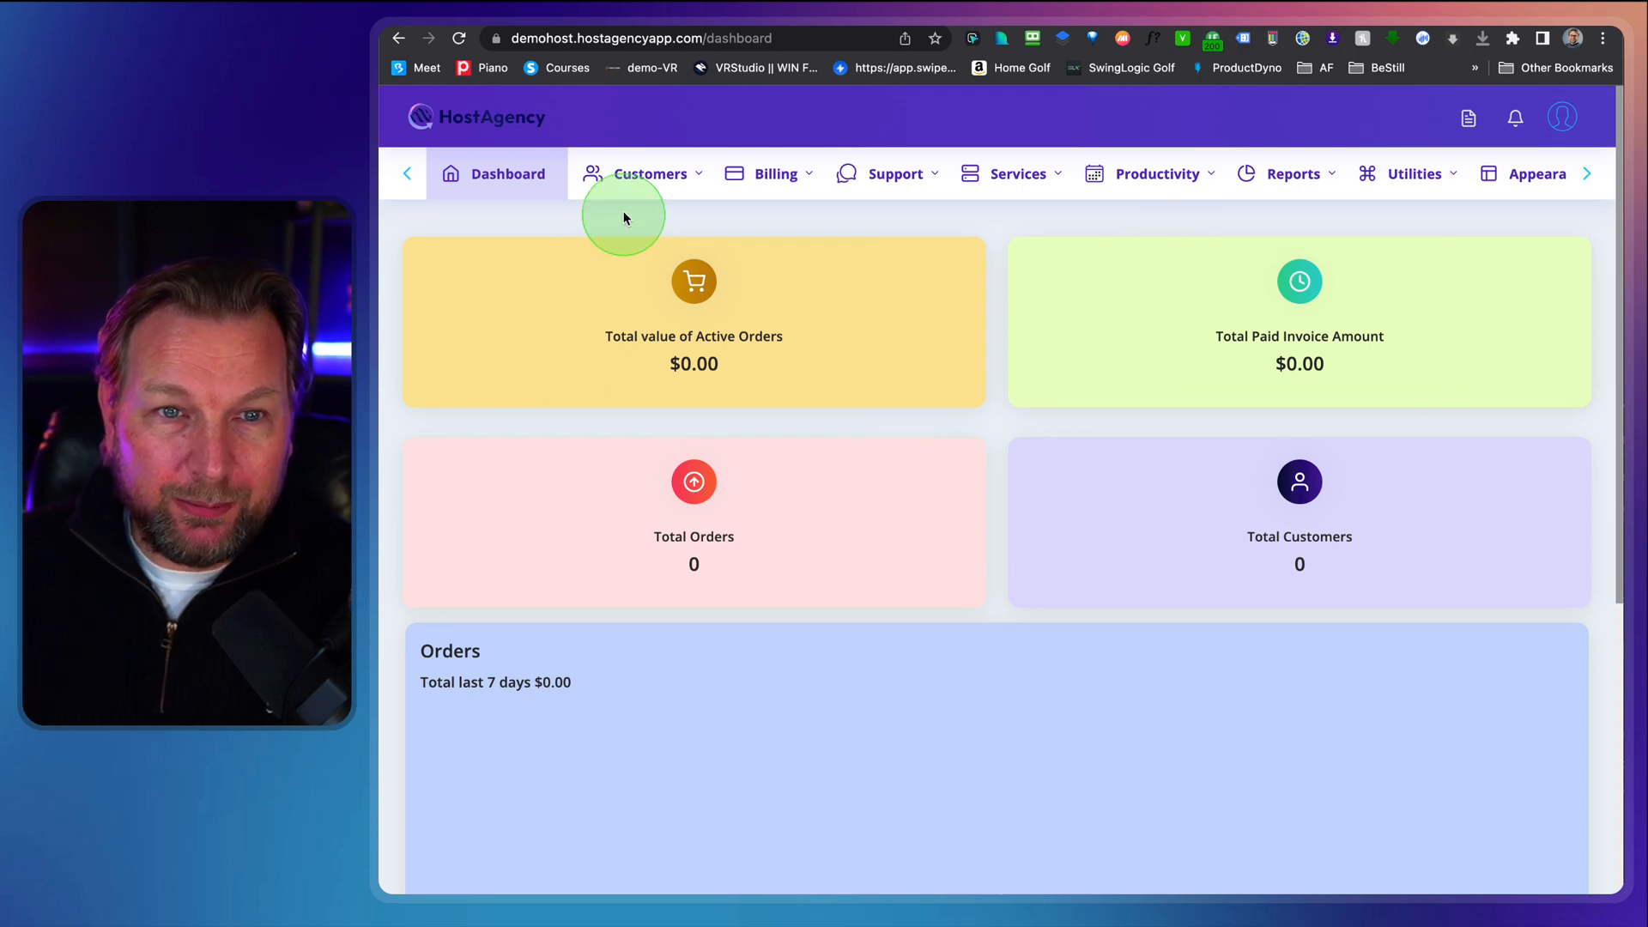
pyautogui.click(652, 173)
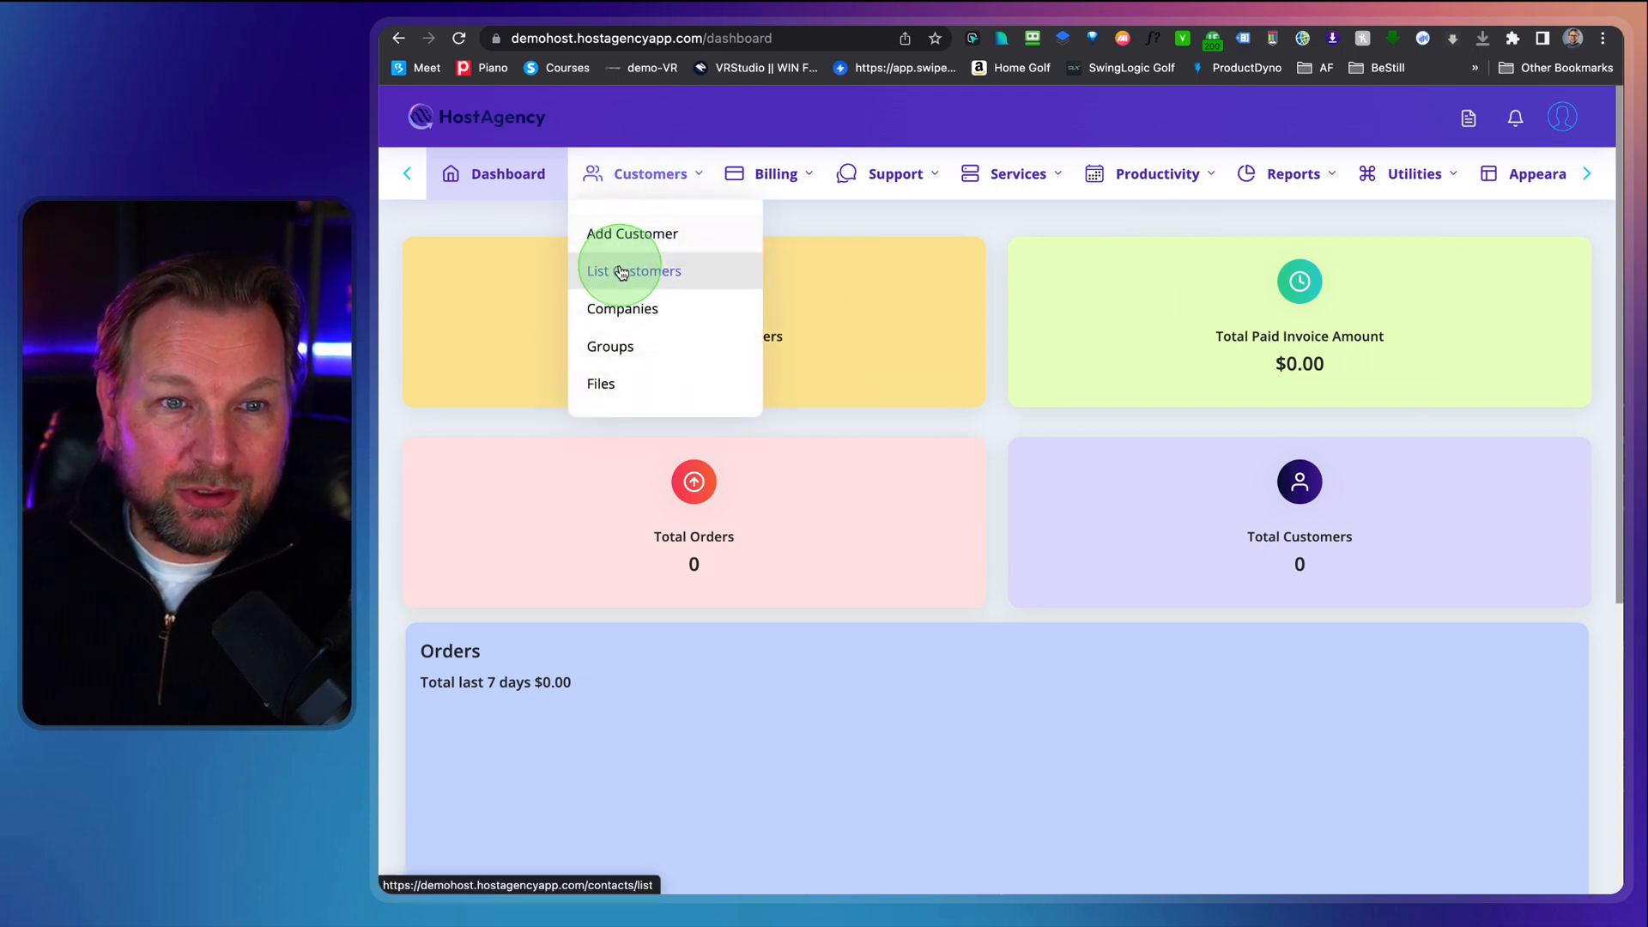
pyautogui.moveTo(609, 347)
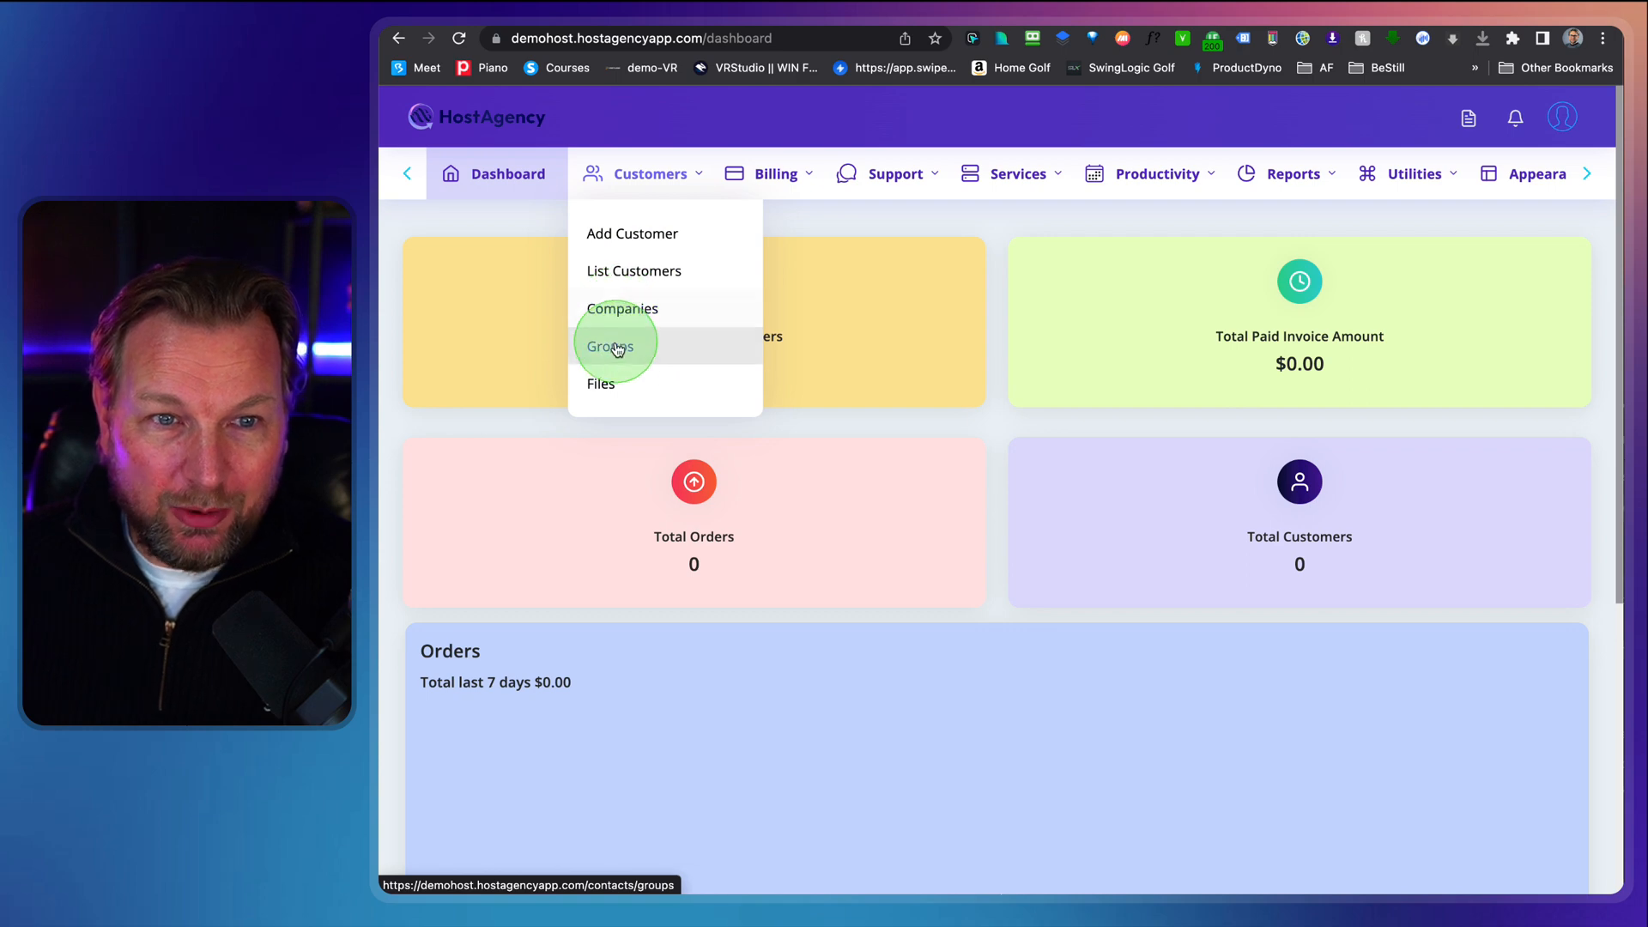
pyautogui.click(776, 173)
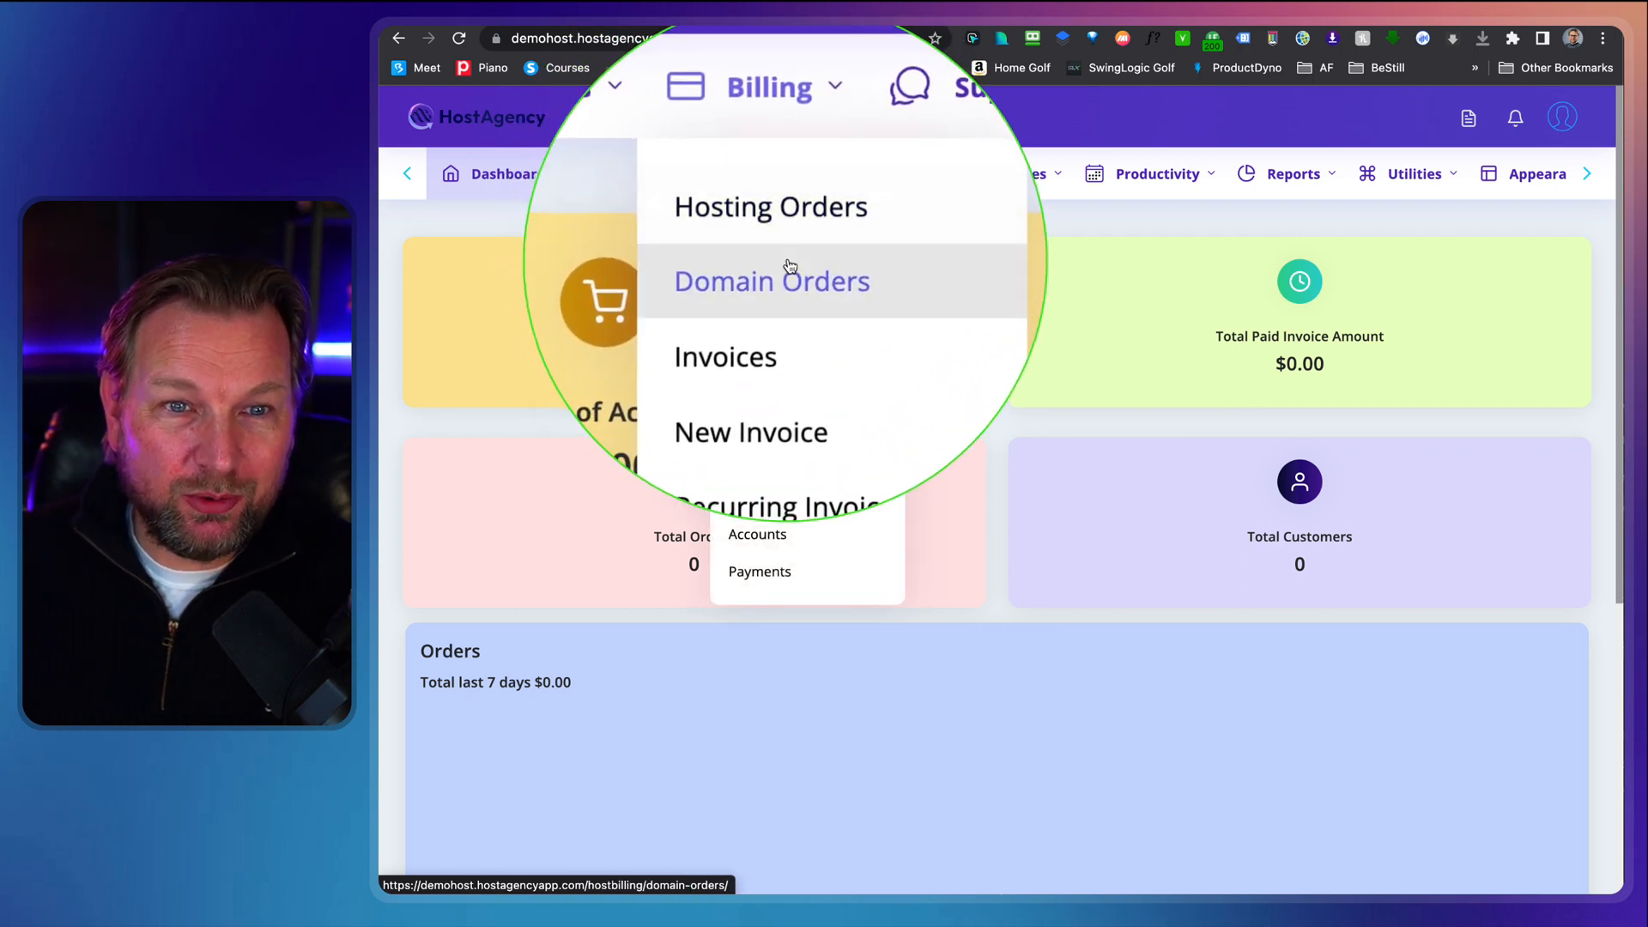
# - Look through the Billing orders list and then the invoices list
pyautogui.click(771, 206)
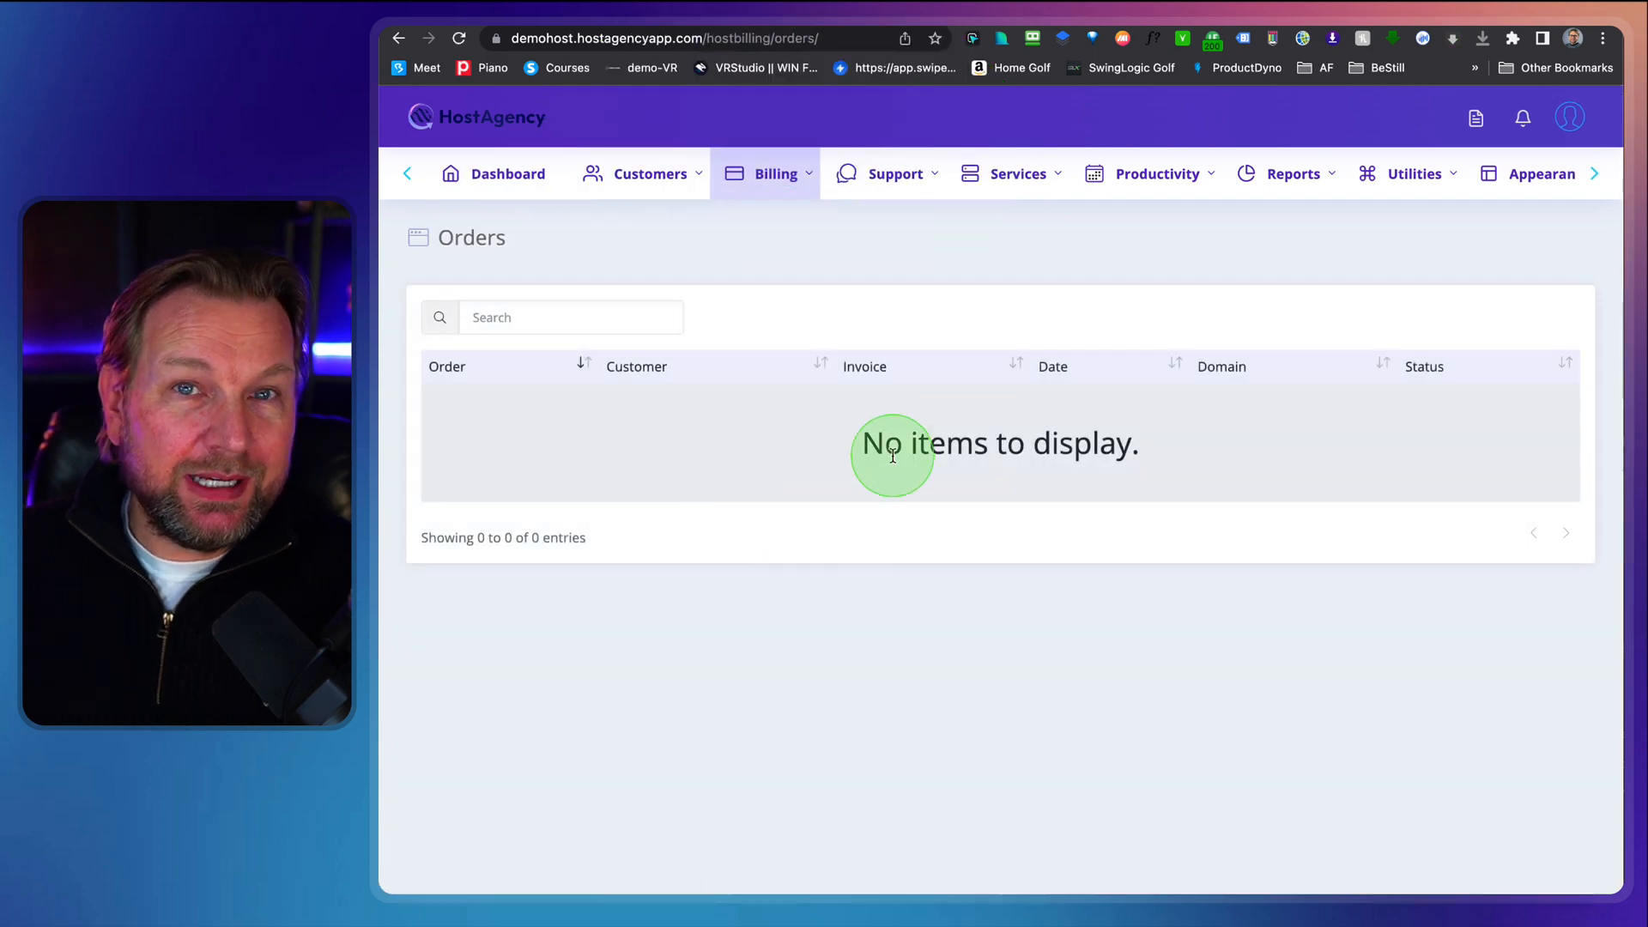
pyautogui.click(776, 174)
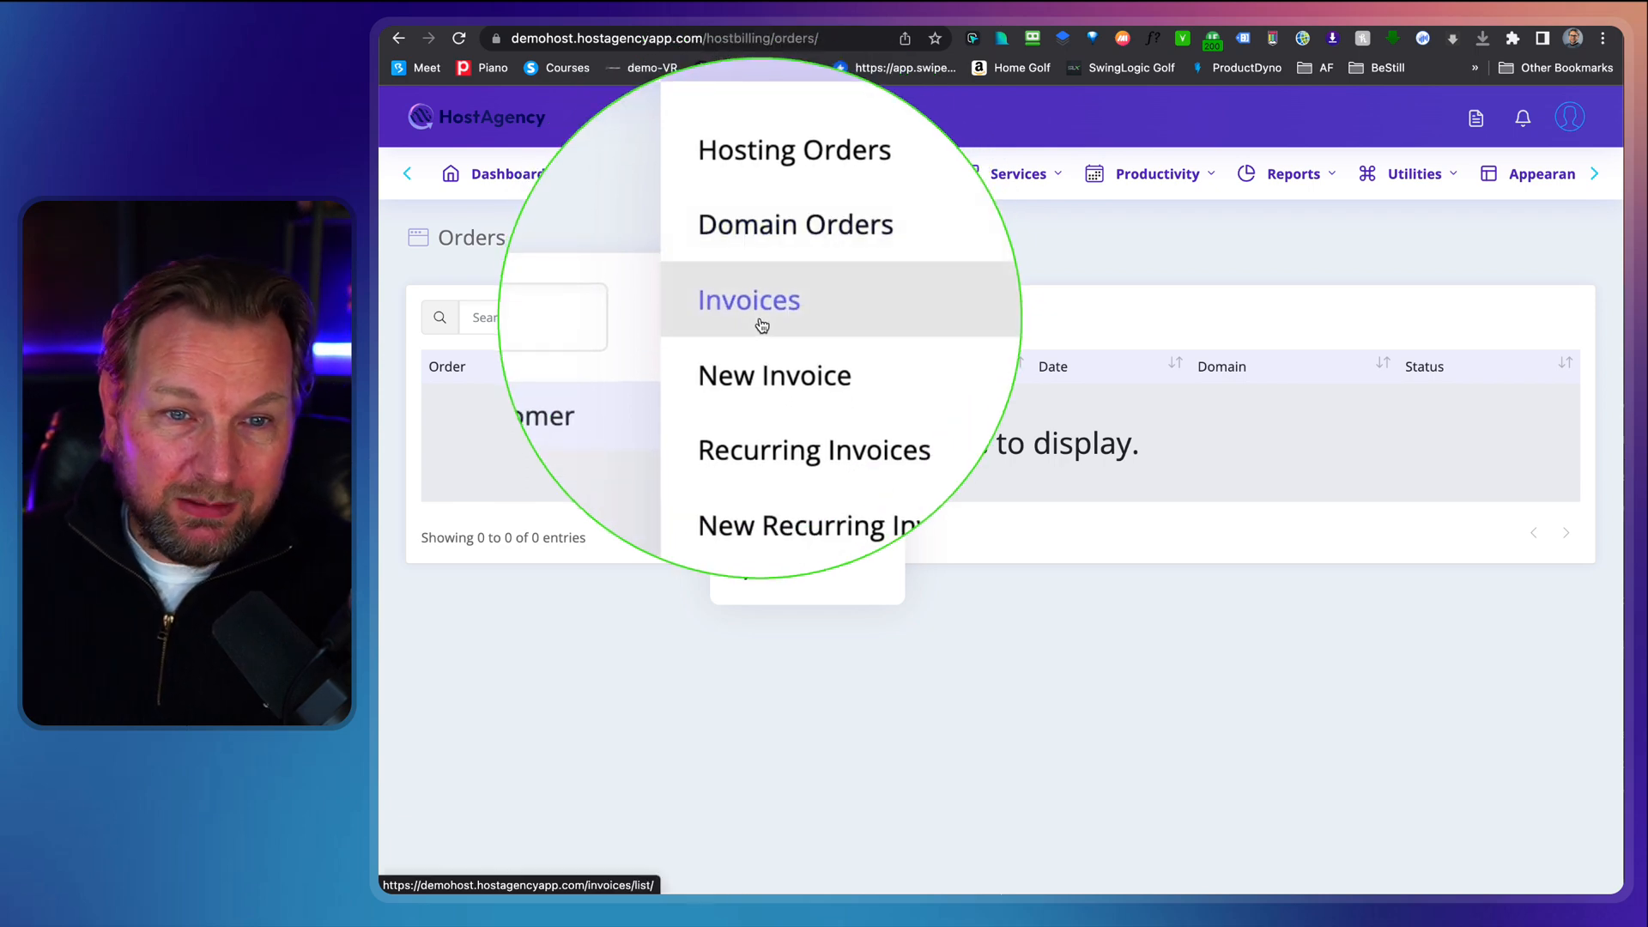
pyautogui.click(749, 299)
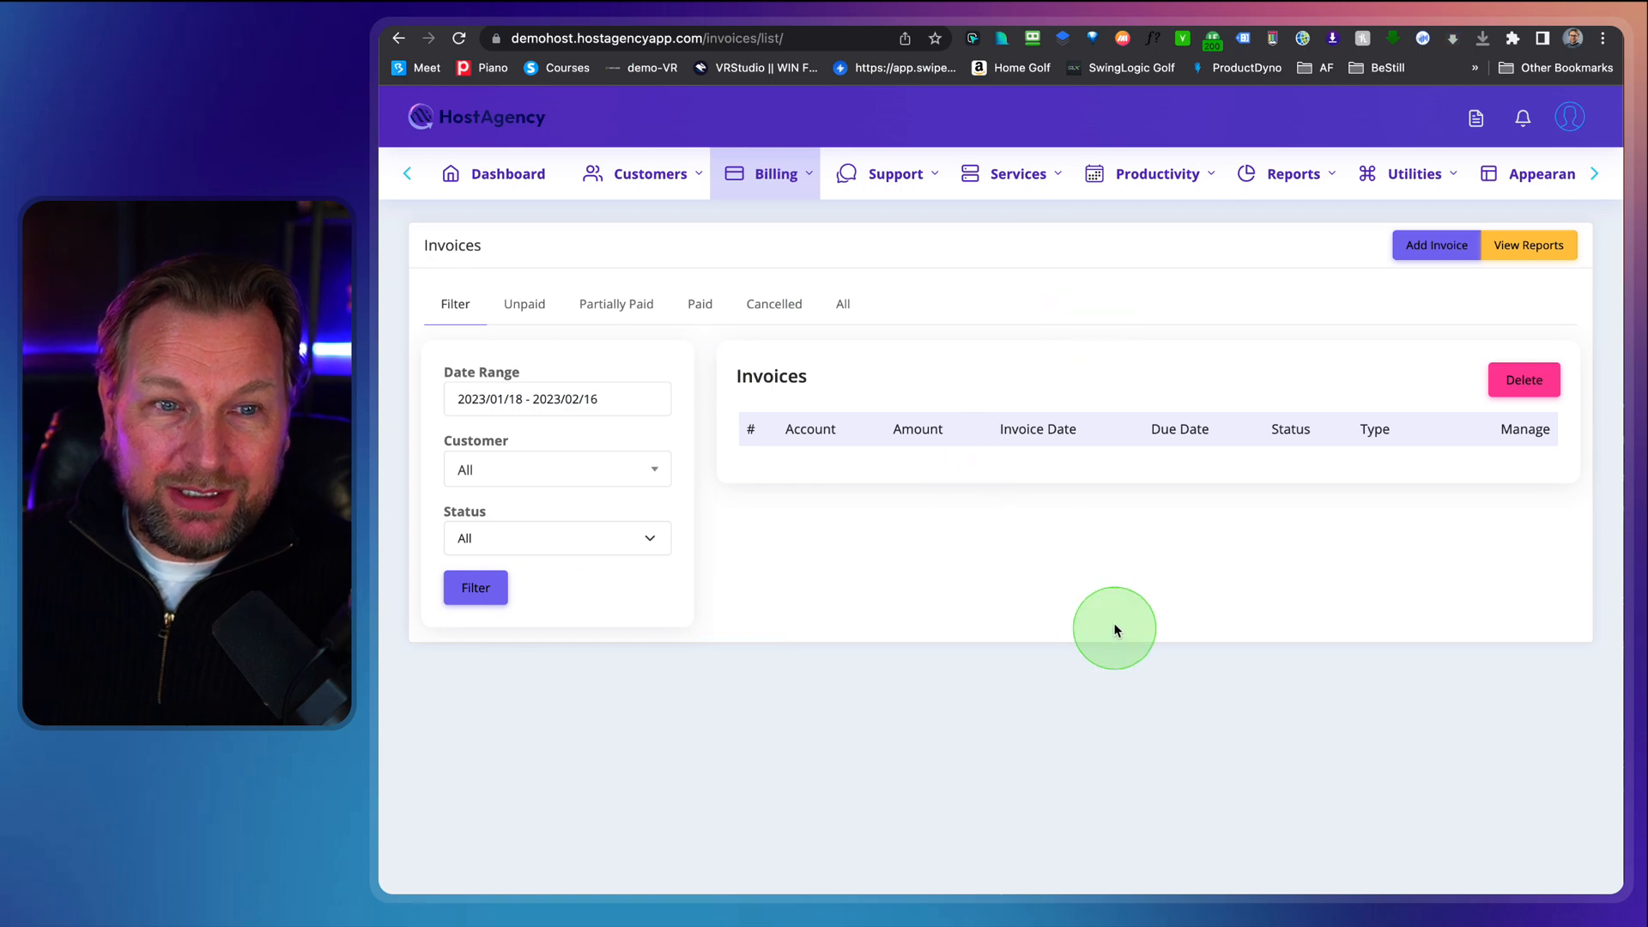
# - Start a new invoice, prefilled as INV-00001 dated 2023-02-16
pyautogui.click(776, 174)
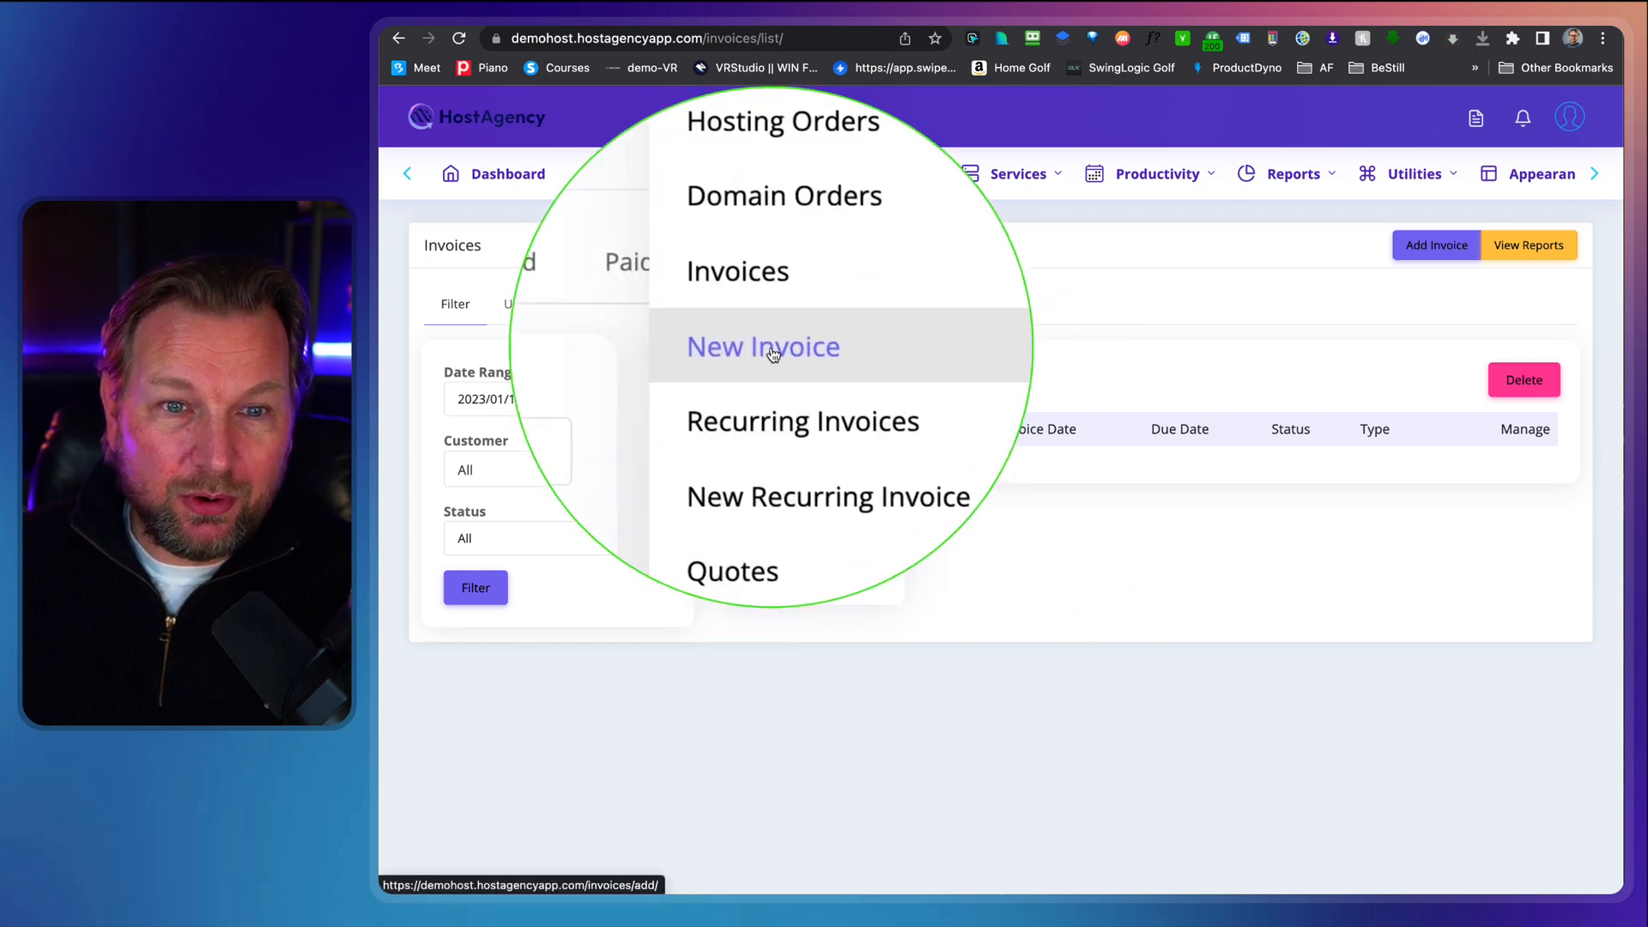
pyautogui.click(762, 345)
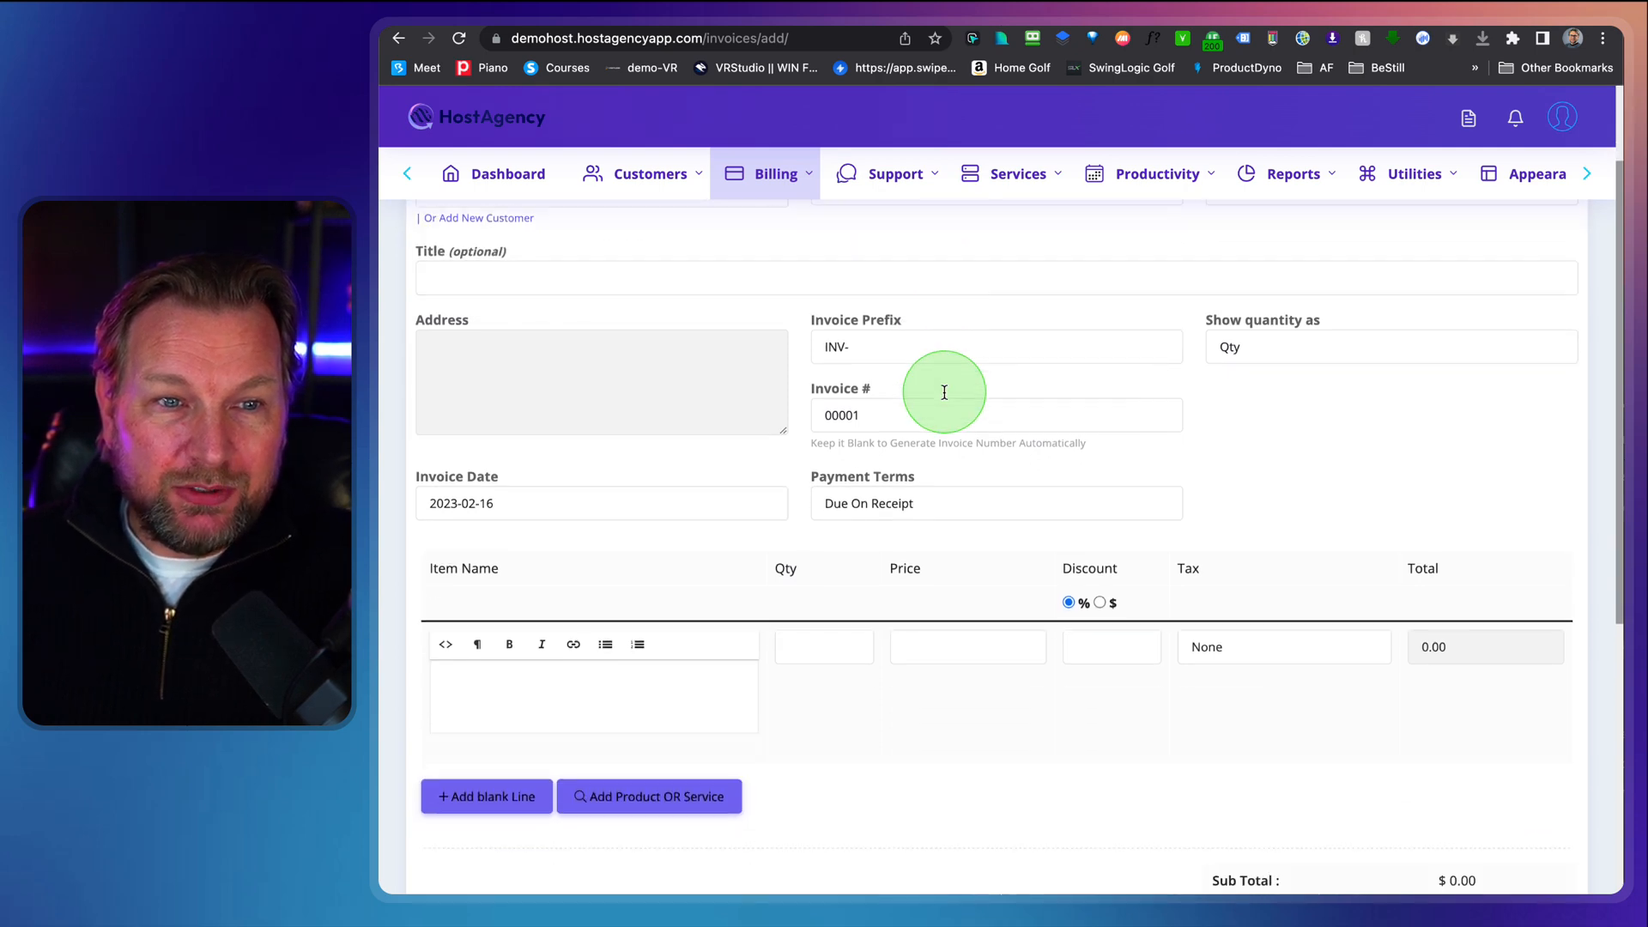
# - Save the blank invoice INV-00001, leaving it Published in USD
pyautogui.scroll(-3)
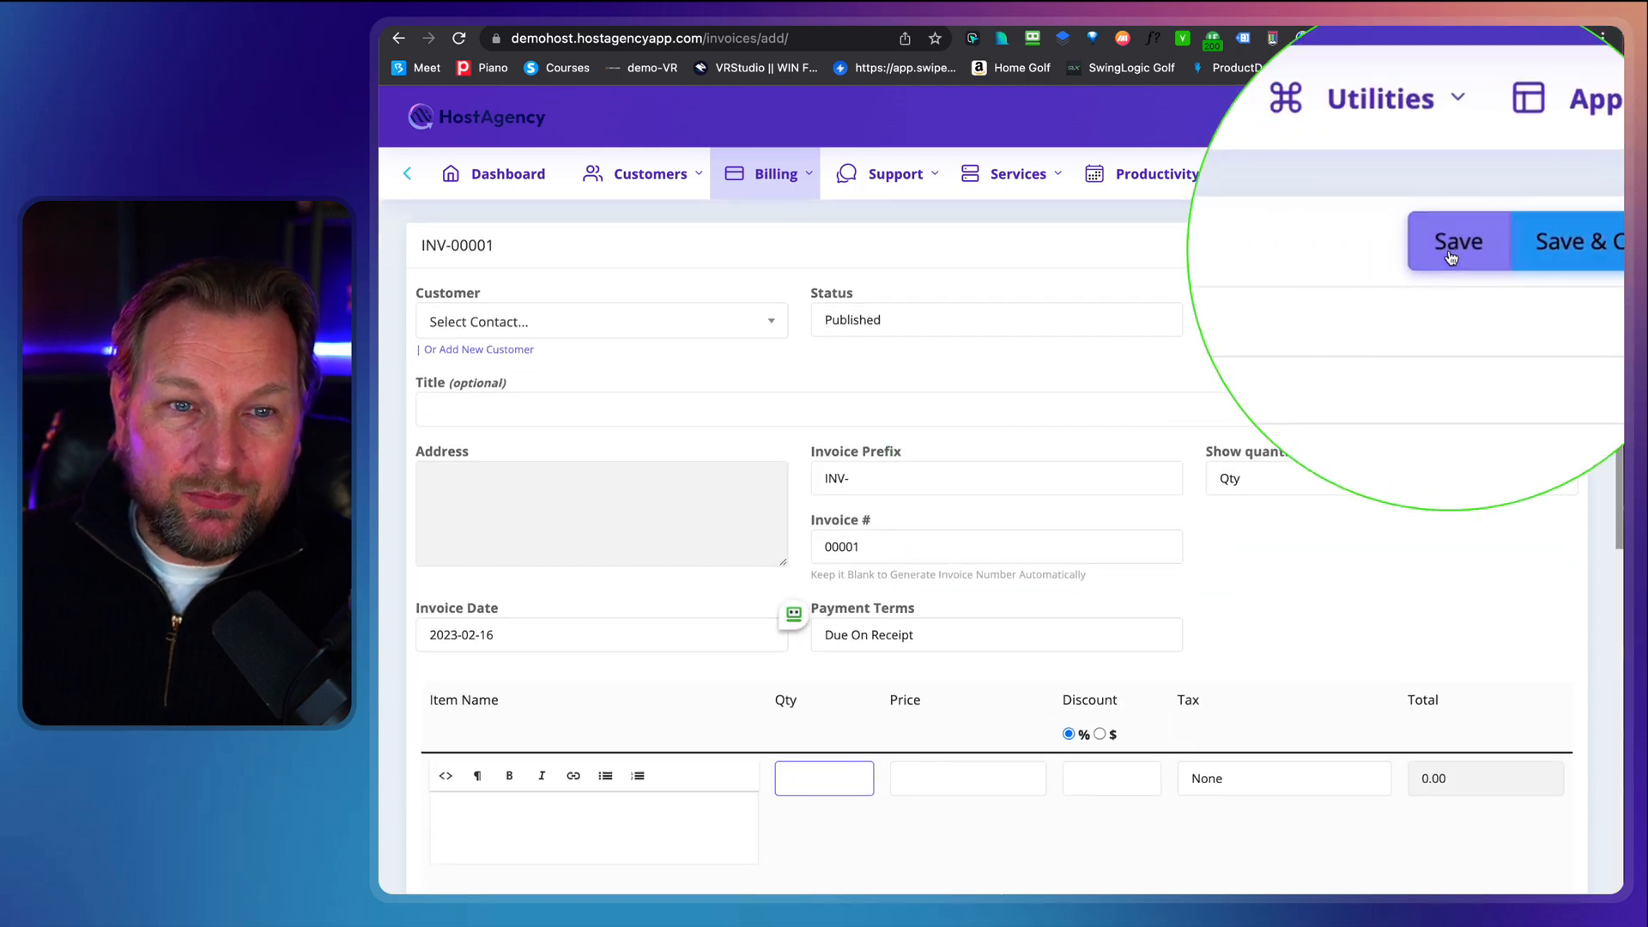
pyautogui.click(776, 174)
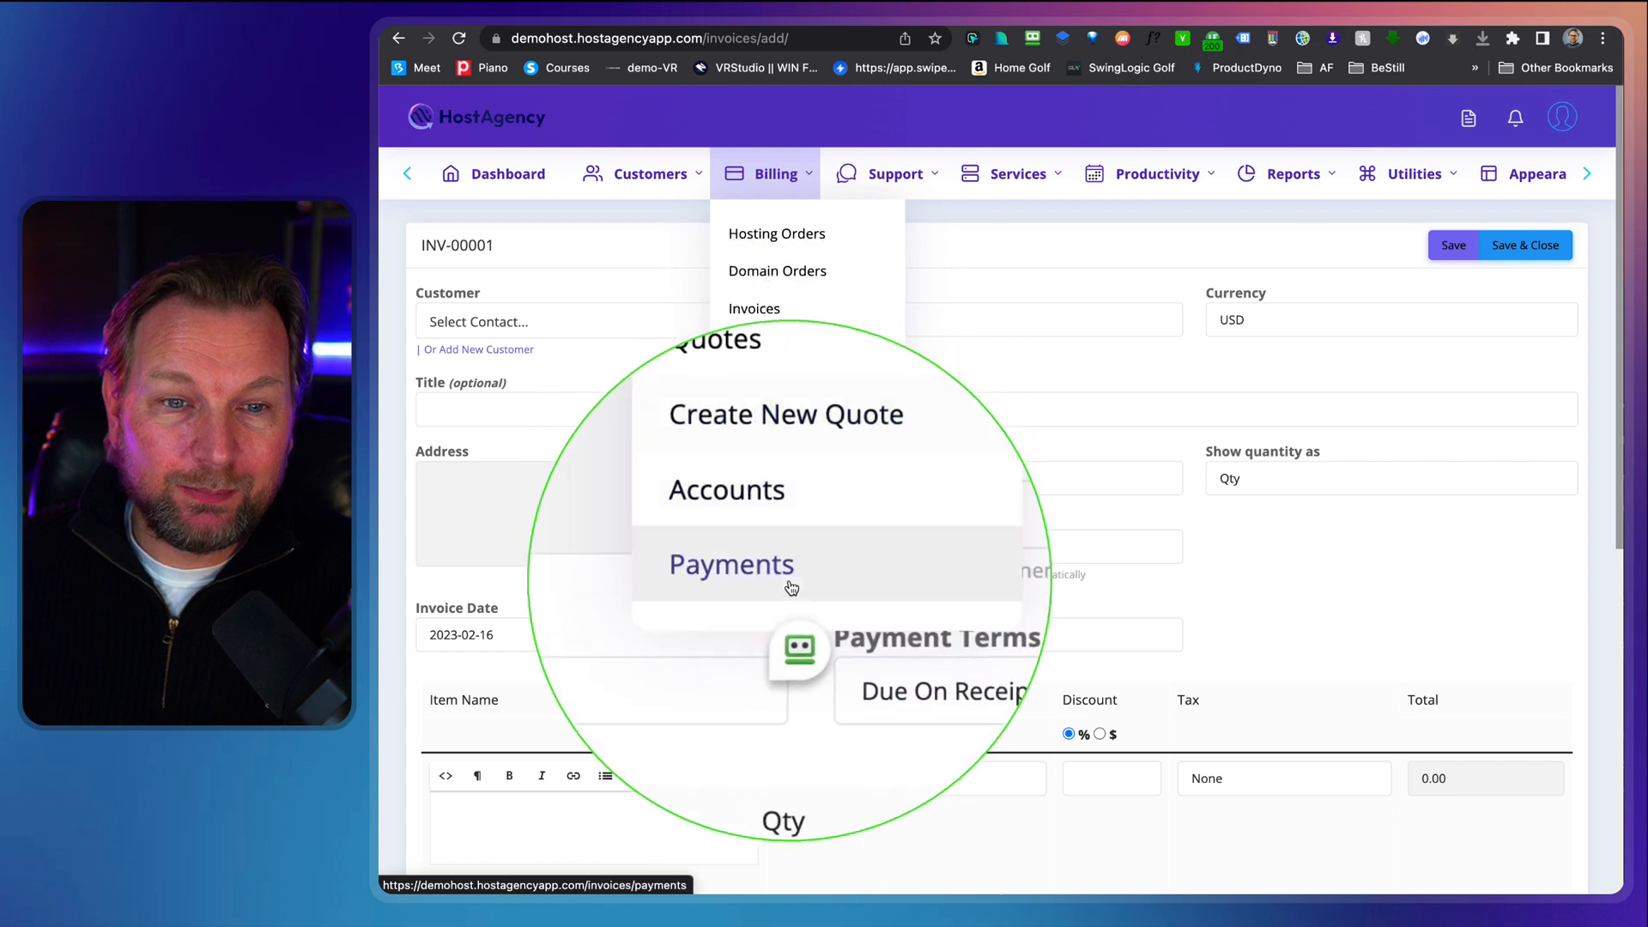
pyautogui.click(896, 173)
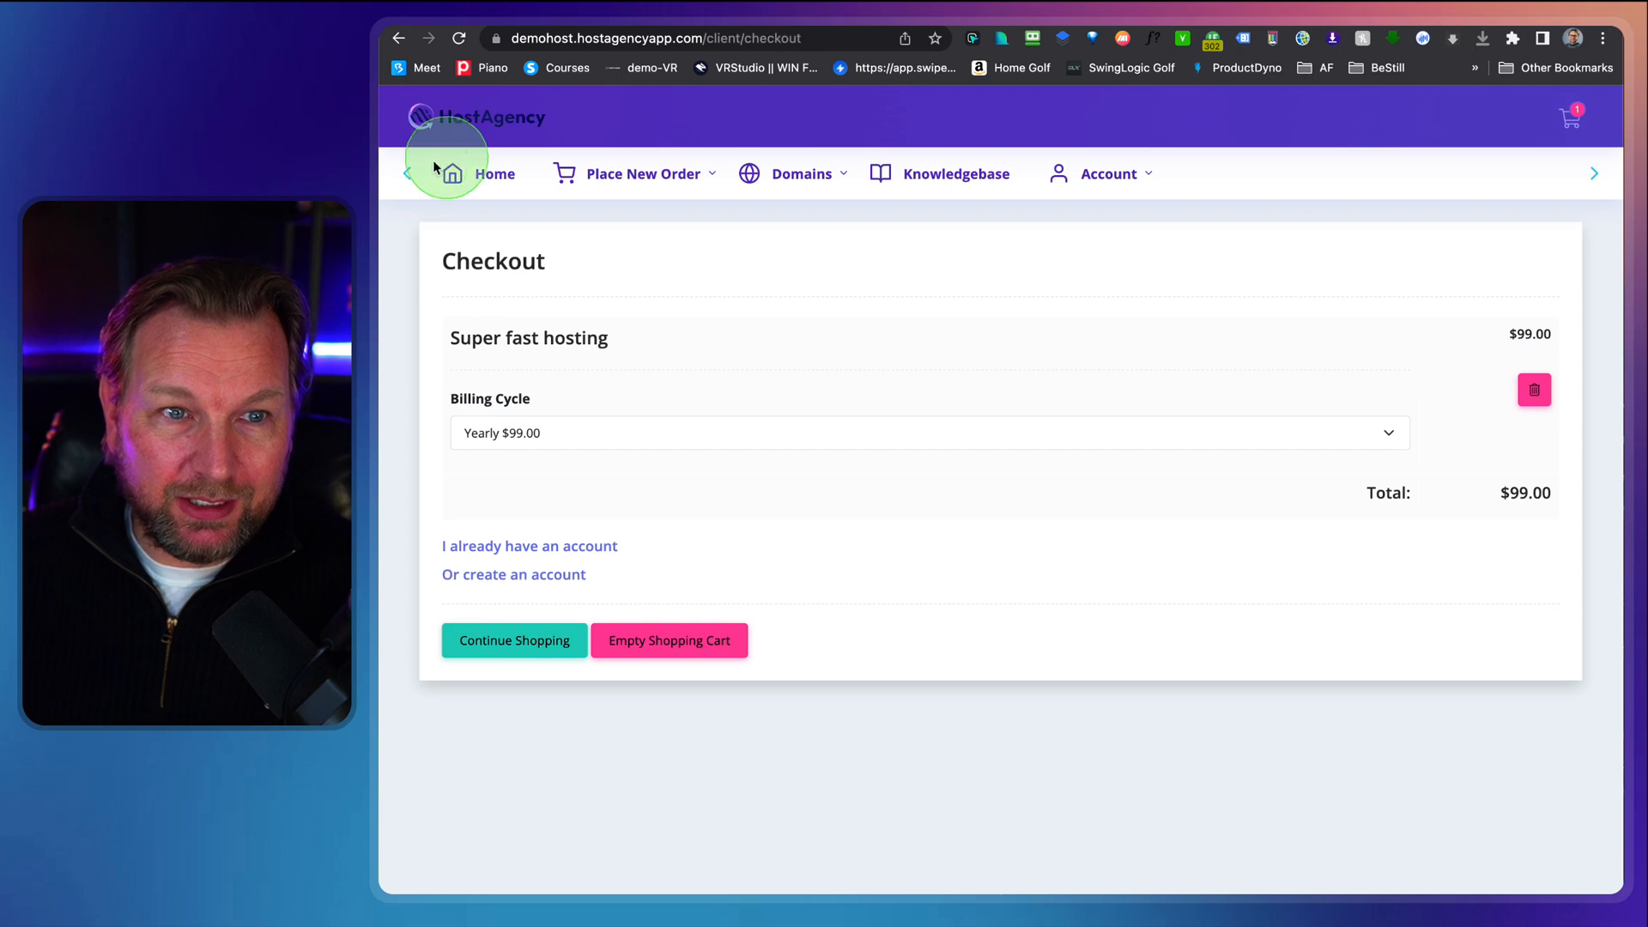
pyautogui.click(530, 546)
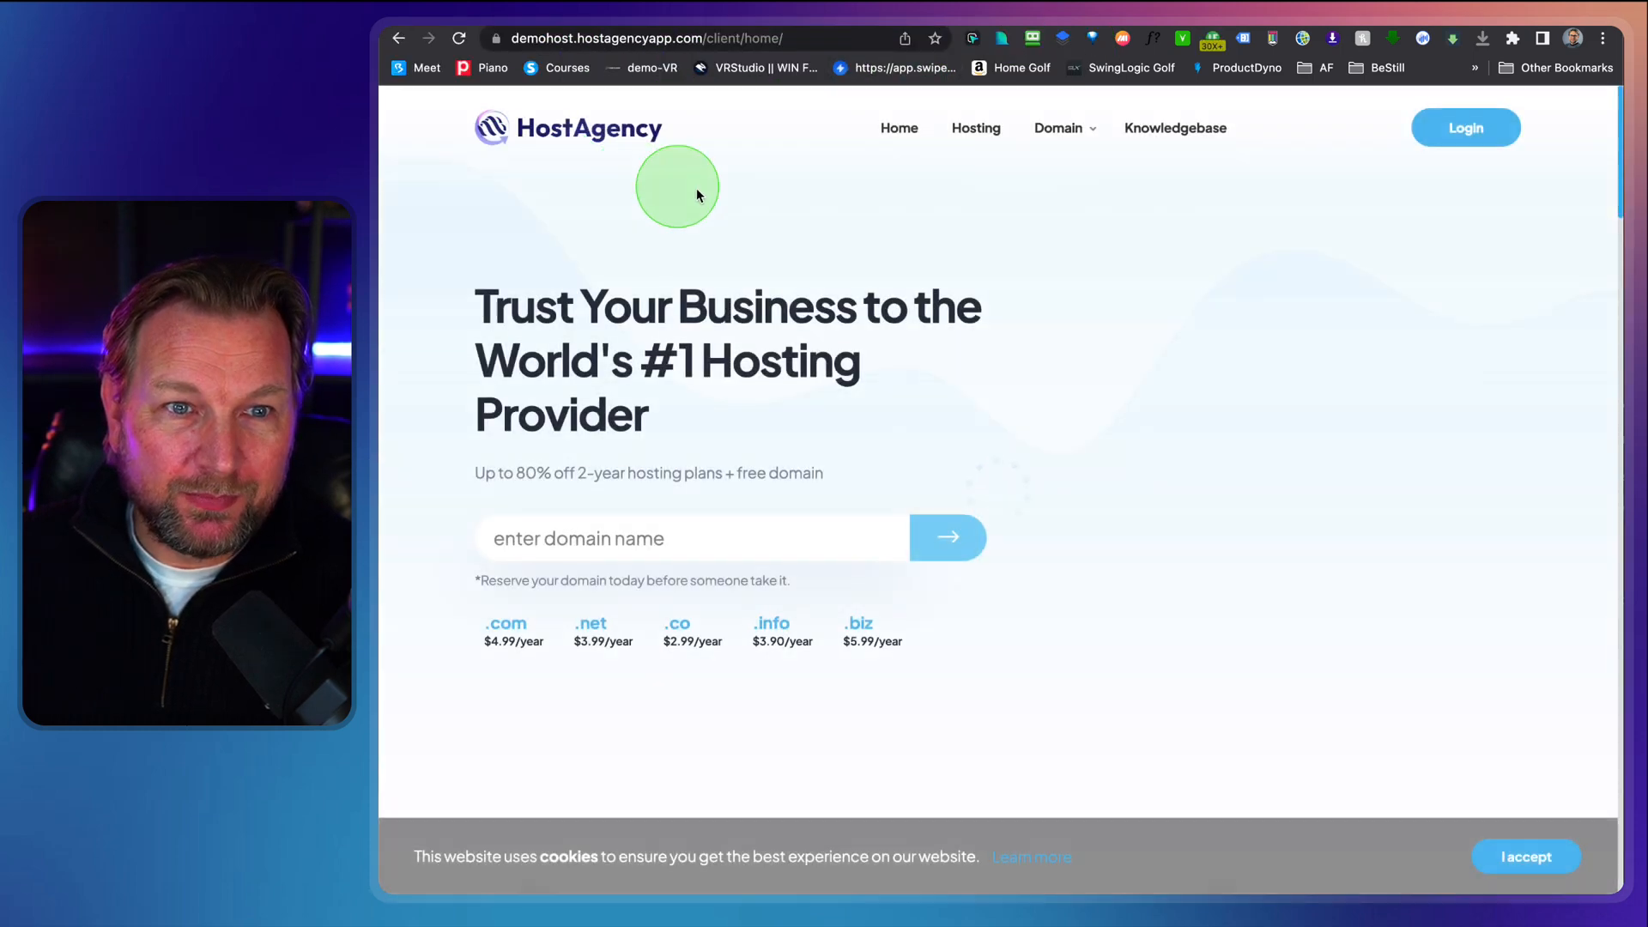
pyautogui.click(1175, 127)
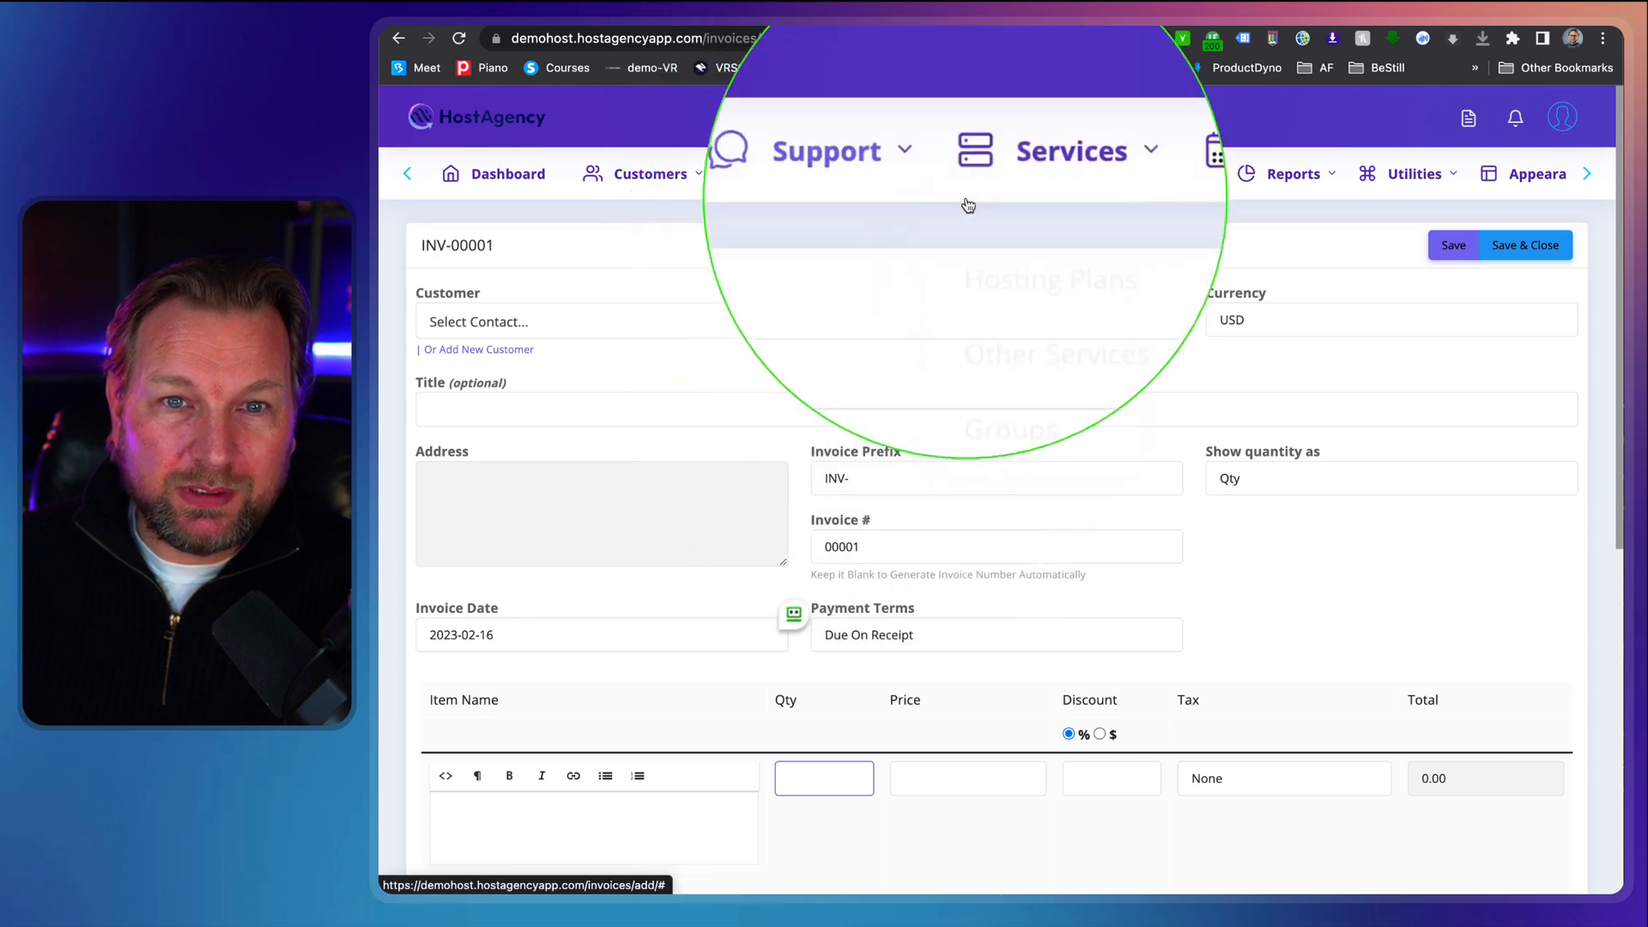
# - Visit the empty Other Services page under Services
pyautogui.click(826, 152)
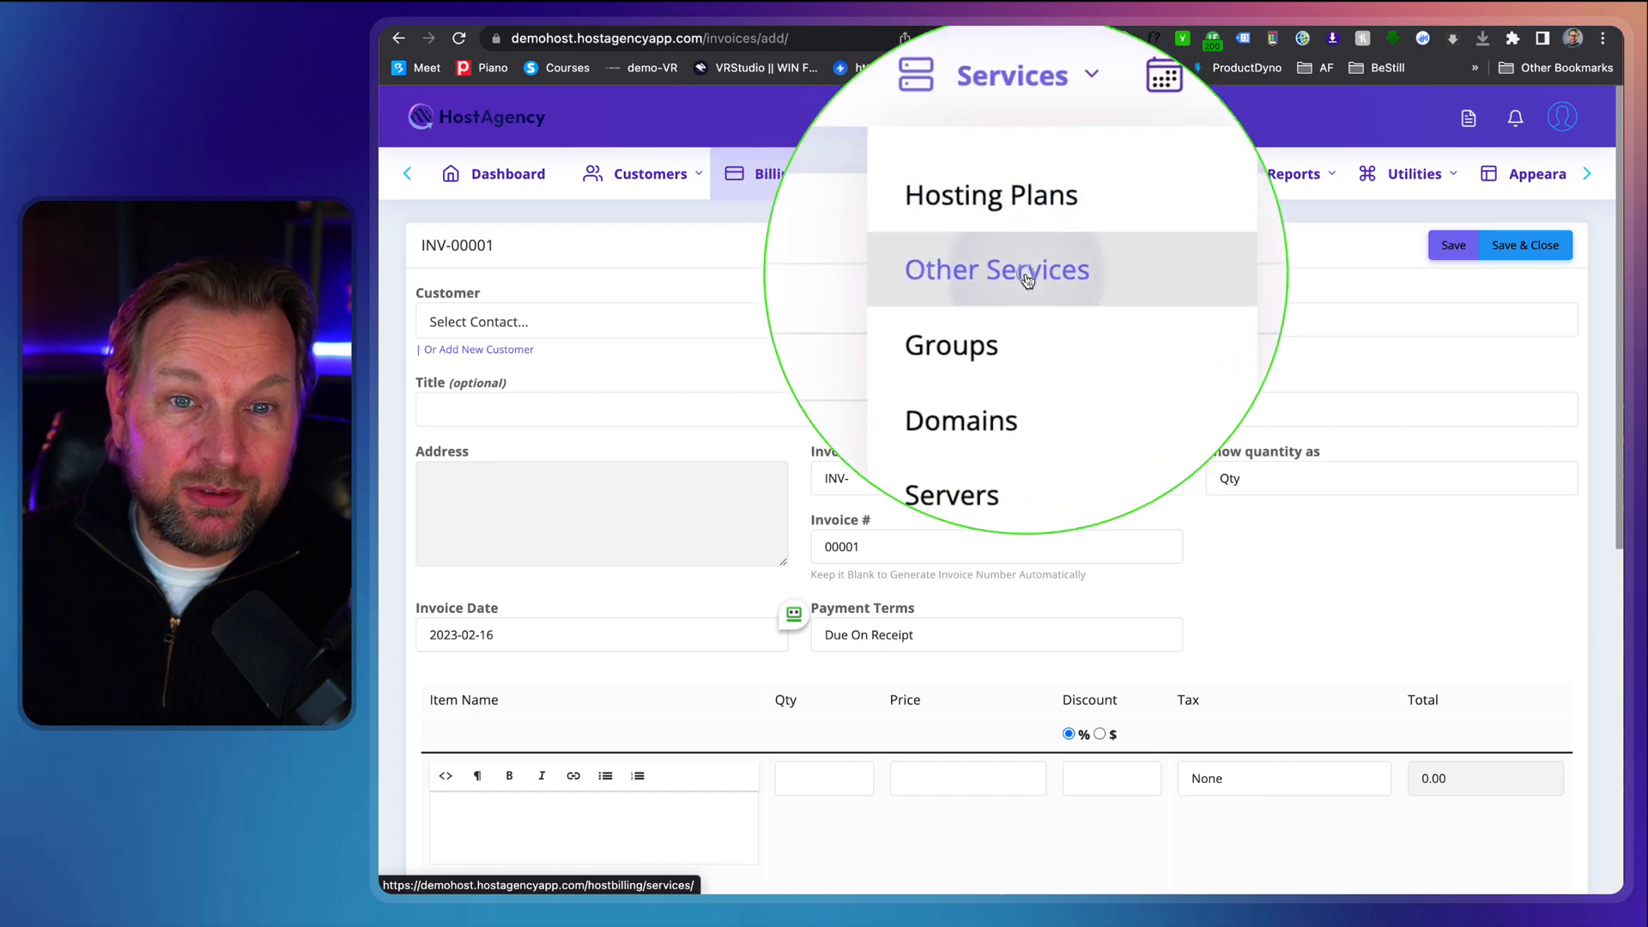
pyautogui.click(996, 269)
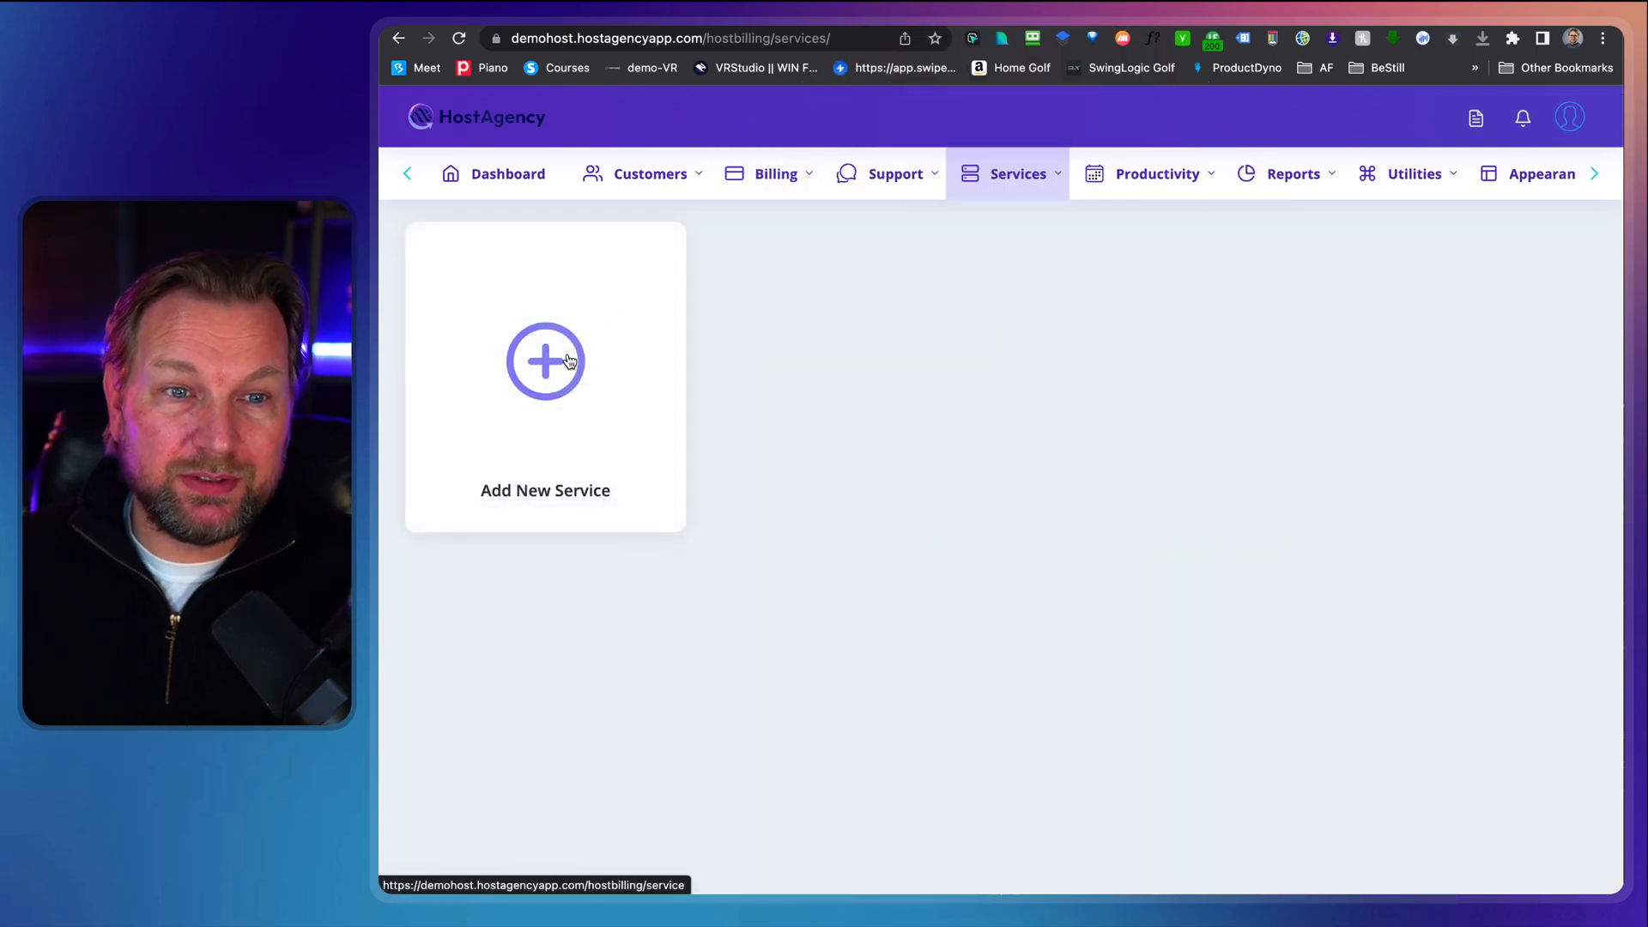
pyautogui.click(1018, 173)
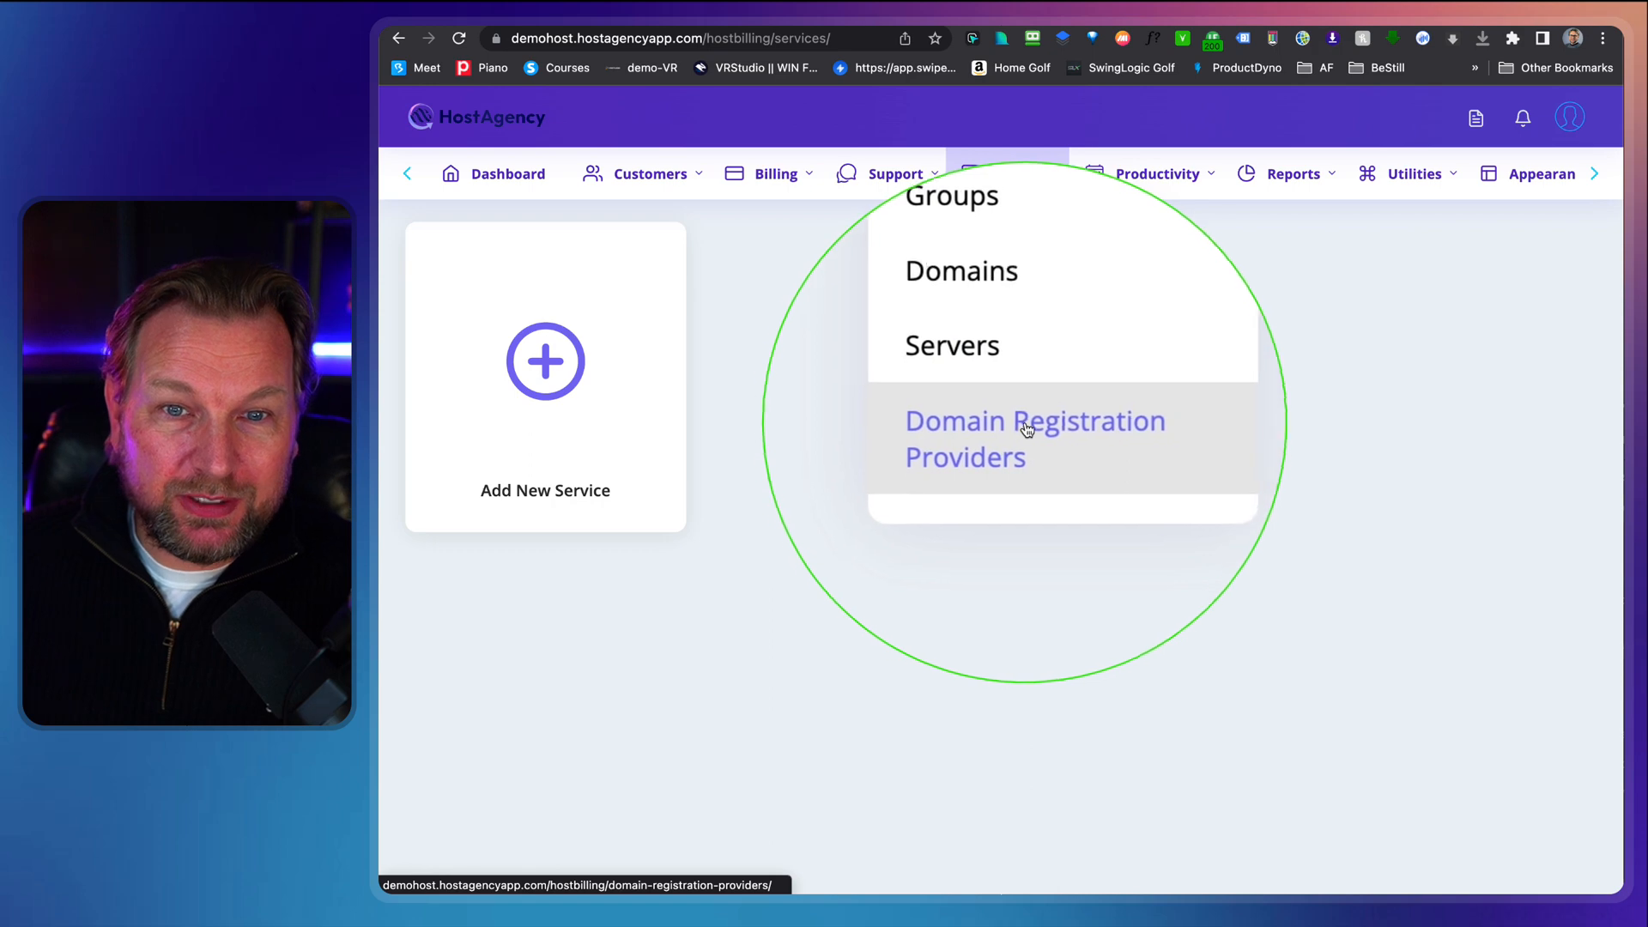
# - Bring up the empty Documents list under Productivity
pyautogui.click(1157, 173)
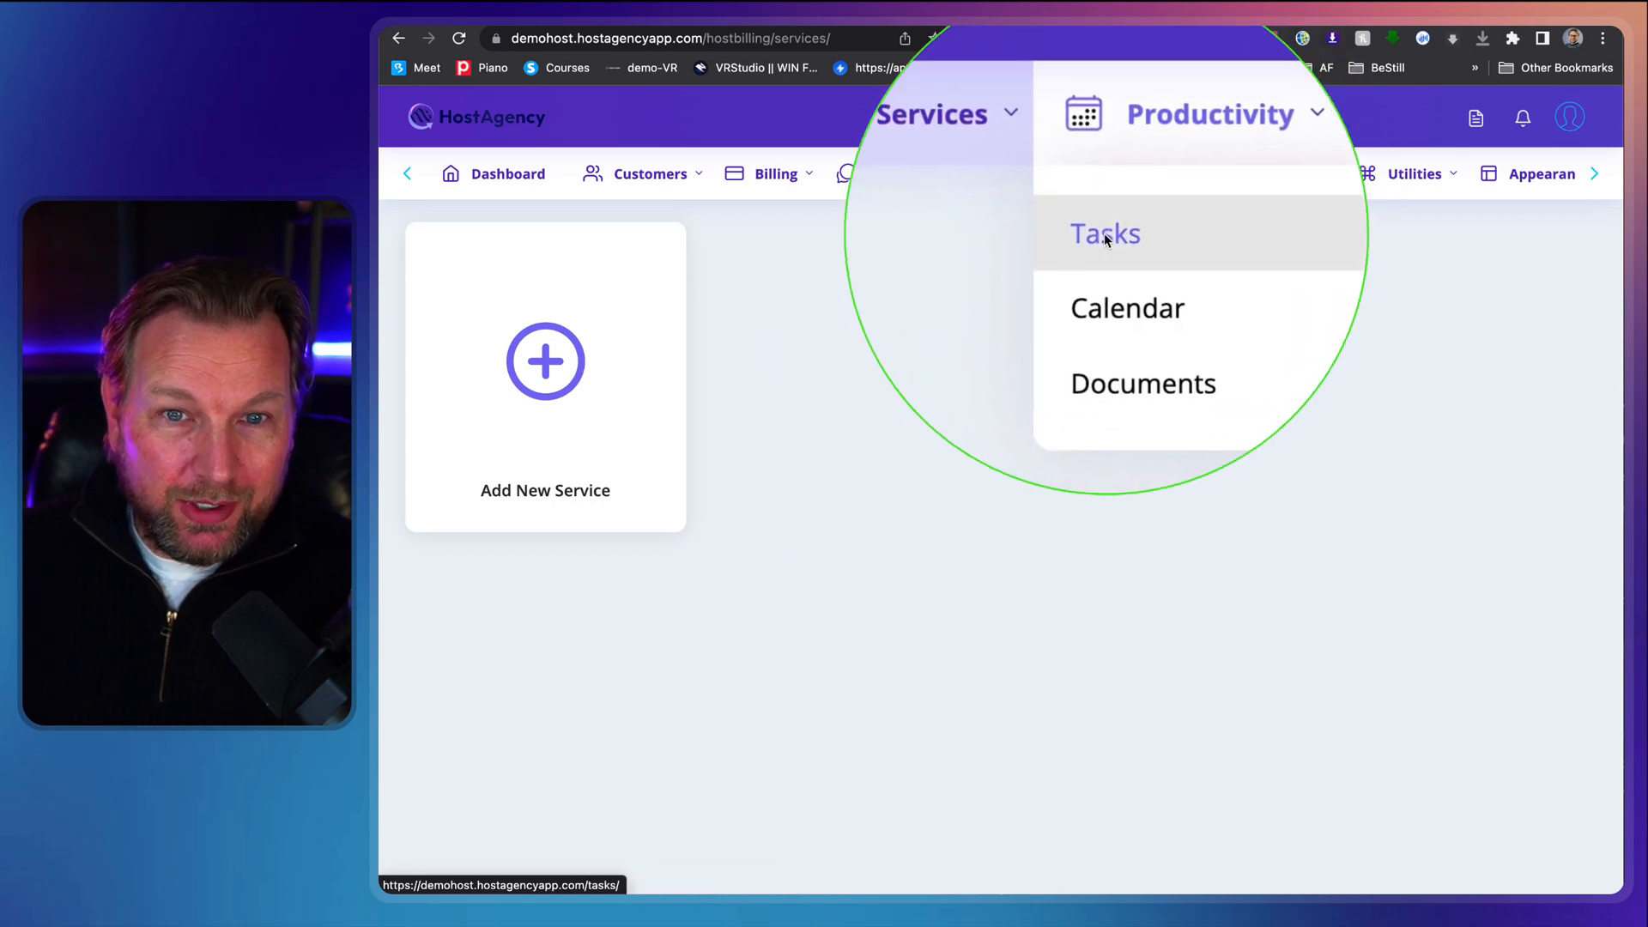
pyautogui.click(1104, 234)
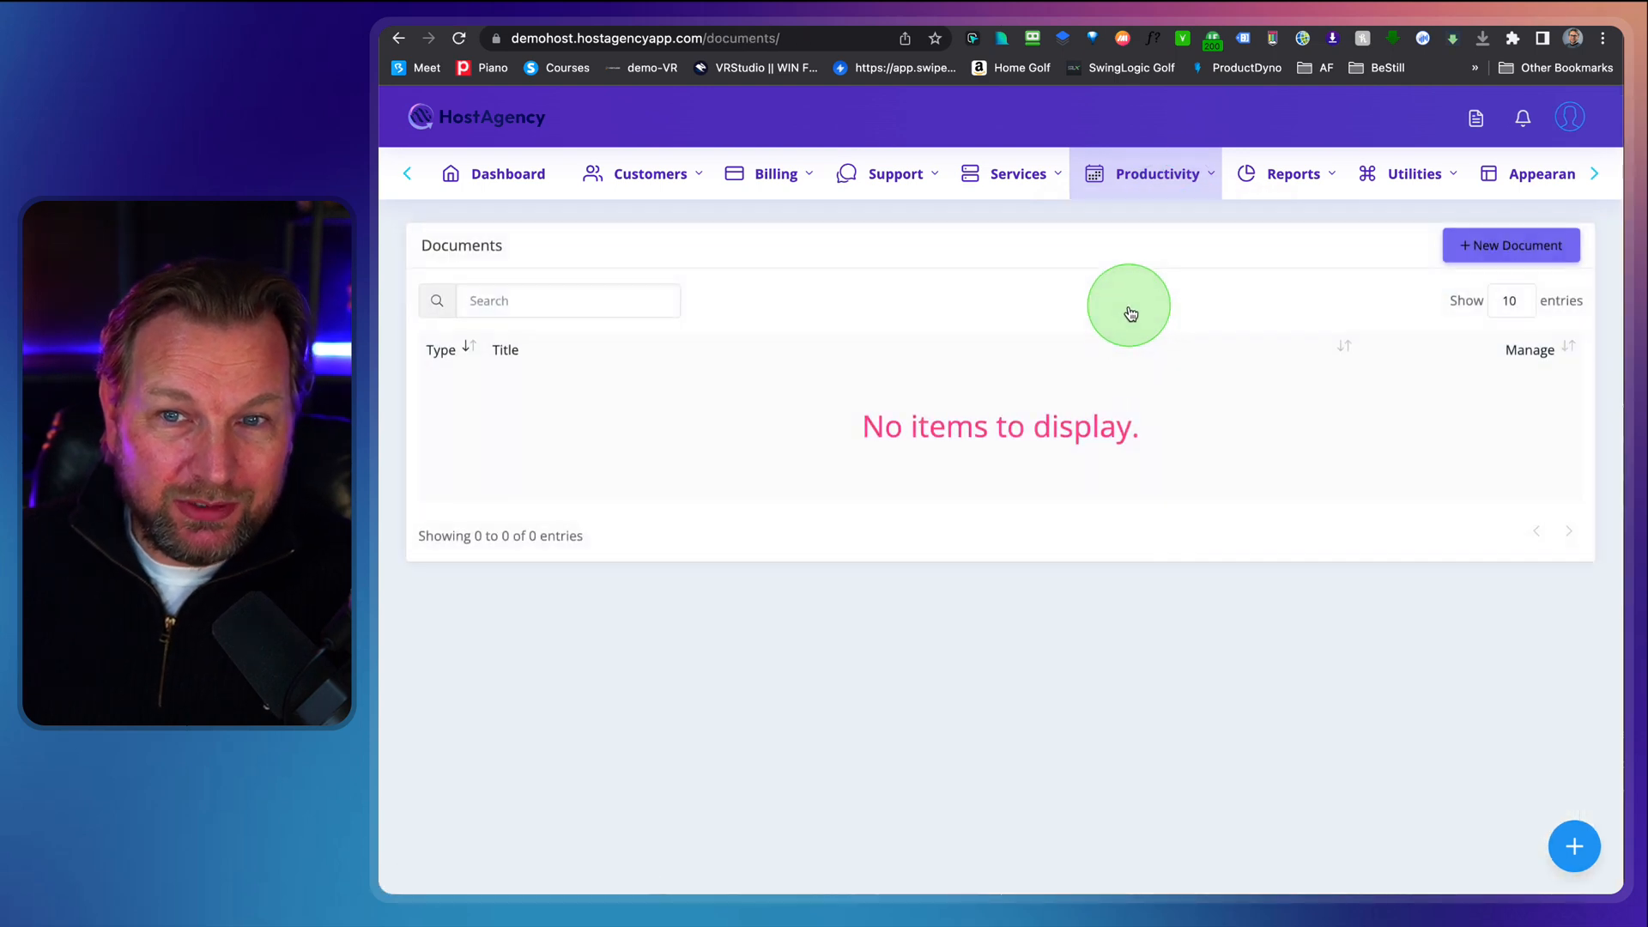
# - Close the New Document form without adding anything, leaving Documents empty
pyautogui.click(1510, 245)
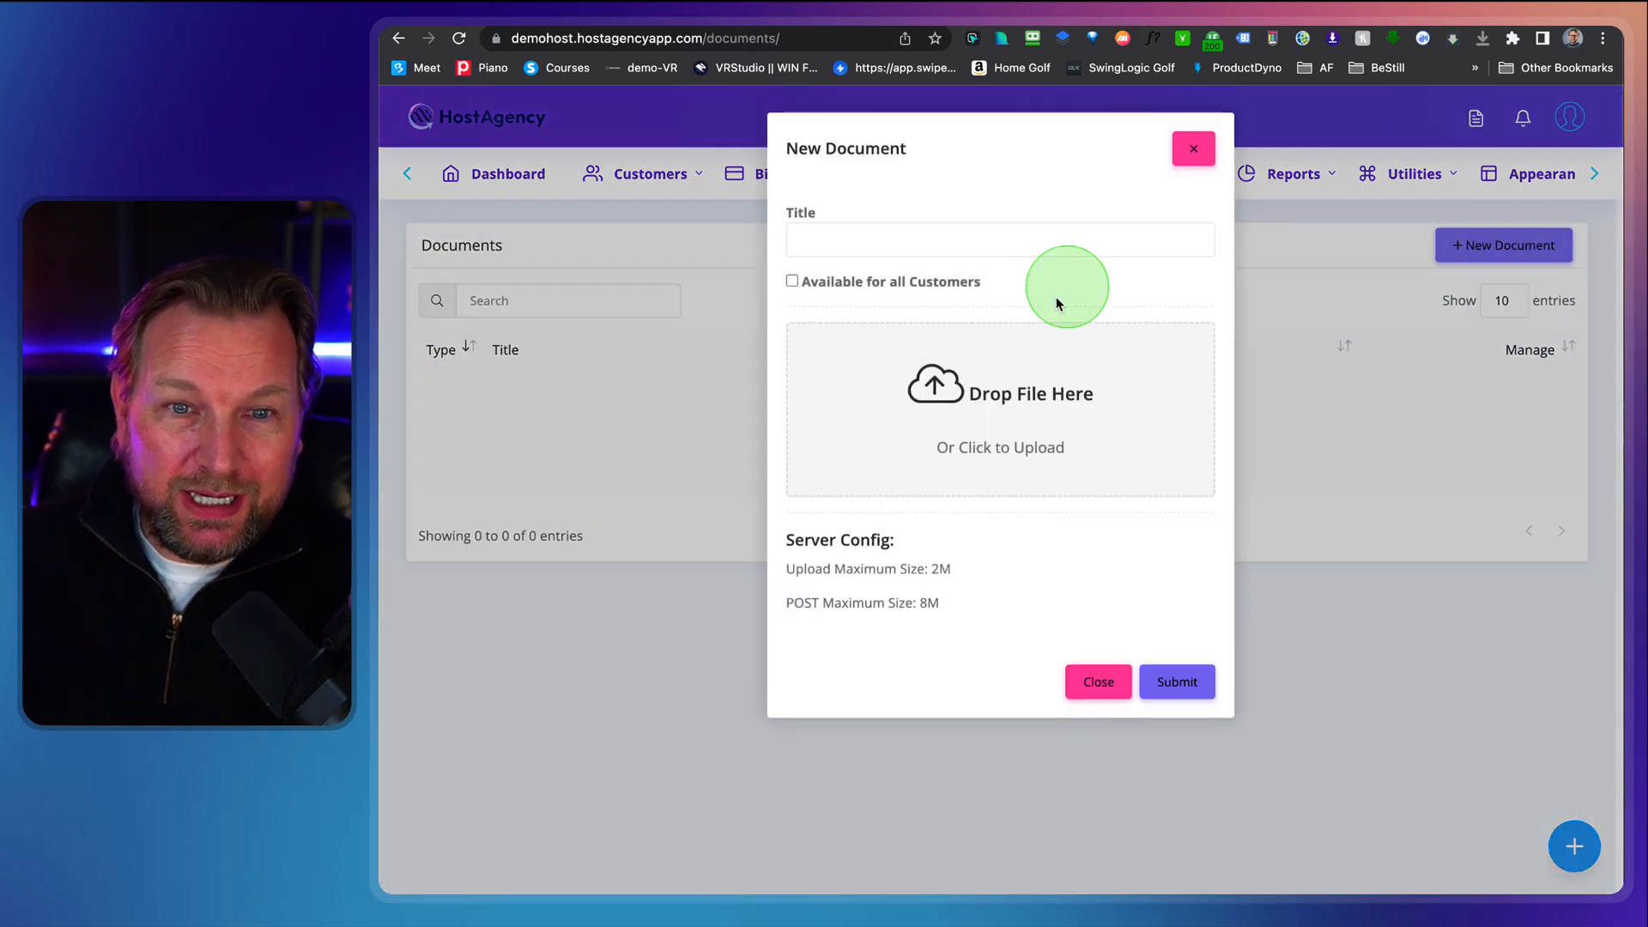
pyautogui.click(1193, 147)
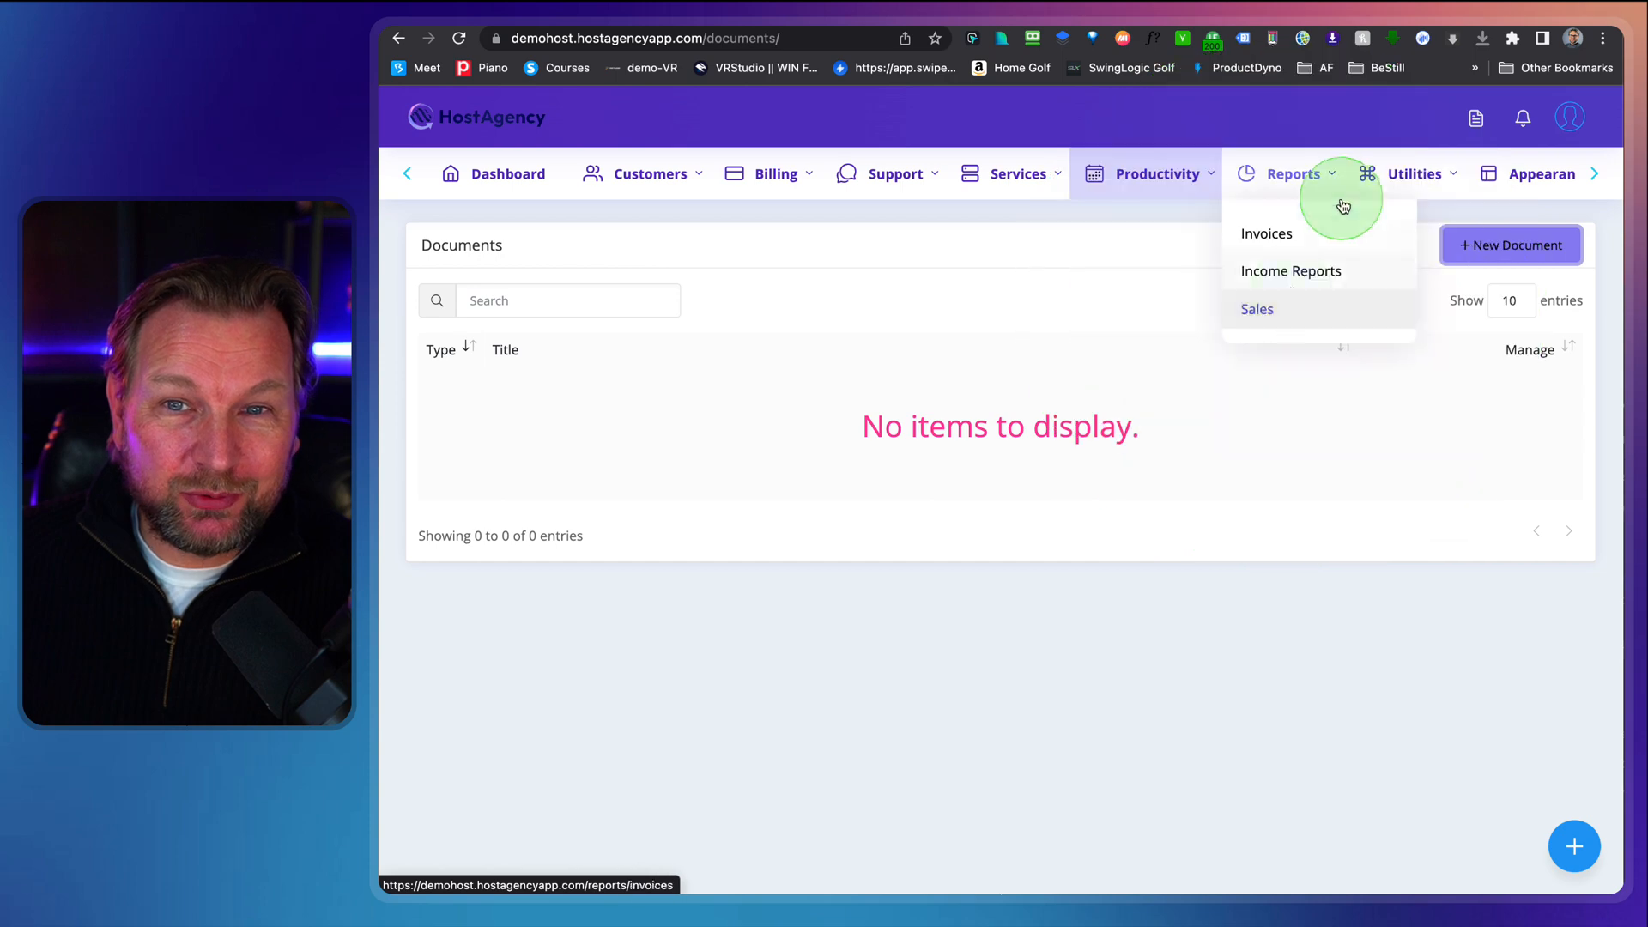
# - Glance over the Reports and Utilities menus
pyautogui.click(1417, 174)
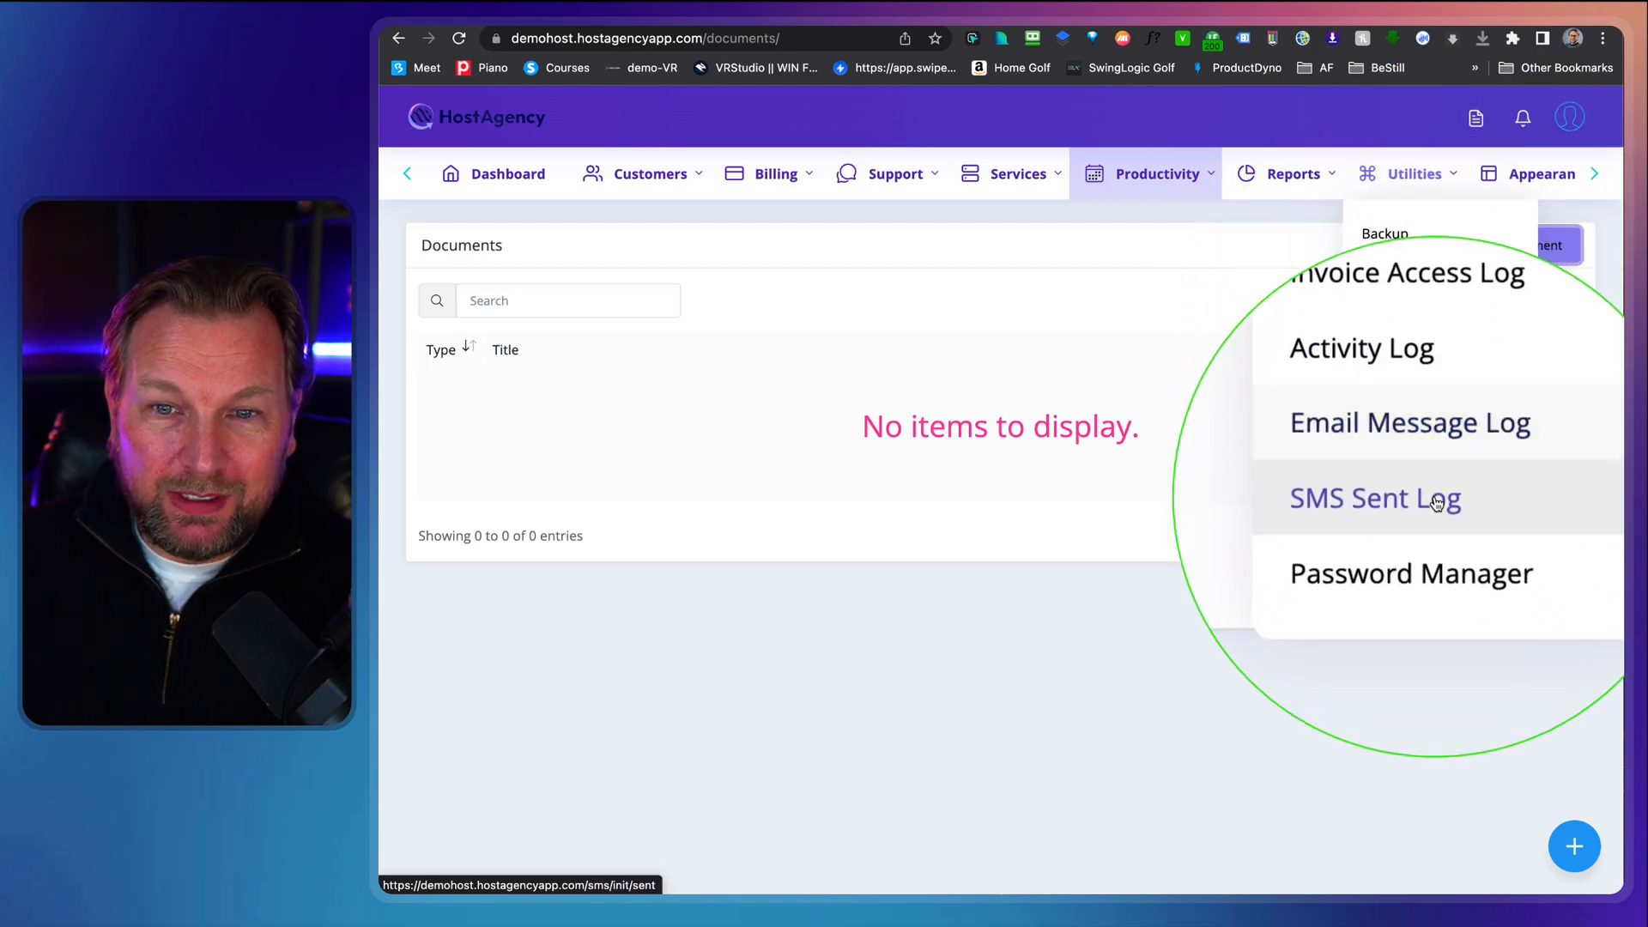
pyautogui.click(1540, 173)
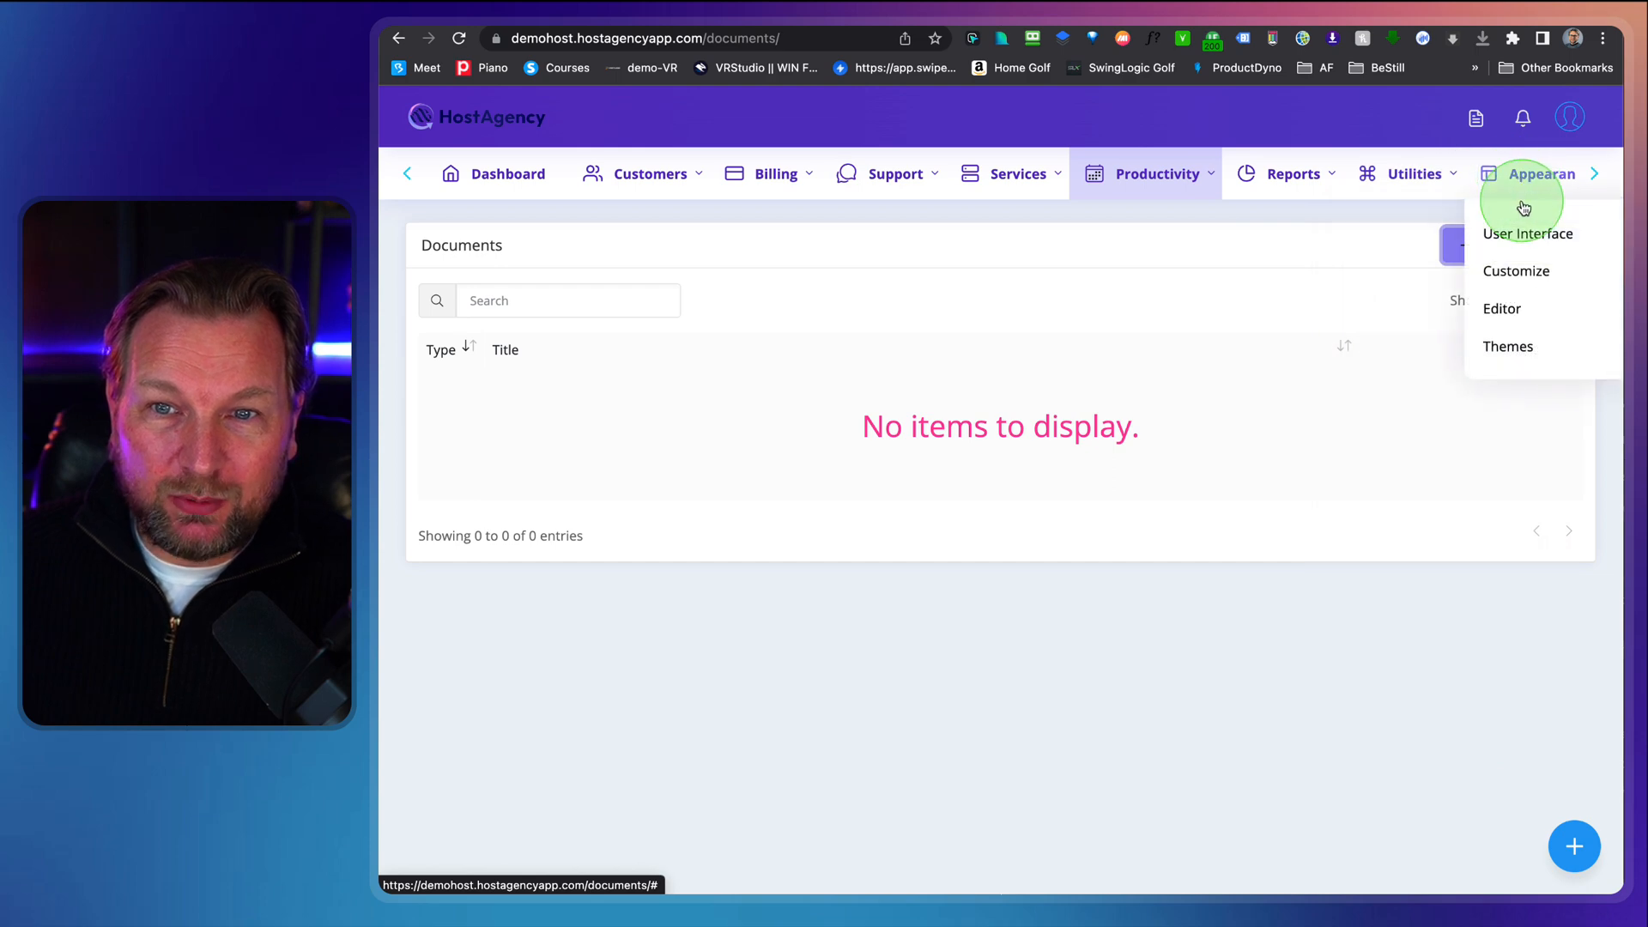
# - Review the User Interface settings and the logo Customize page under Appearance
pyautogui.click(1529, 234)
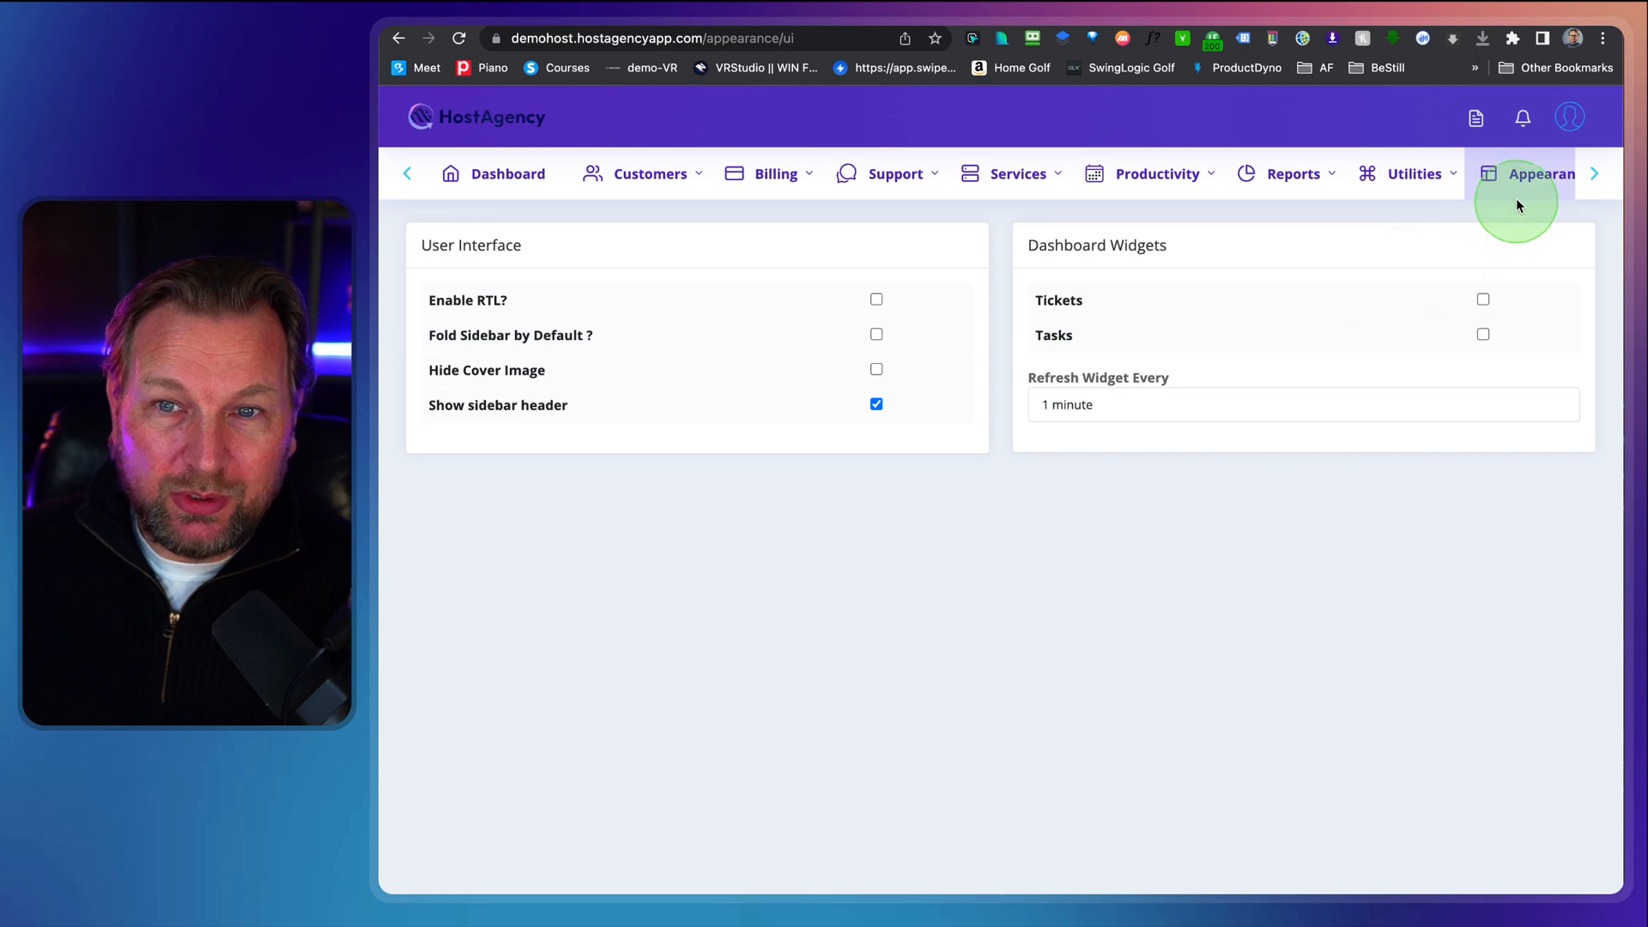
pyautogui.click(1542, 173)
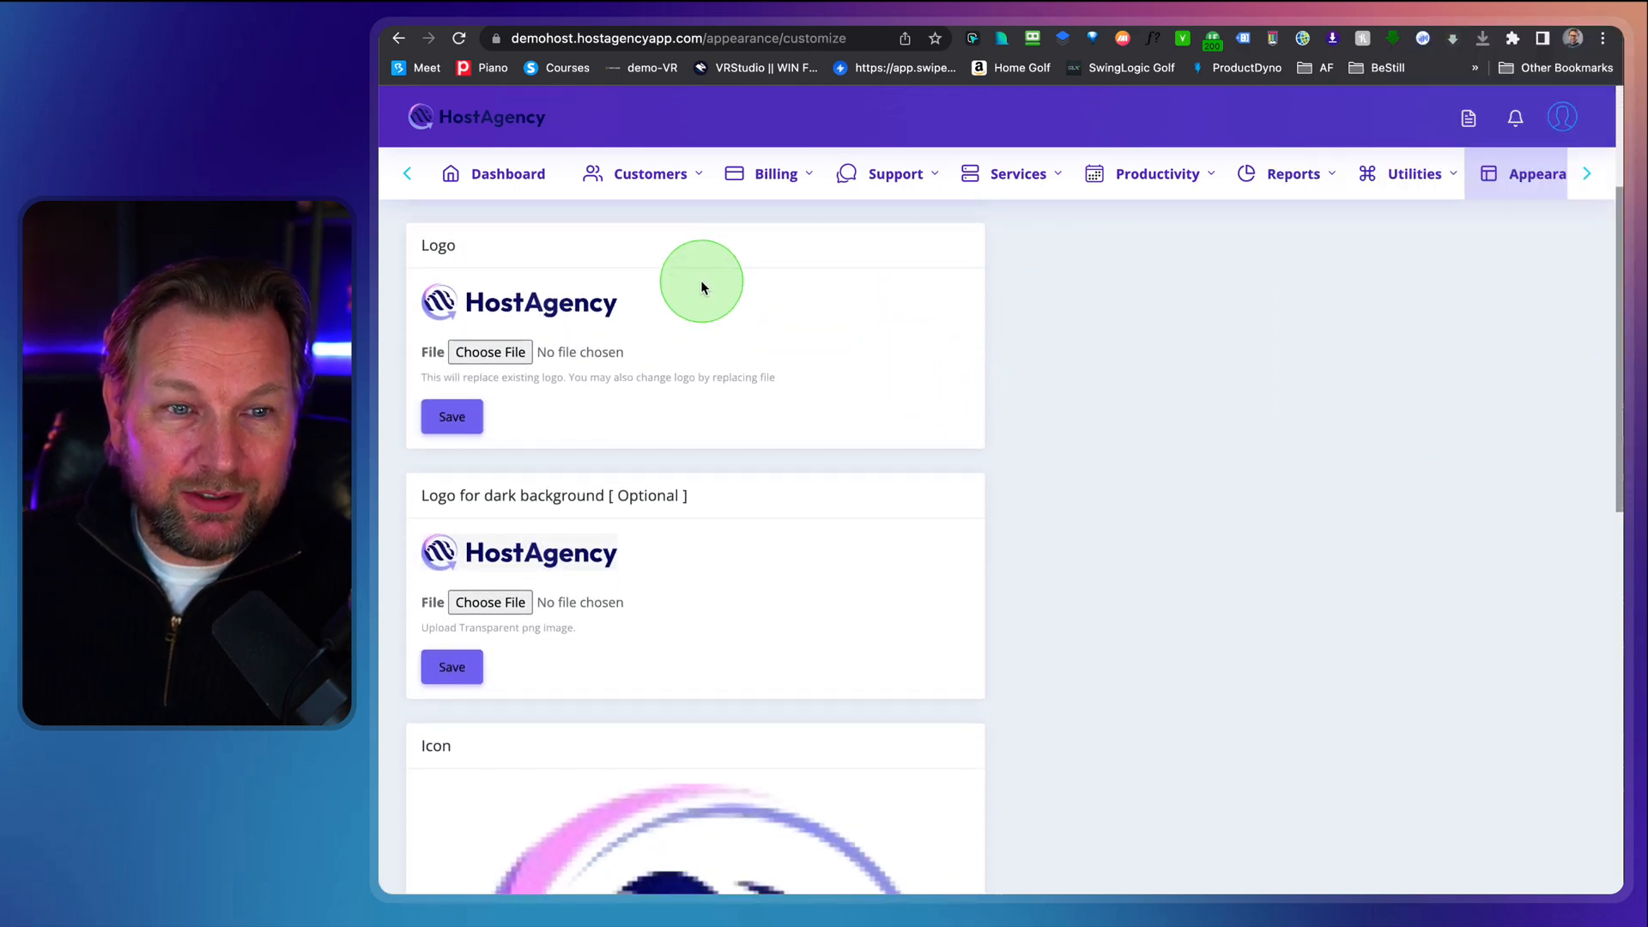
pyautogui.scroll(-3)
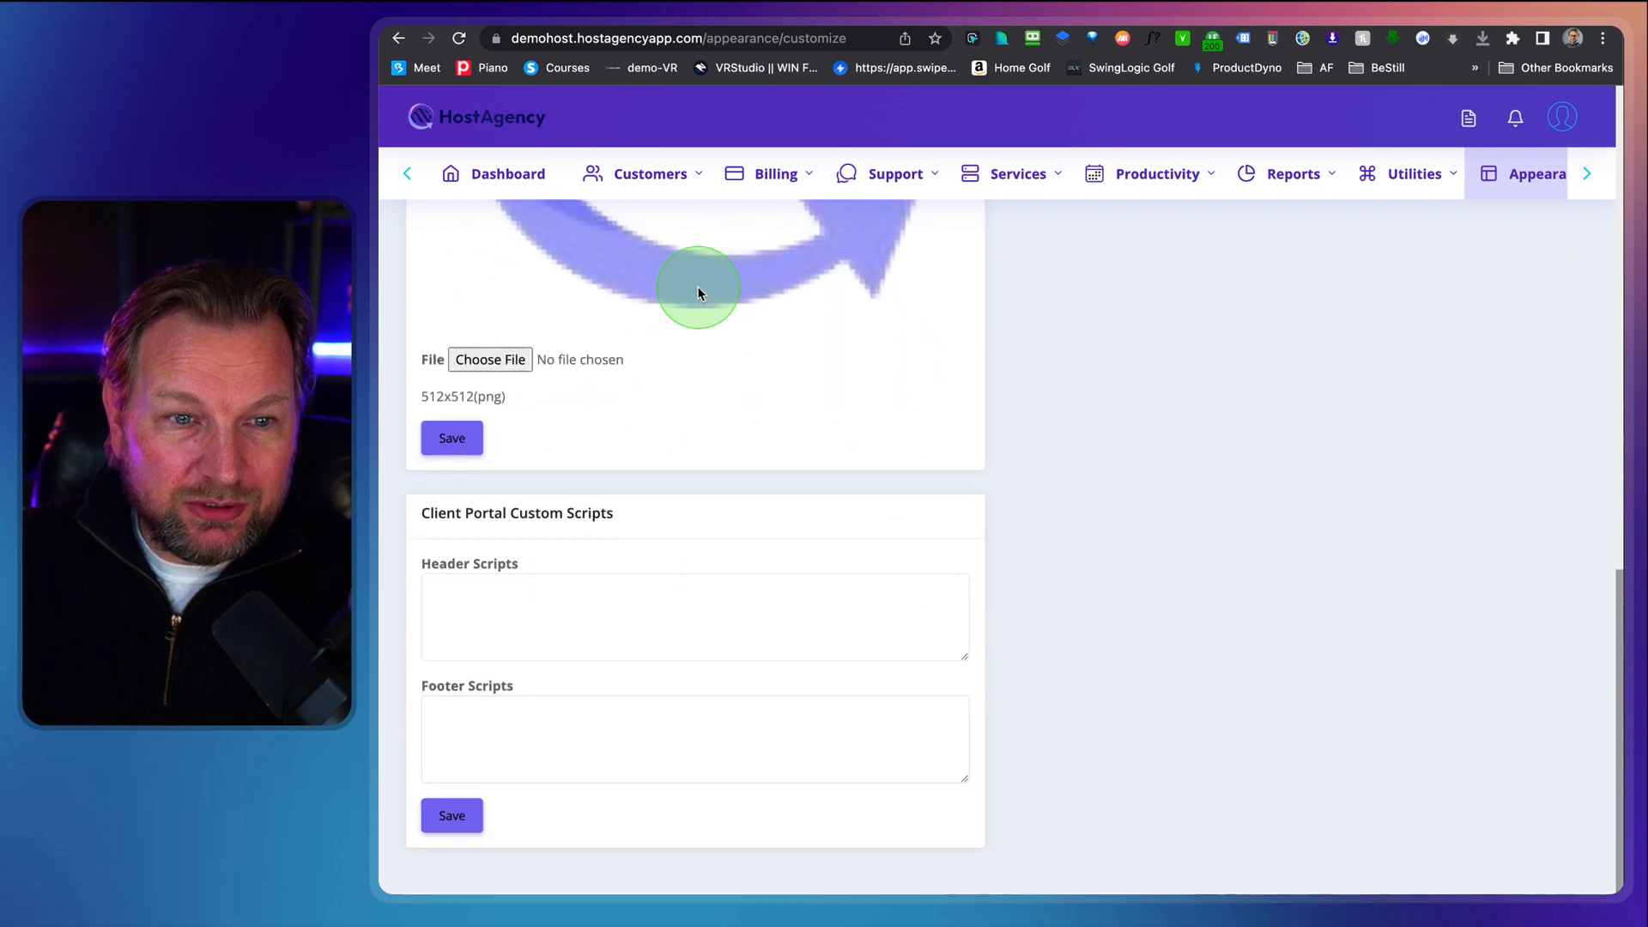
# - Bring up the Appearance file Editor with its empty code area
pyautogui.click(1538, 173)
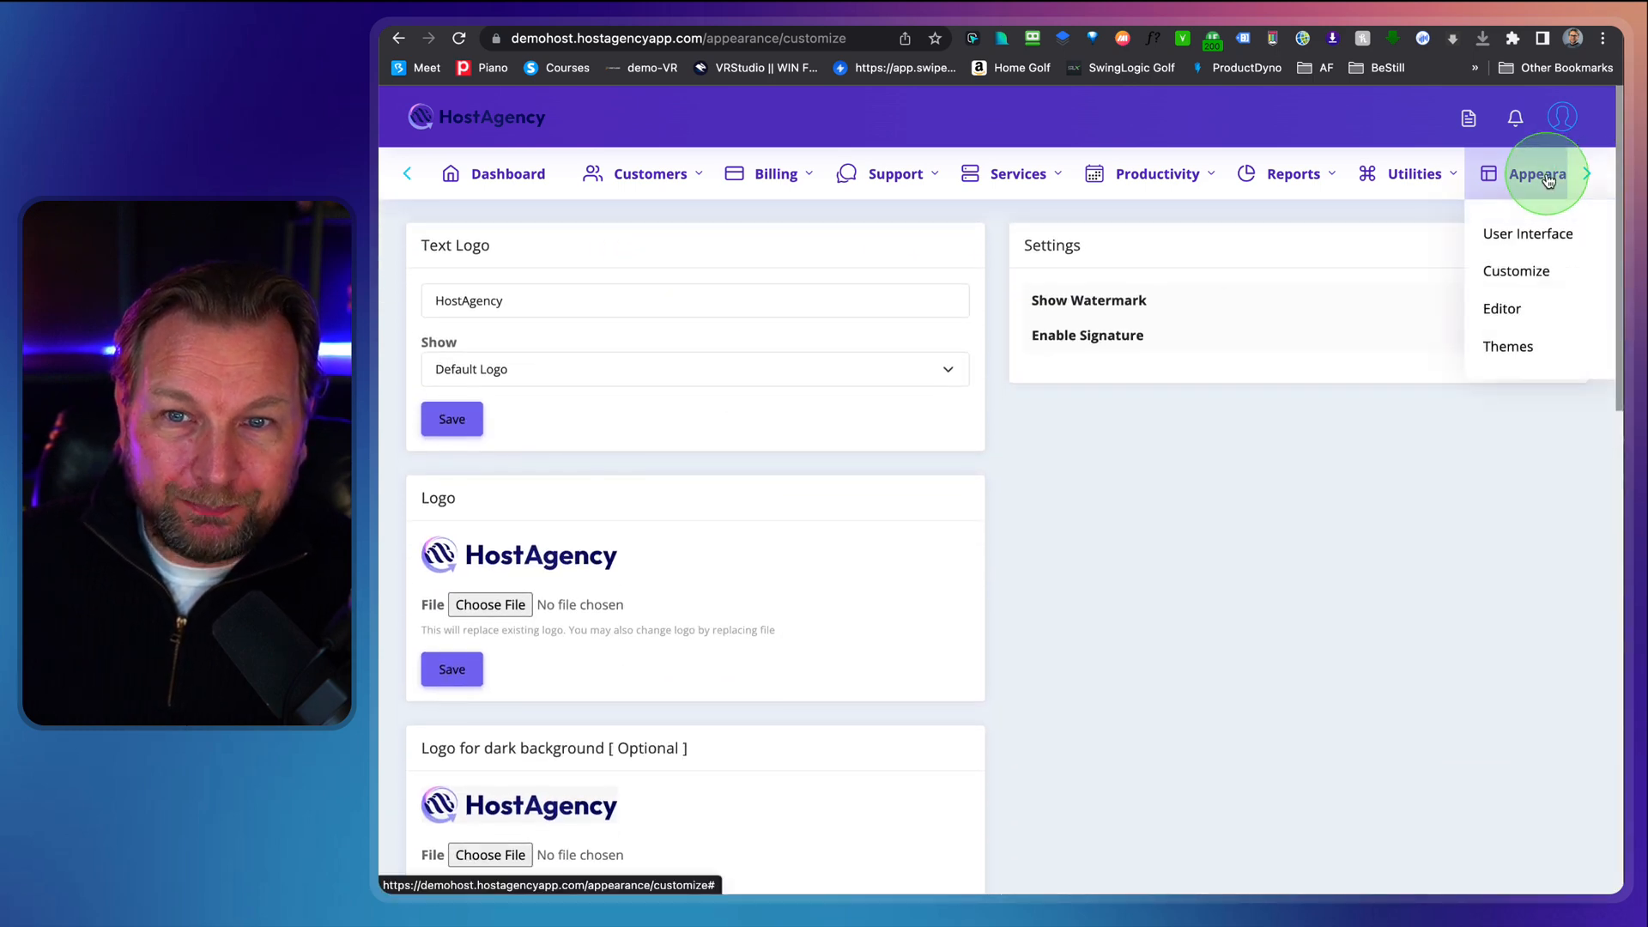
pyautogui.click(1502, 308)
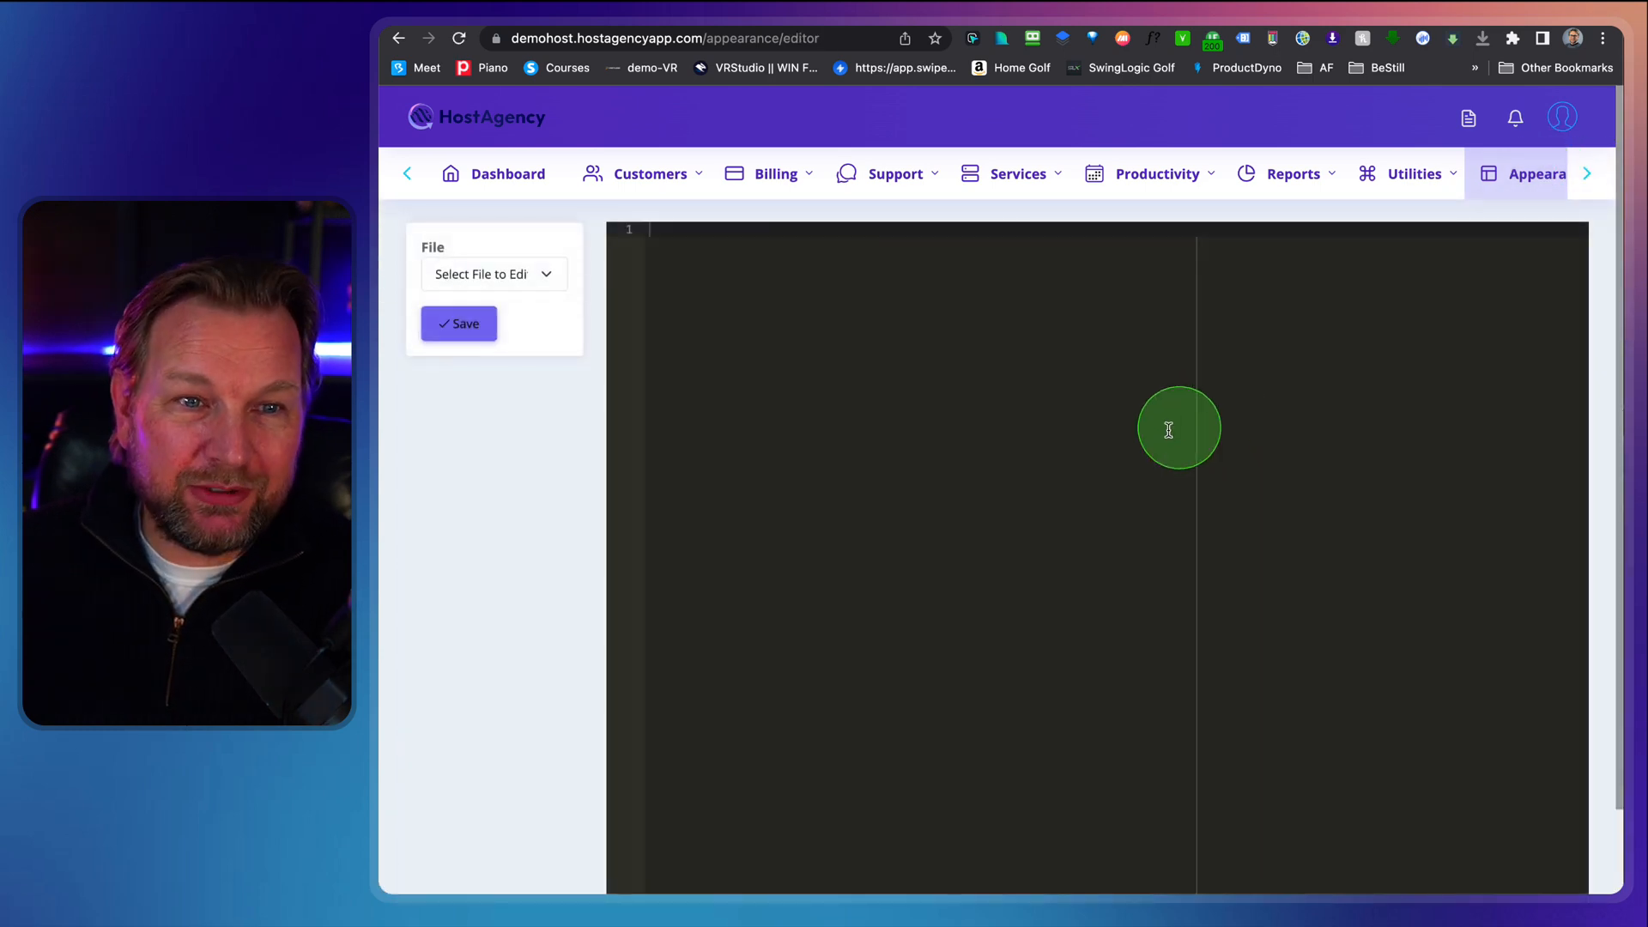
# - Load the Language File and then the Invoice Layout: Print file into the editor
pyautogui.scroll(-3)
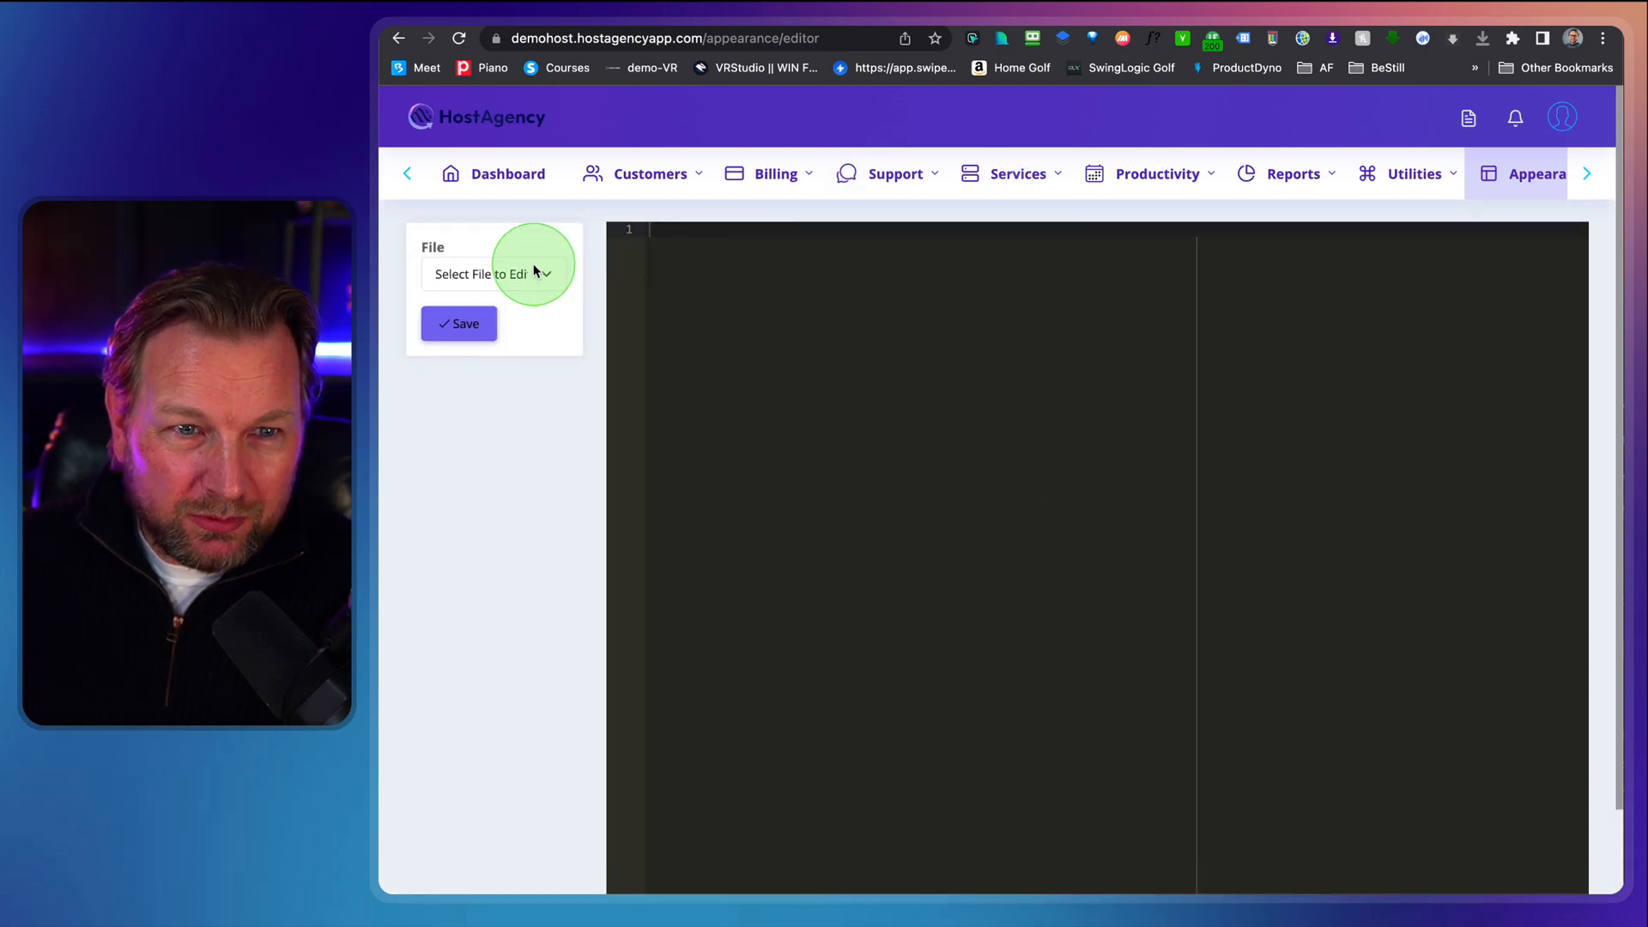
pyautogui.click(492, 273)
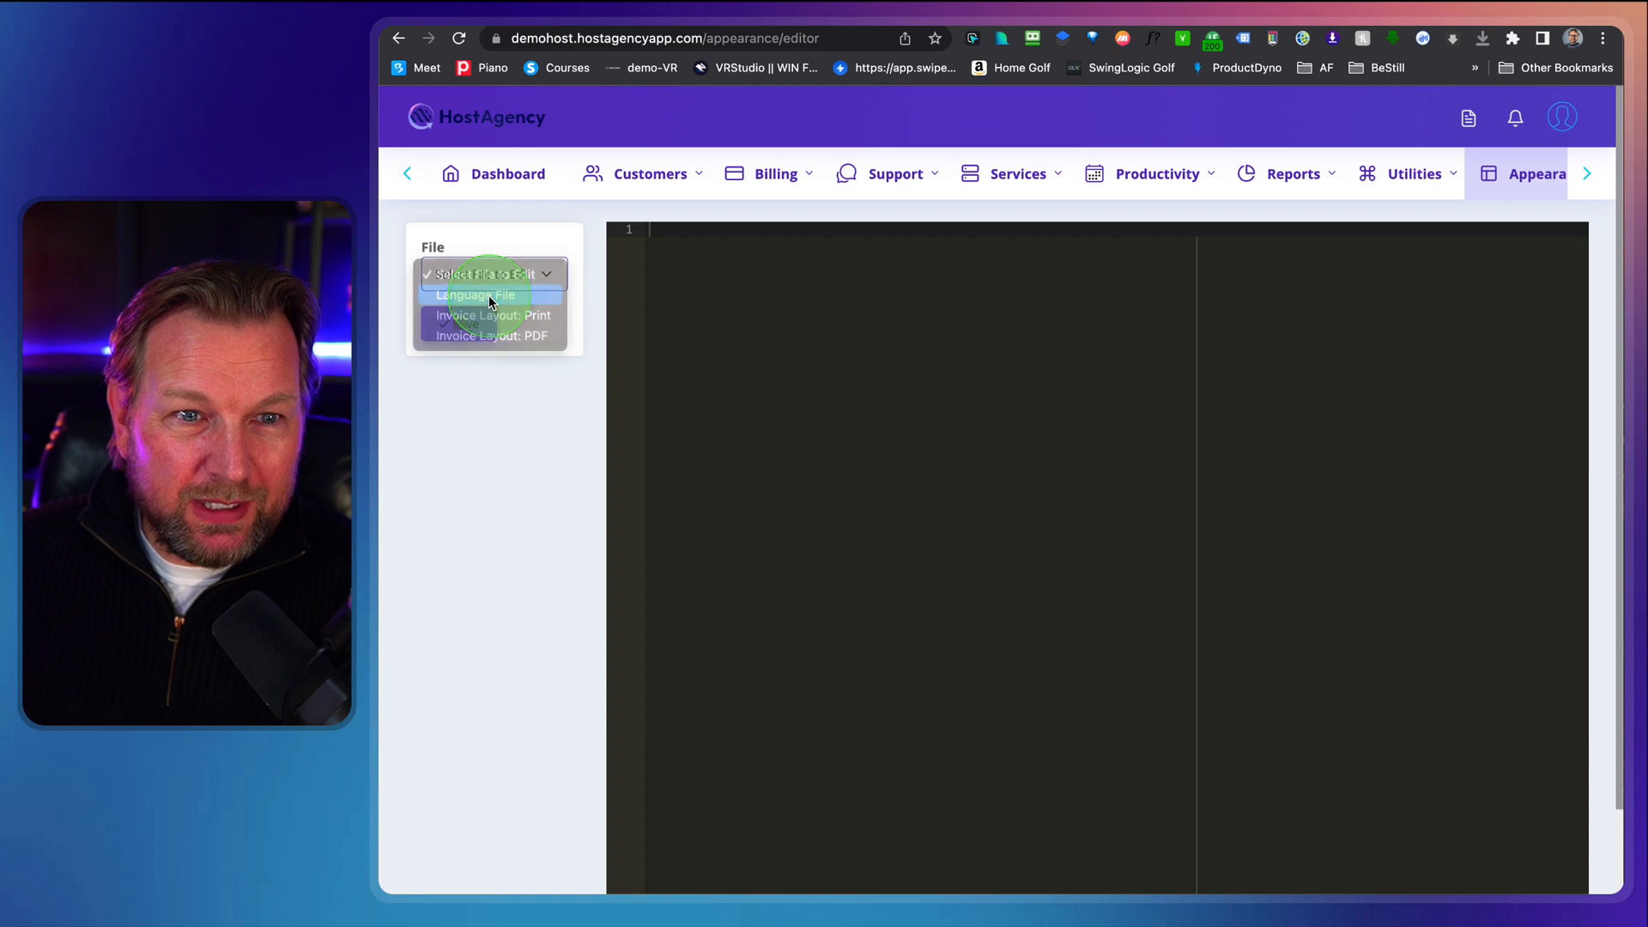
pyautogui.click(472, 294)
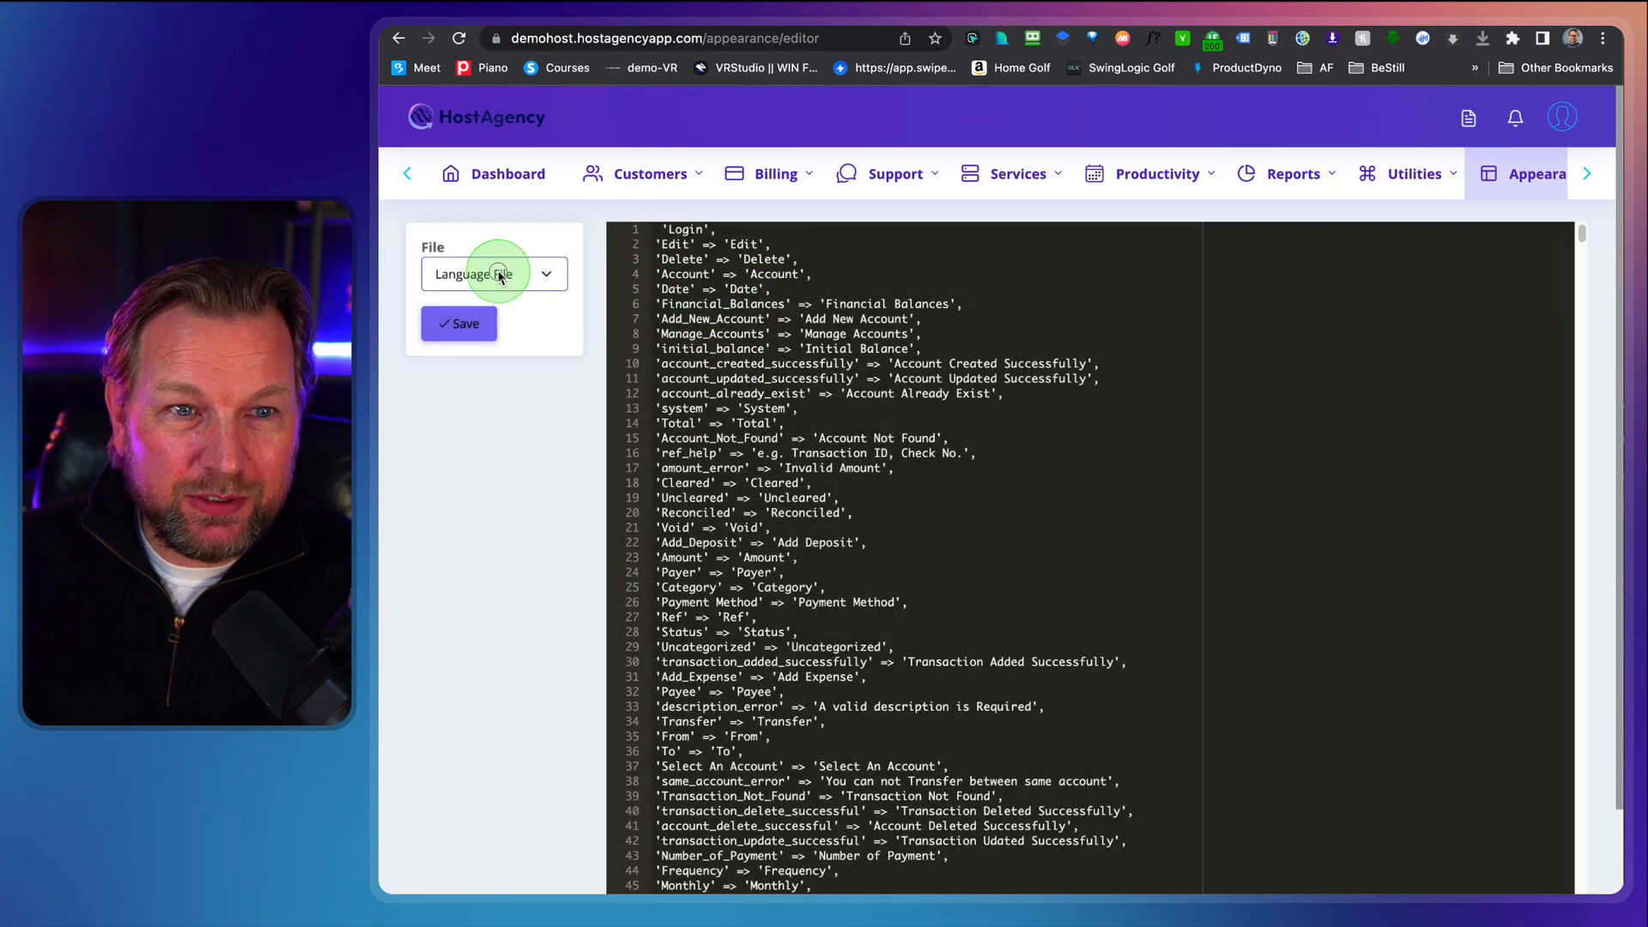
pyautogui.click(493, 273)
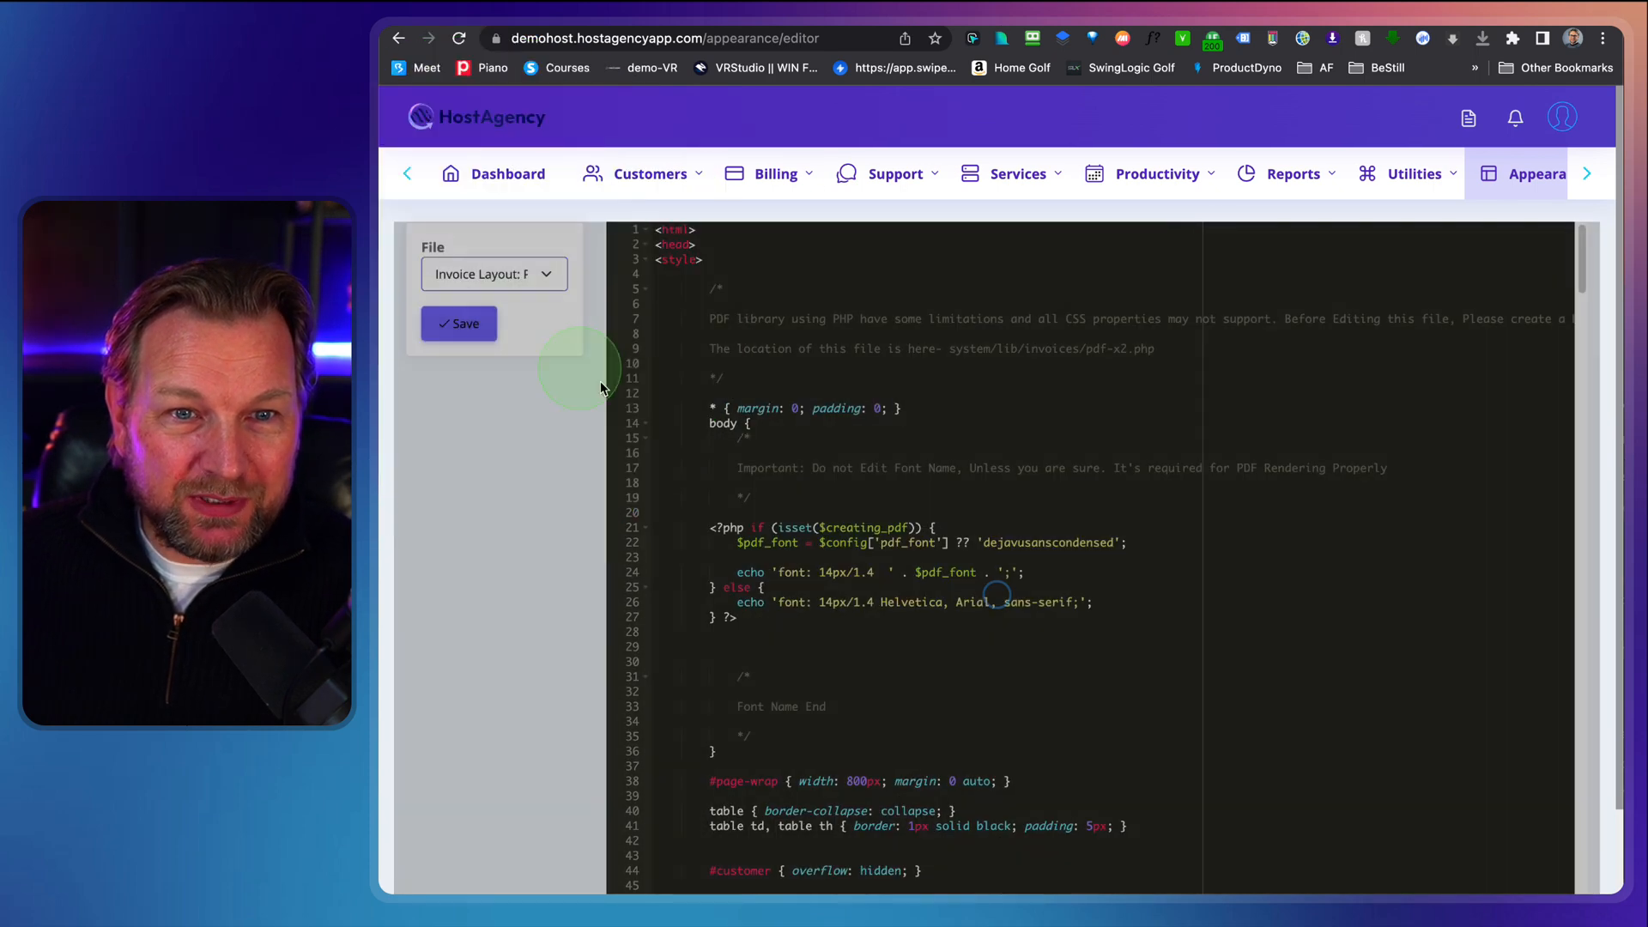
# - Load the Invoice Layout: PDF file into the editor
pyautogui.click(493, 273)
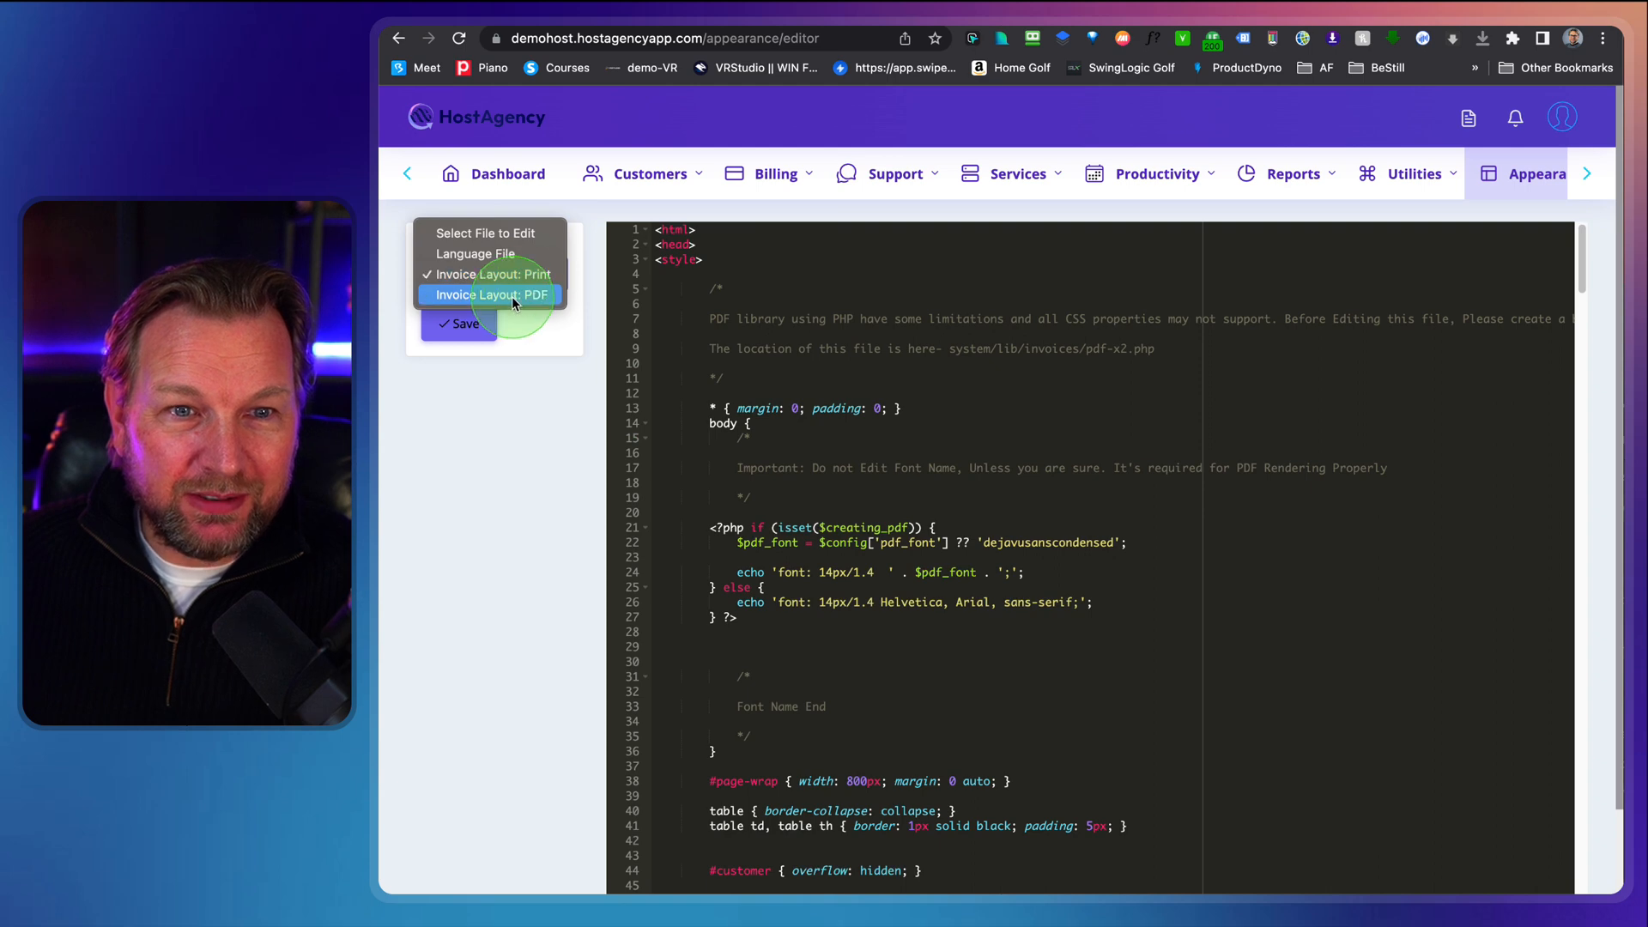
pyautogui.click(490, 294)
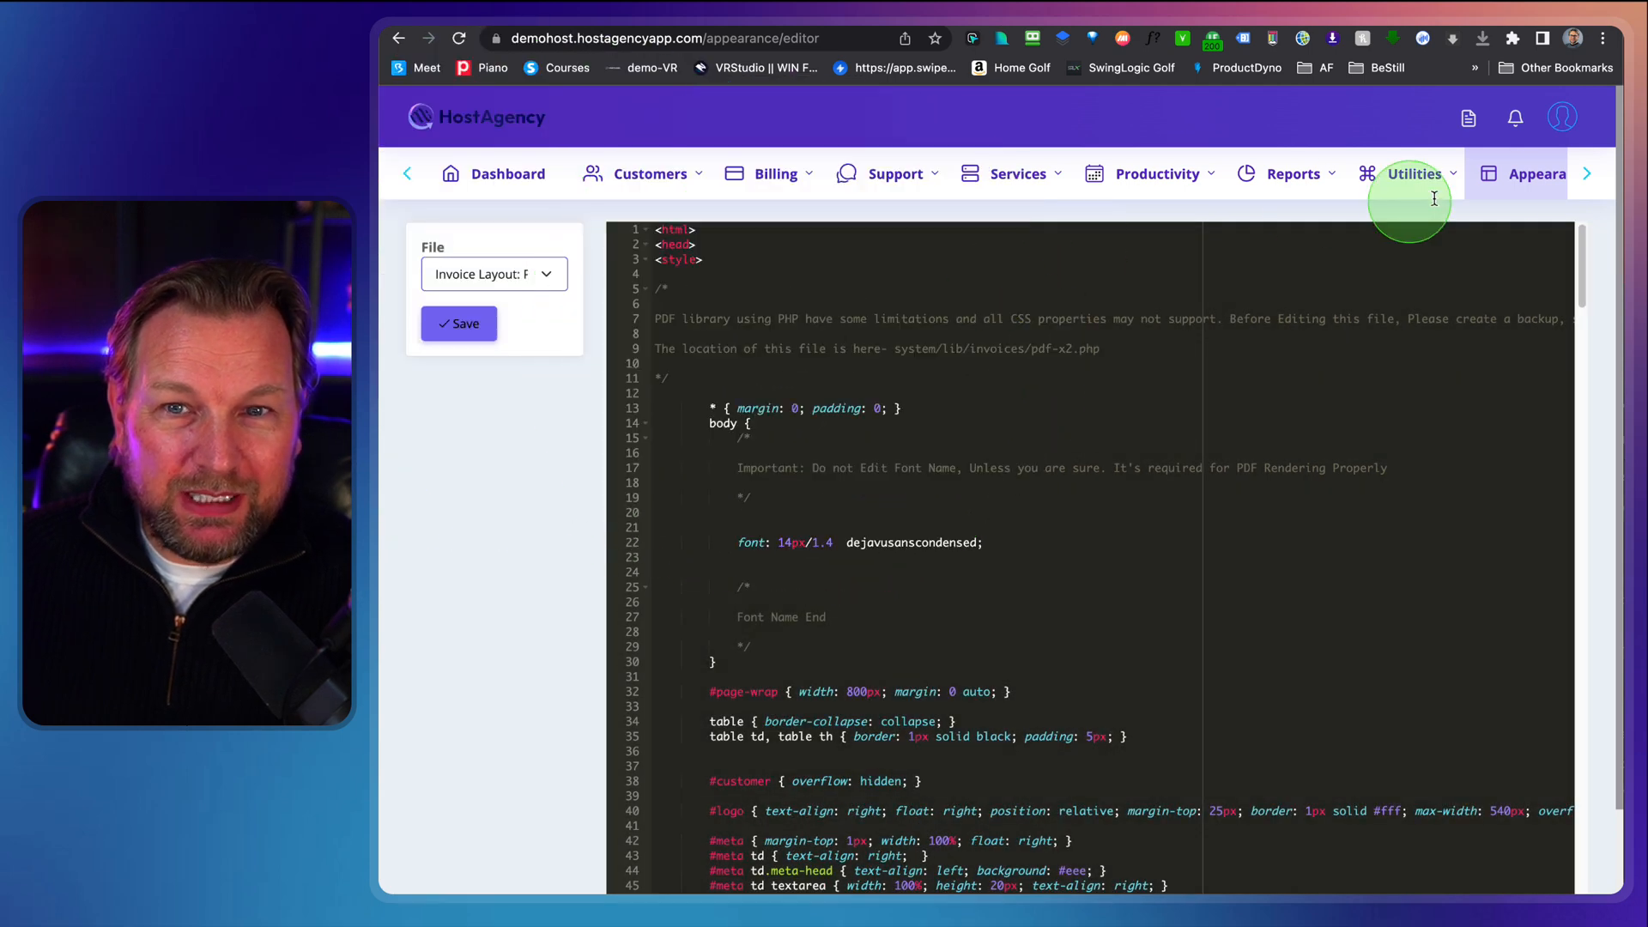
pyautogui.click(1532, 173)
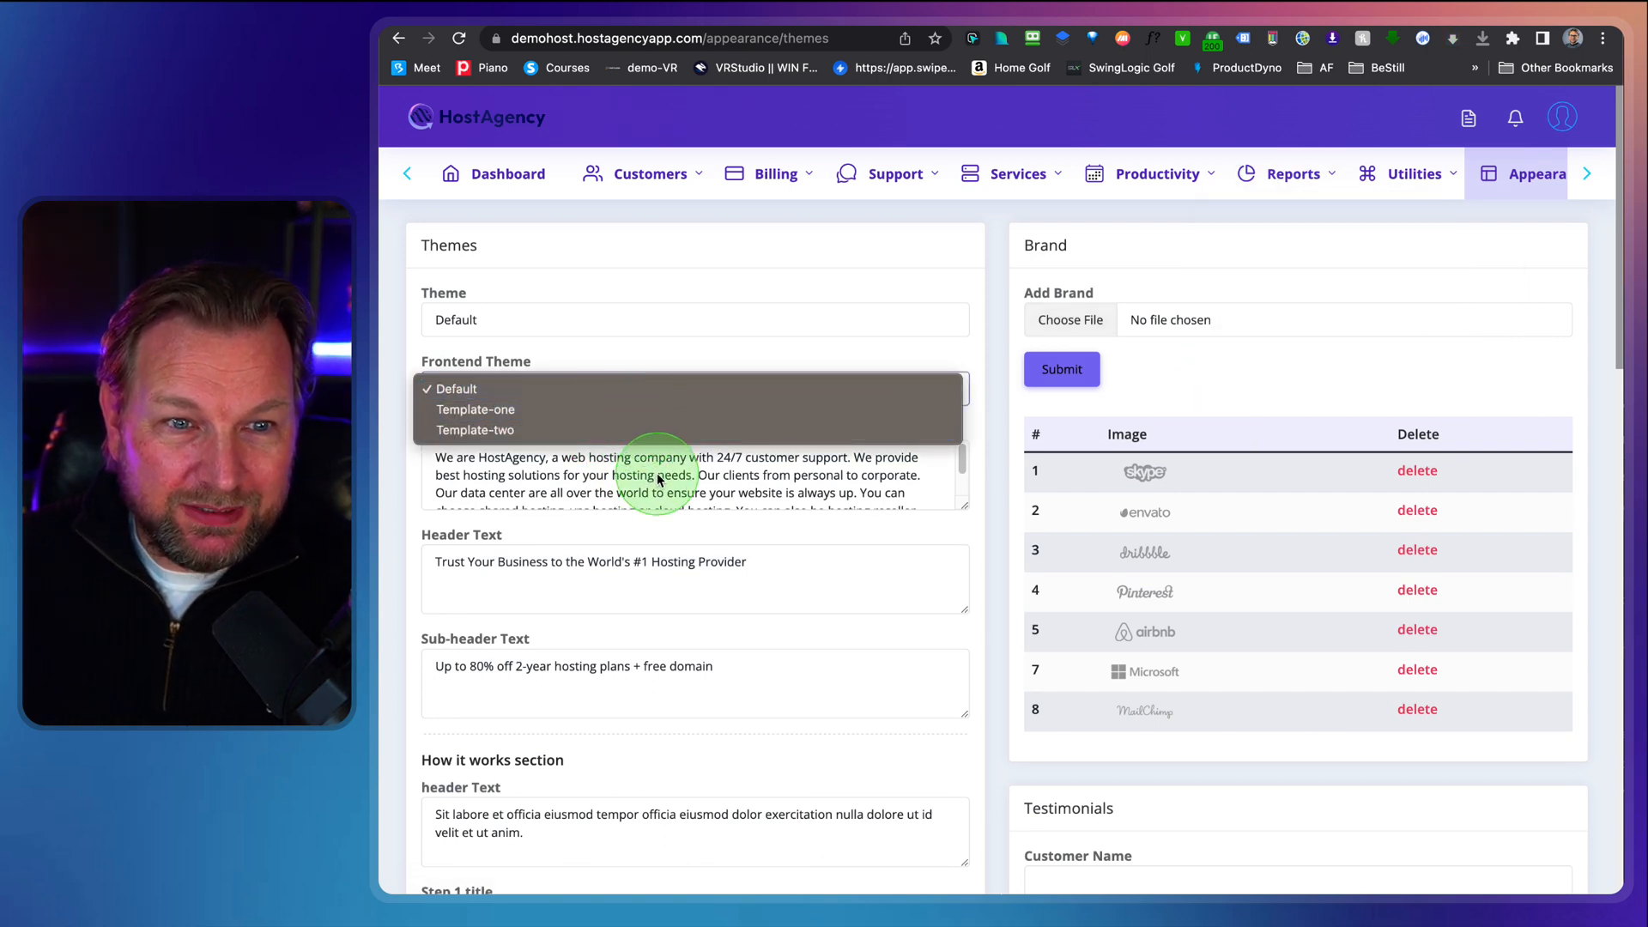
# - Review the Themes page, then open Plugins listing Direct Admin, Hestia and Plesk
pyautogui.scroll(-3)
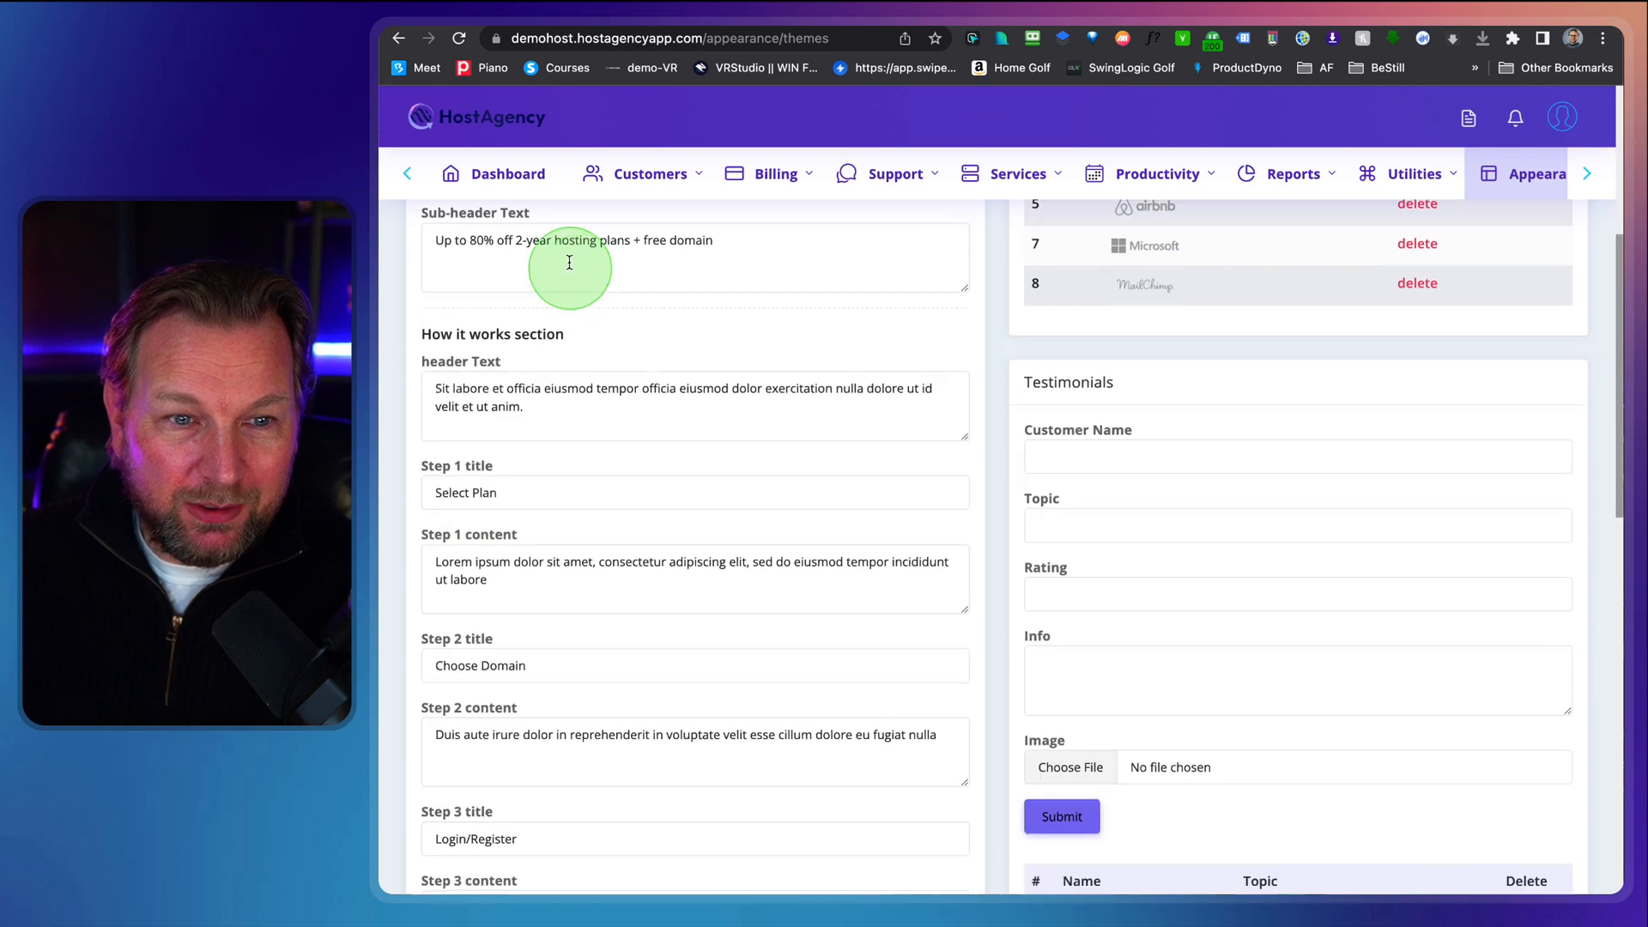
pyautogui.click(1535, 174)
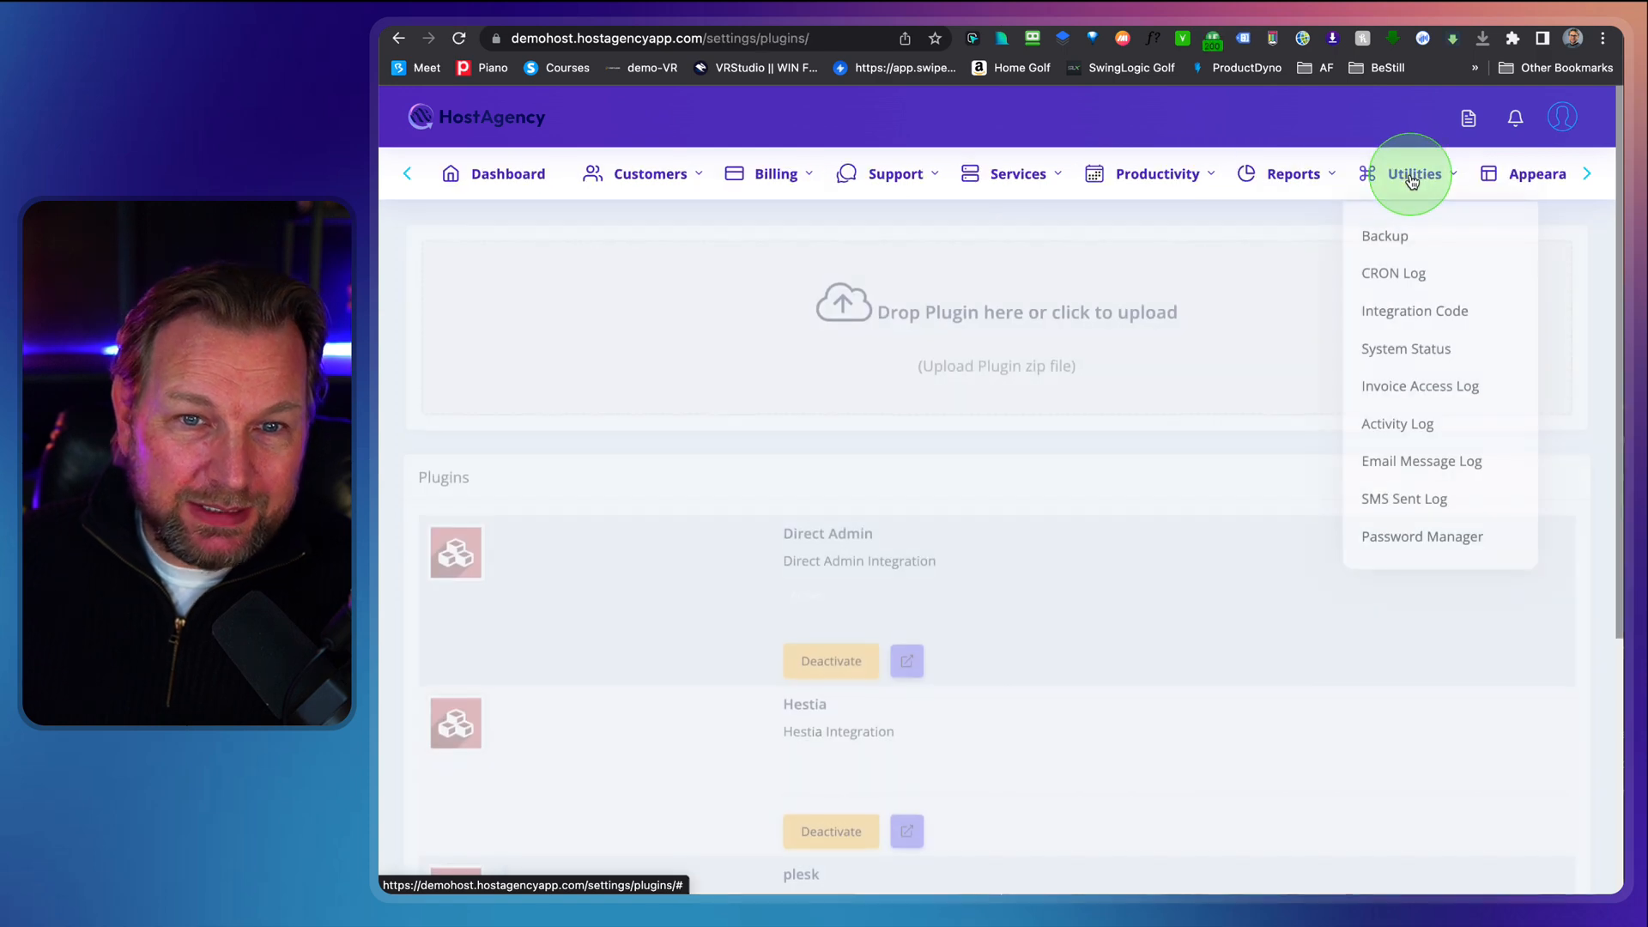
pyautogui.scroll(-3)
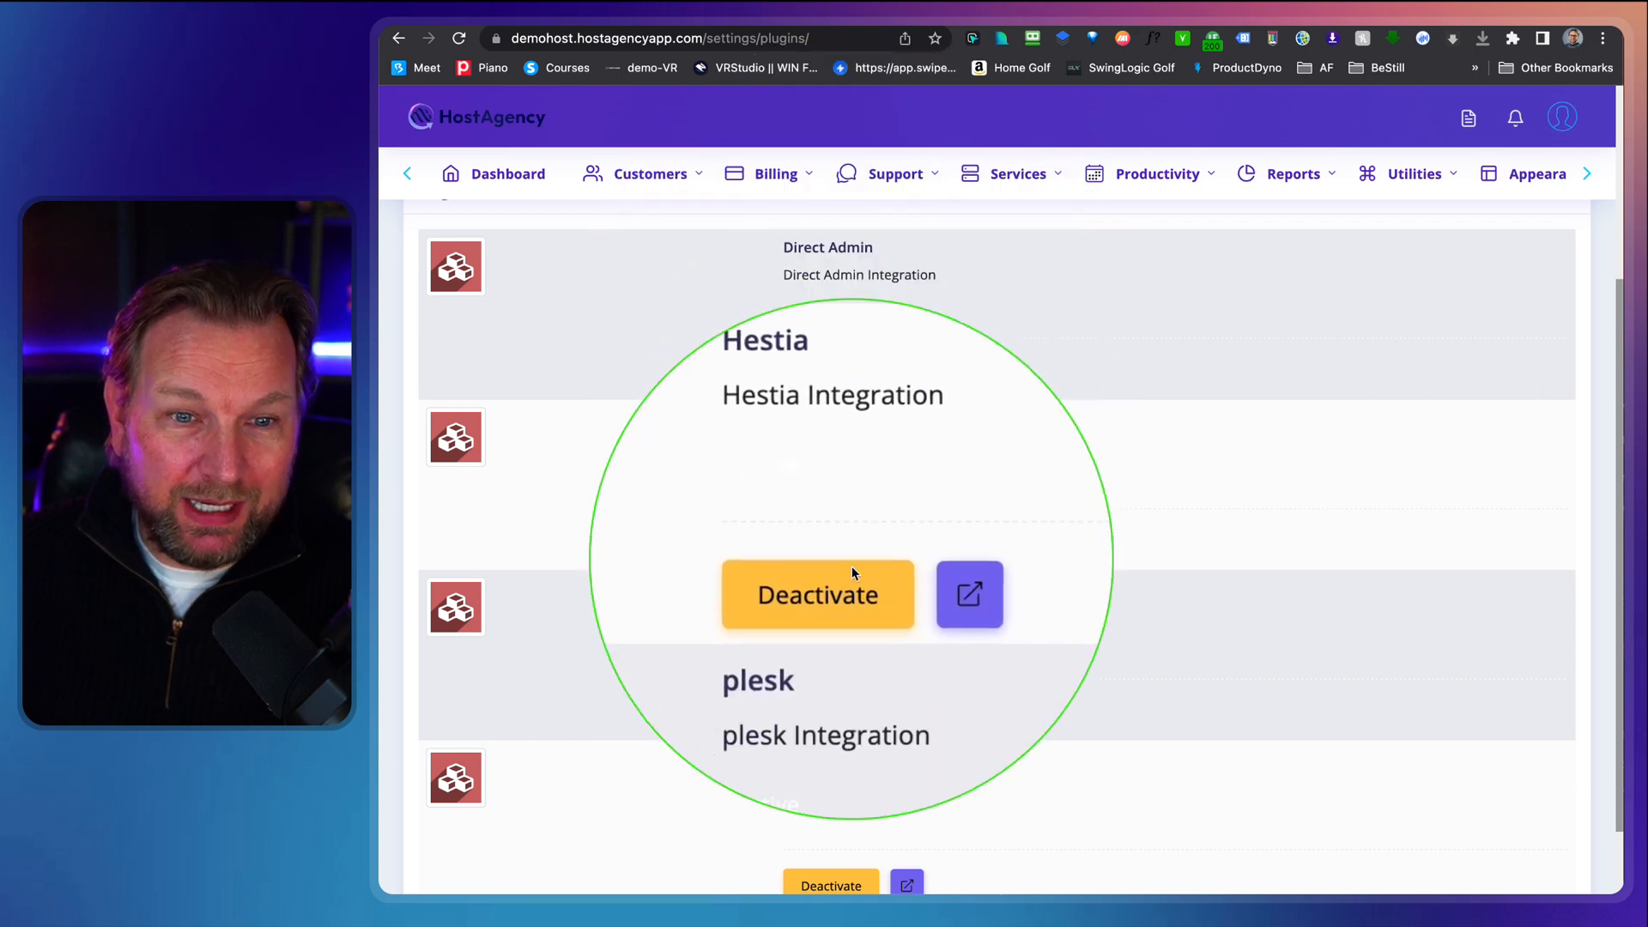
pyautogui.click(1539, 174)
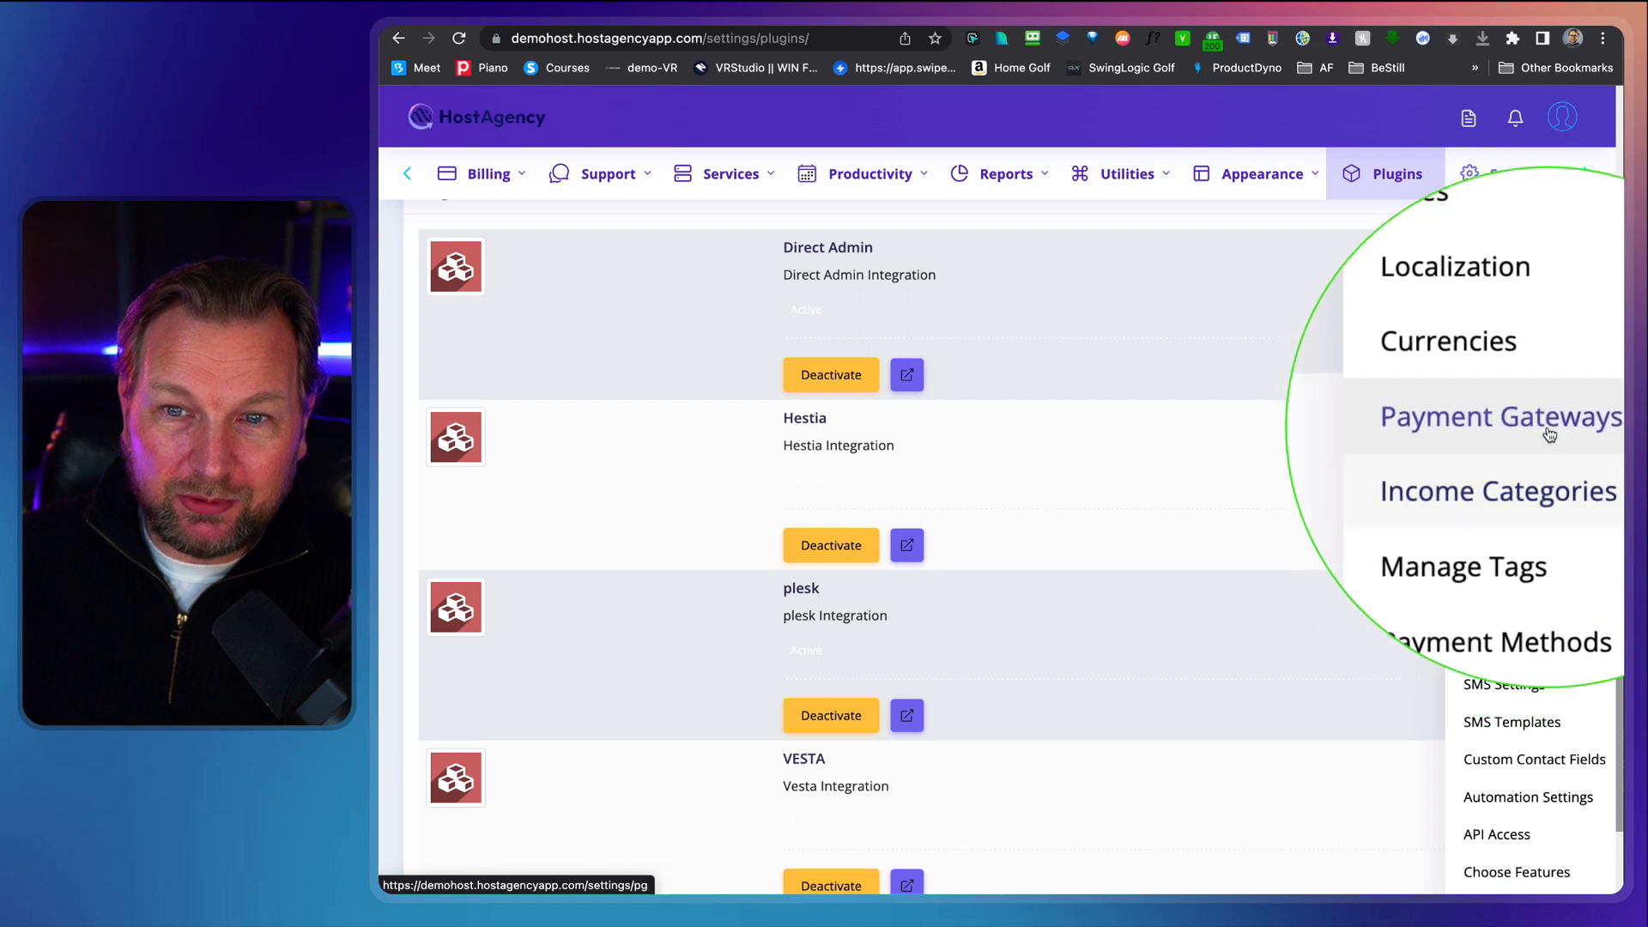
# - Show Payment Gateways with PayPal, Stripe, Bank / Cash, Authorize.net and Braintree
pyautogui.click(1500, 416)
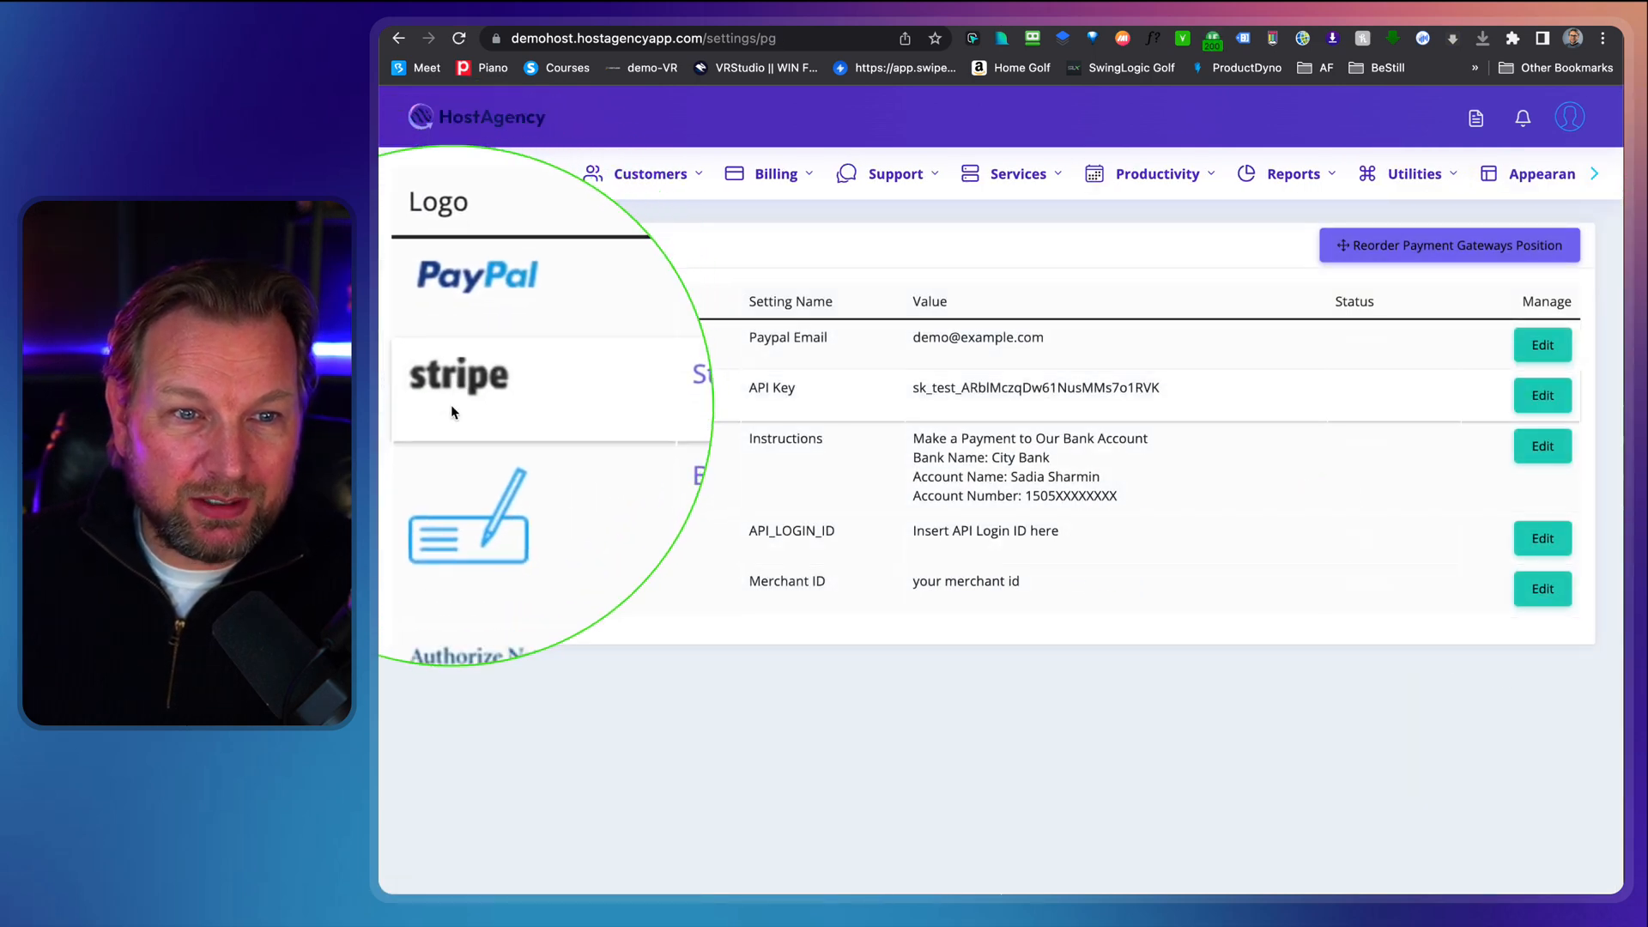
pyautogui.scroll(-3)
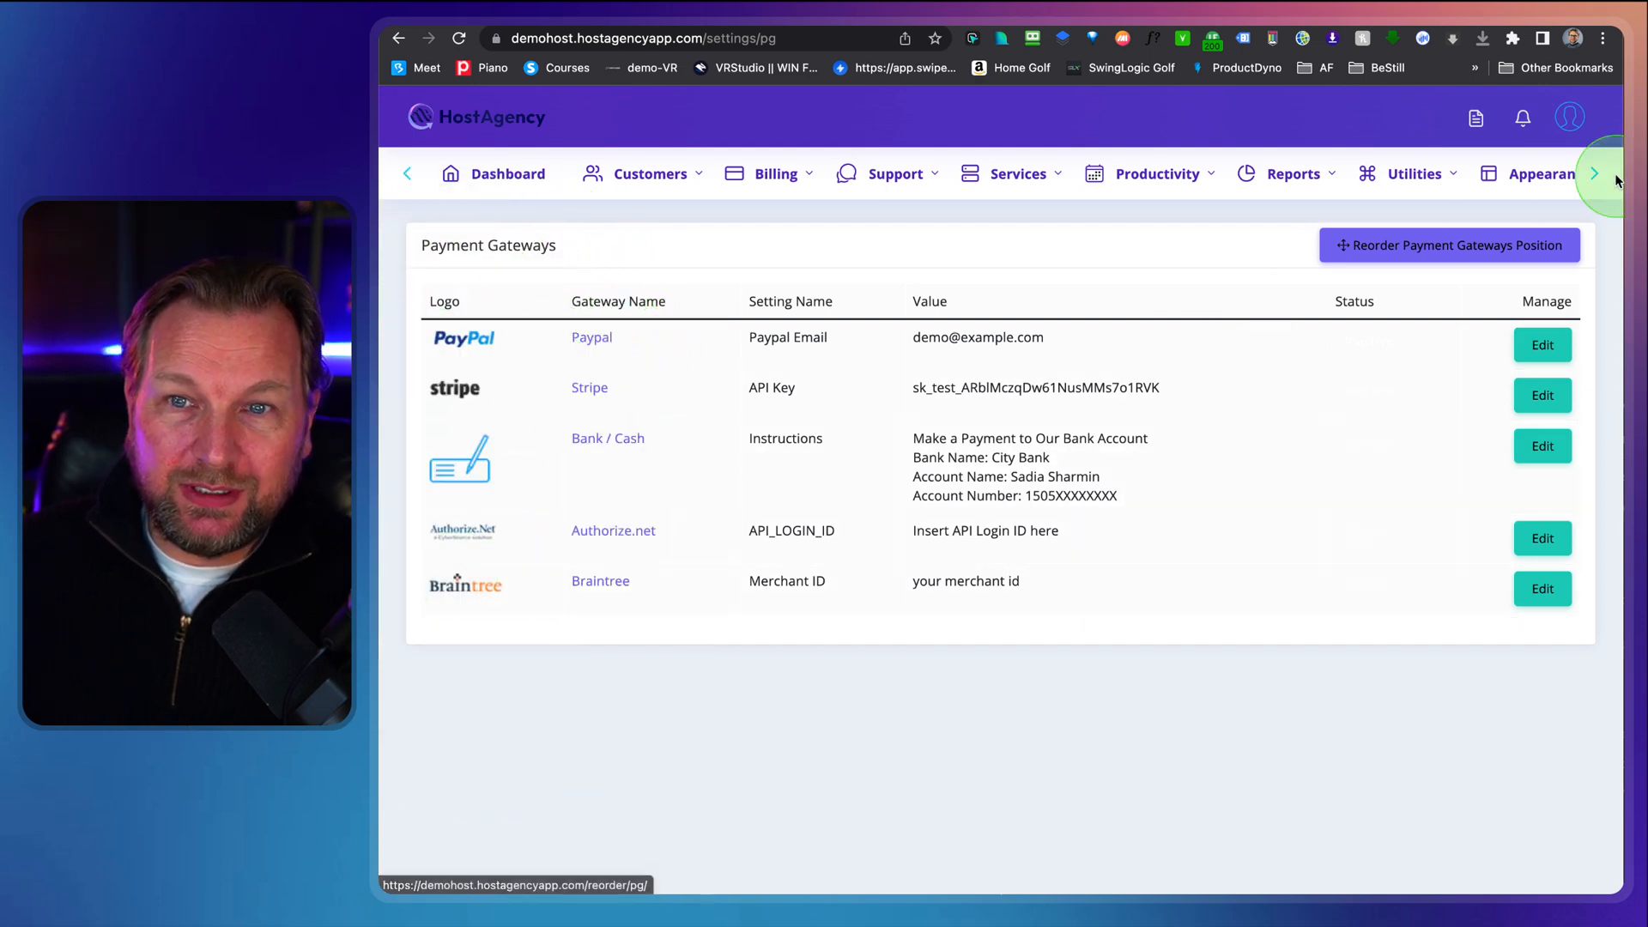
pyautogui.click(1525, 173)
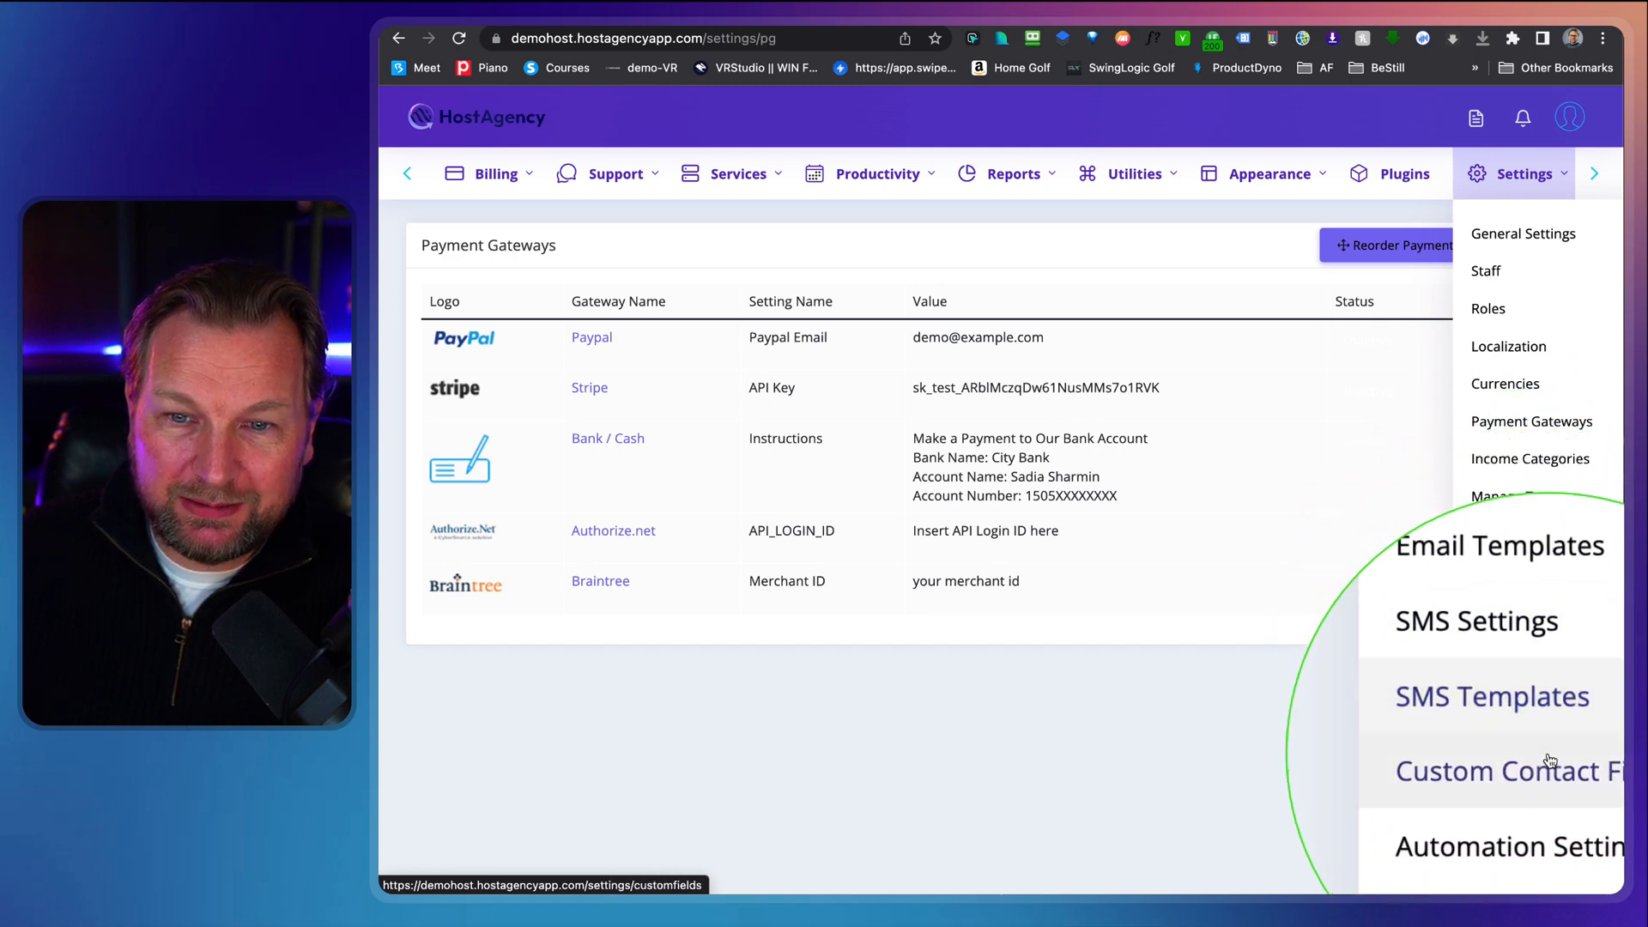
pyautogui.click(1210, 764)
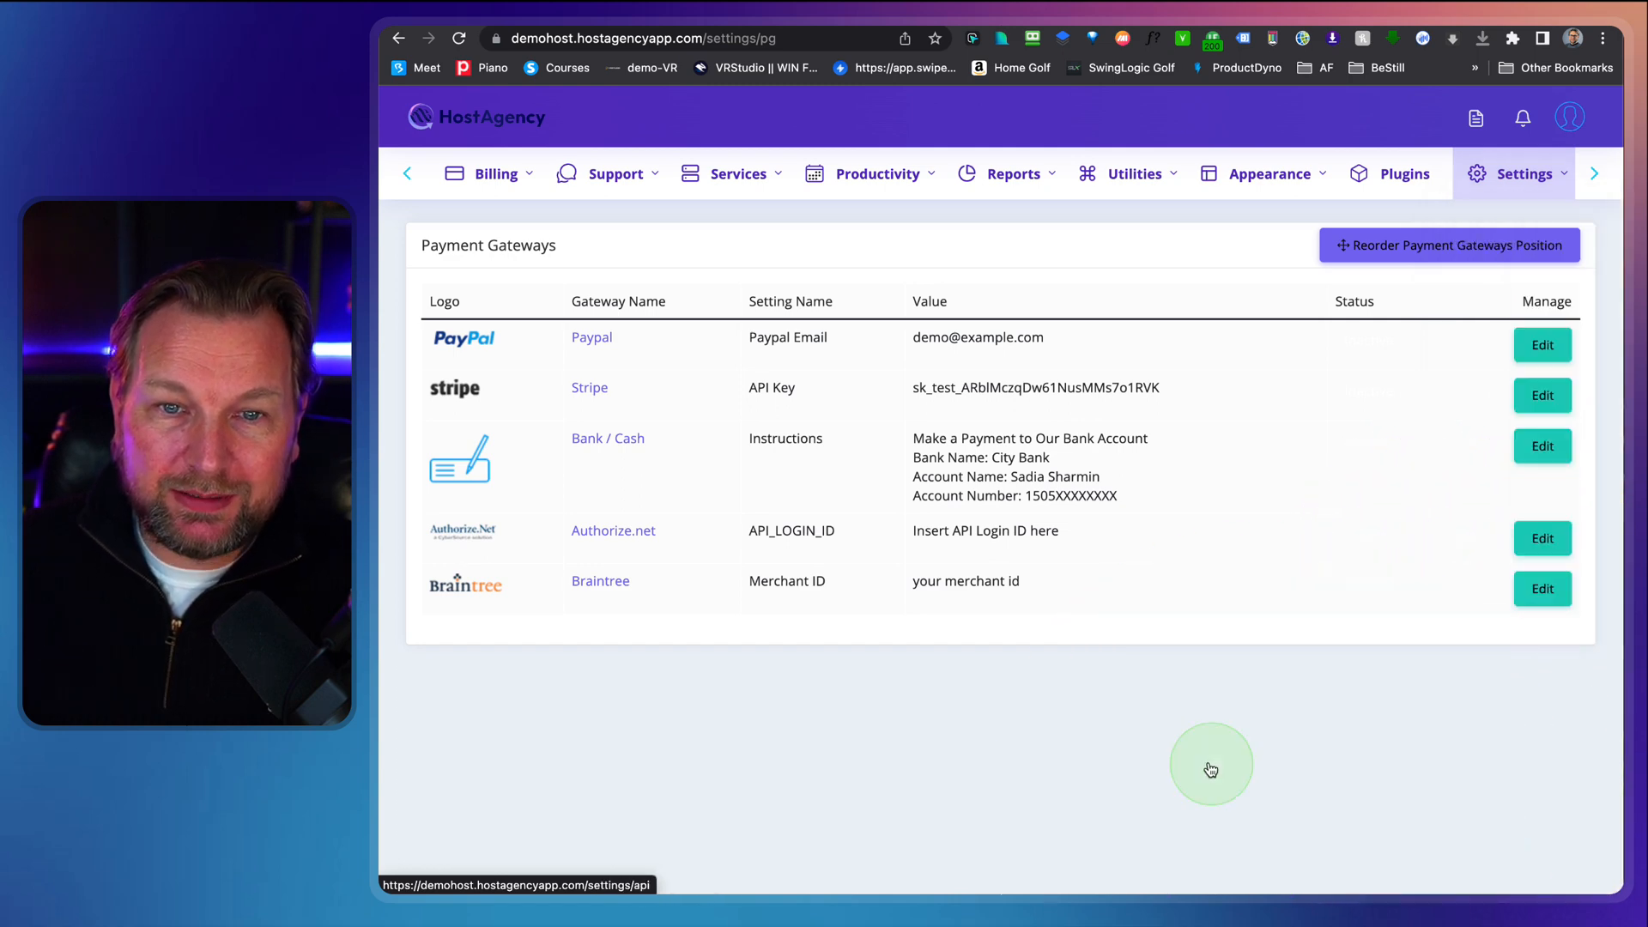